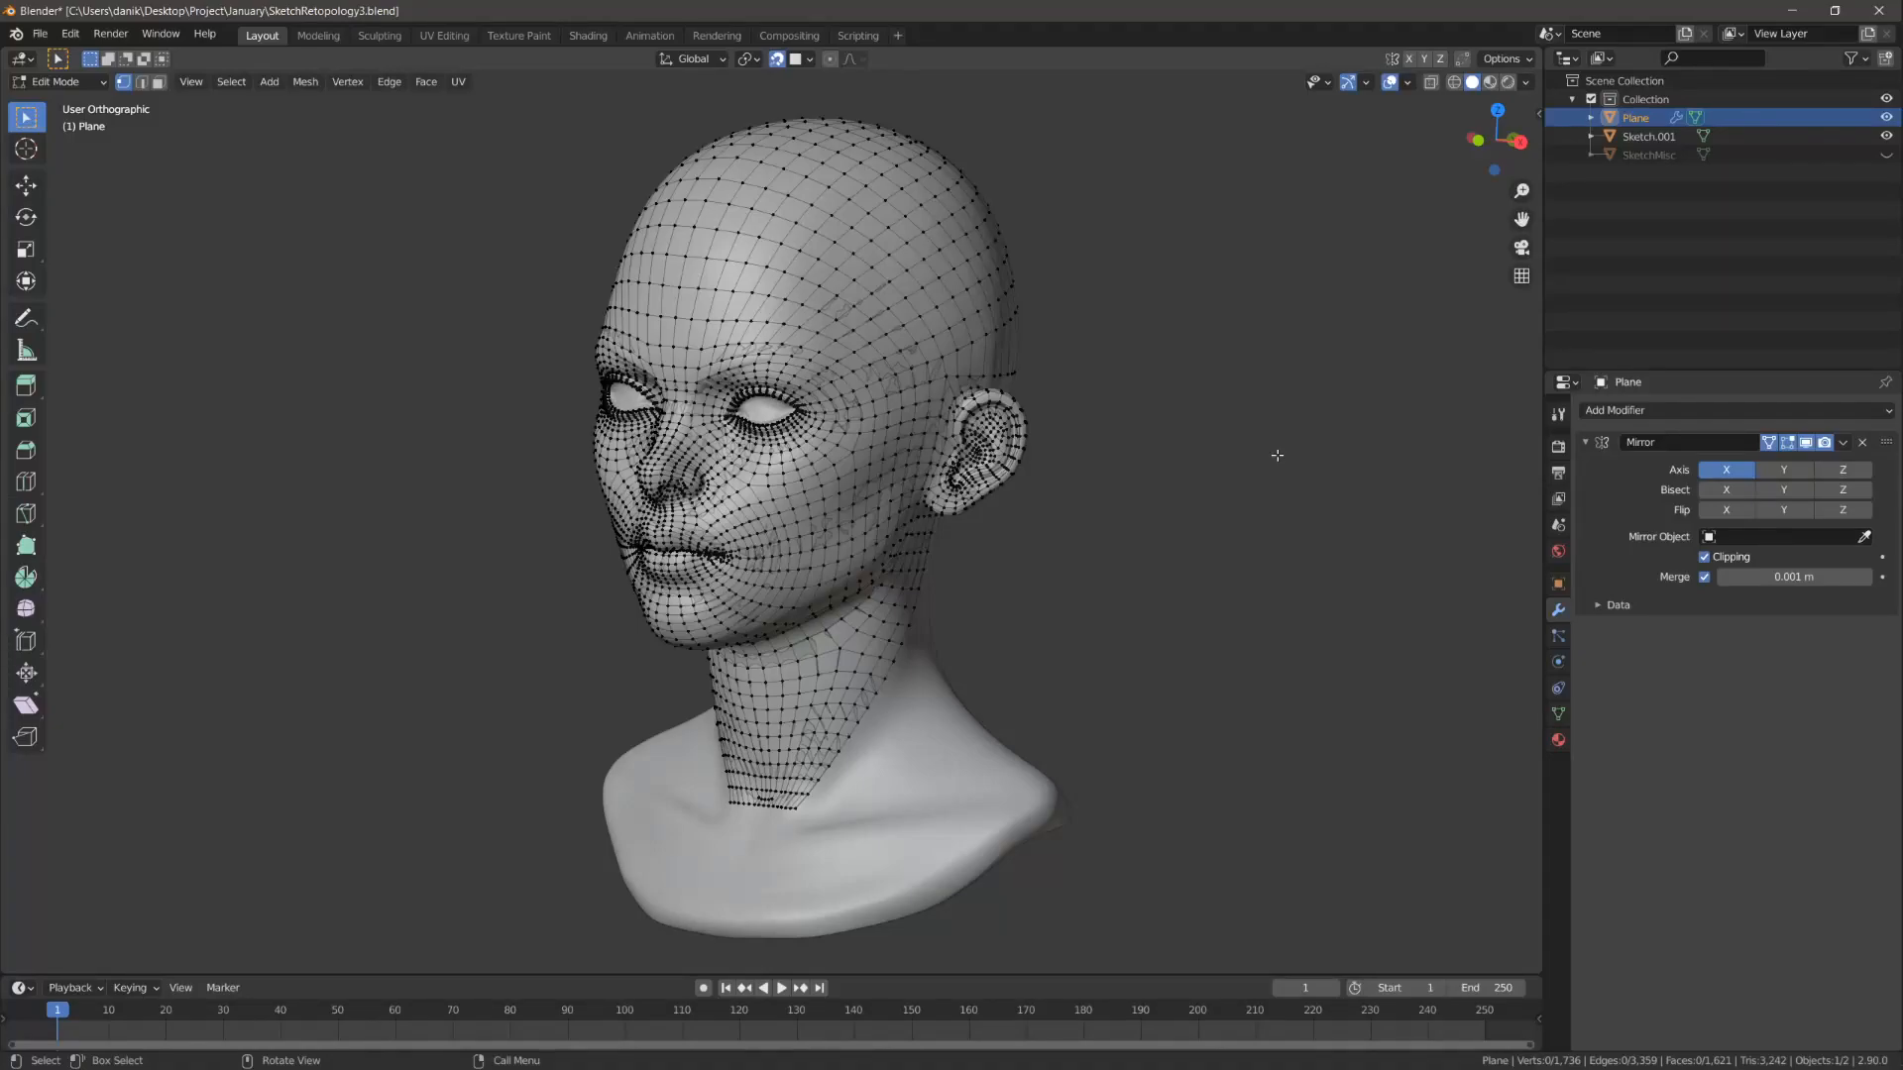
mouse_move(1280, 593)
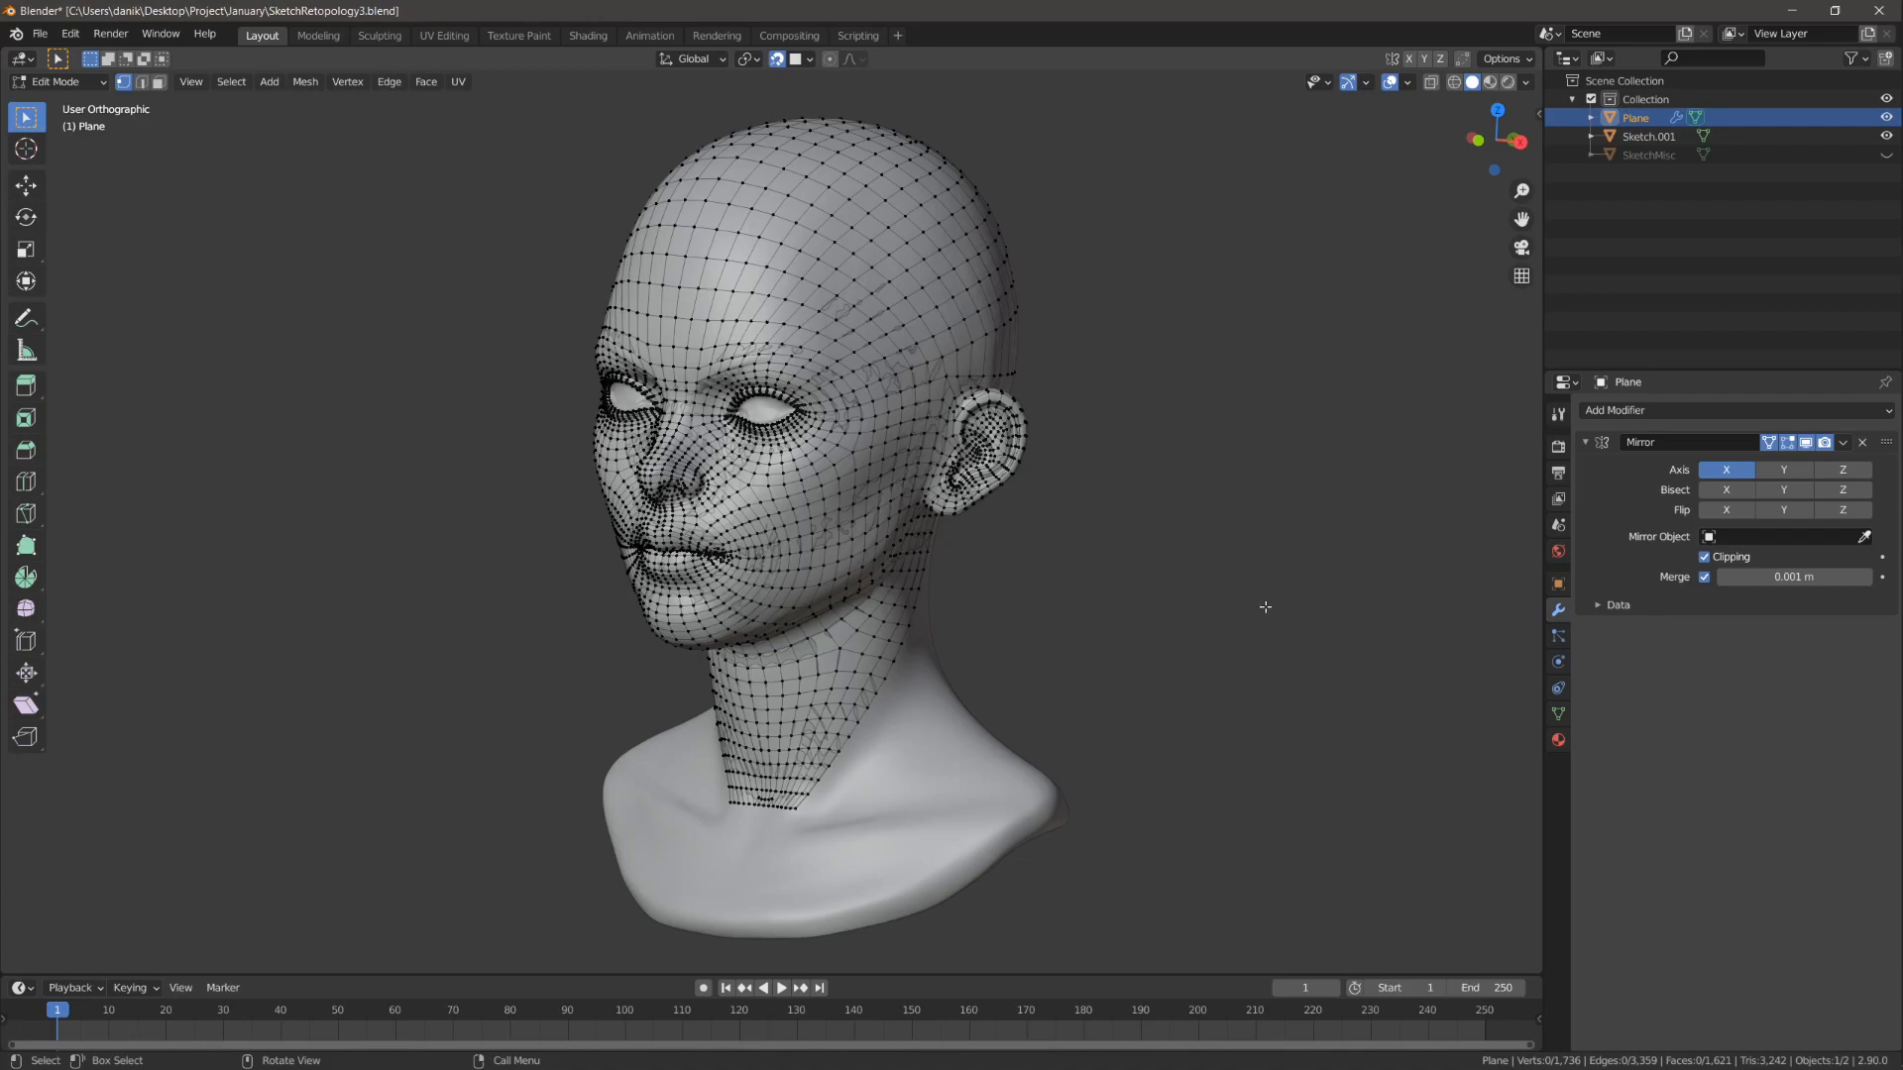
mouse_move(1247, 583)
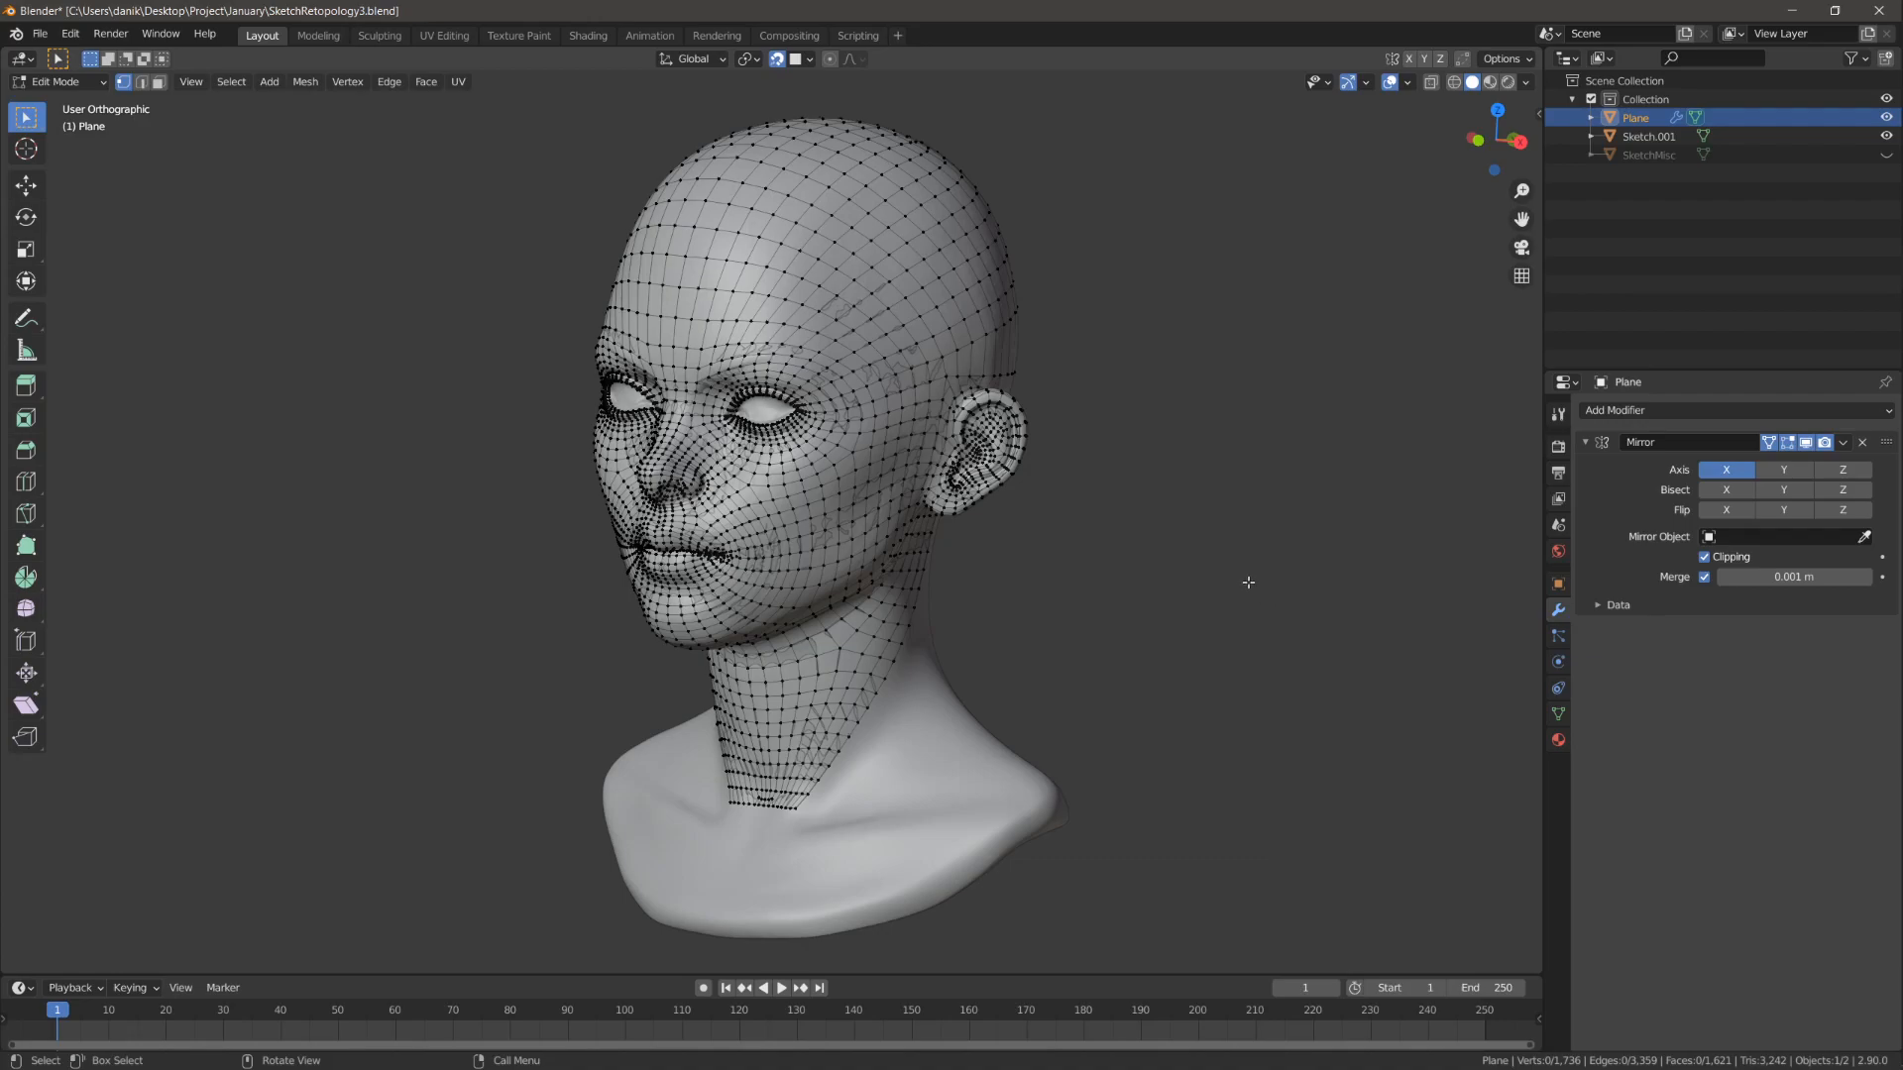
mouse_move(1243, 575)
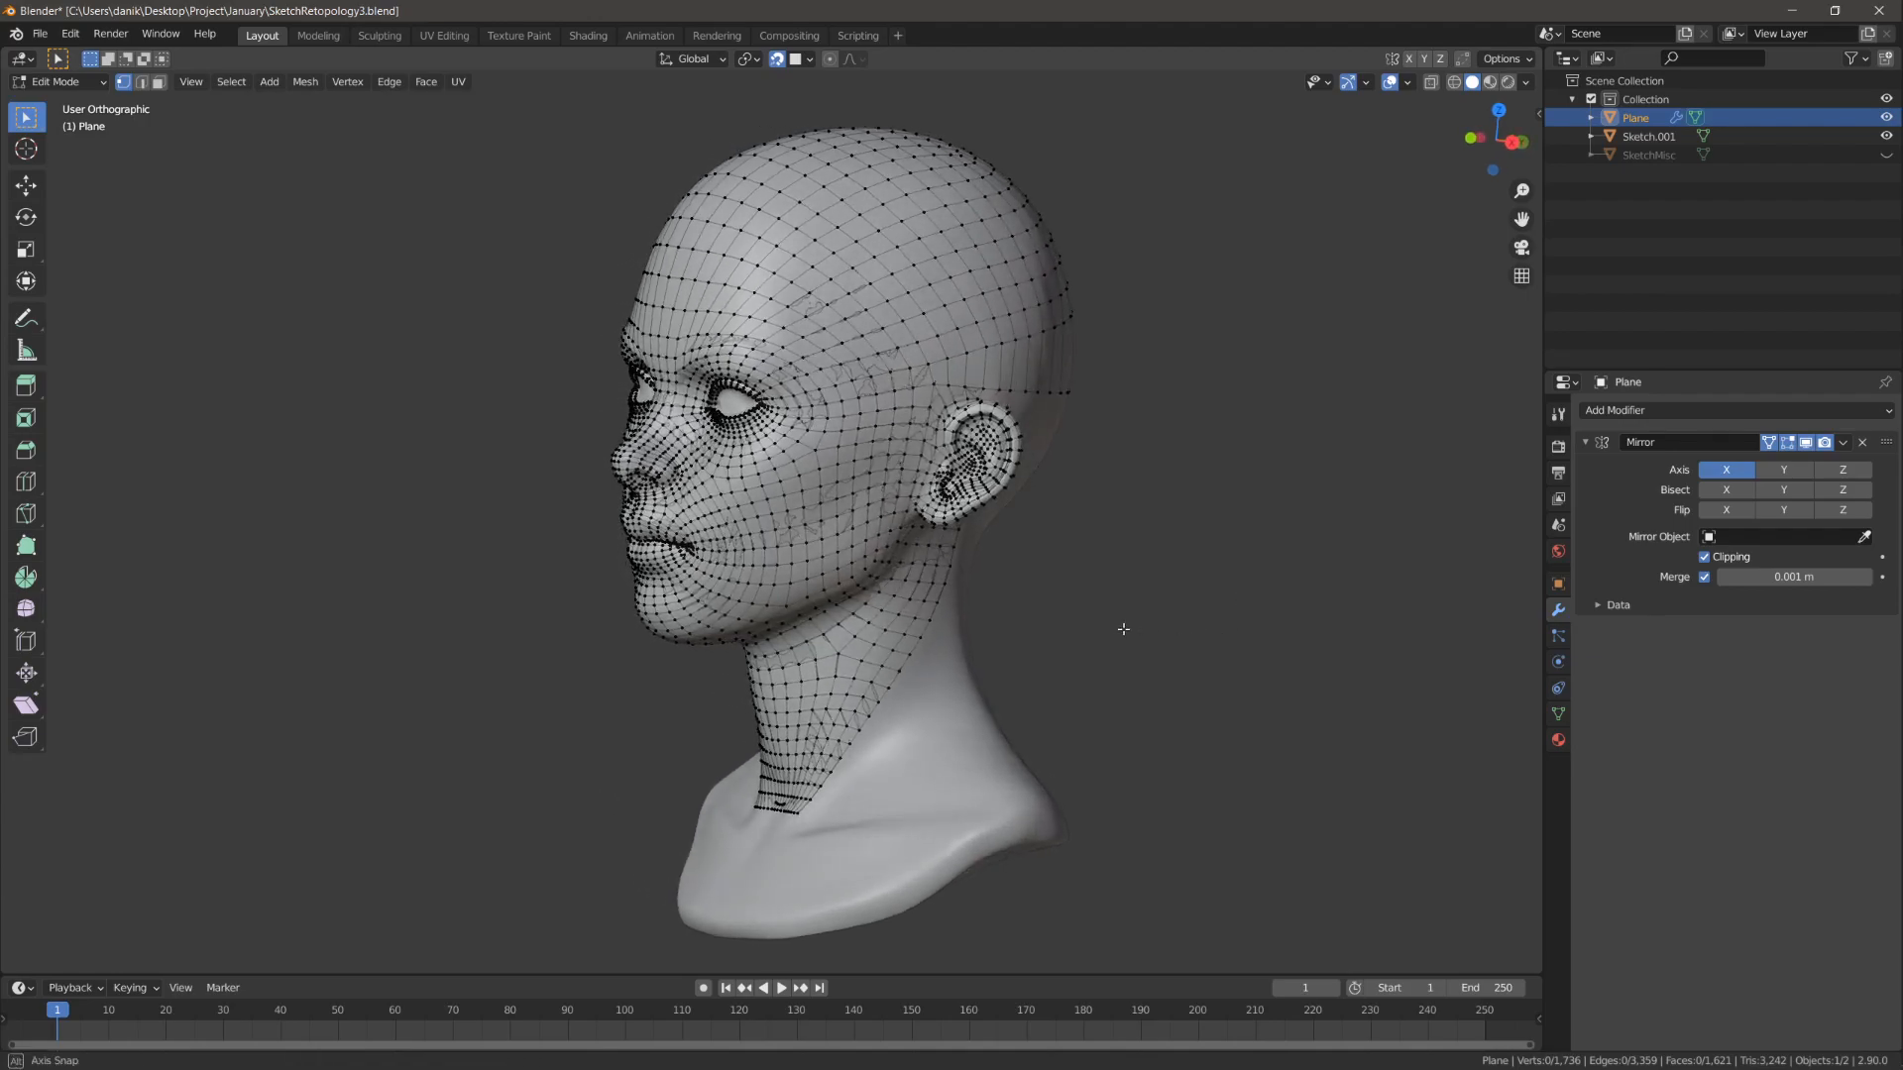
Step: Orbit the head to inspect the face, cheek, ear and jaw from several angles
drag(1121, 629, 1321, 637)
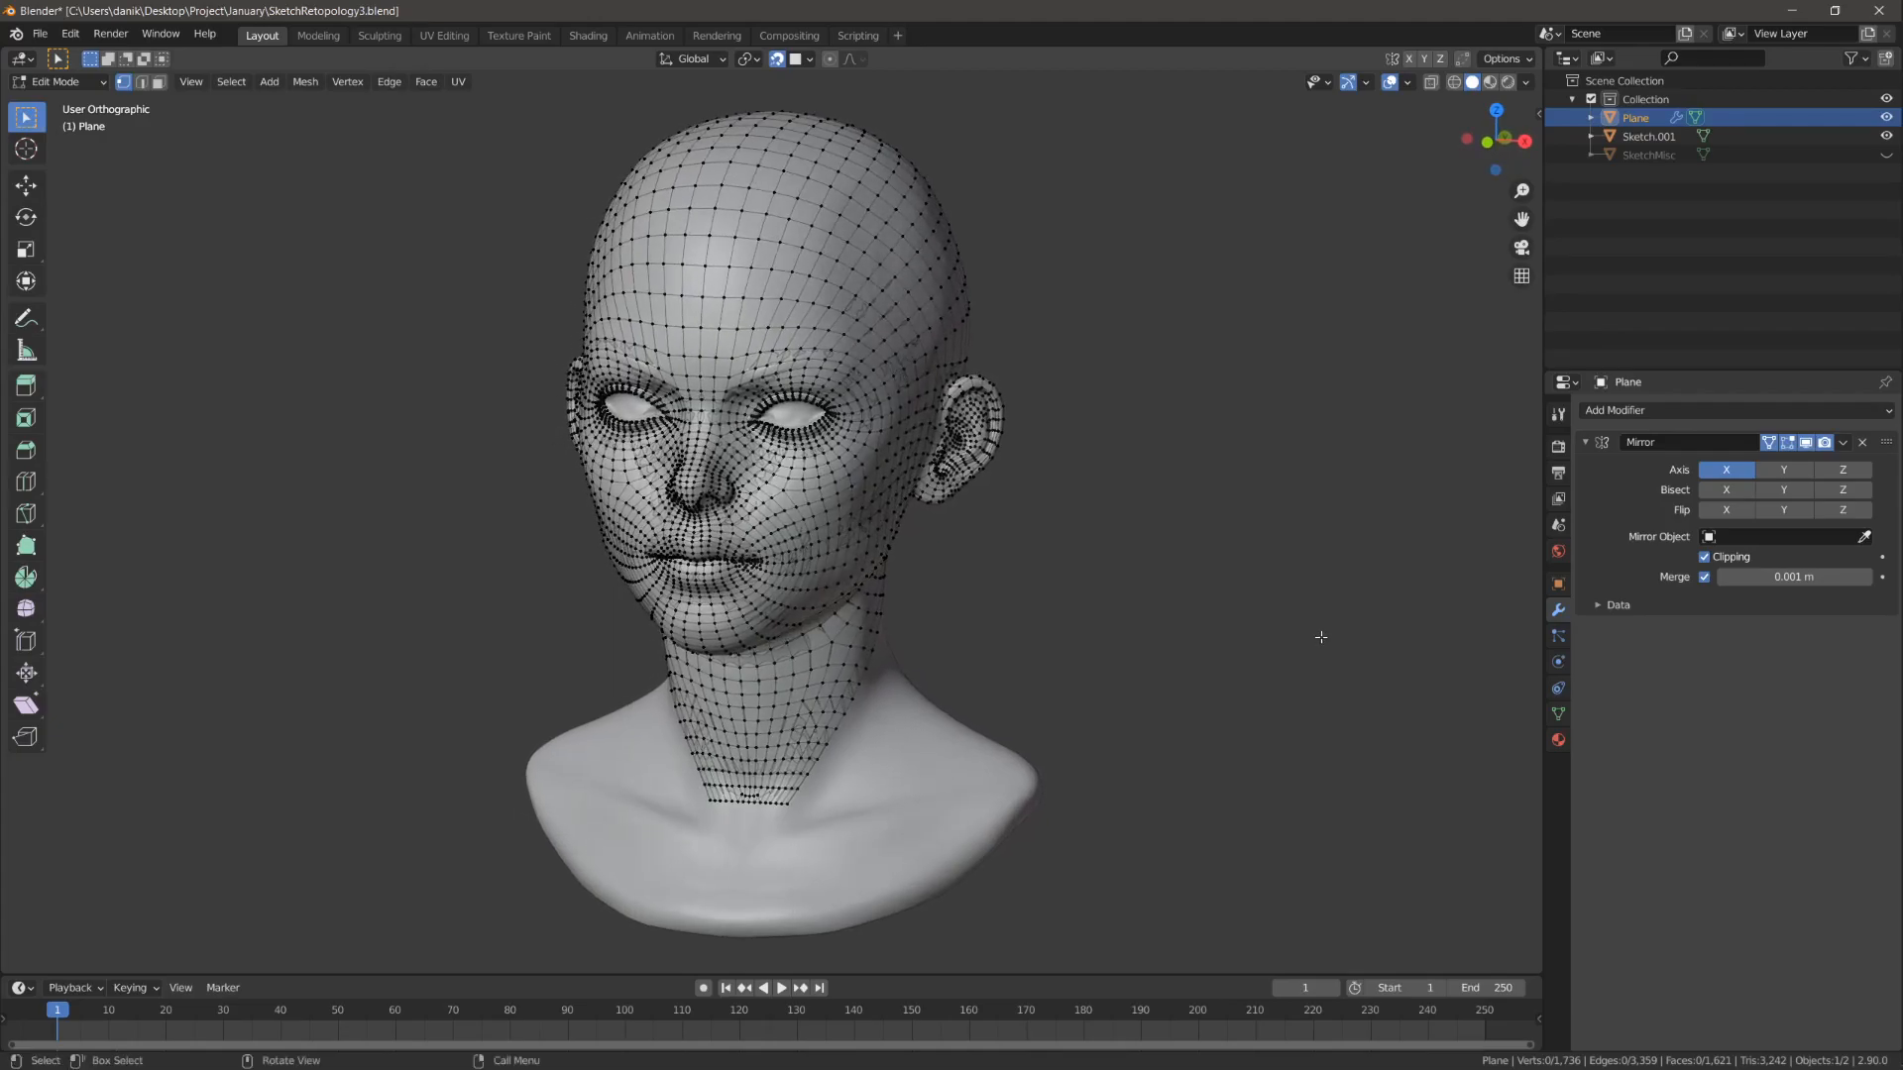
drag(1319, 636, 1237, 604)
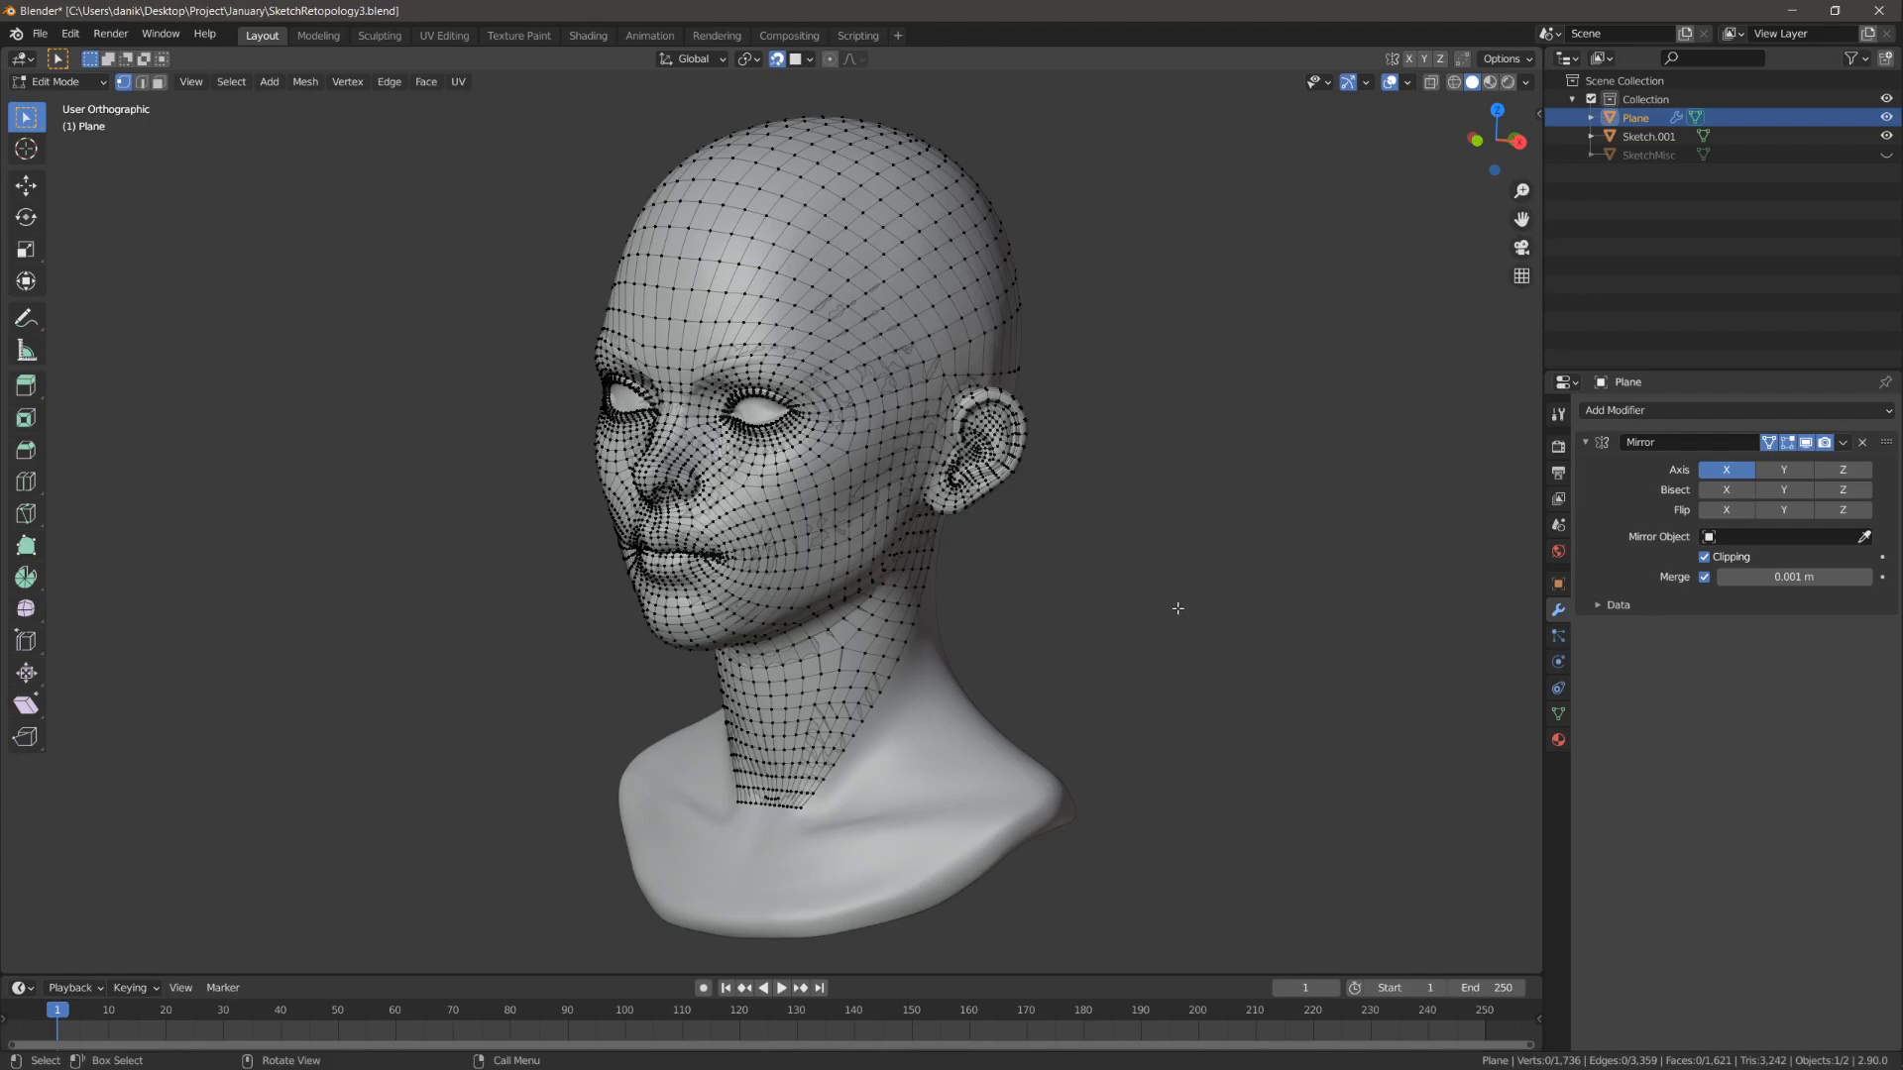
mouse_move(856, 583)
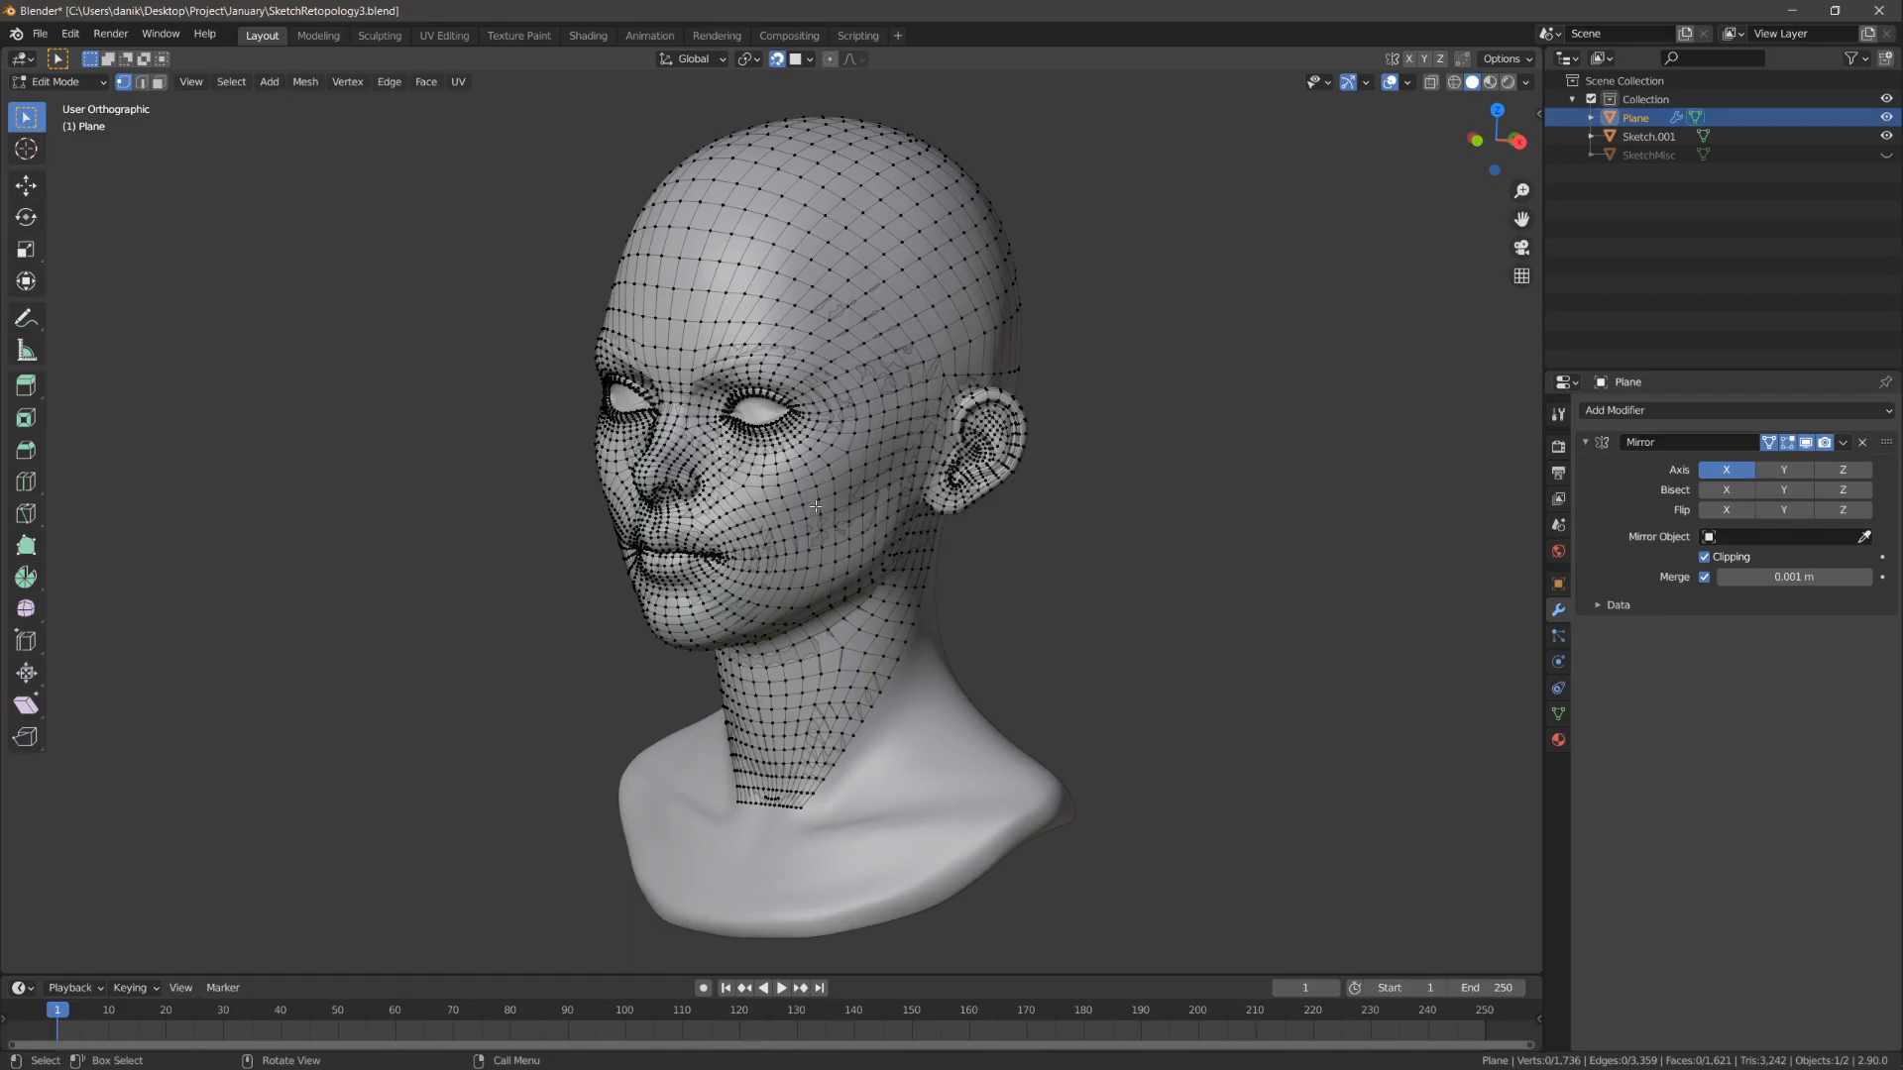
drag(812, 485, 994, 506)
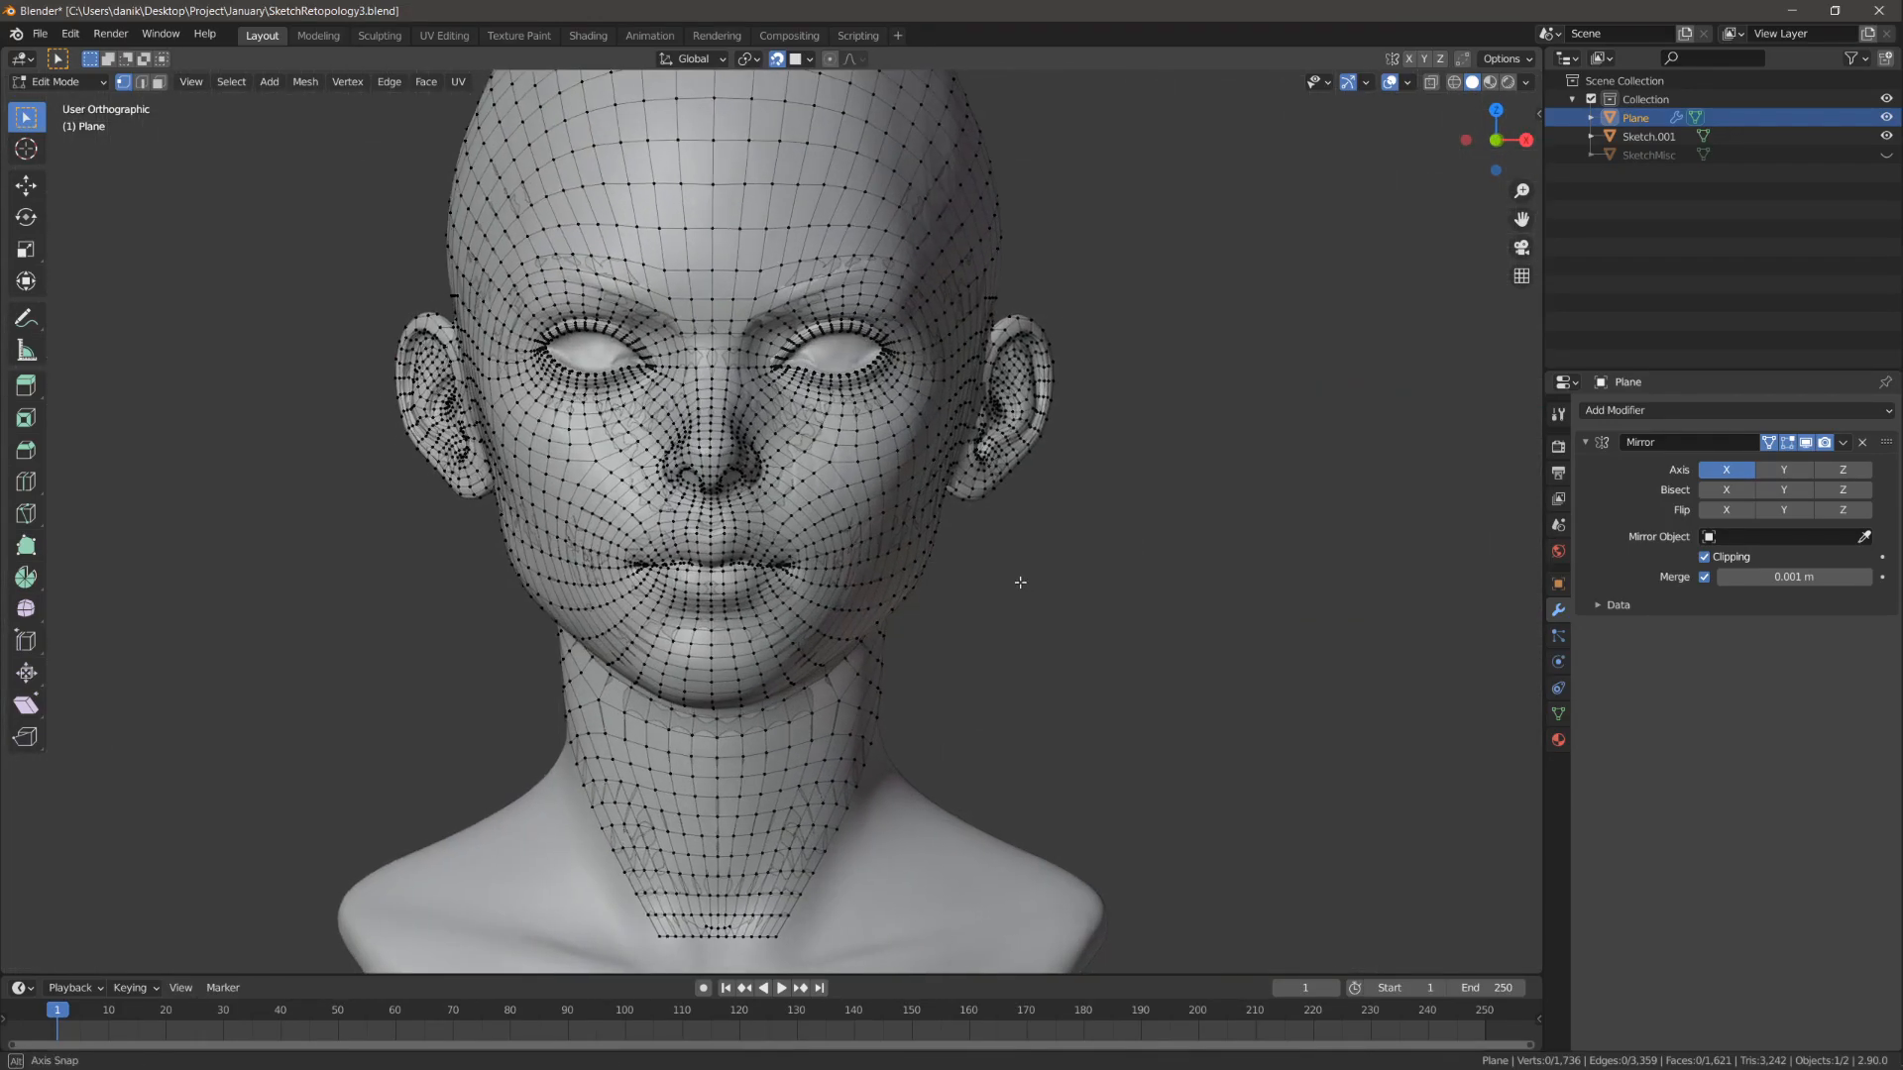
drag(1019, 583, 1033, 529)
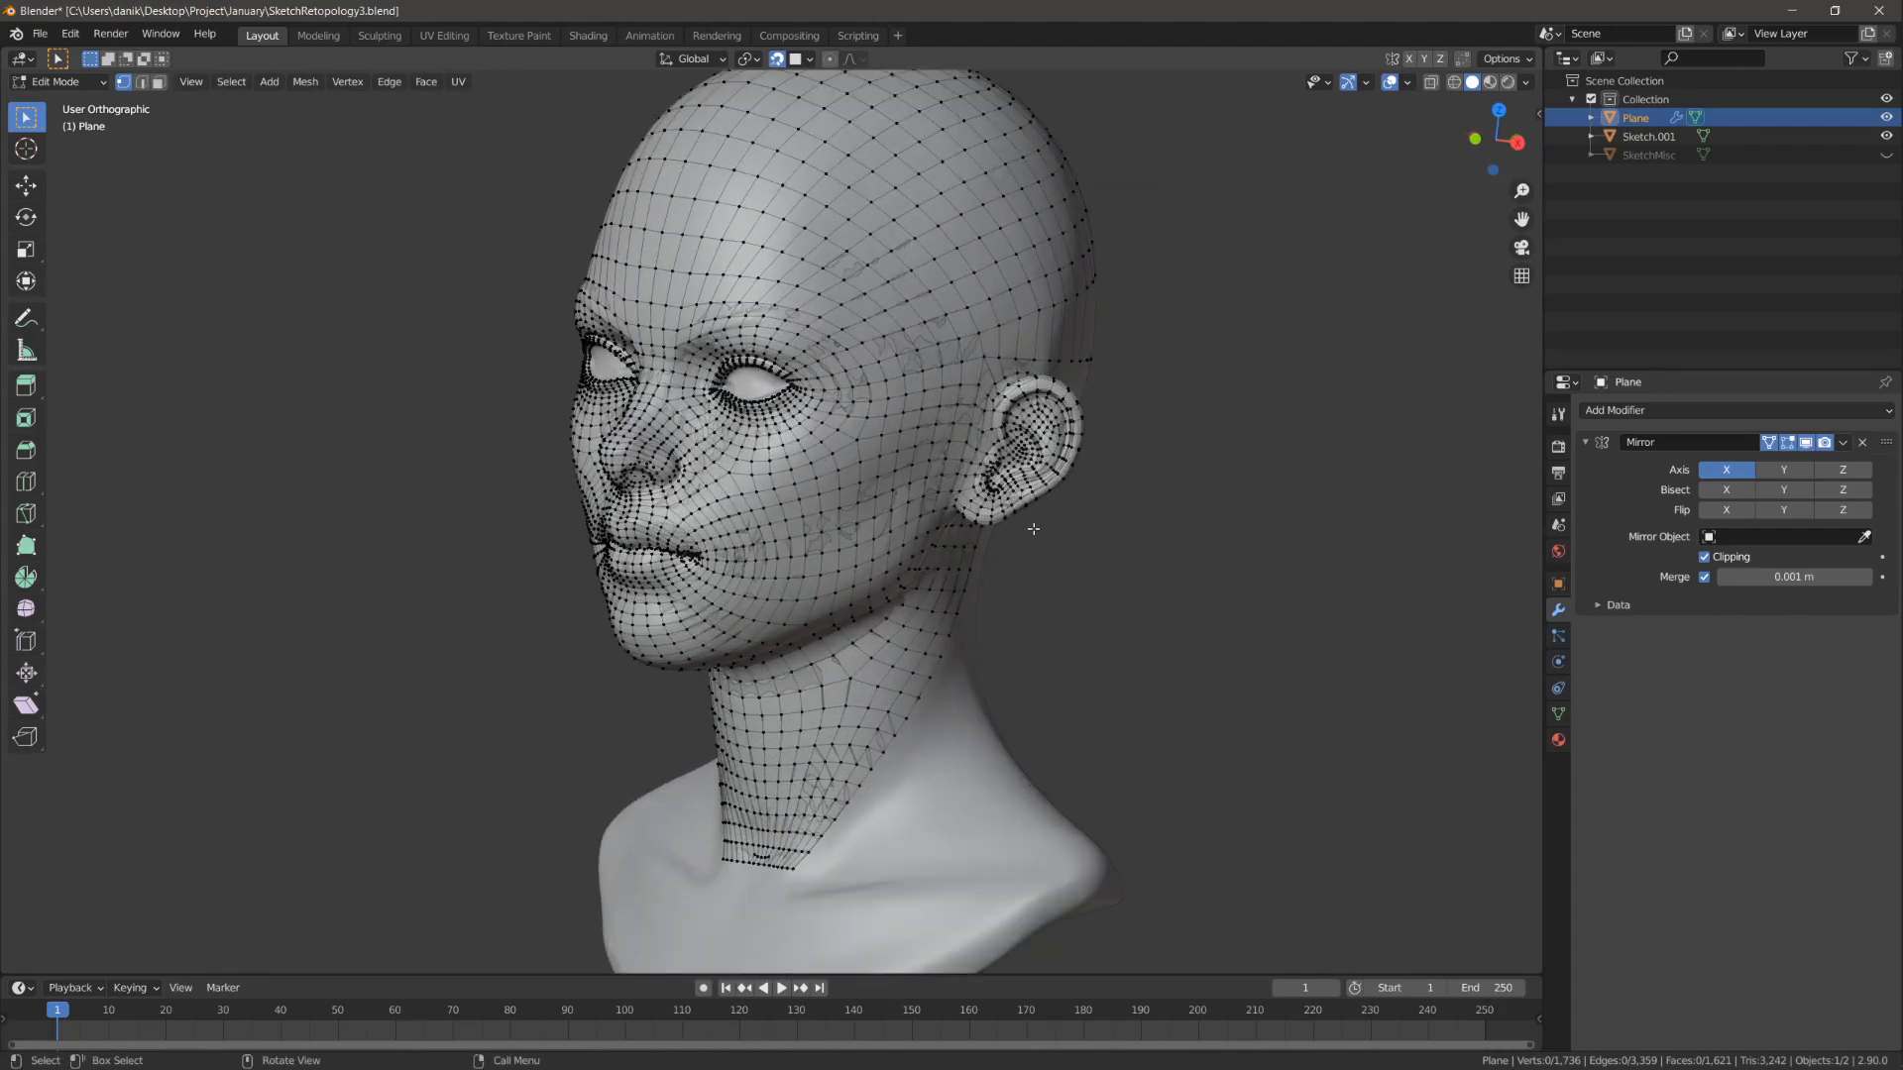
mouse_move(1015, 523)
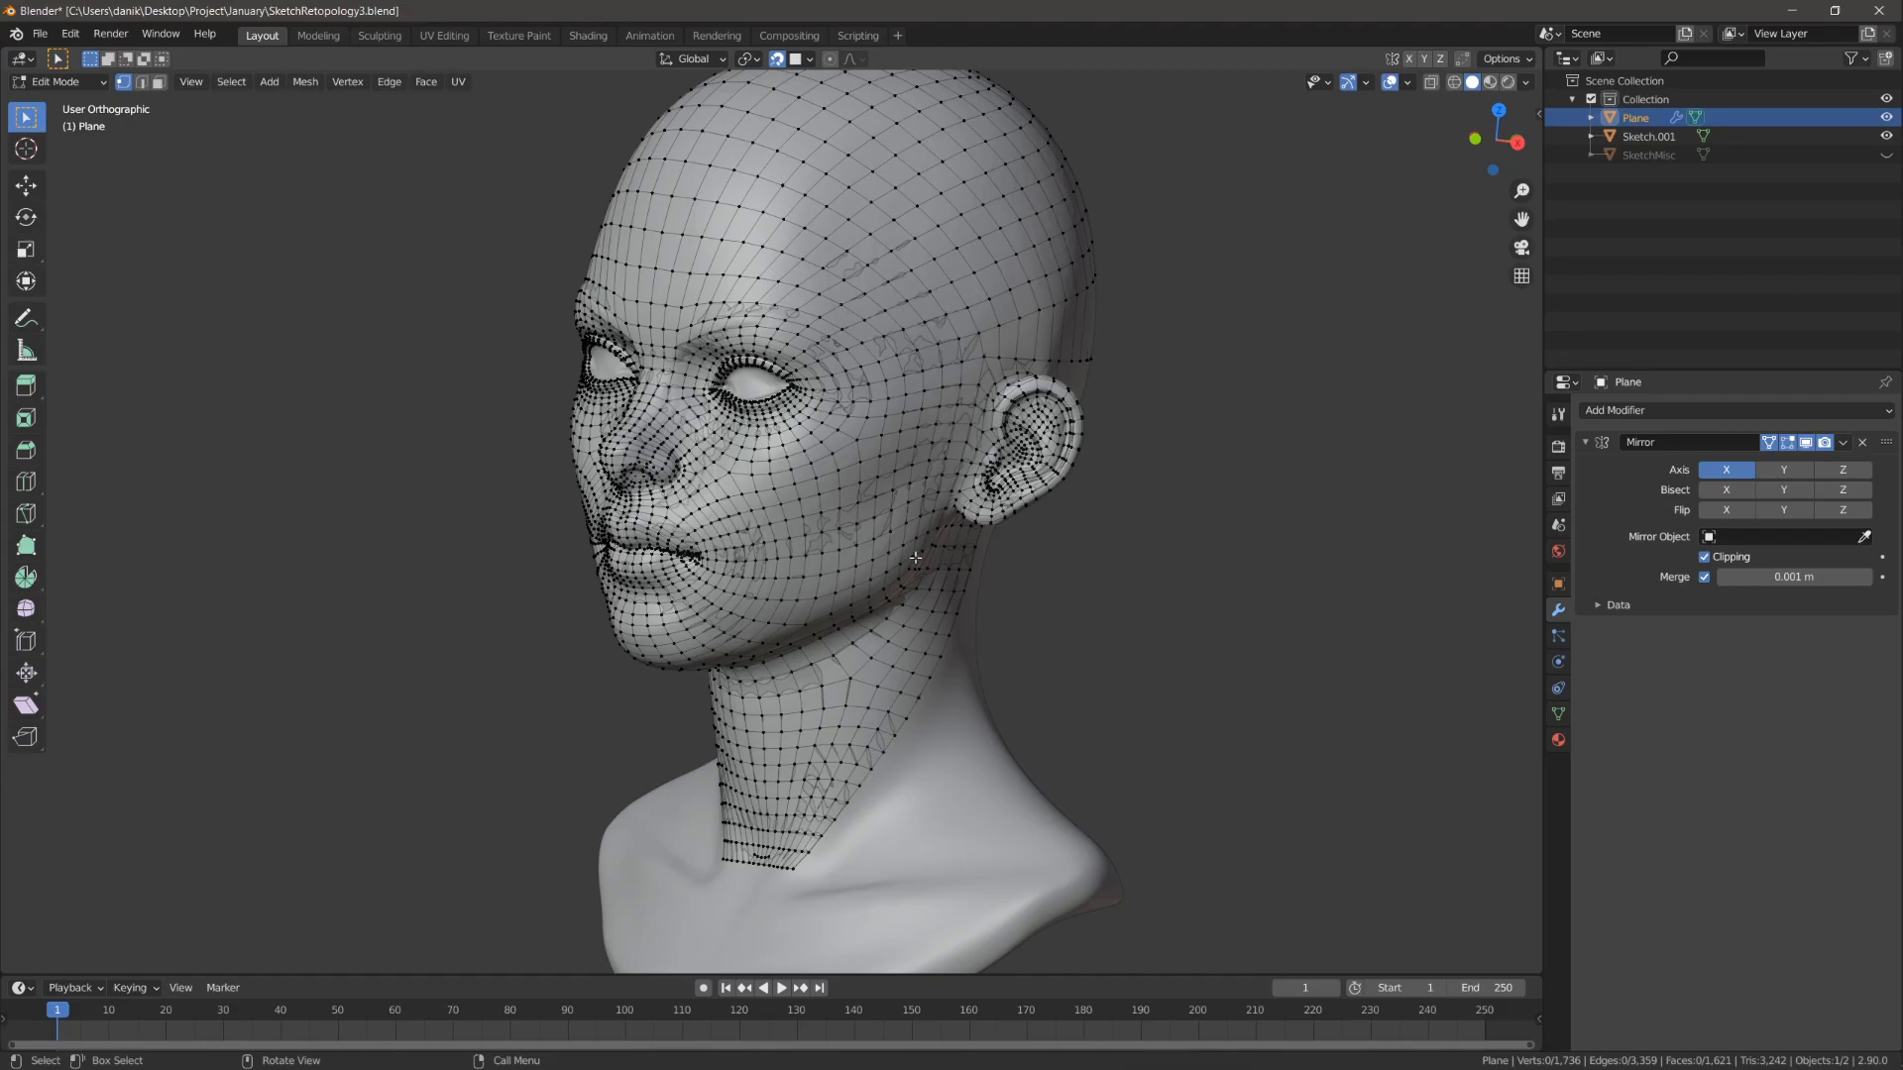
mouse_move(995, 583)
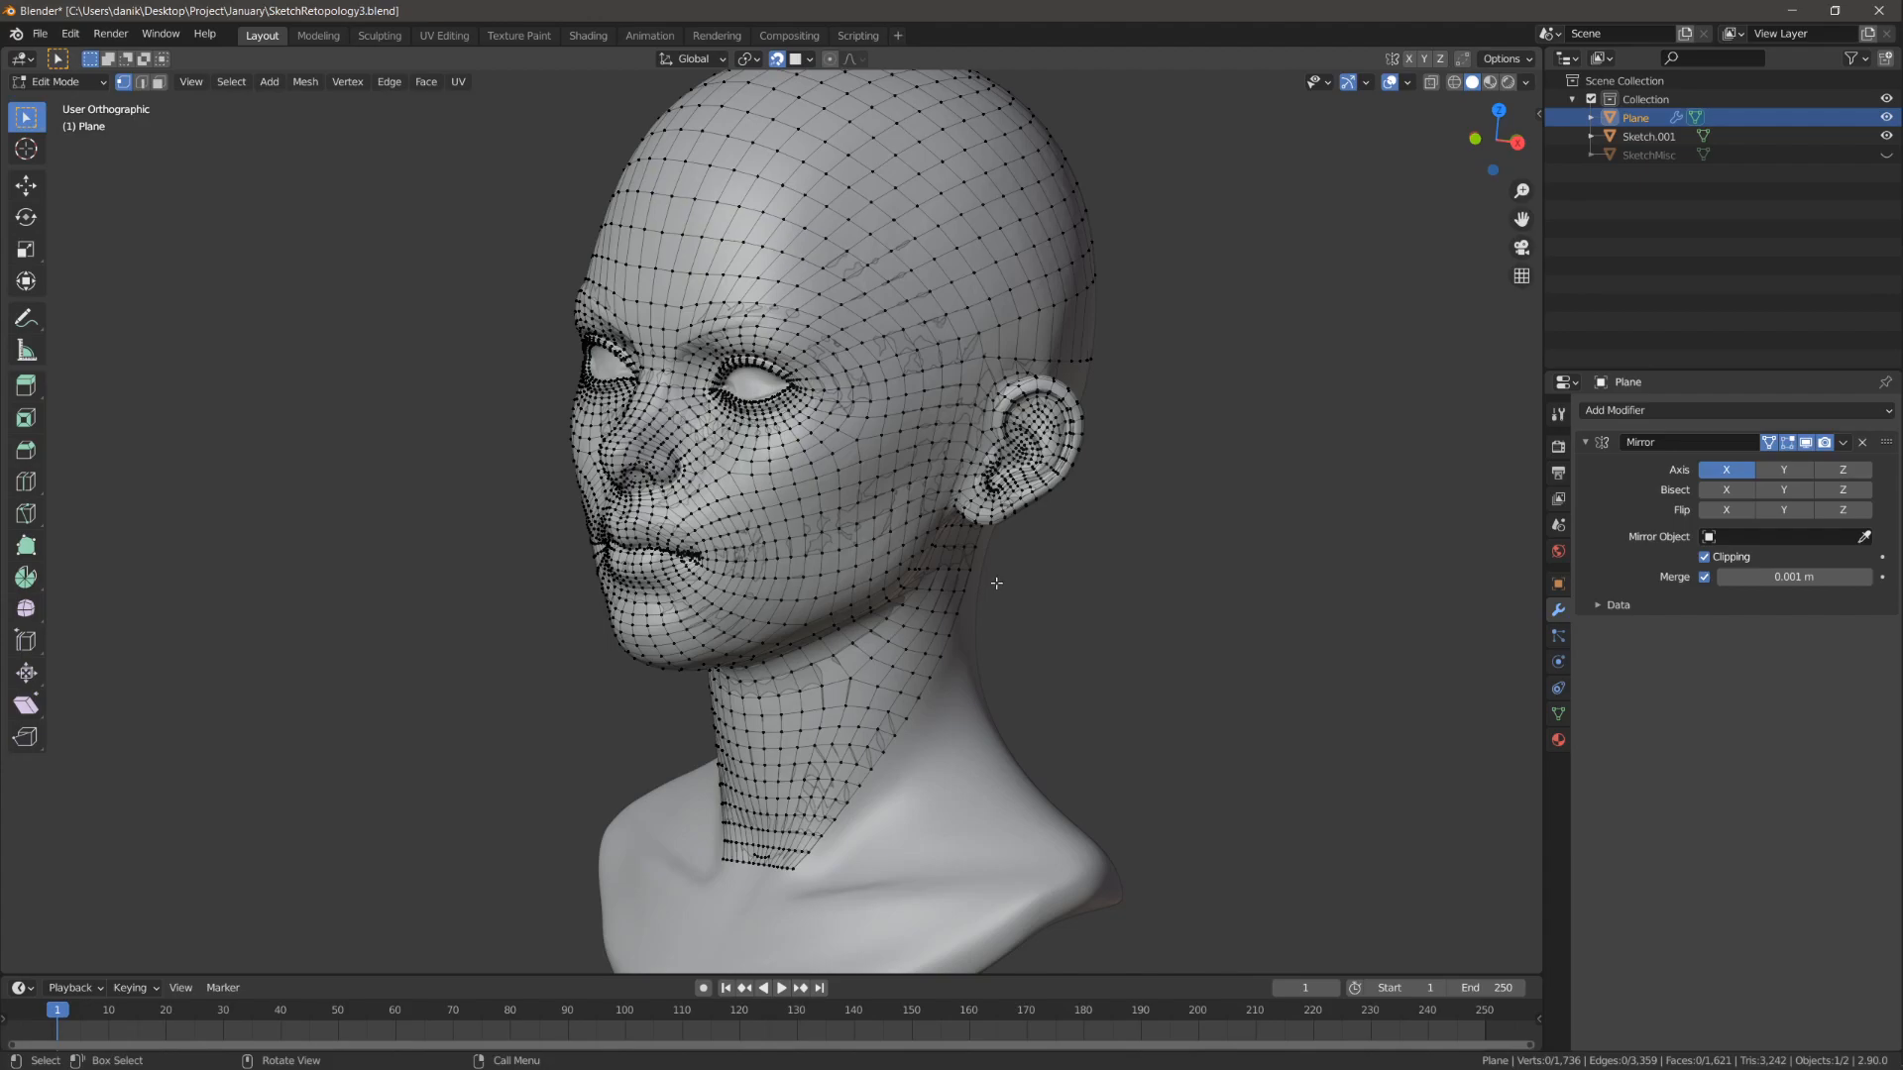
drag(994, 582, 850, 574)
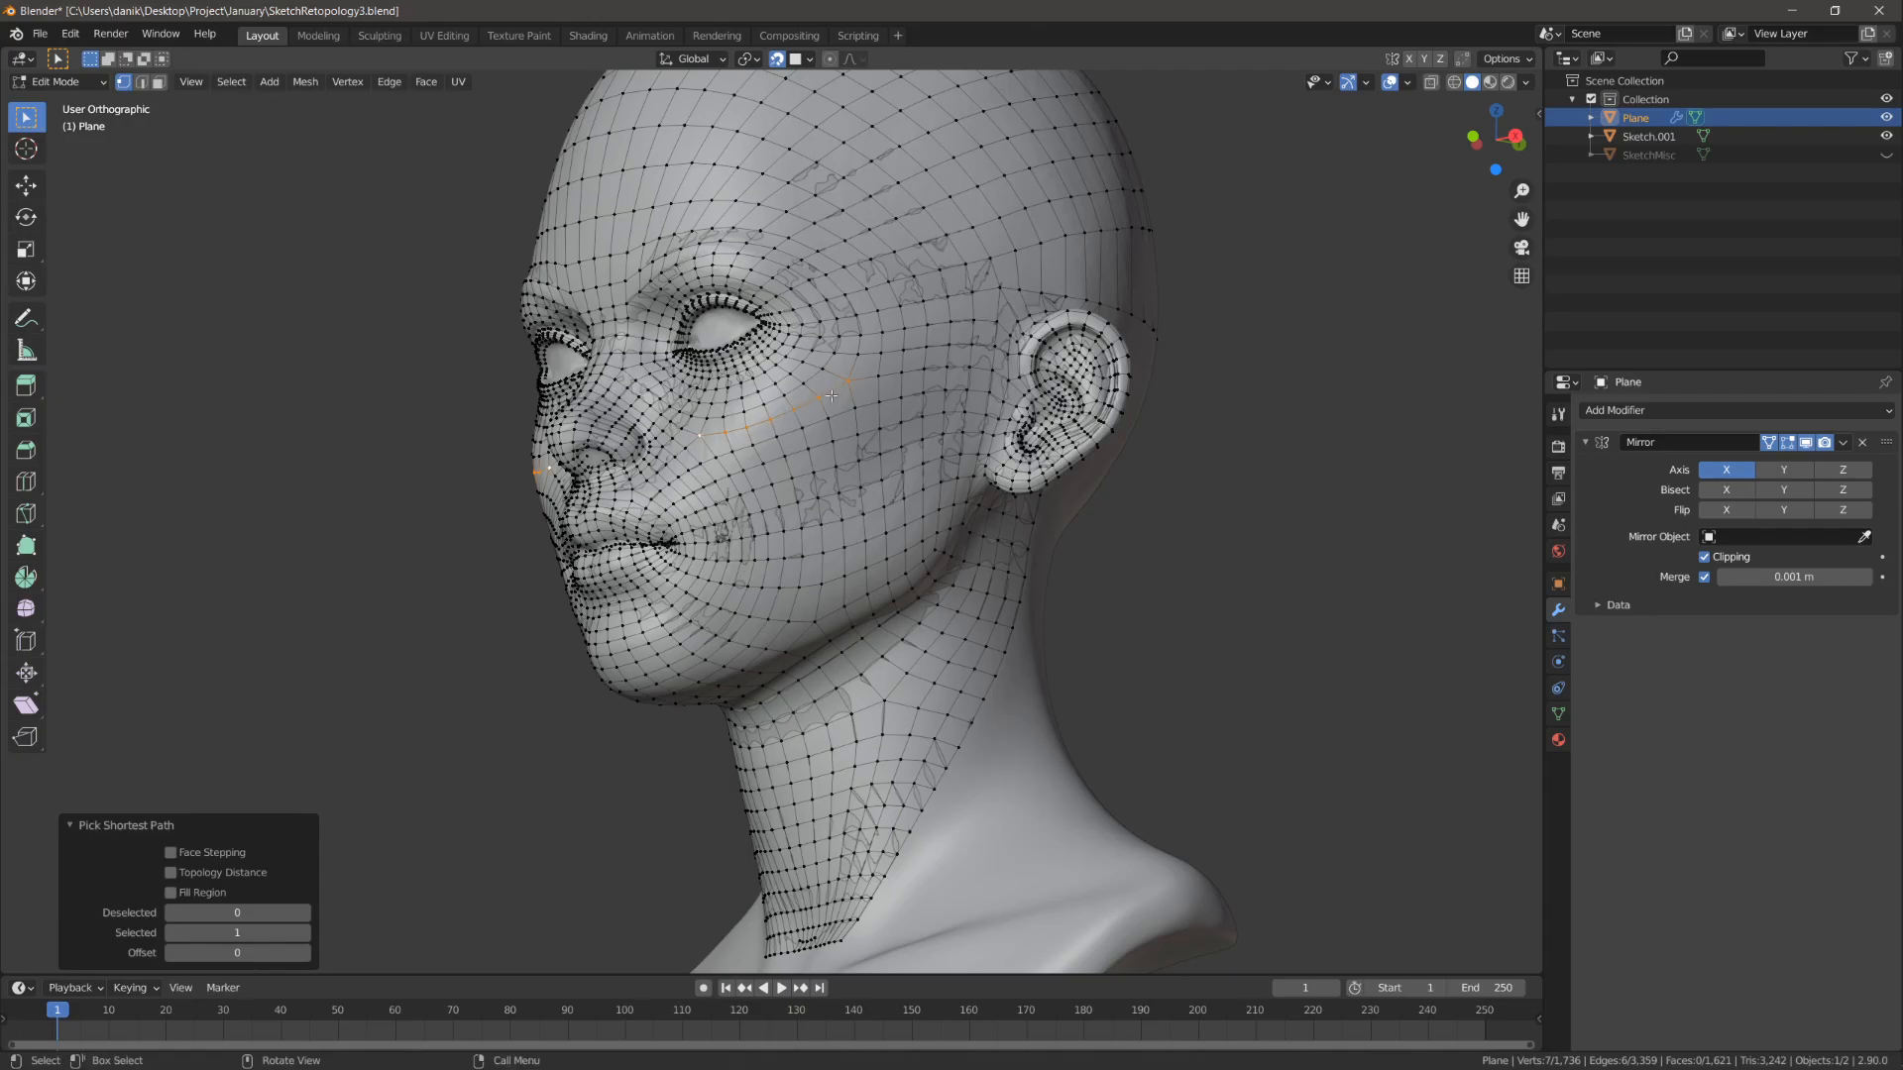
drag(850, 424, 922, 450)
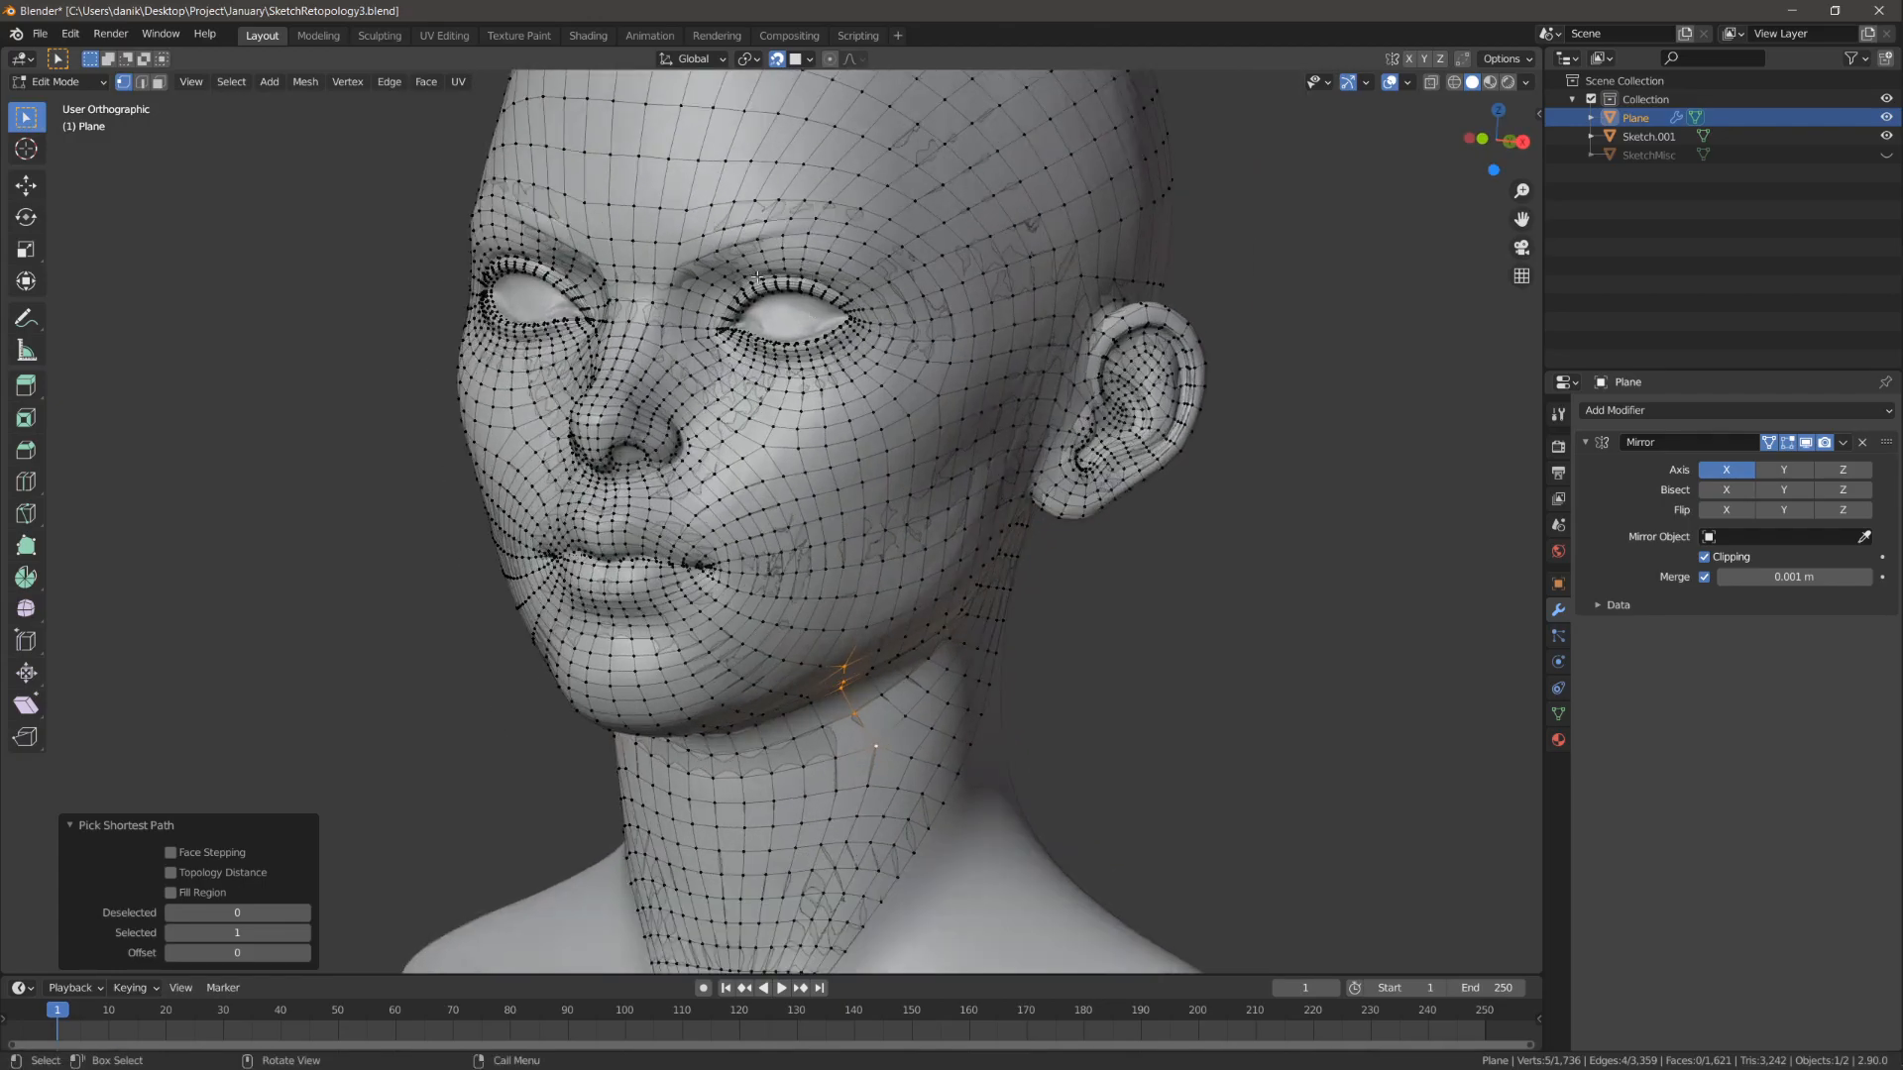
mouse_move(680, 301)
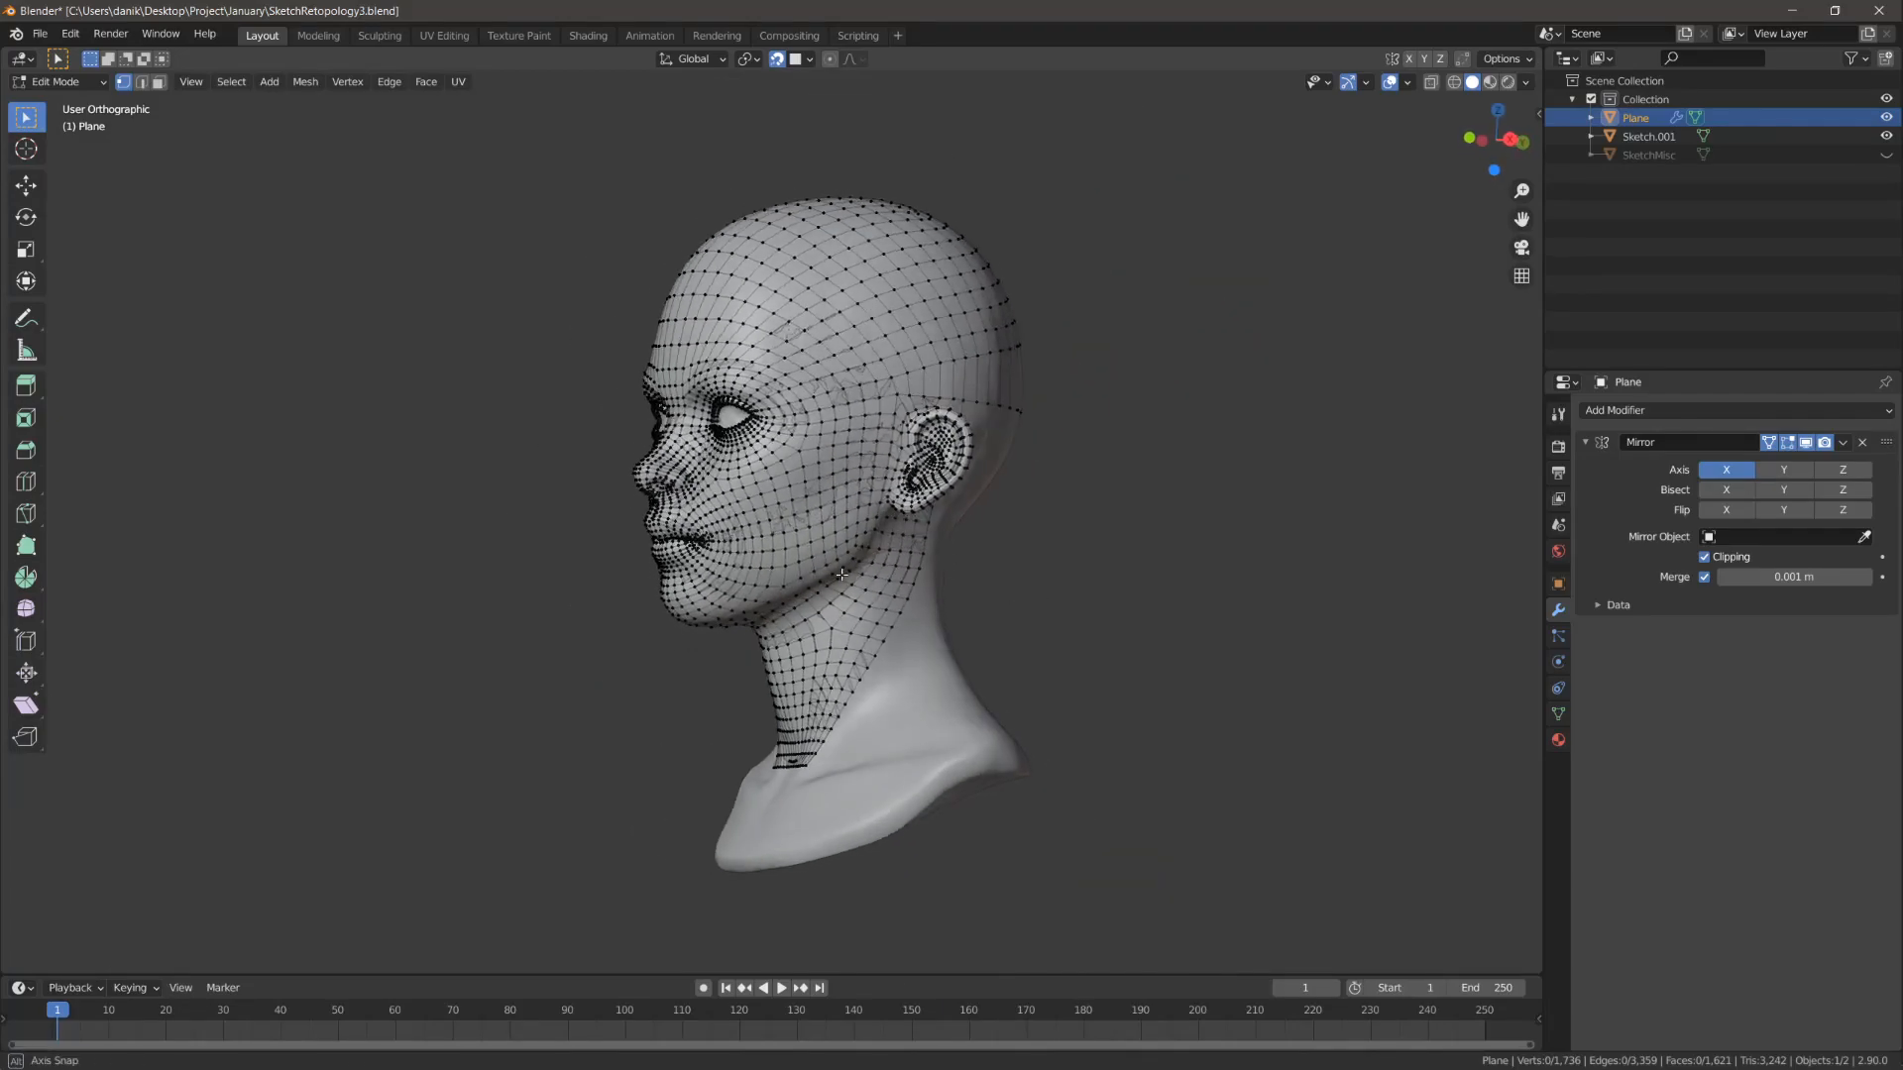
drag(836, 577, 862, 555)
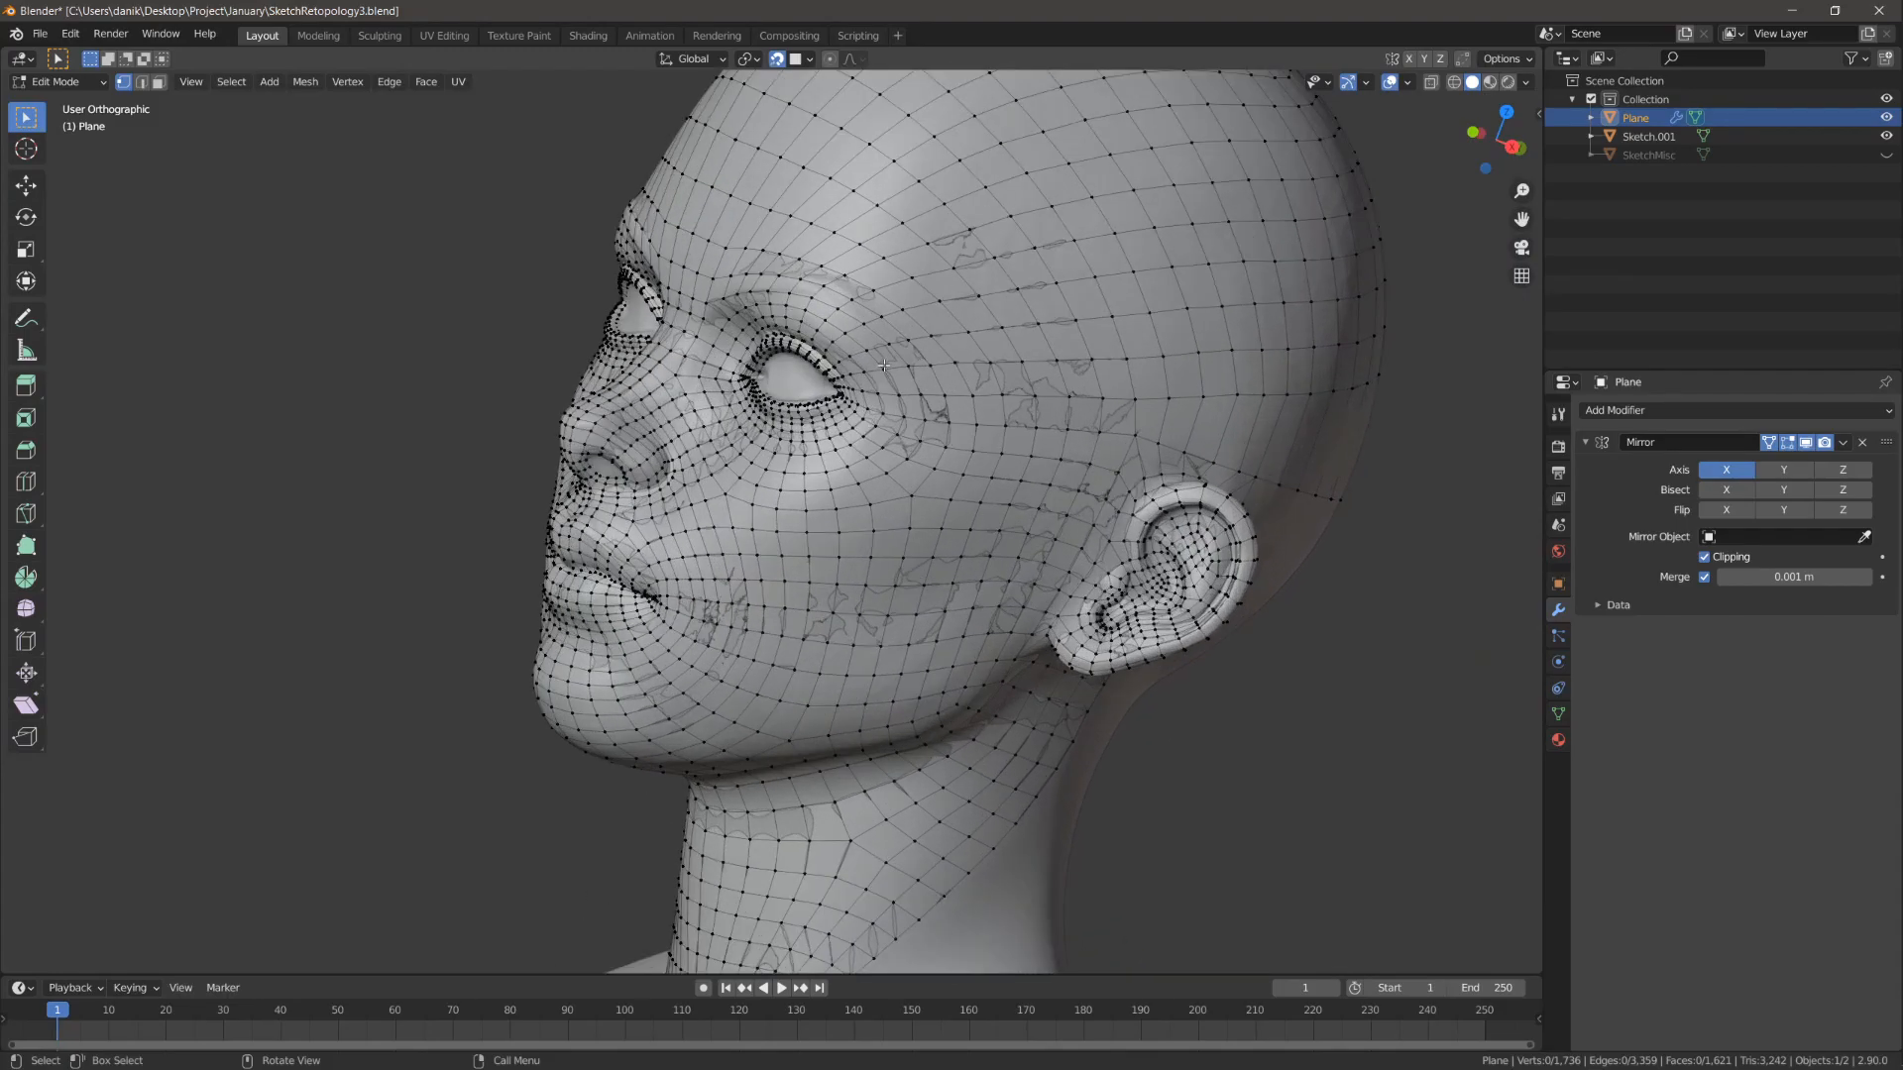
mouse_move(672, 454)
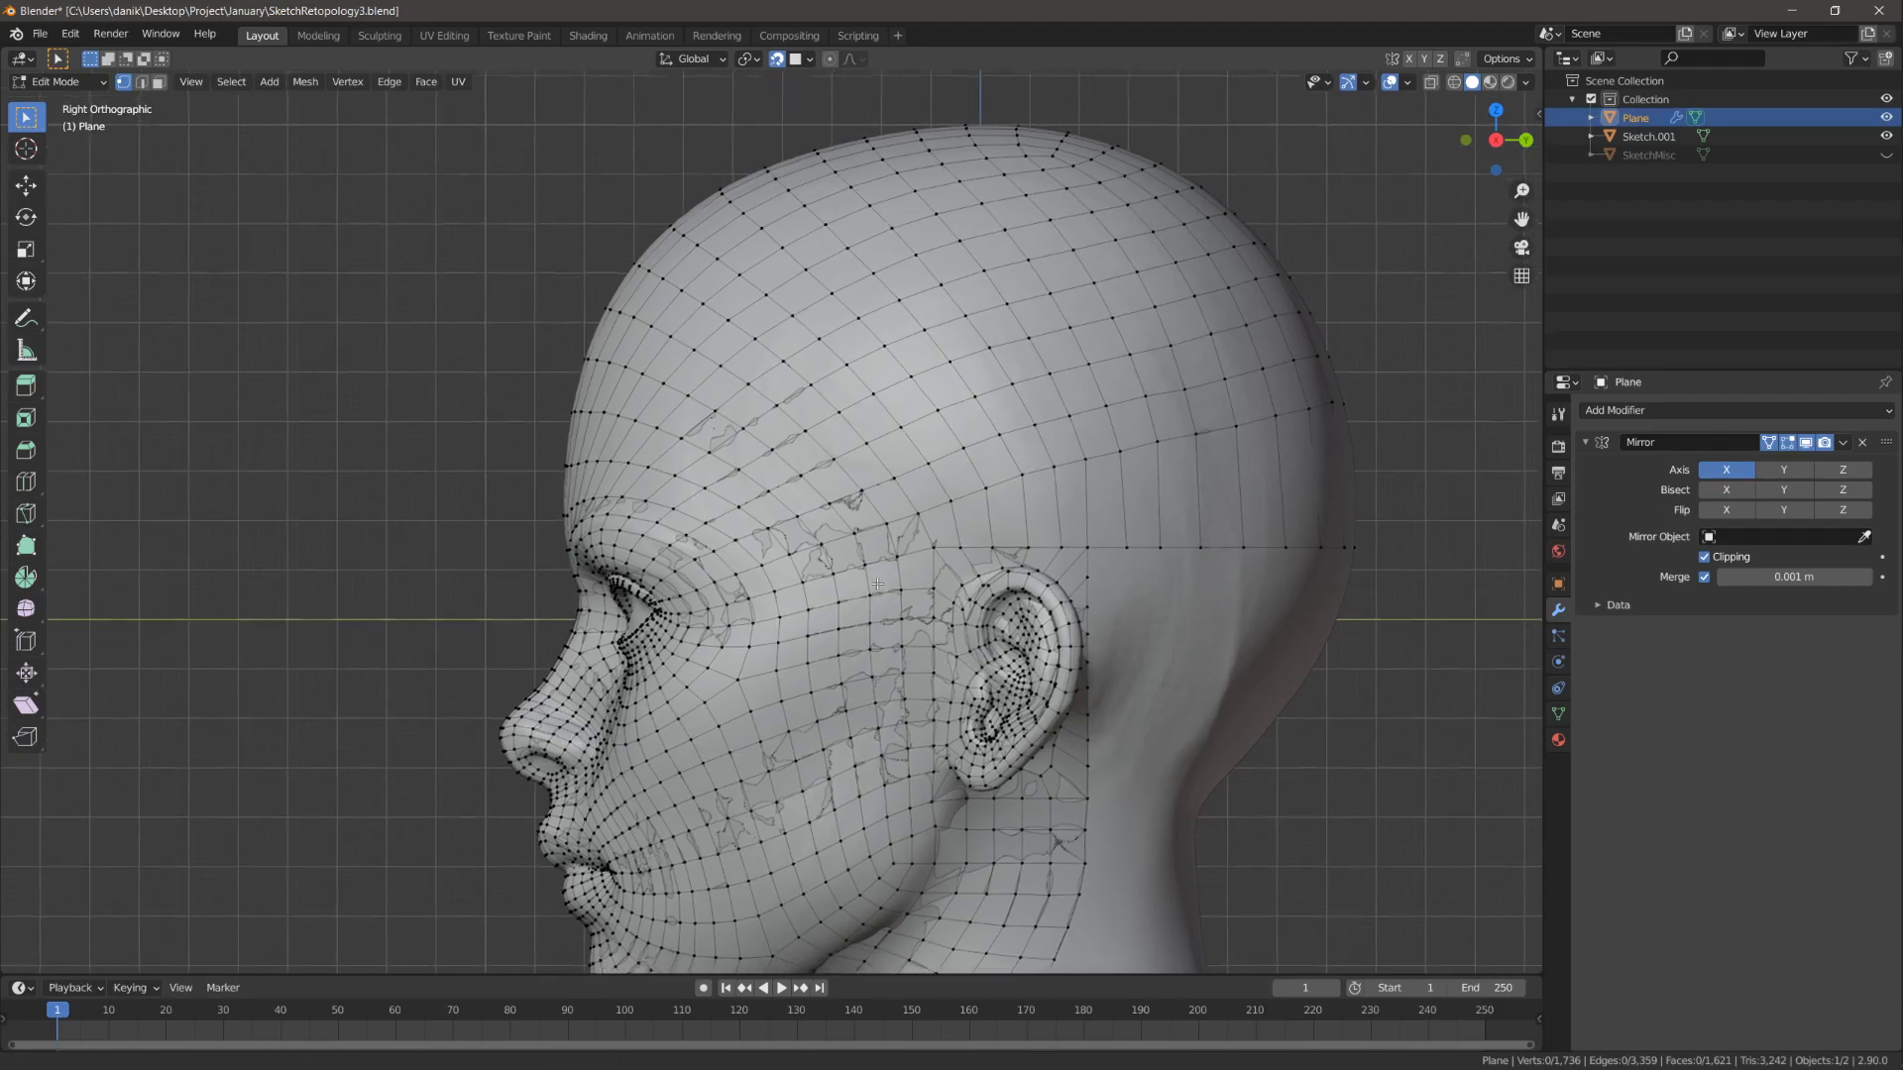
Step: Smooth the cheek patch beside the ear and enable Face snapping with Project Individual Elements
scroll(up, 3)
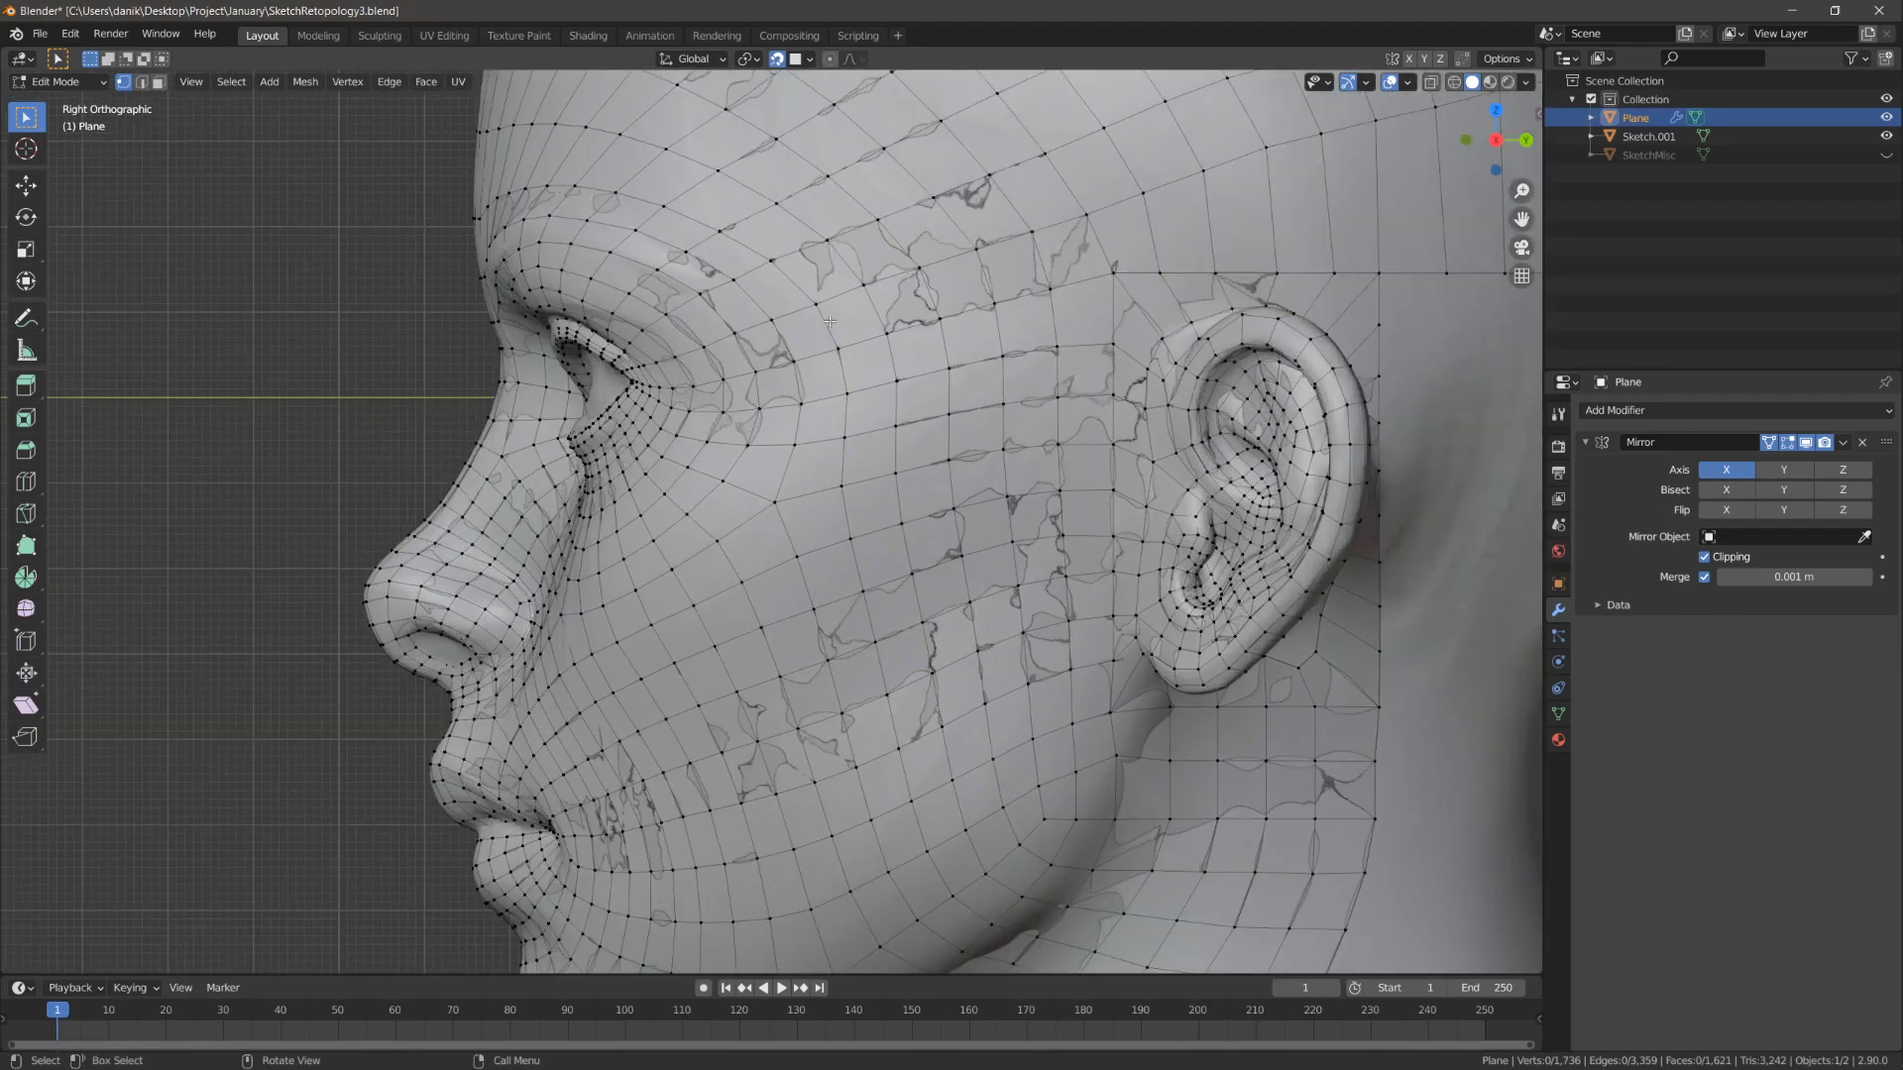
scroll(down, 3)
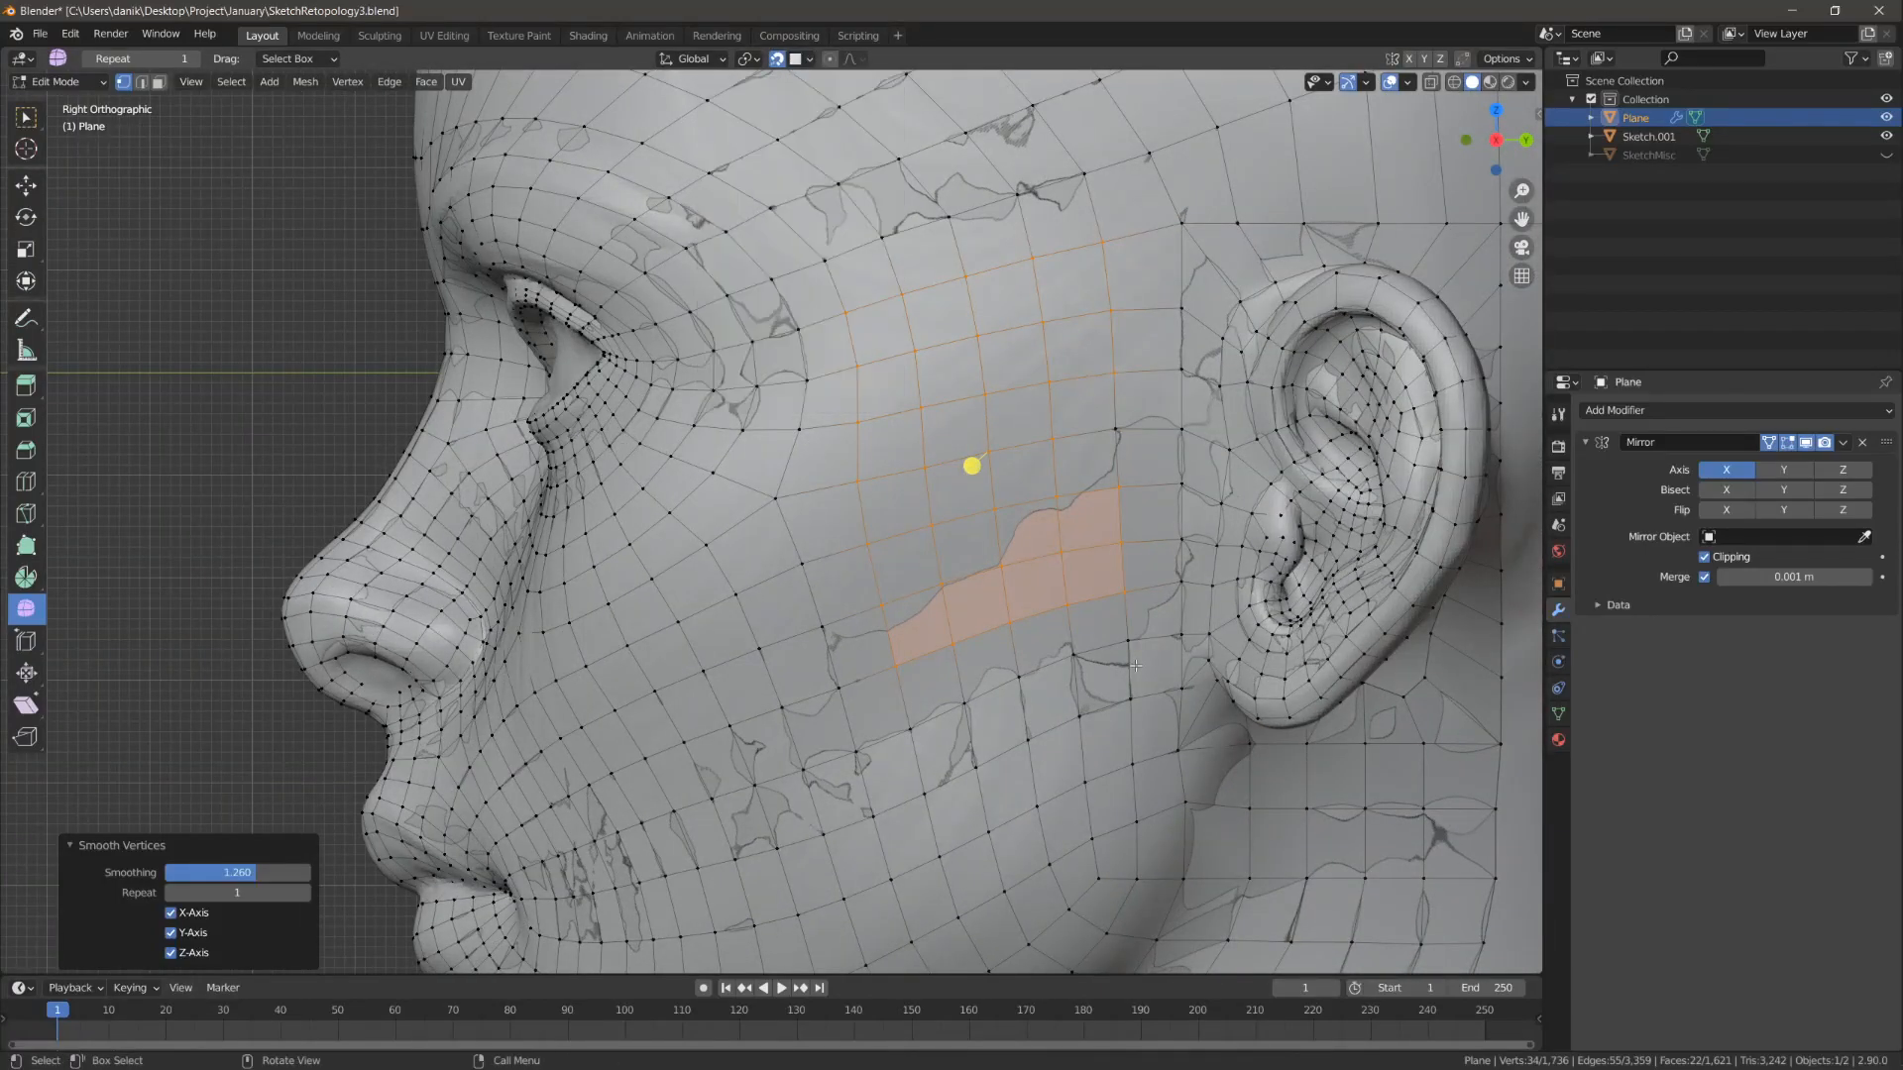
click(793, 57)
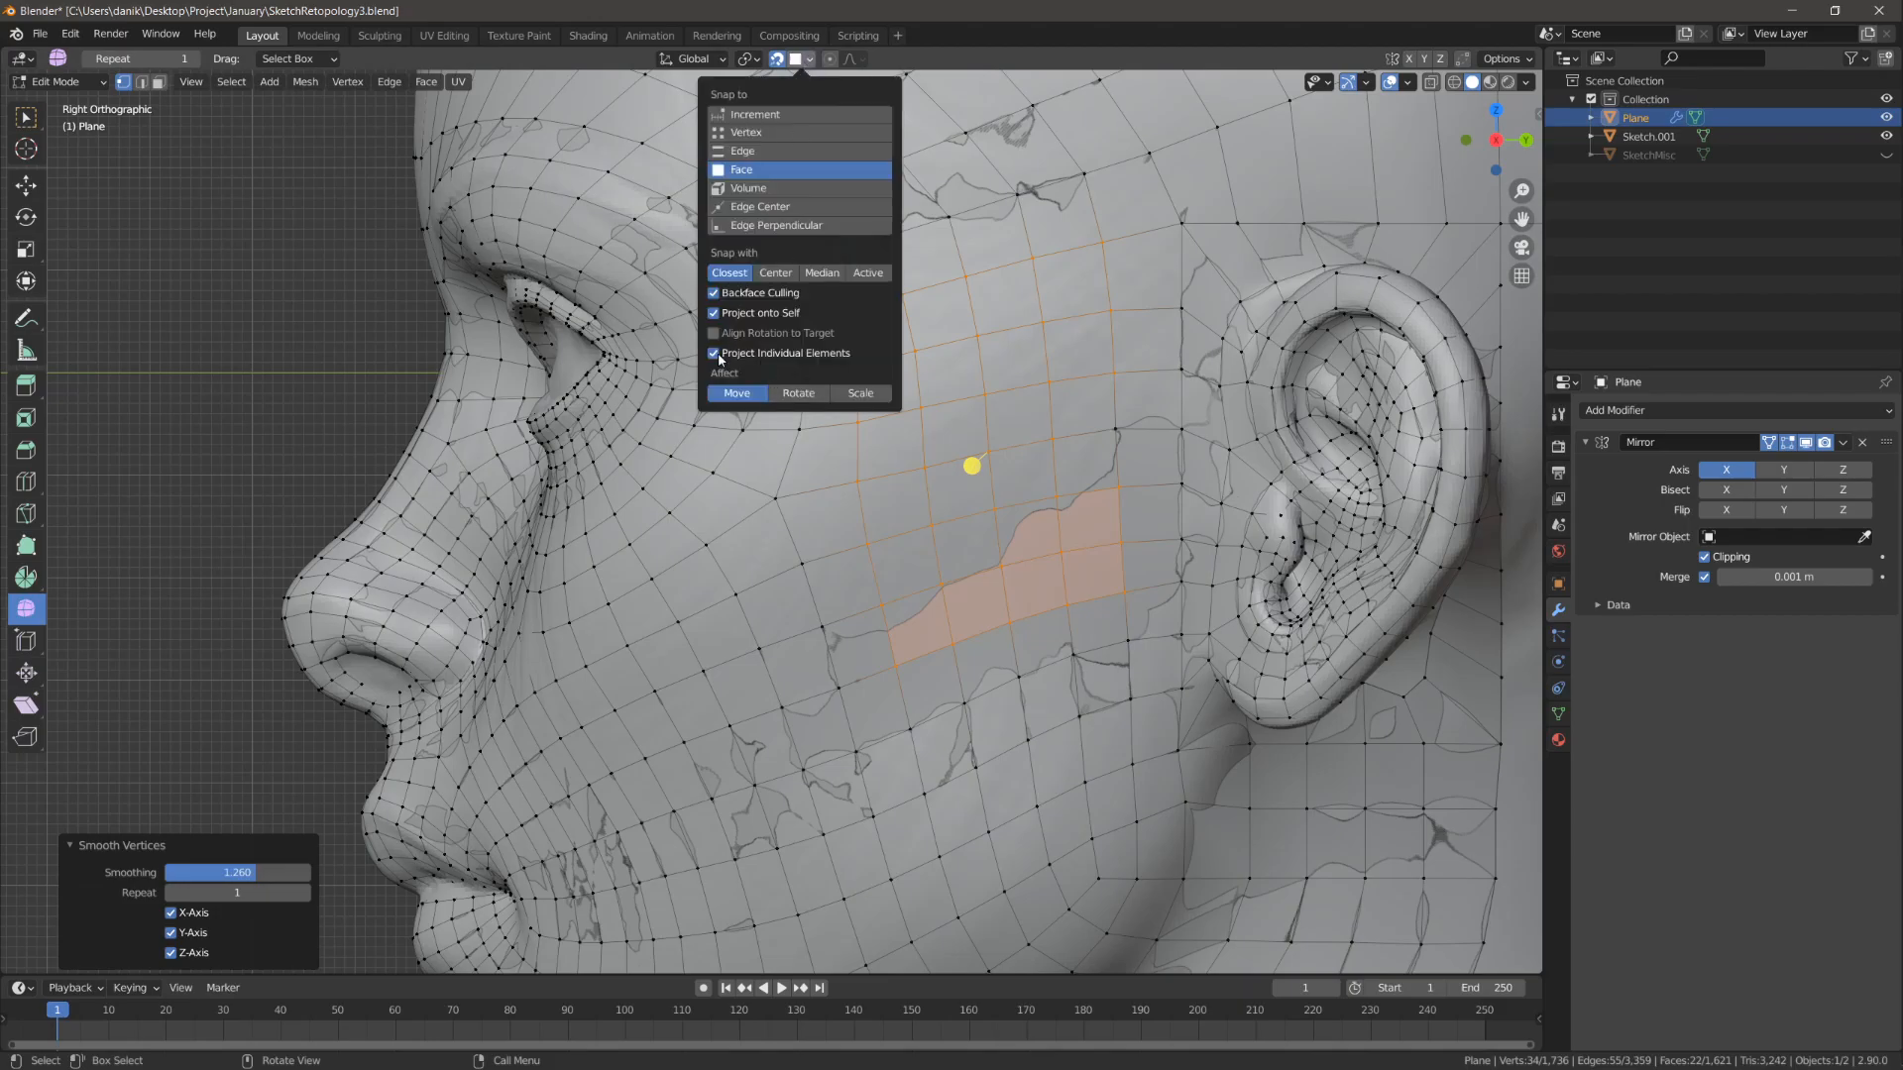
mouse_move(793, 368)
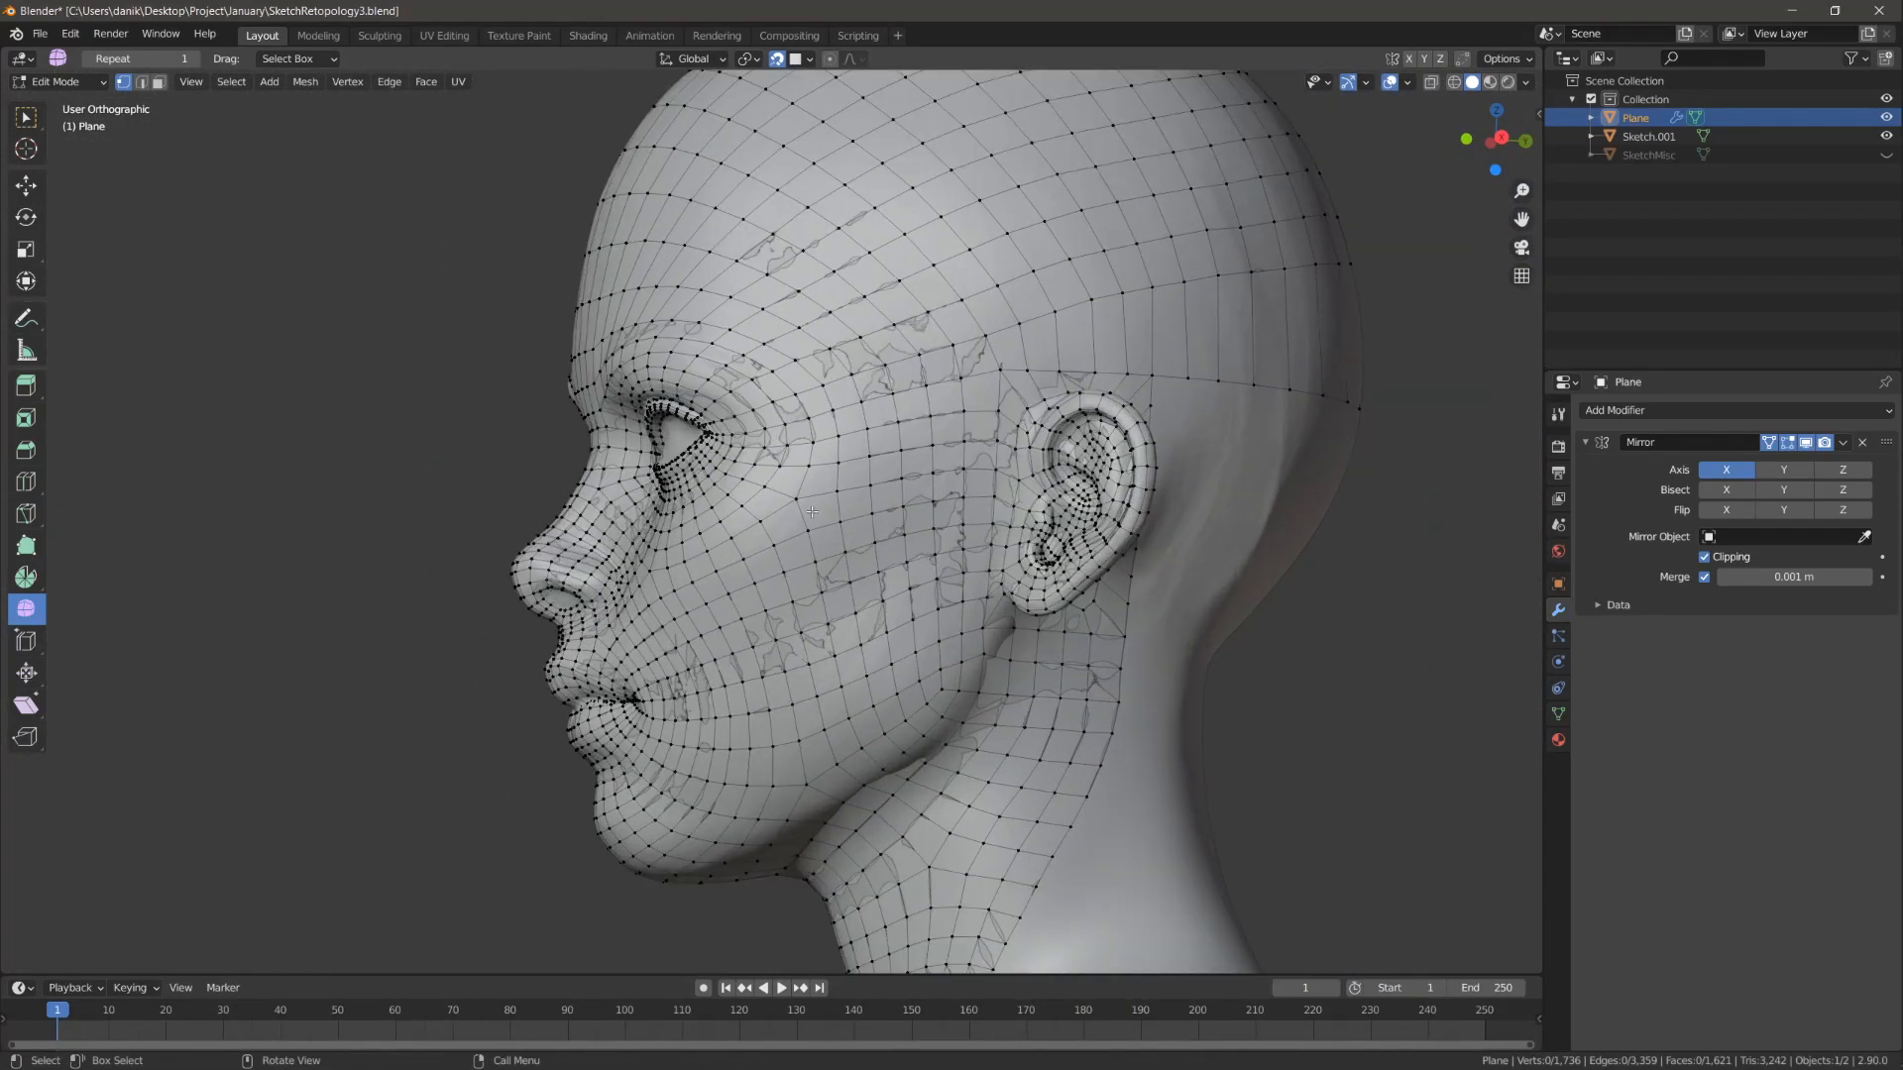
Step: Select the vertex row from behind the ear to the back of the head and rotate it about -2°
scroll(down, 3)
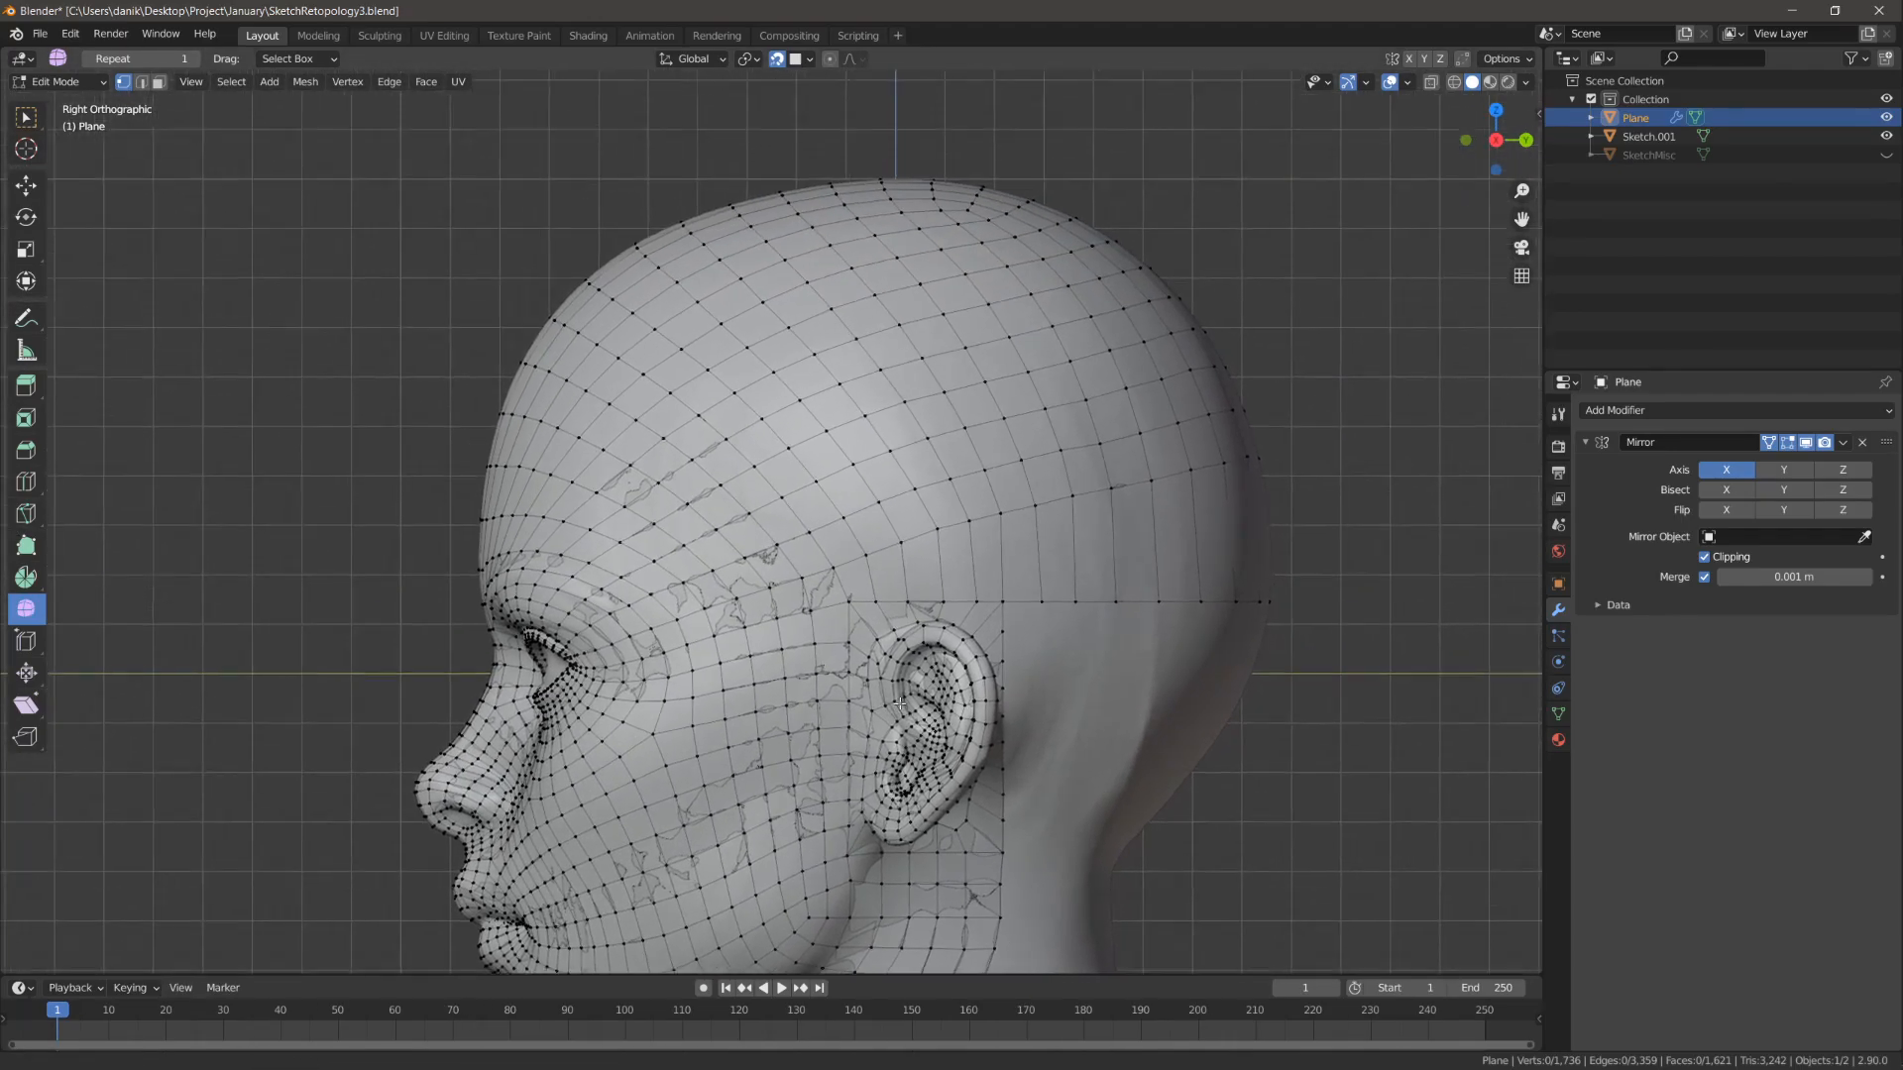
click(836, 626)
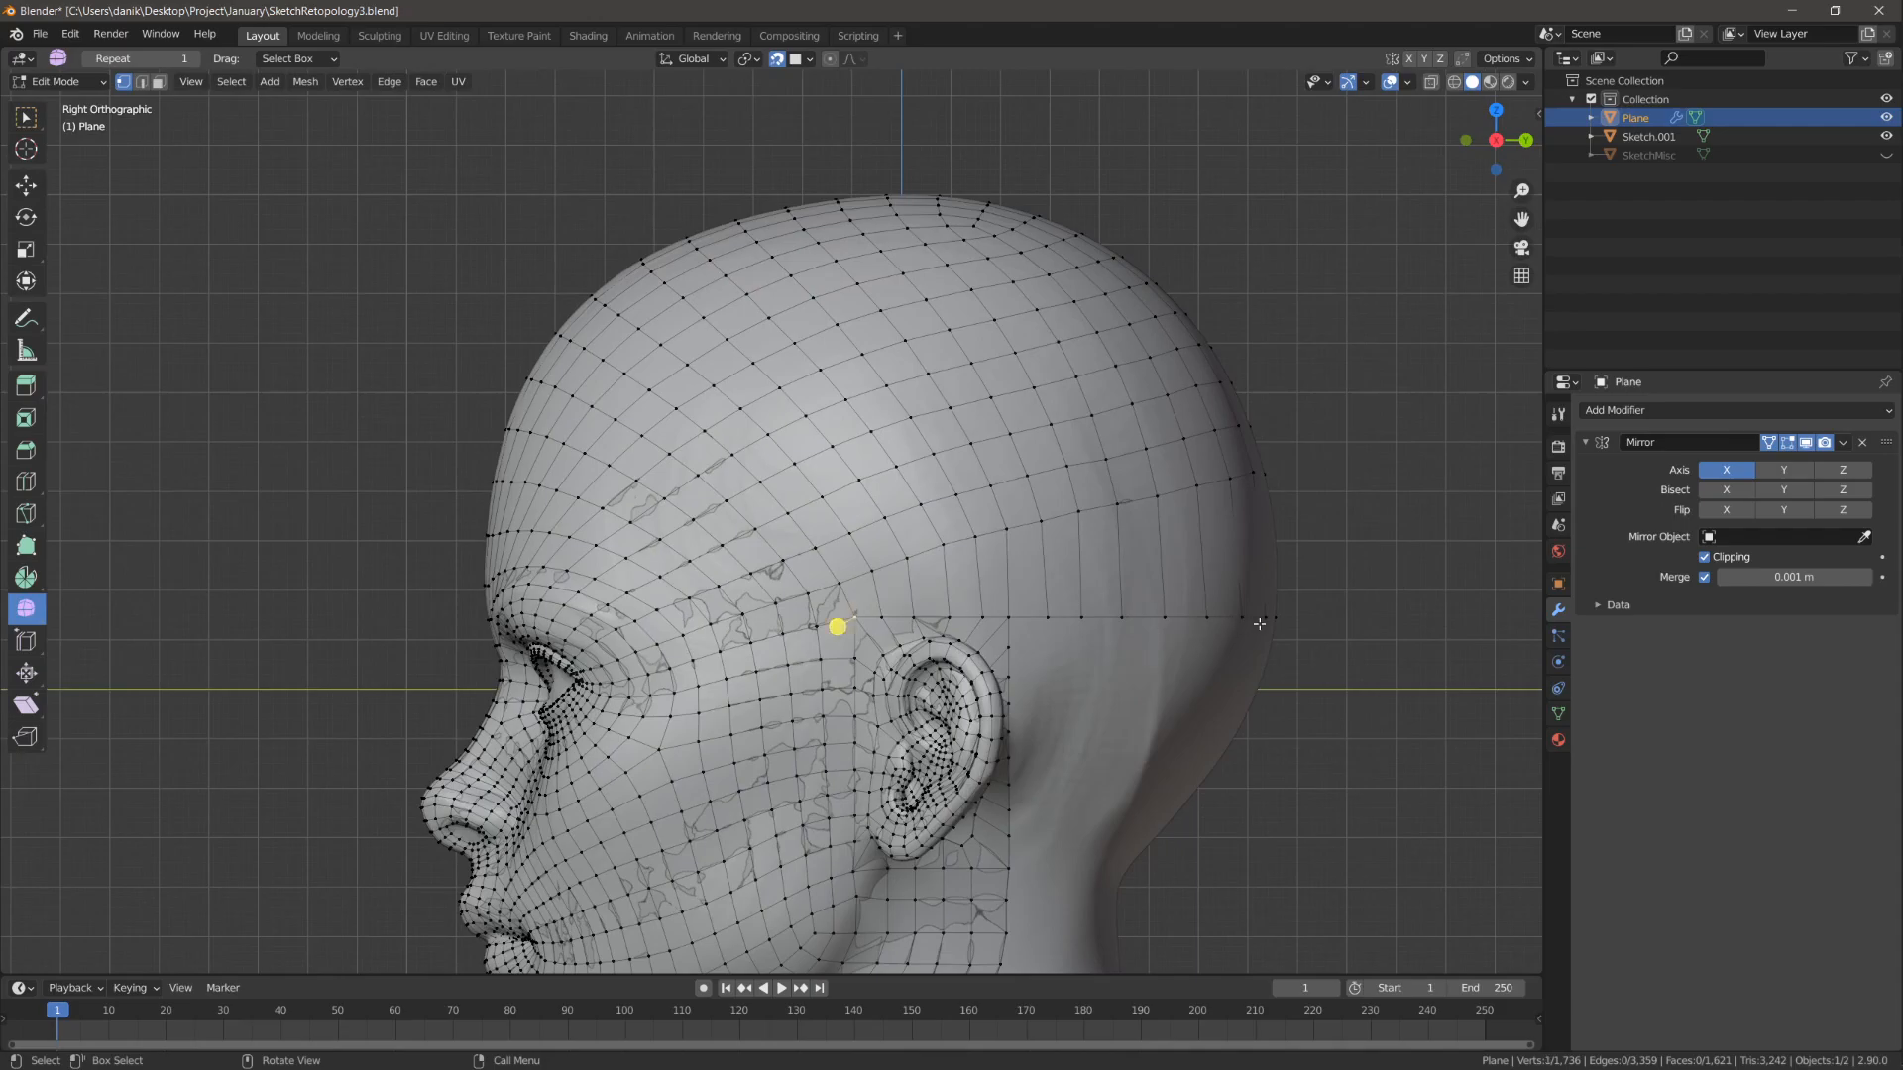
click(1258, 622)
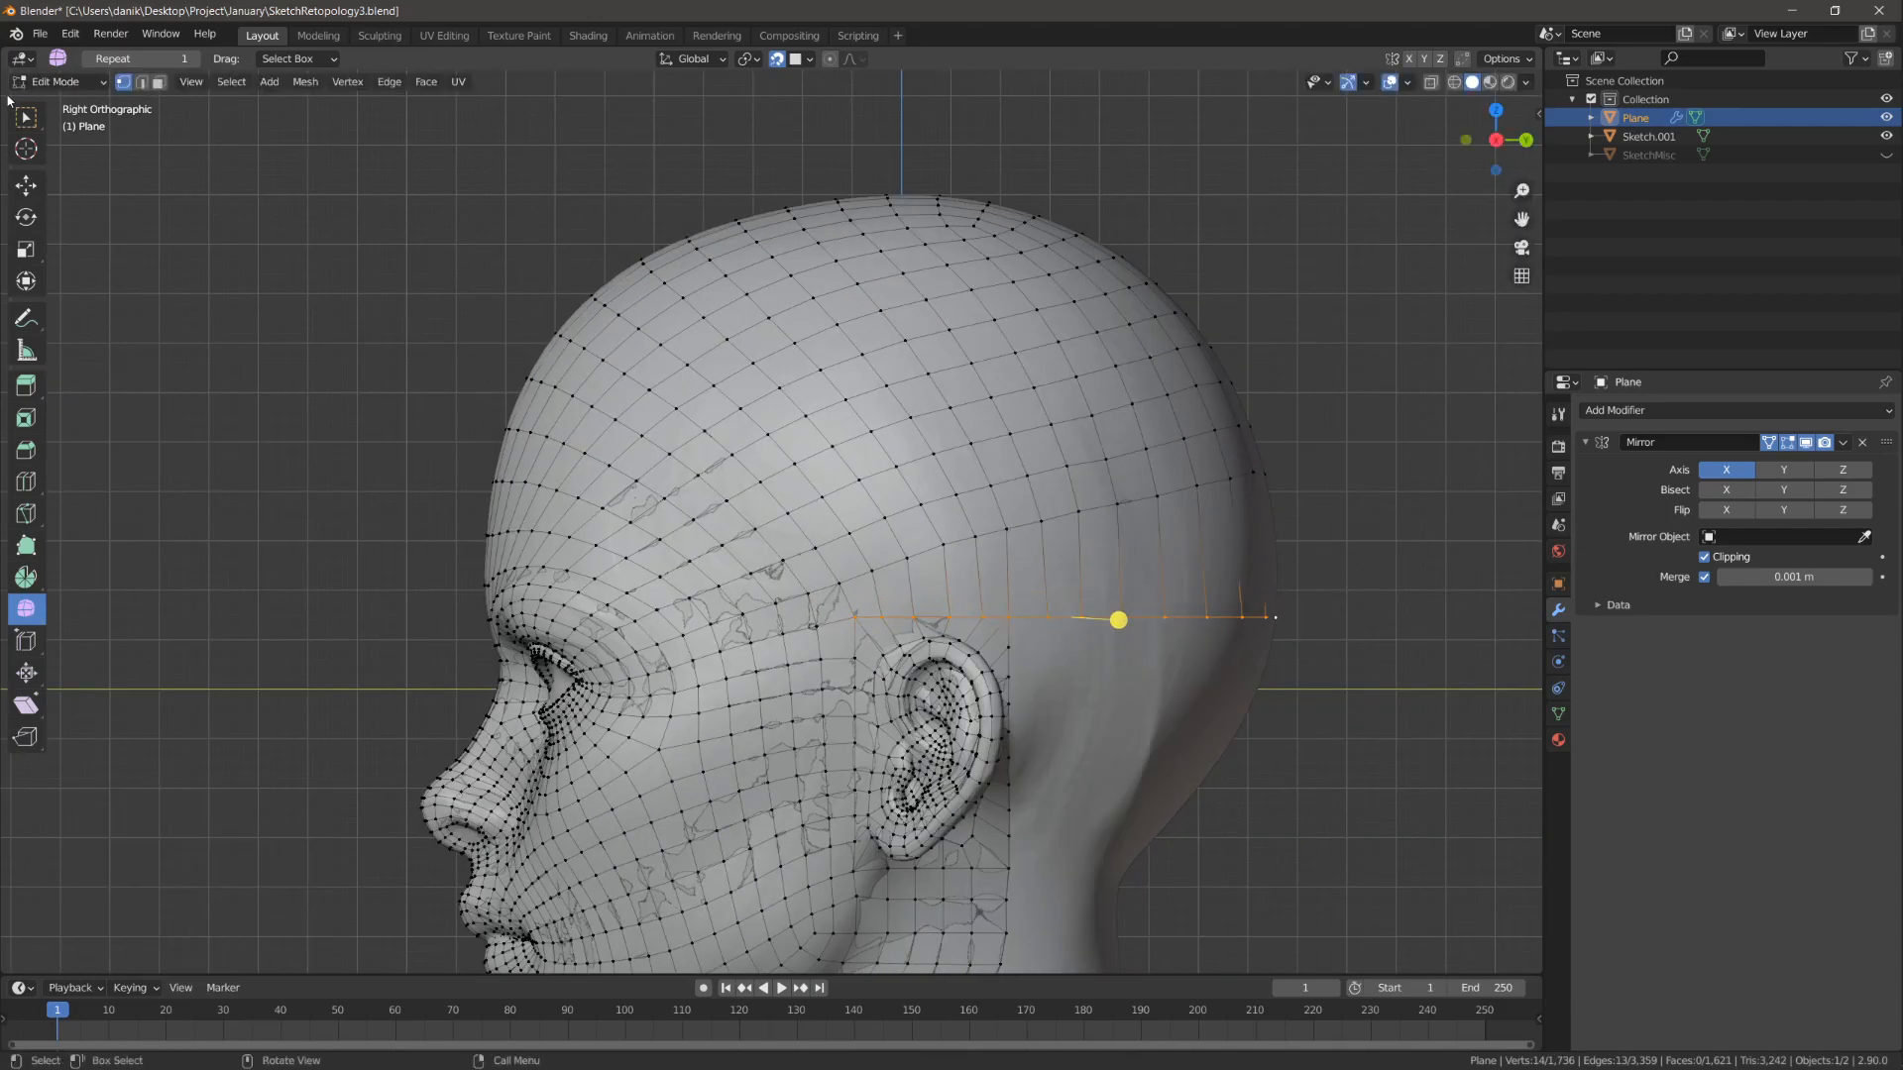
key(r)
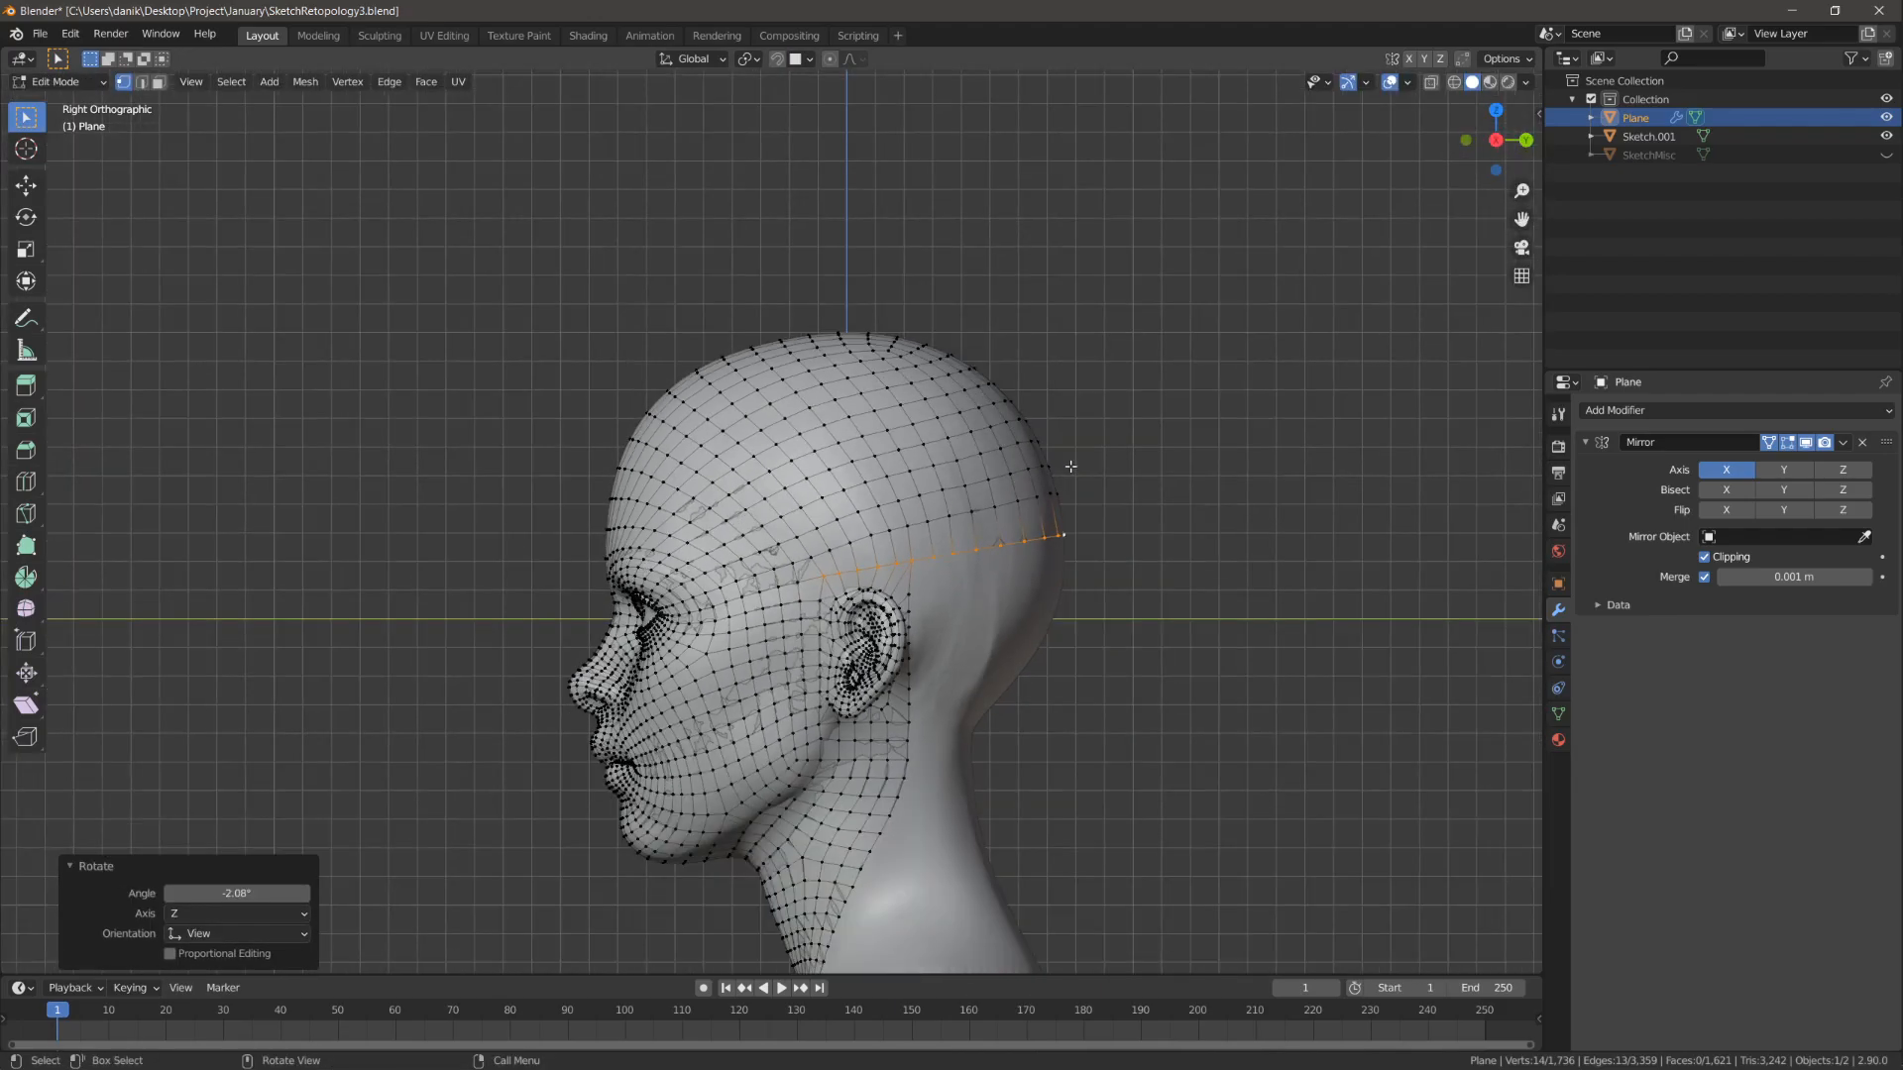
scroll(up, 3)
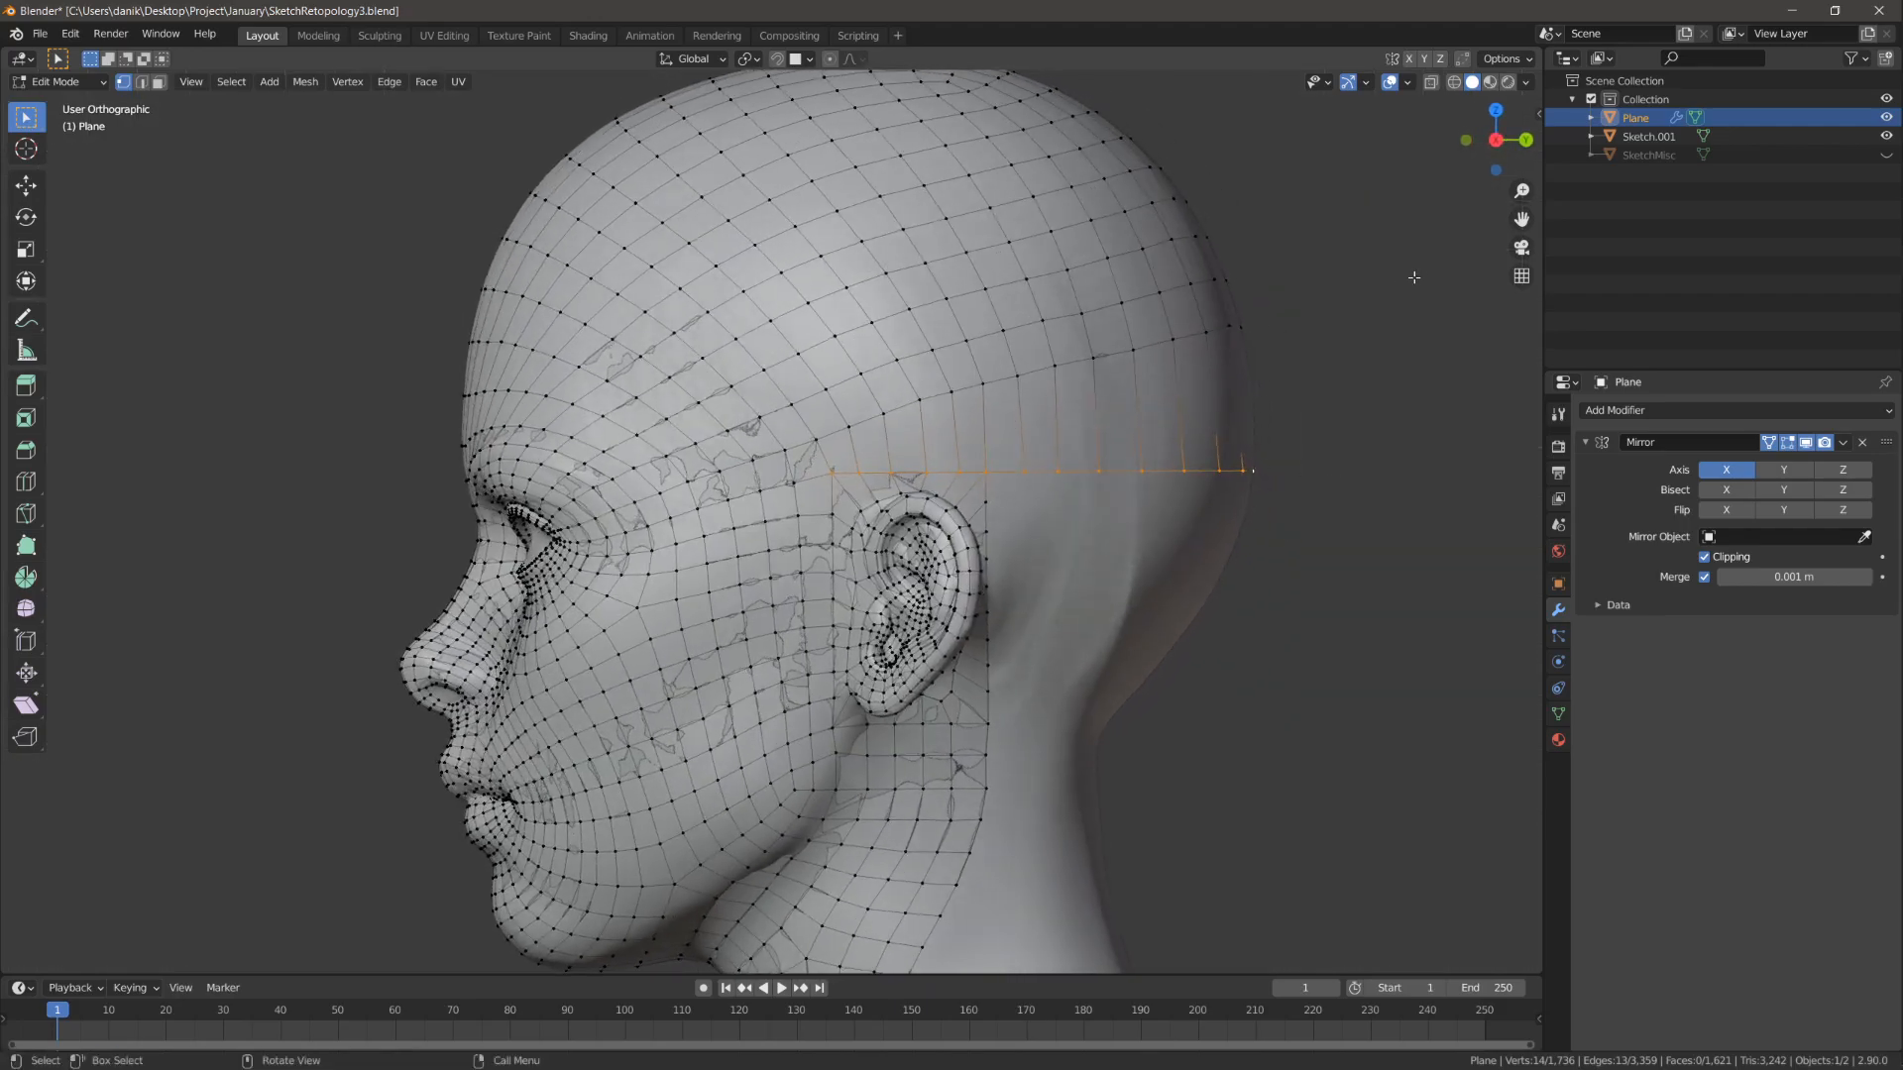
click(1532, 216)
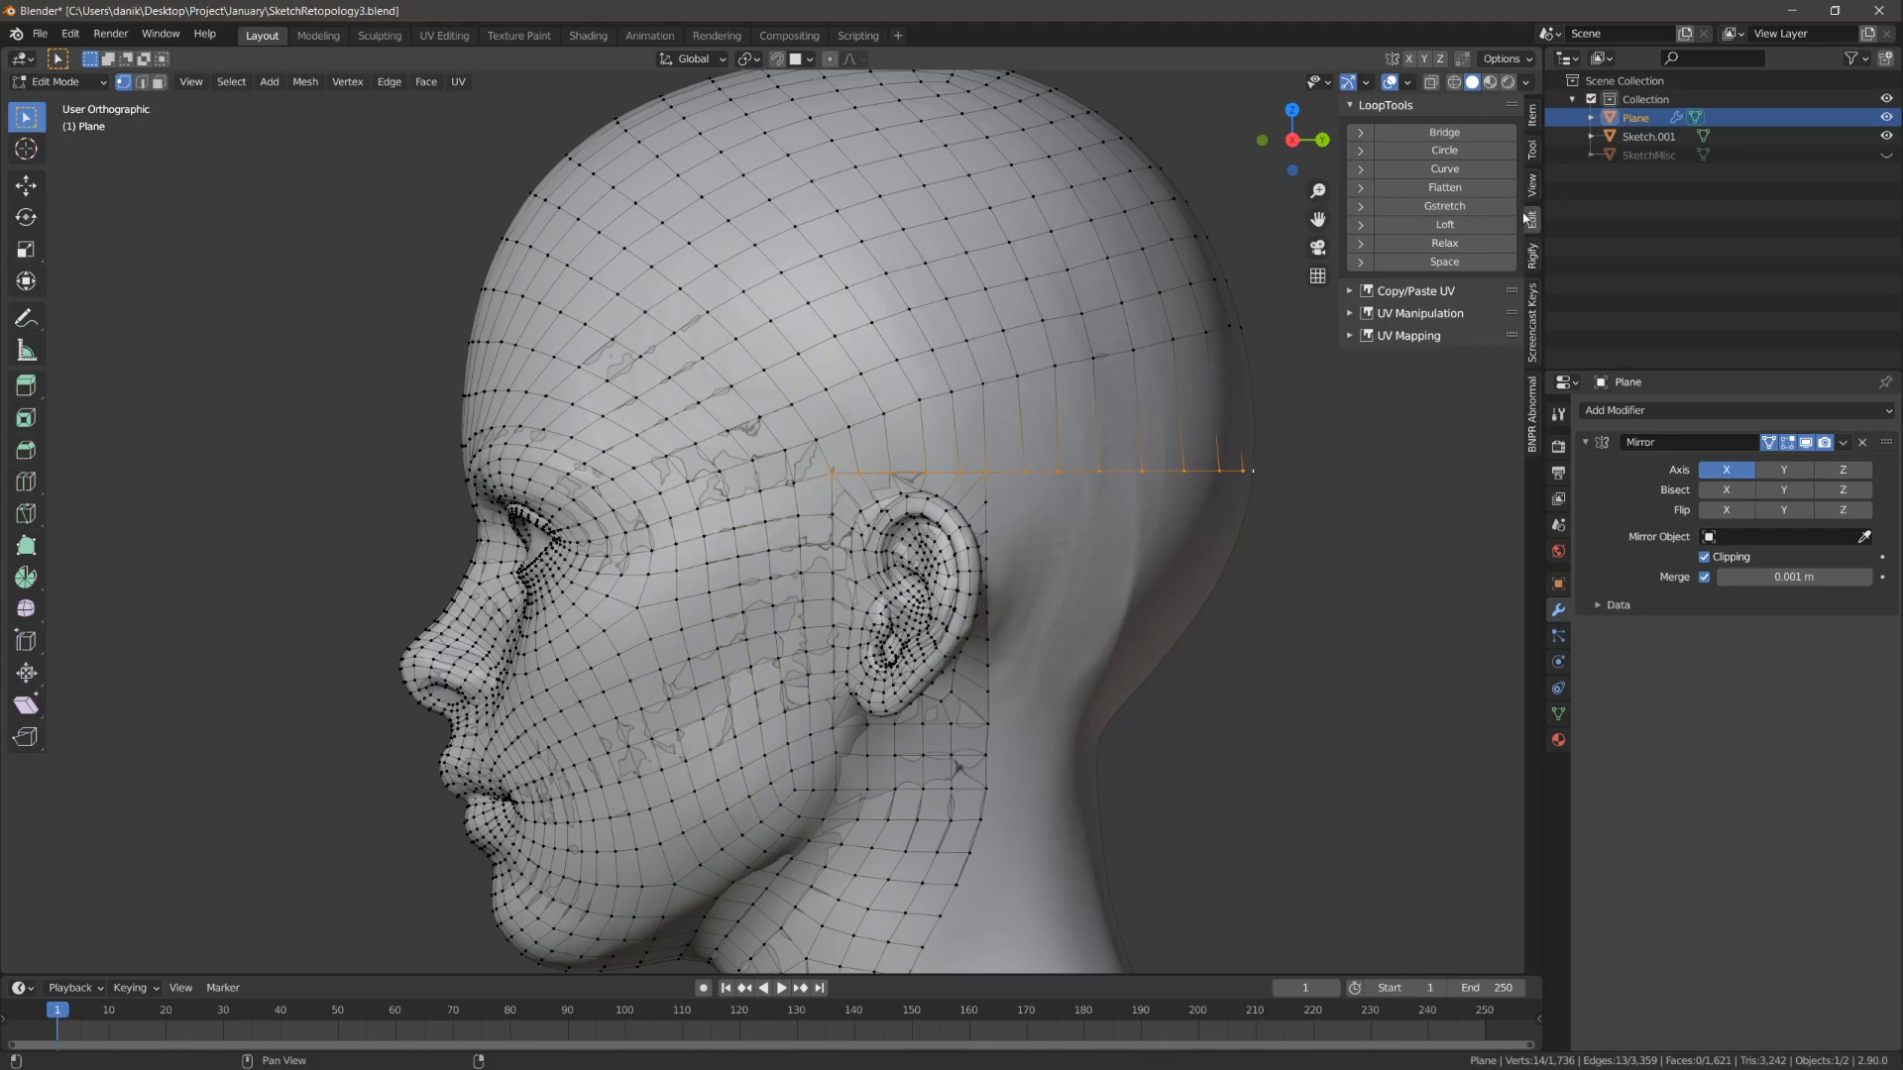
mouse_move(69, 34)
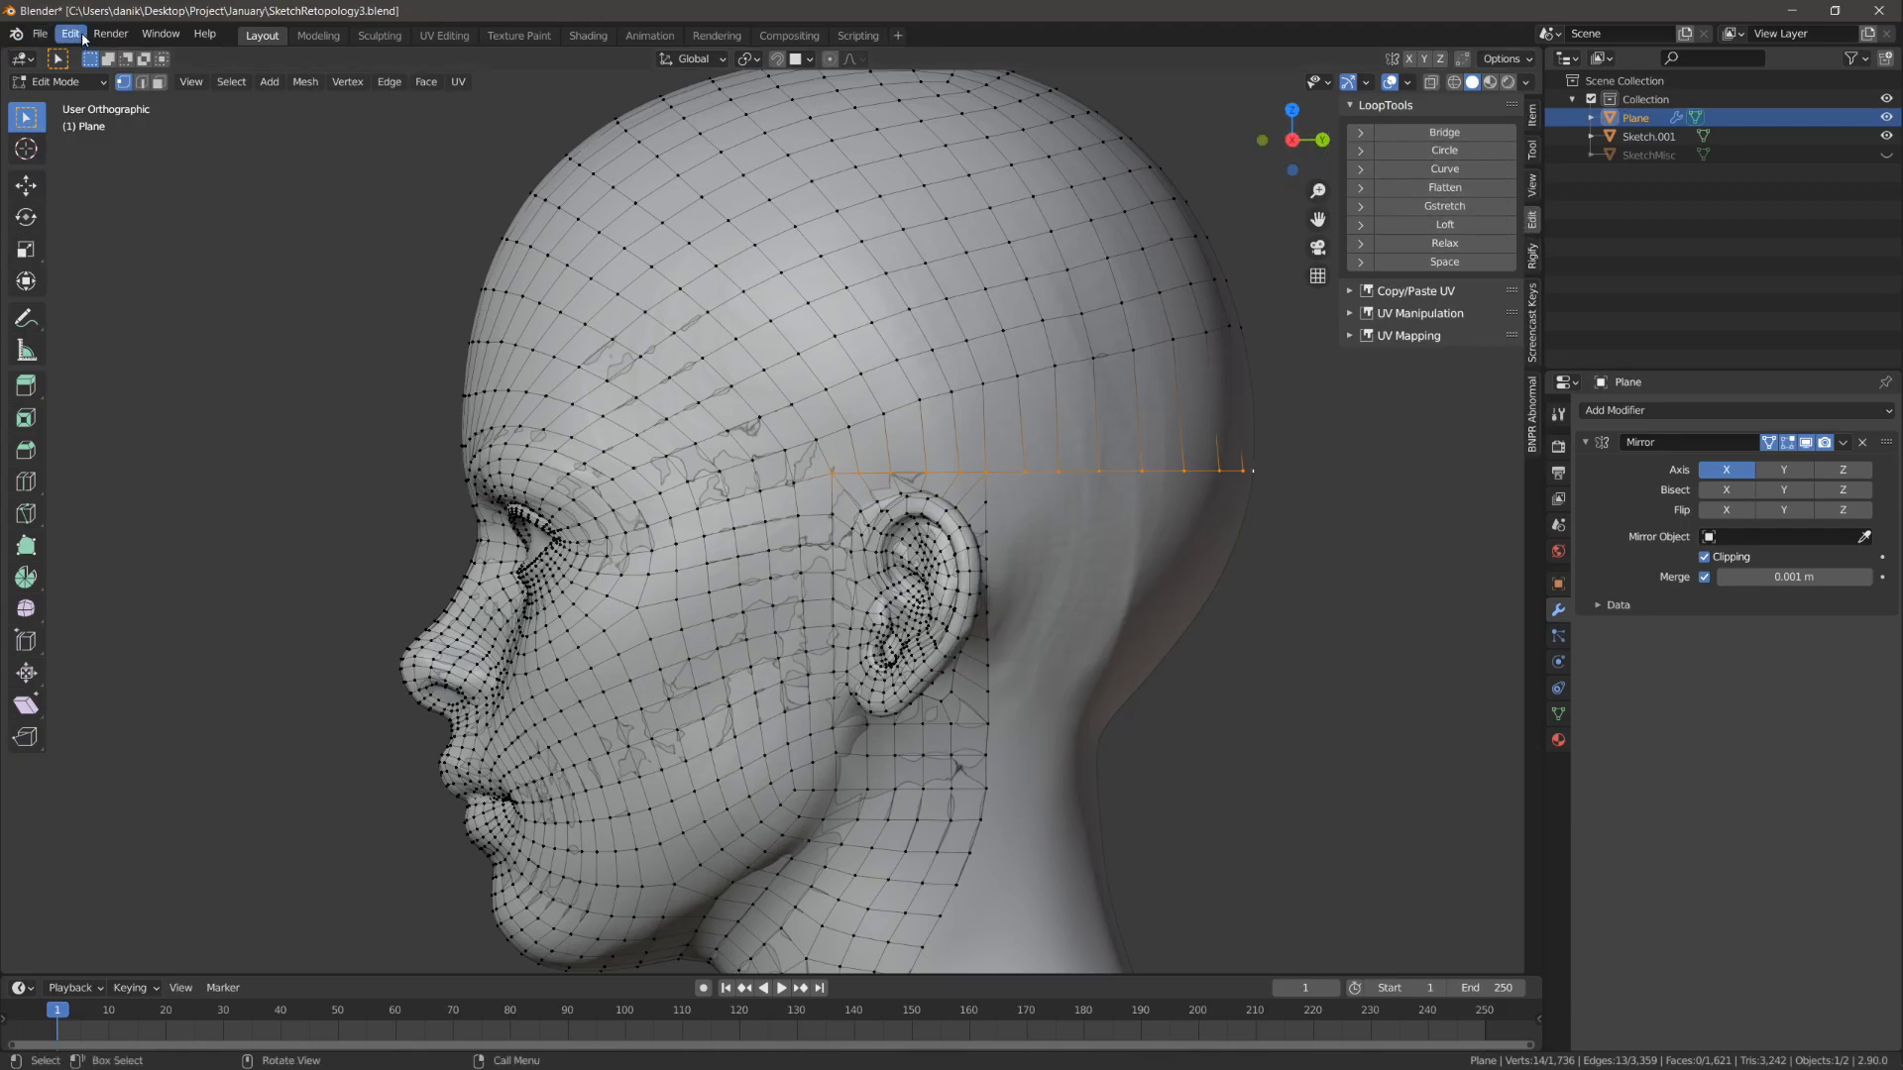
click(70, 34)
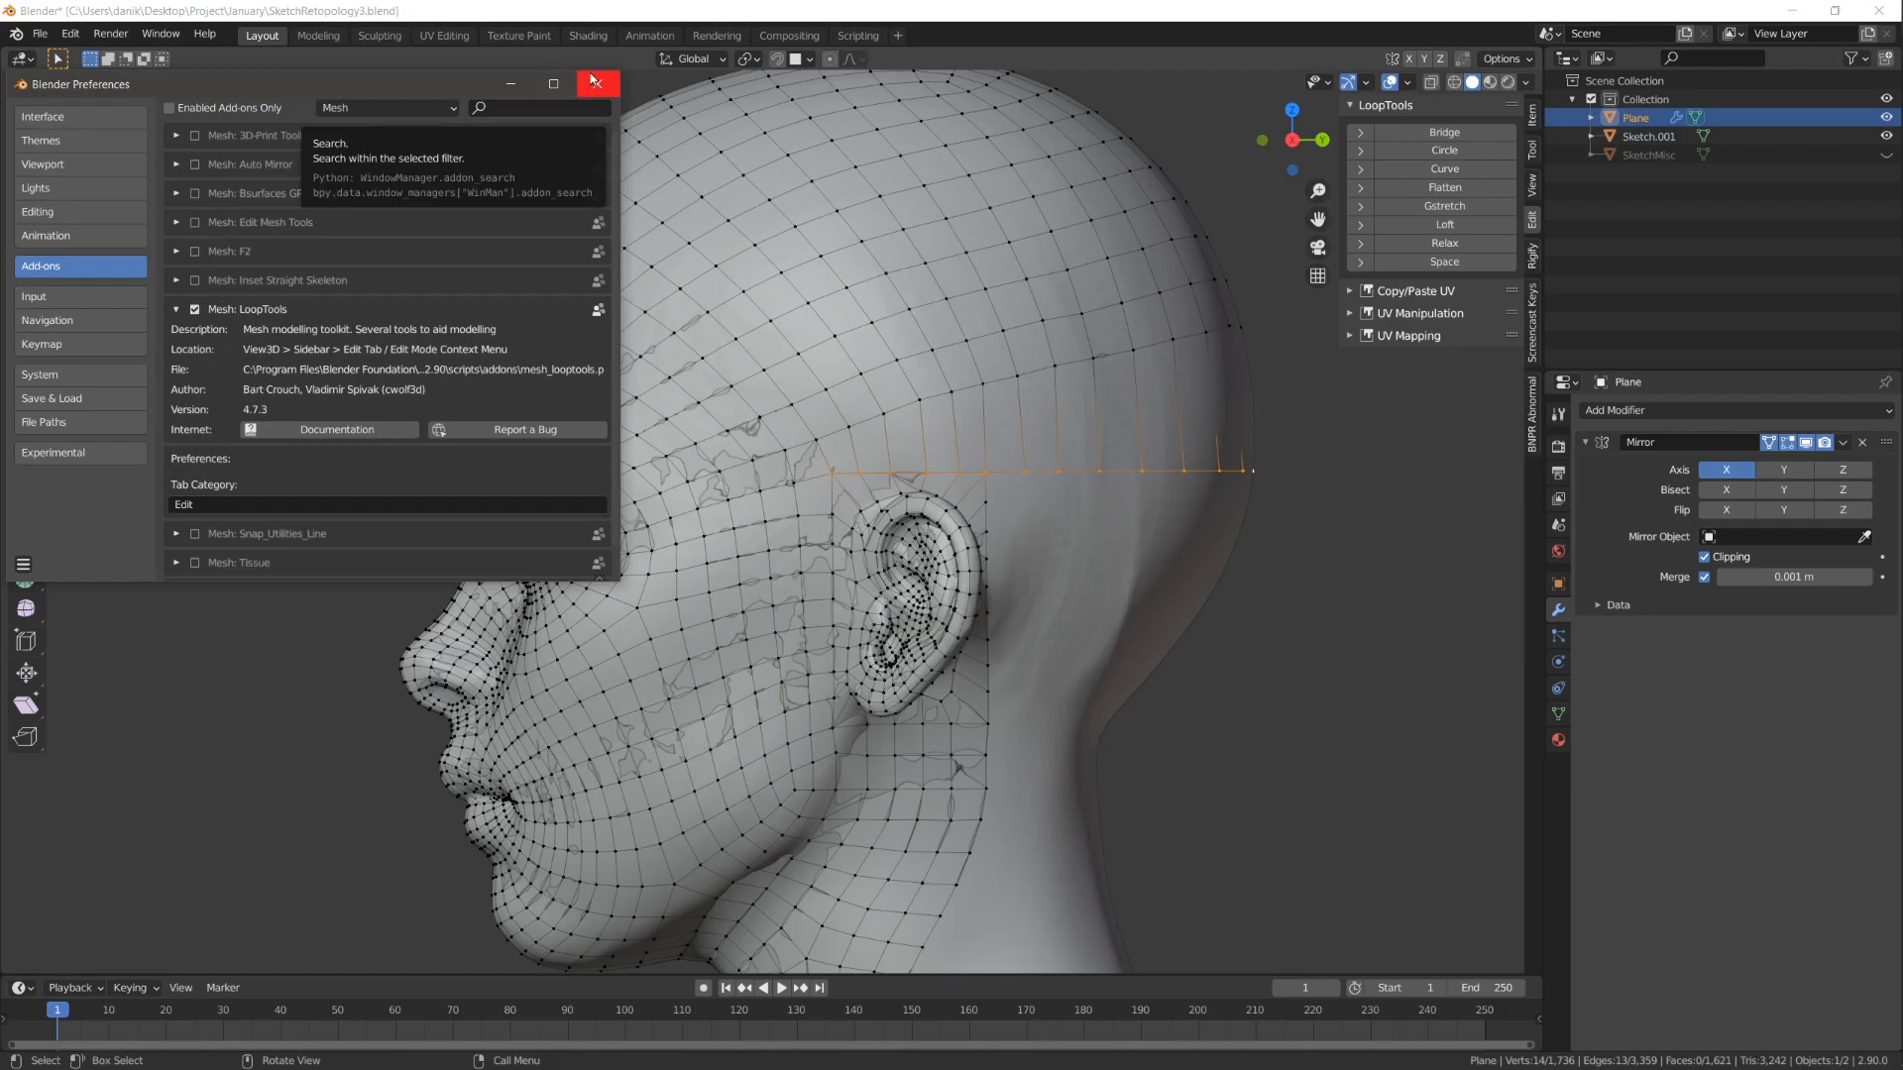
mouse_move(596, 83)
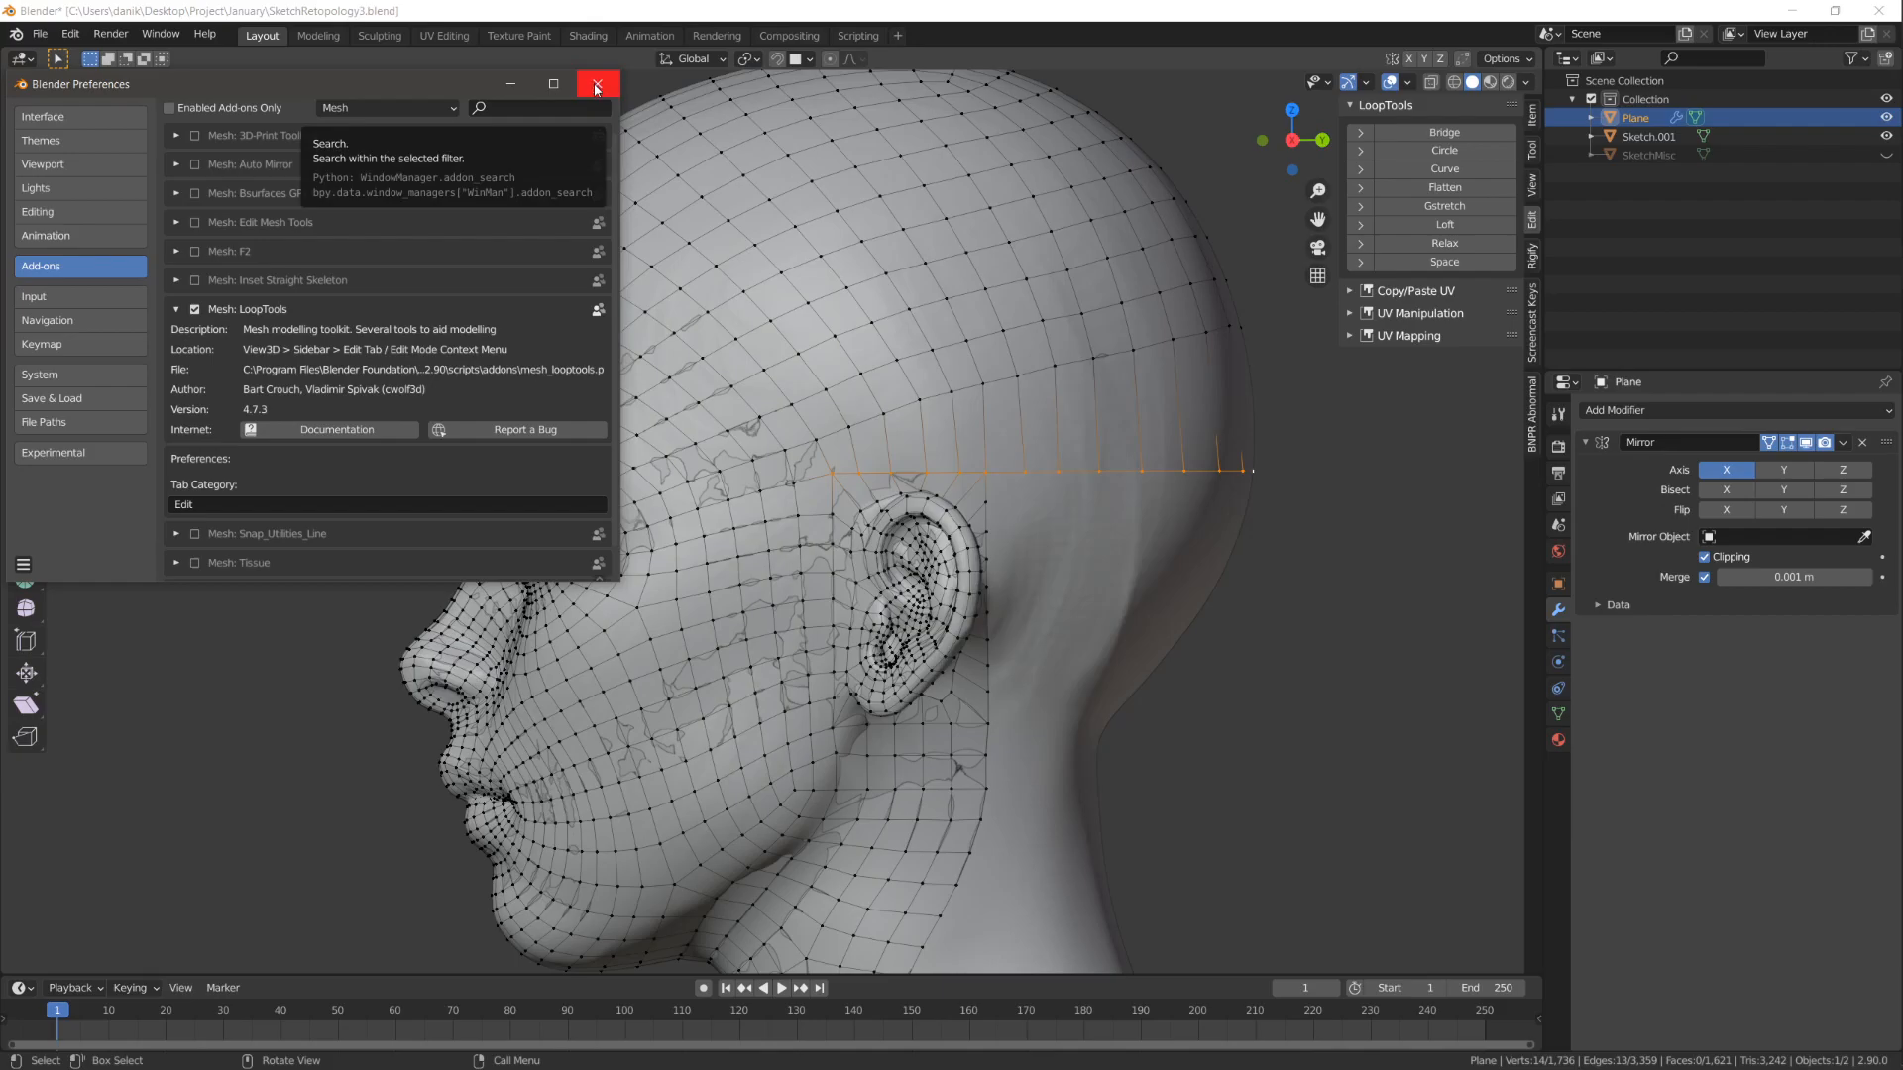
click(595, 85)
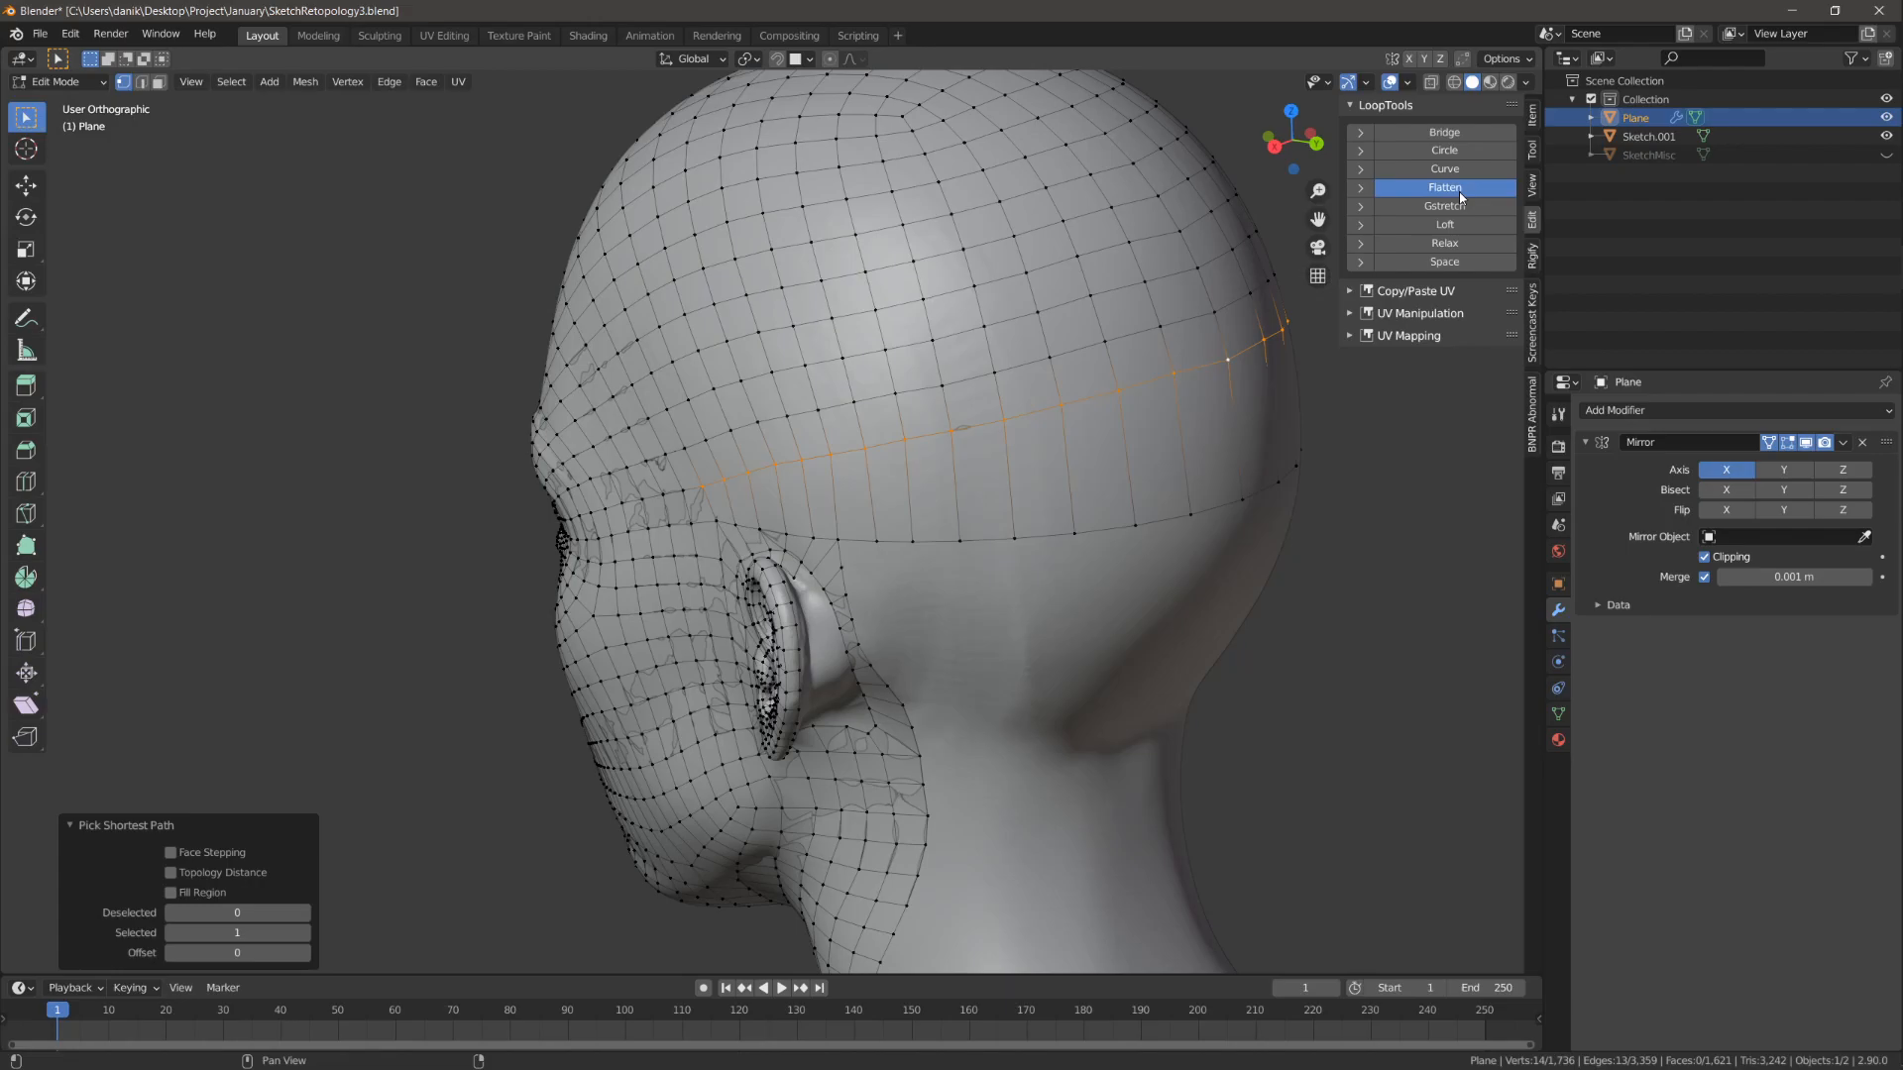
Step: Flatten the back-of-head edge loop with LoopTools, then select the scalp region above it
key(3)
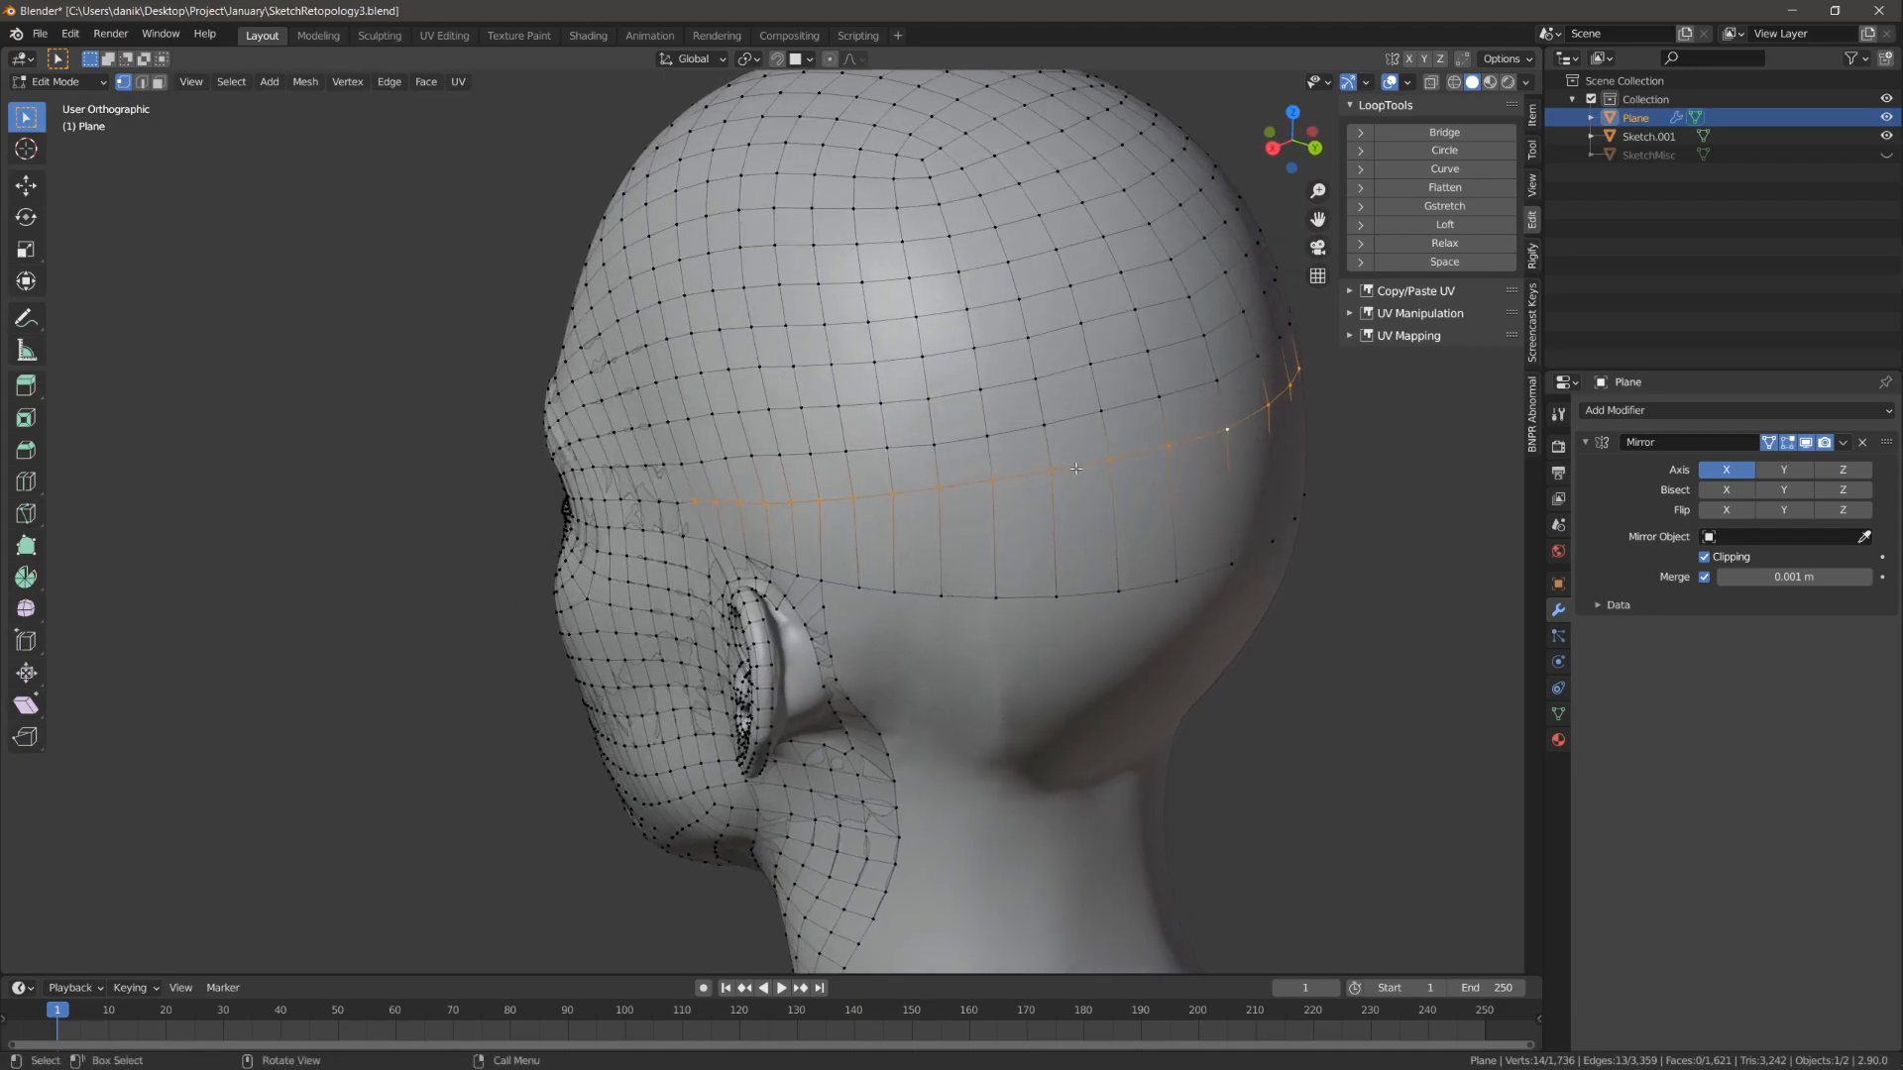
drag(1080, 468, 886, 532)
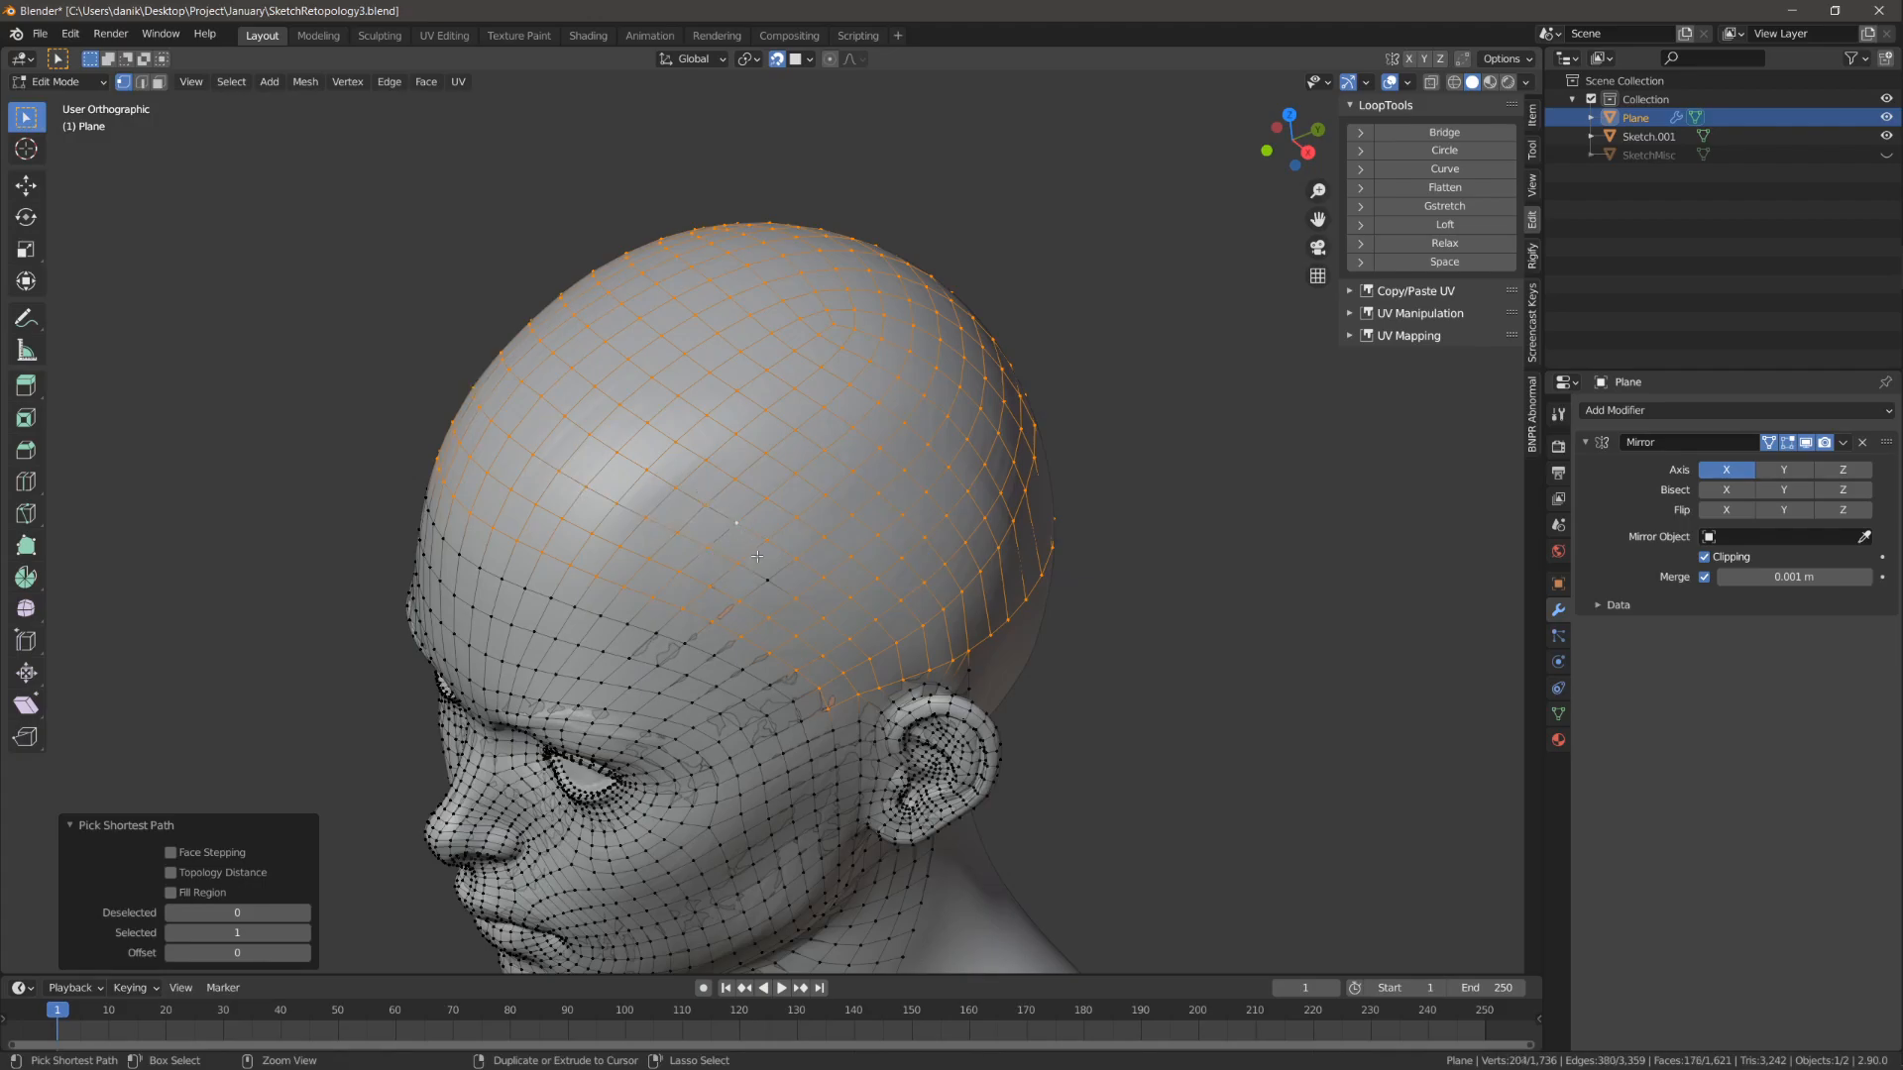
Step: Separate the selected scalp faces into a new object, Plane.001, from Right Orthographic view
key(KP_3)
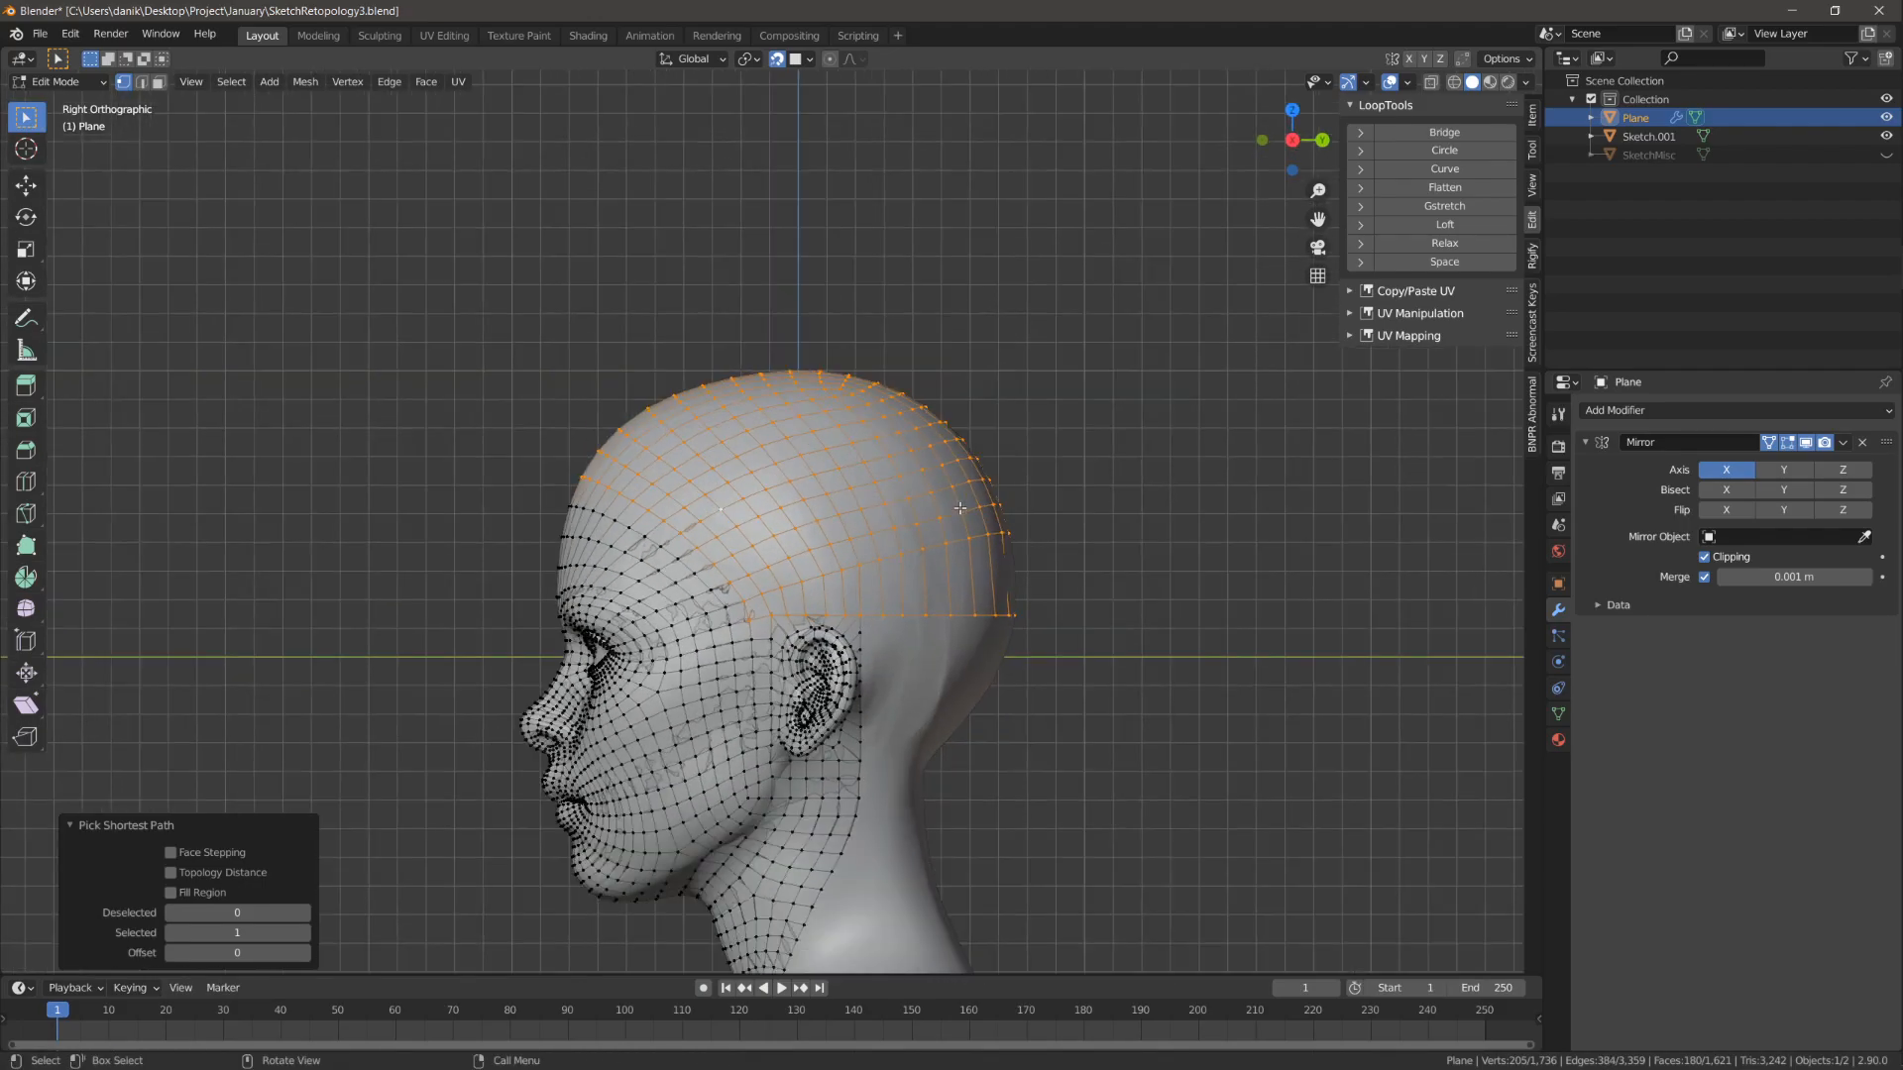
key(P)
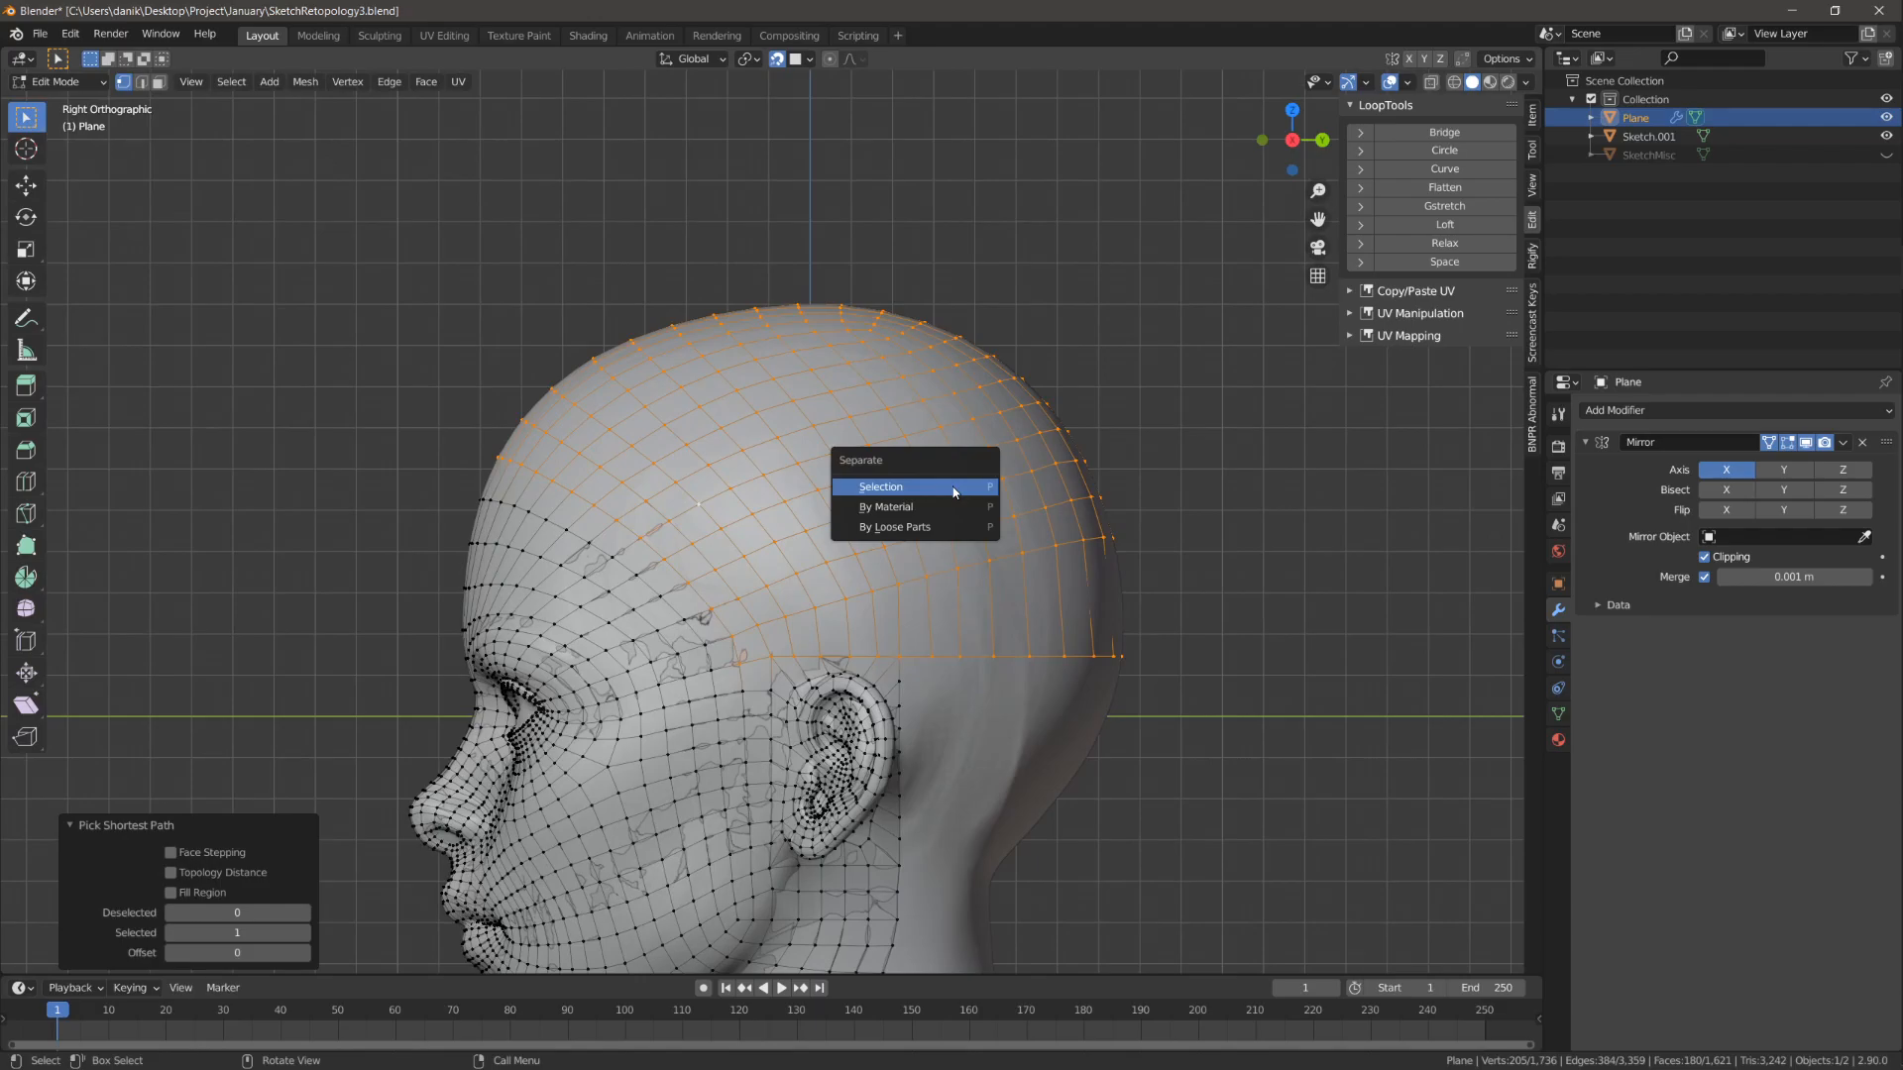
click(880, 488)
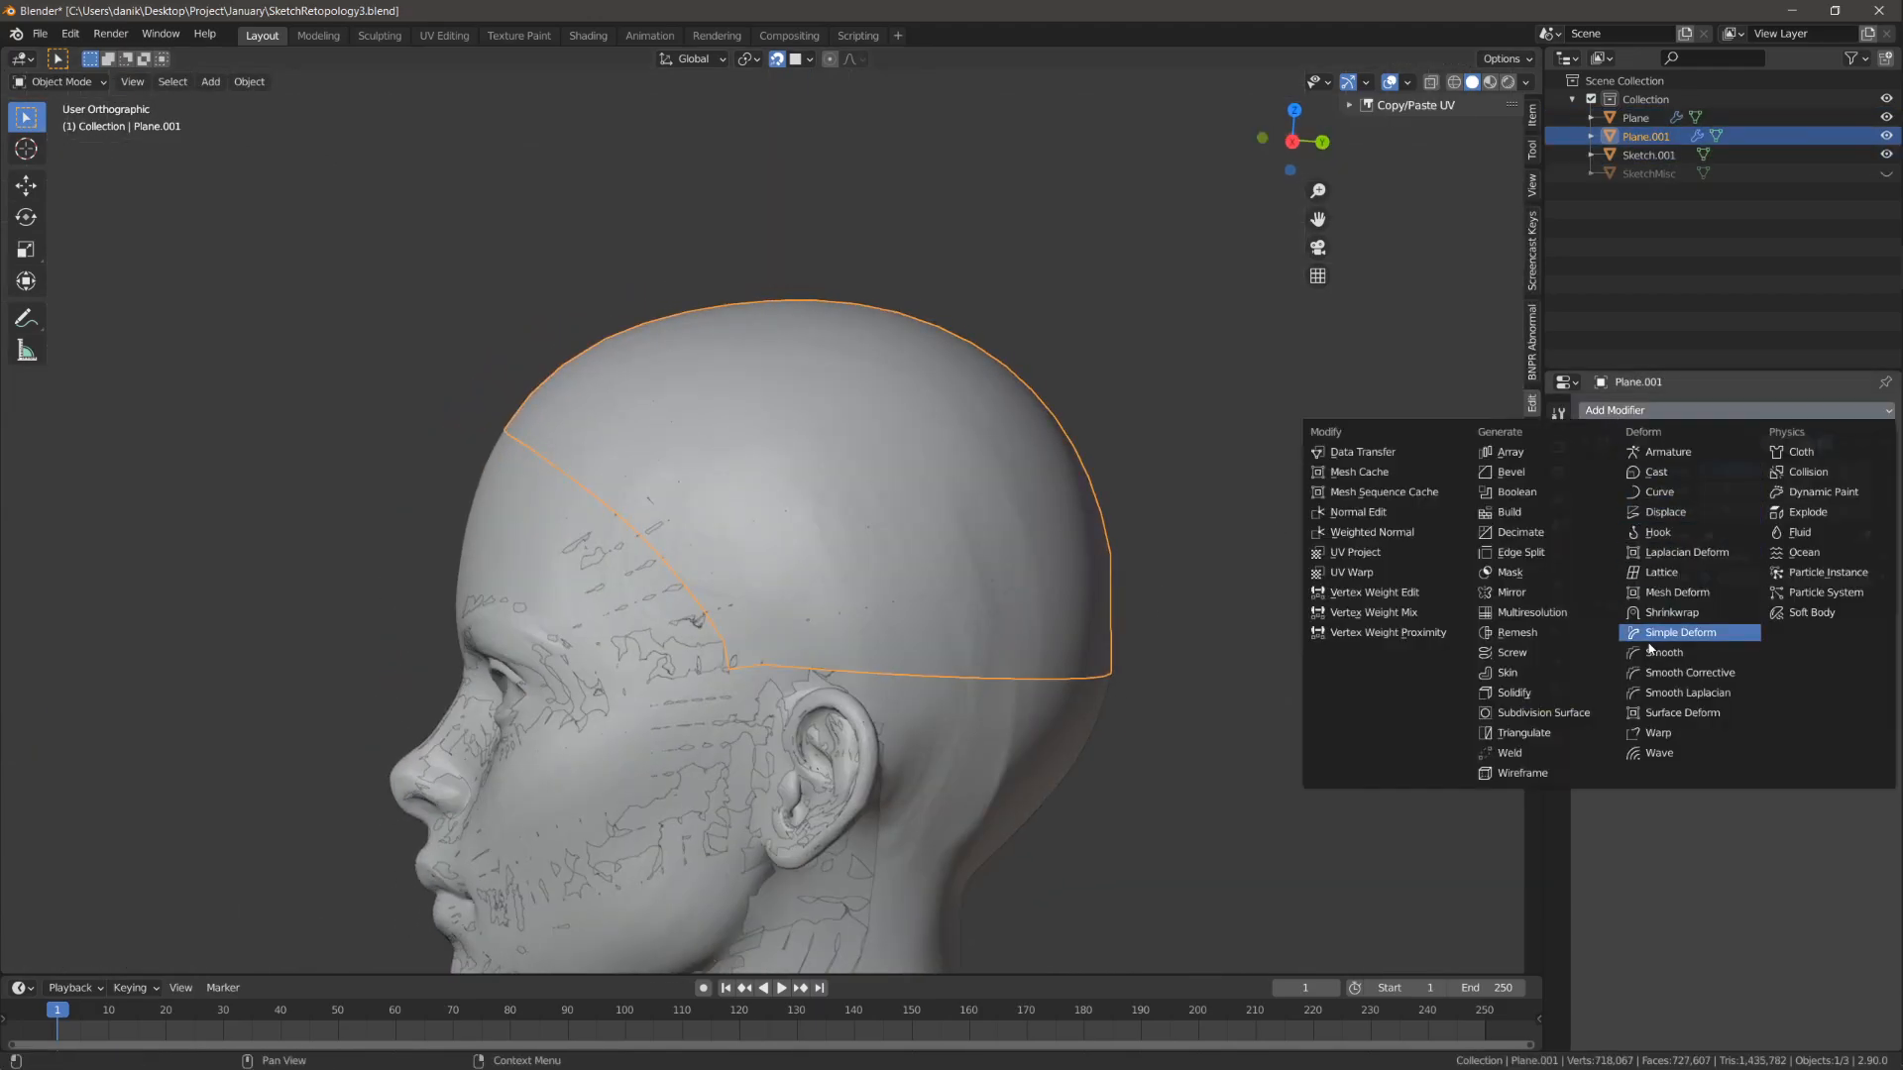
mouse_move(1663, 571)
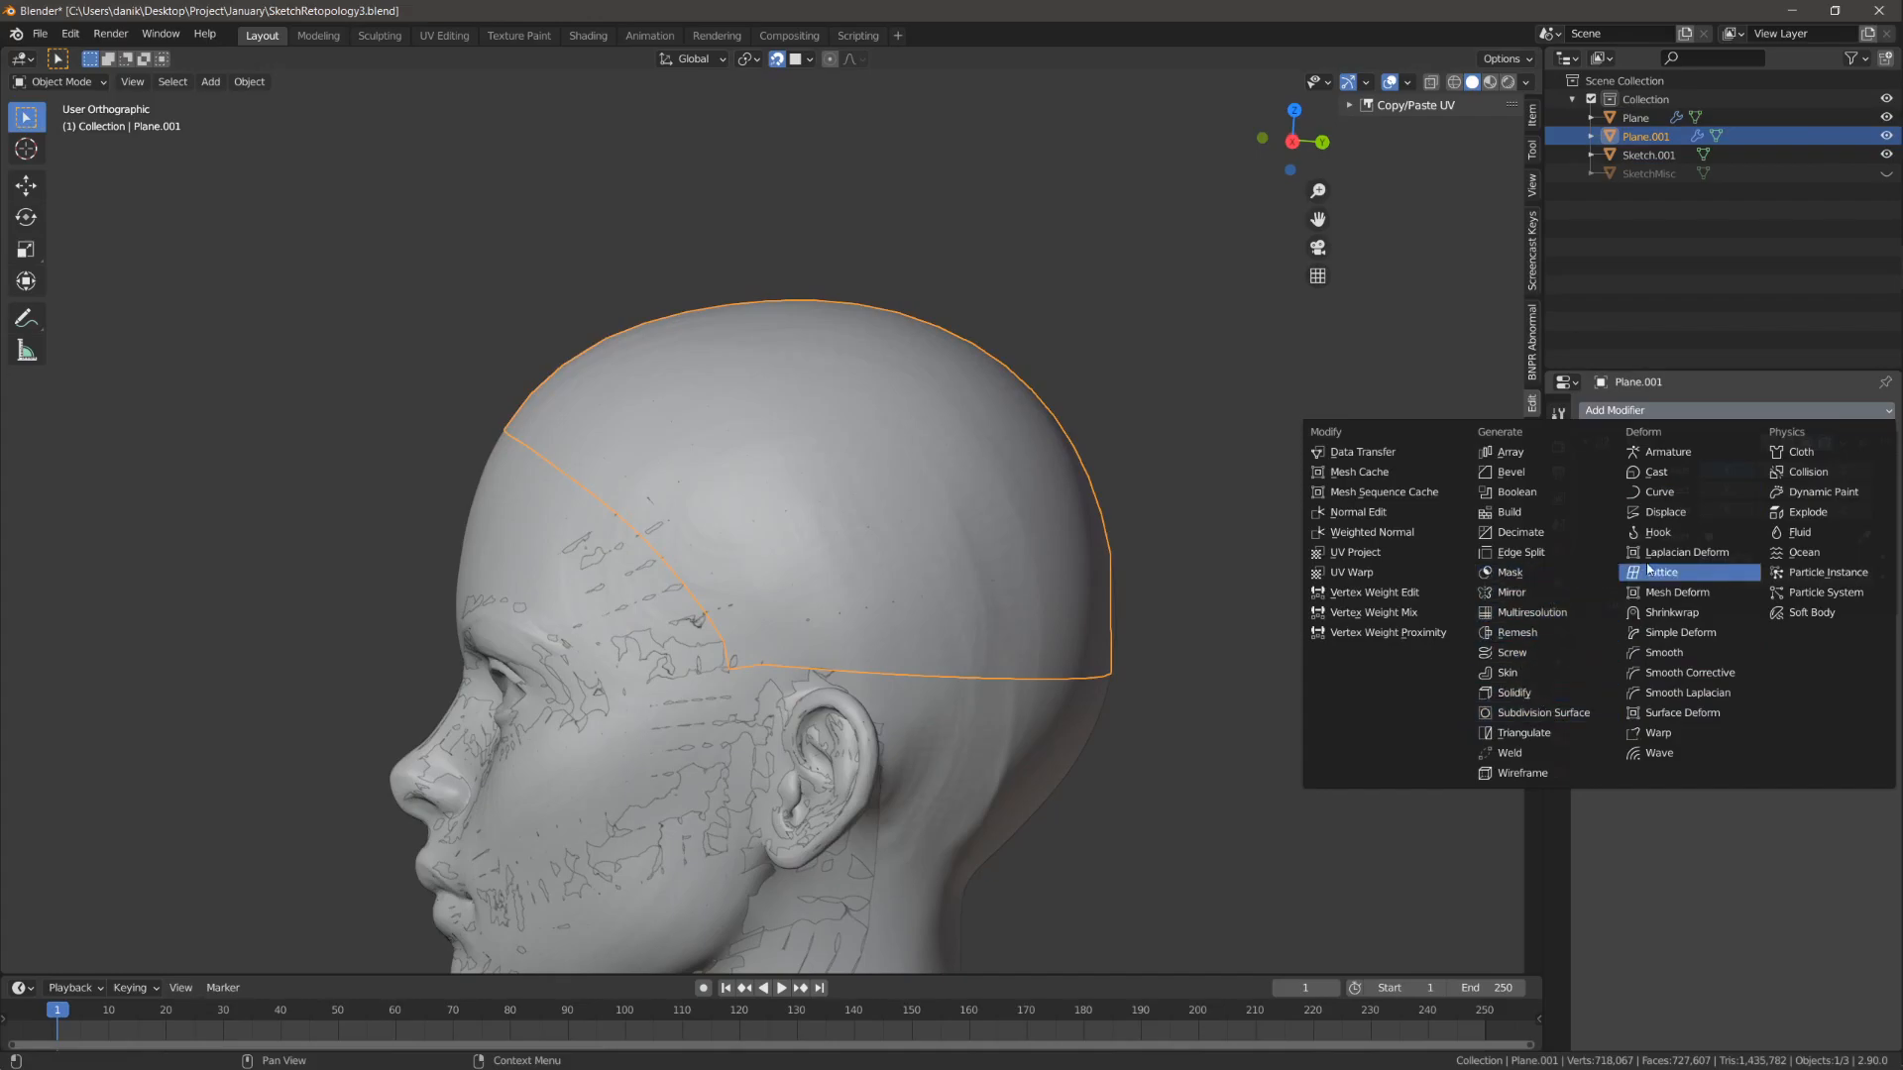
Step: Add a Shrinkwrap targeting Sketch.001 to Plane.001 and apply its Mirror modifier
click(1512, 592)
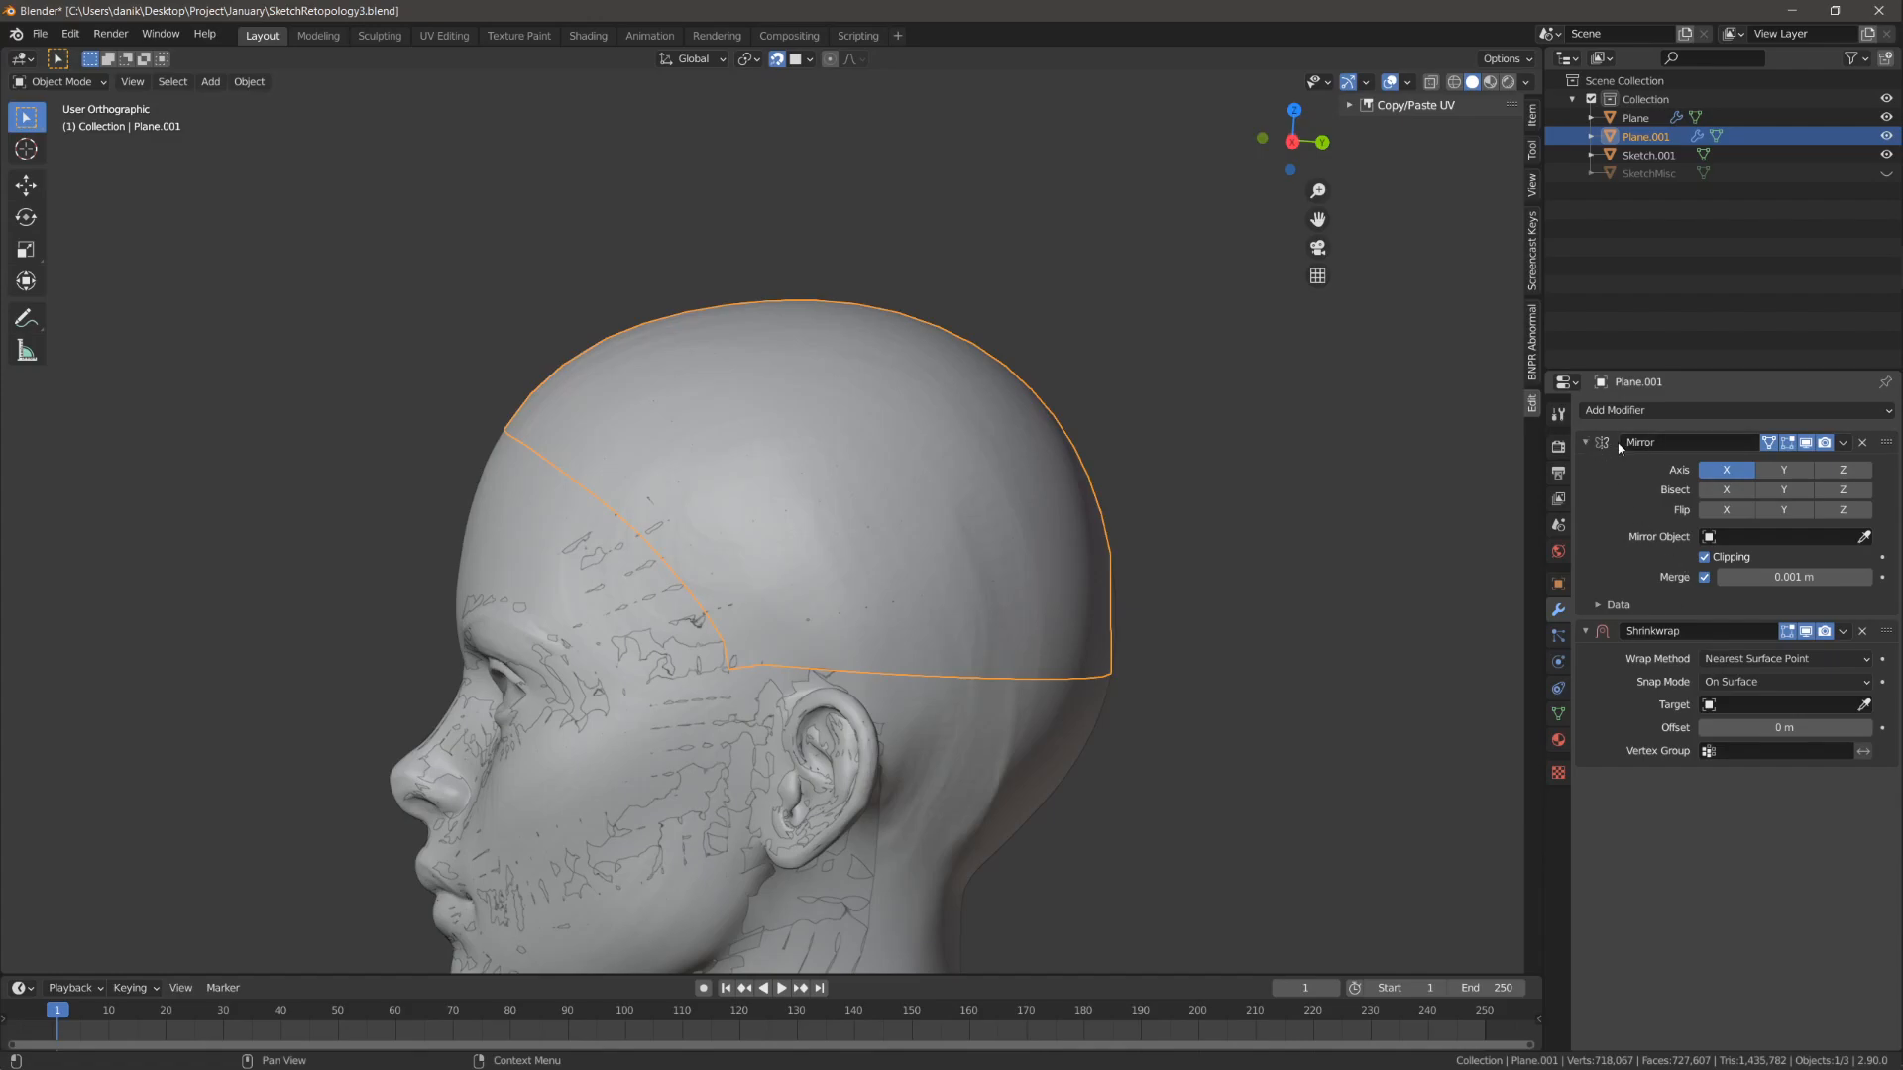
click(1842, 442)
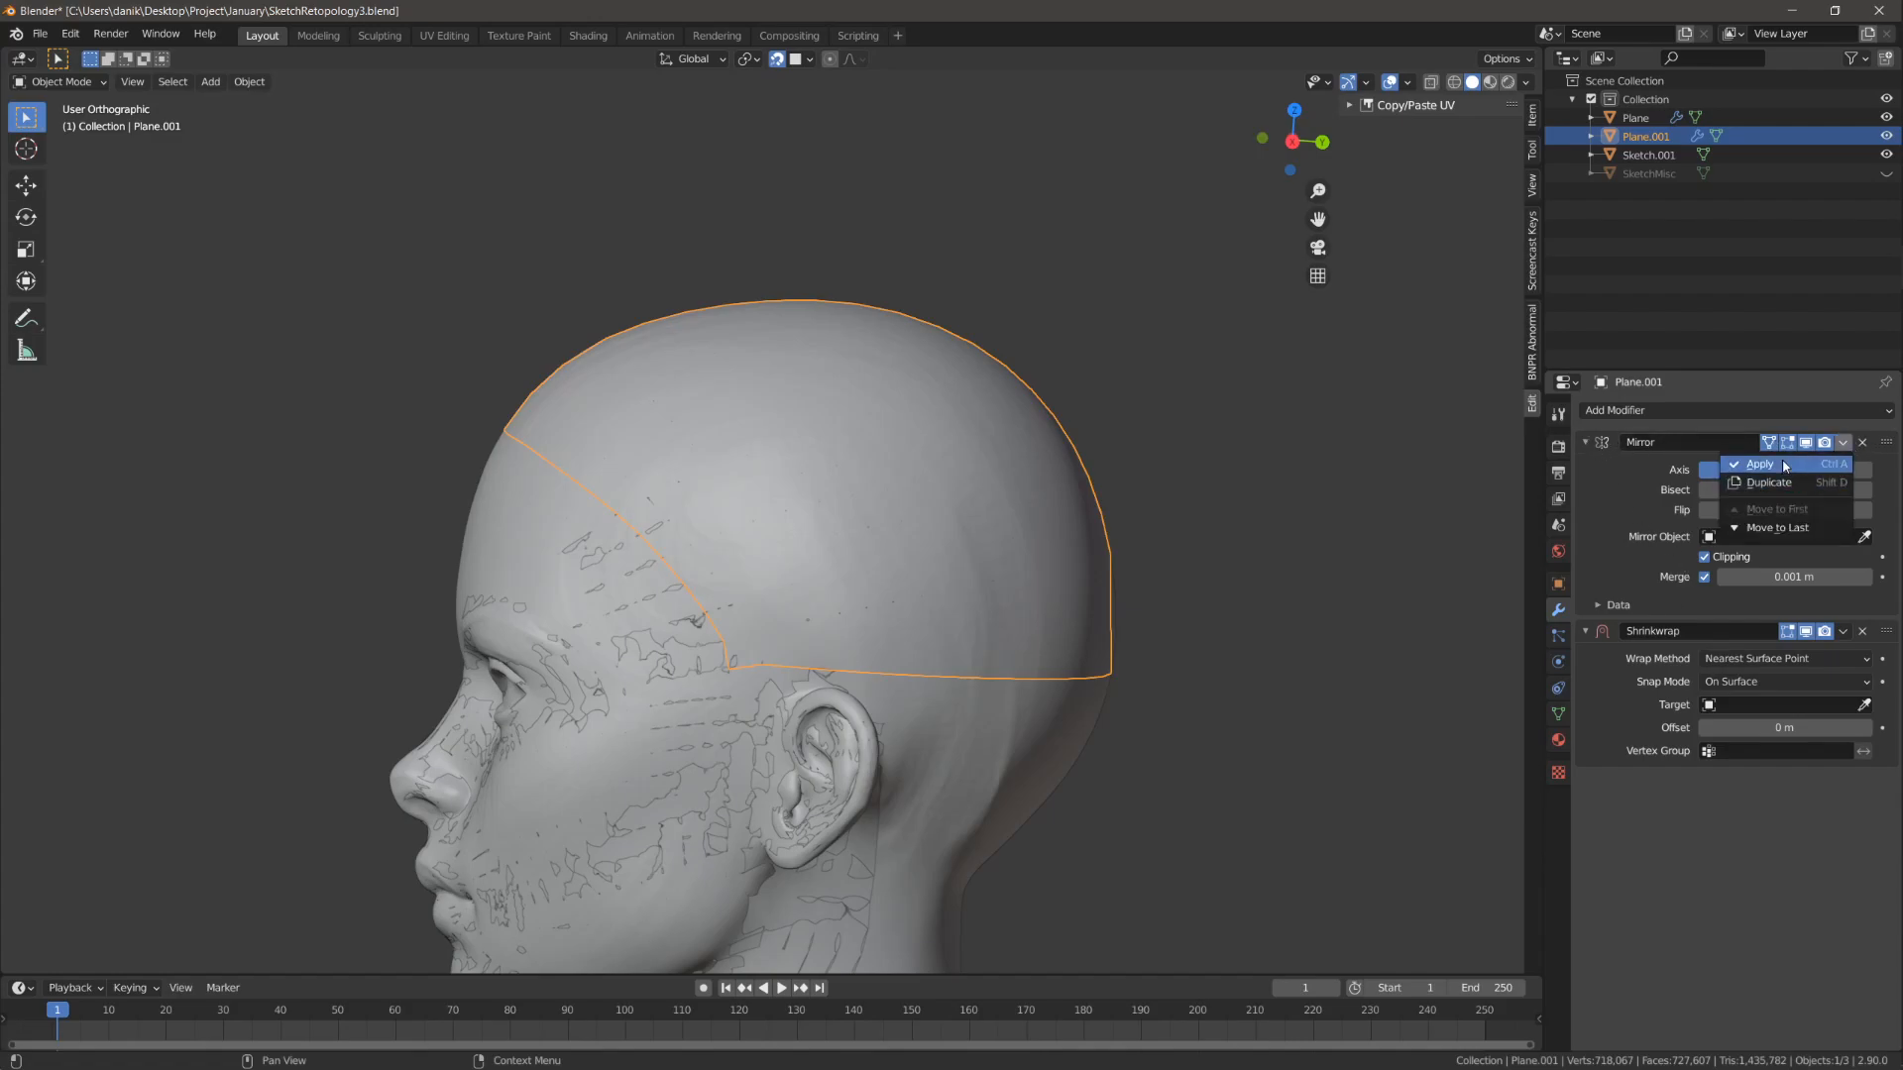
click(1758, 464)
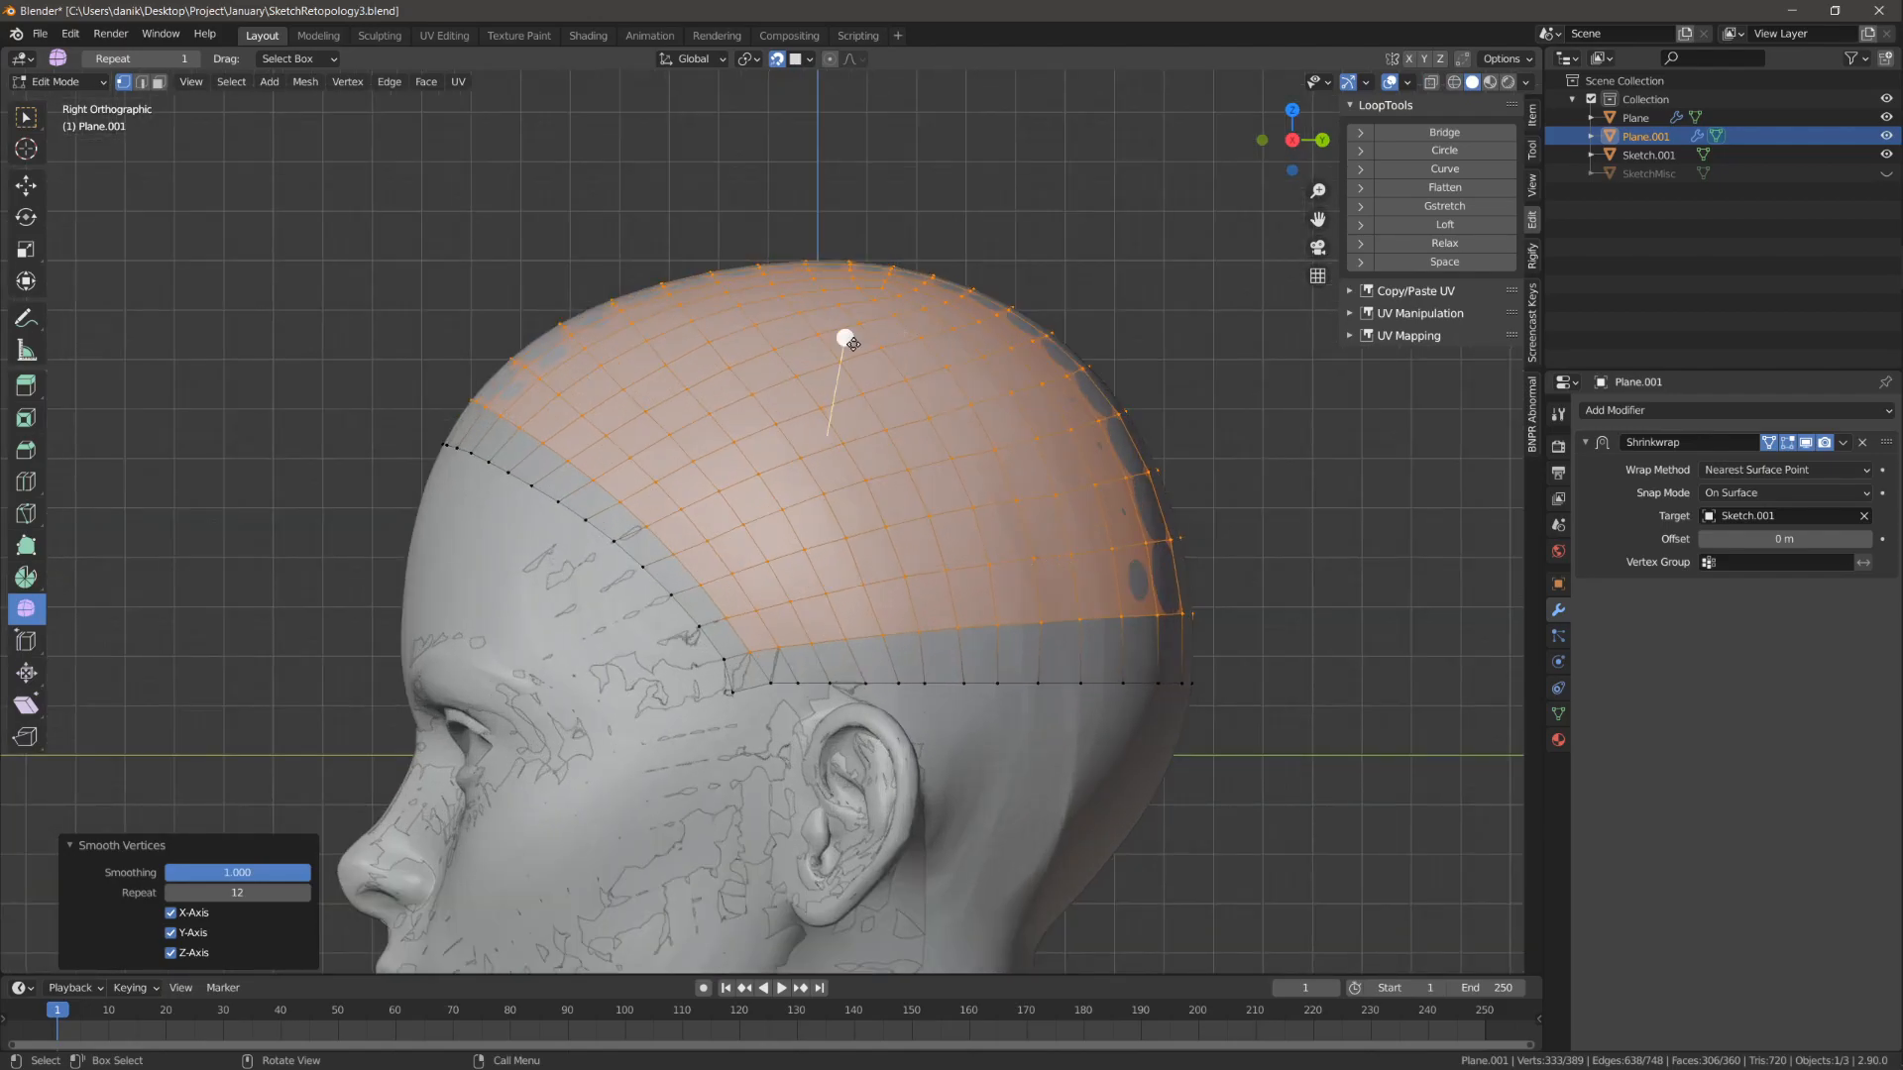
Step: Duplicate the Shrinkwrap modifier and smooth the scalp vertices again with more passes
click(1841, 442)
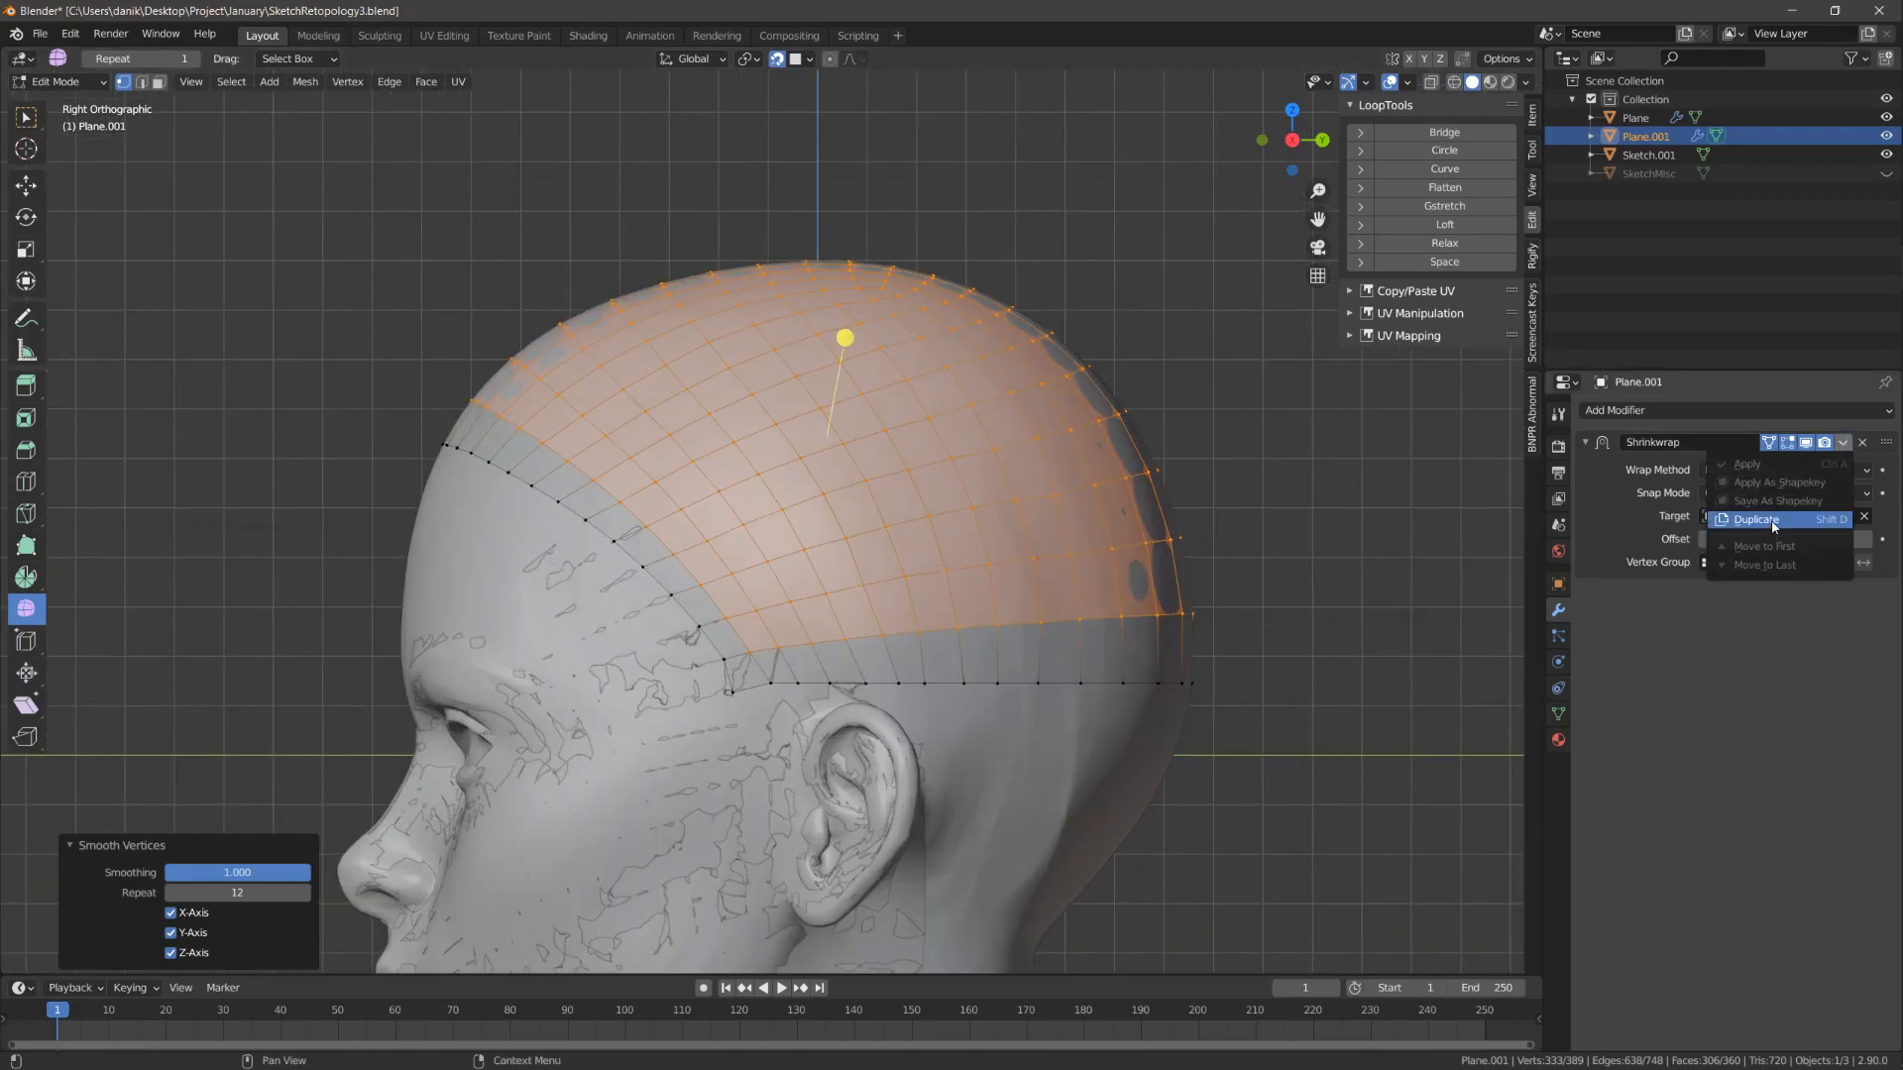
click(1754, 519)
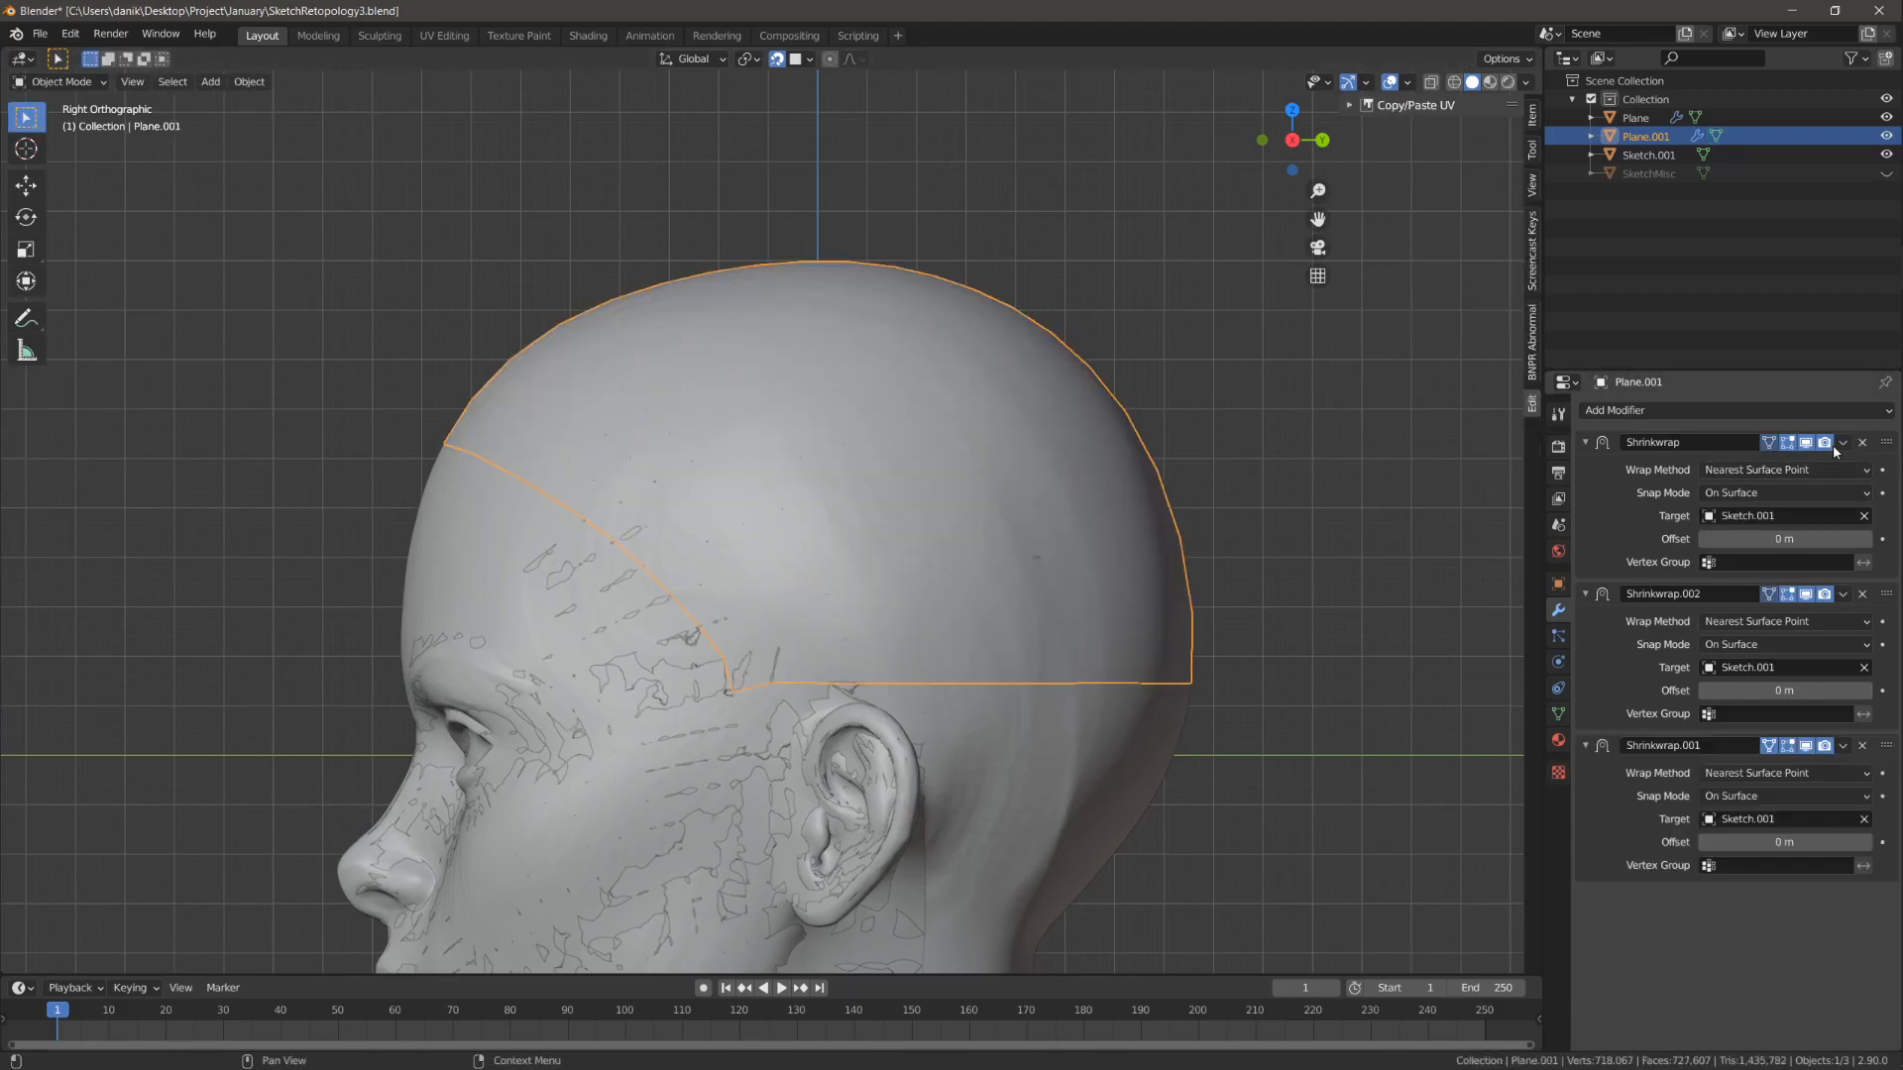
key(Tab)
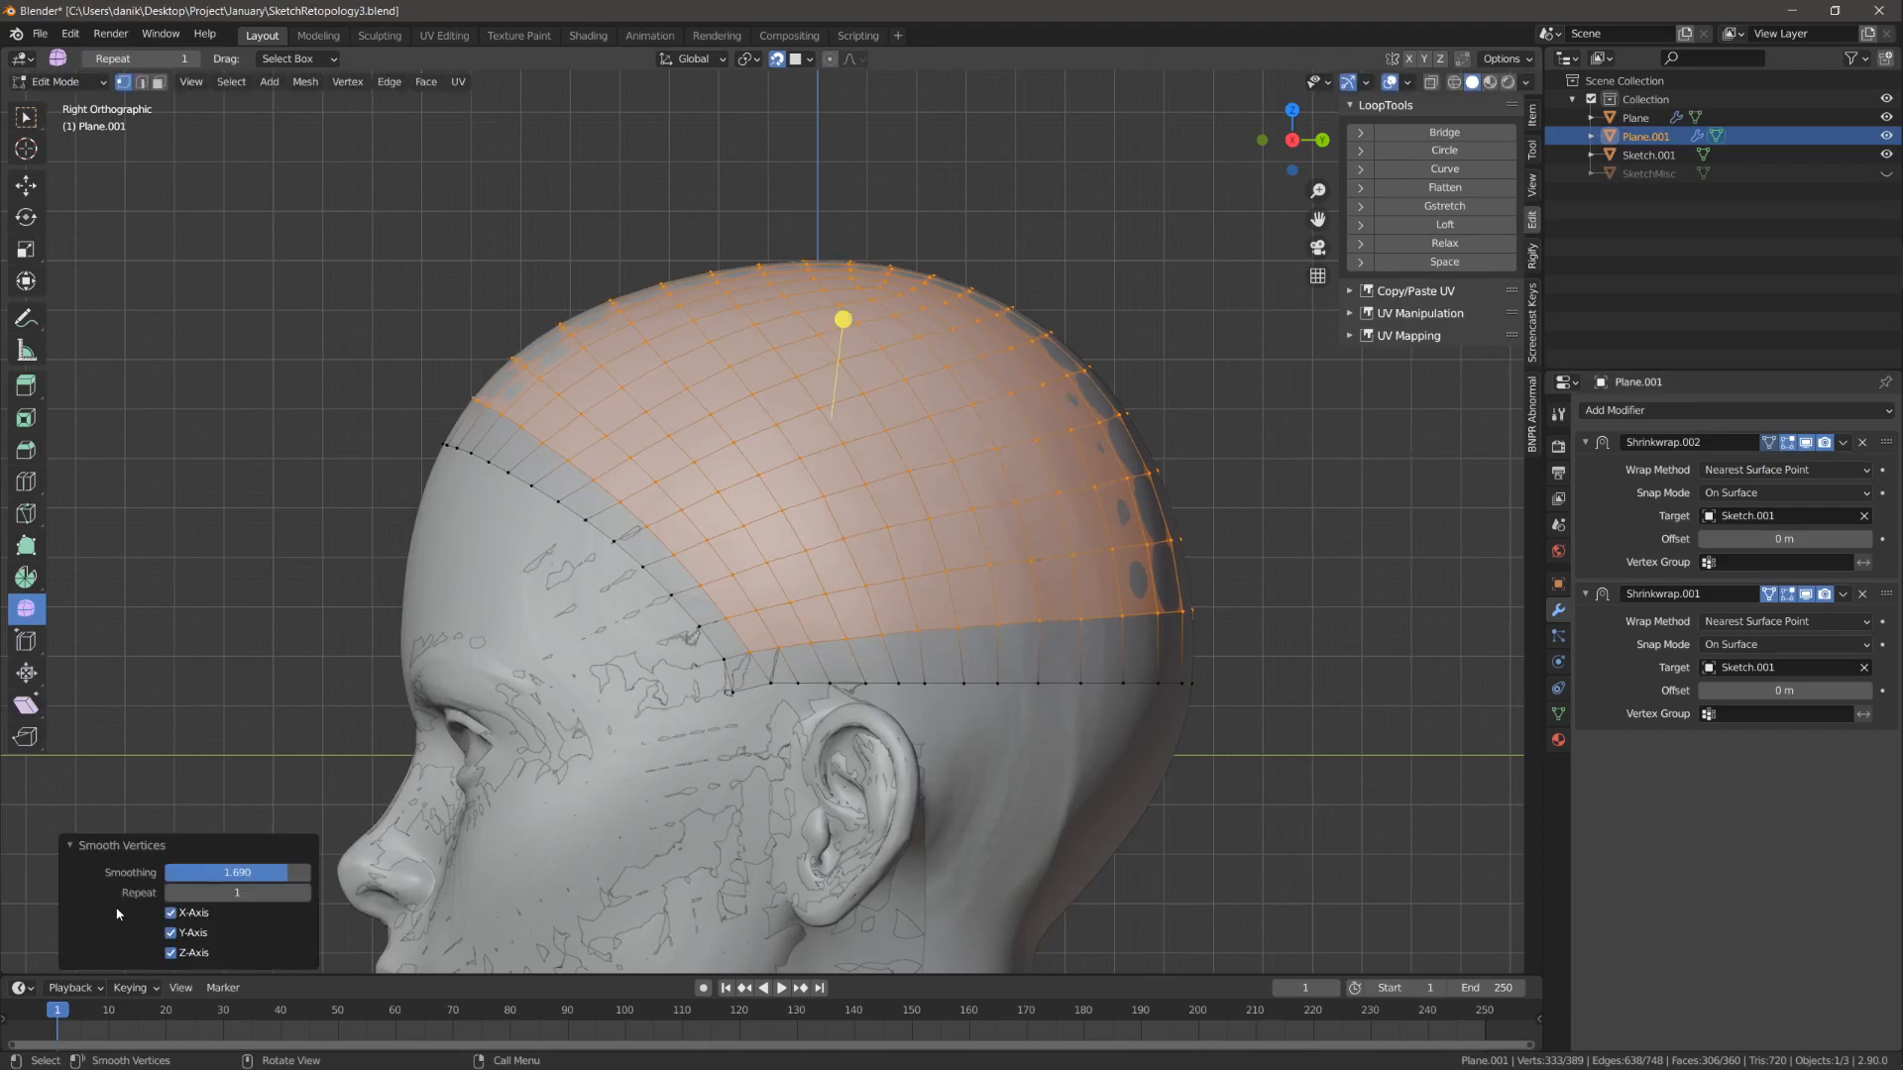
drag(291, 872, 236, 872)
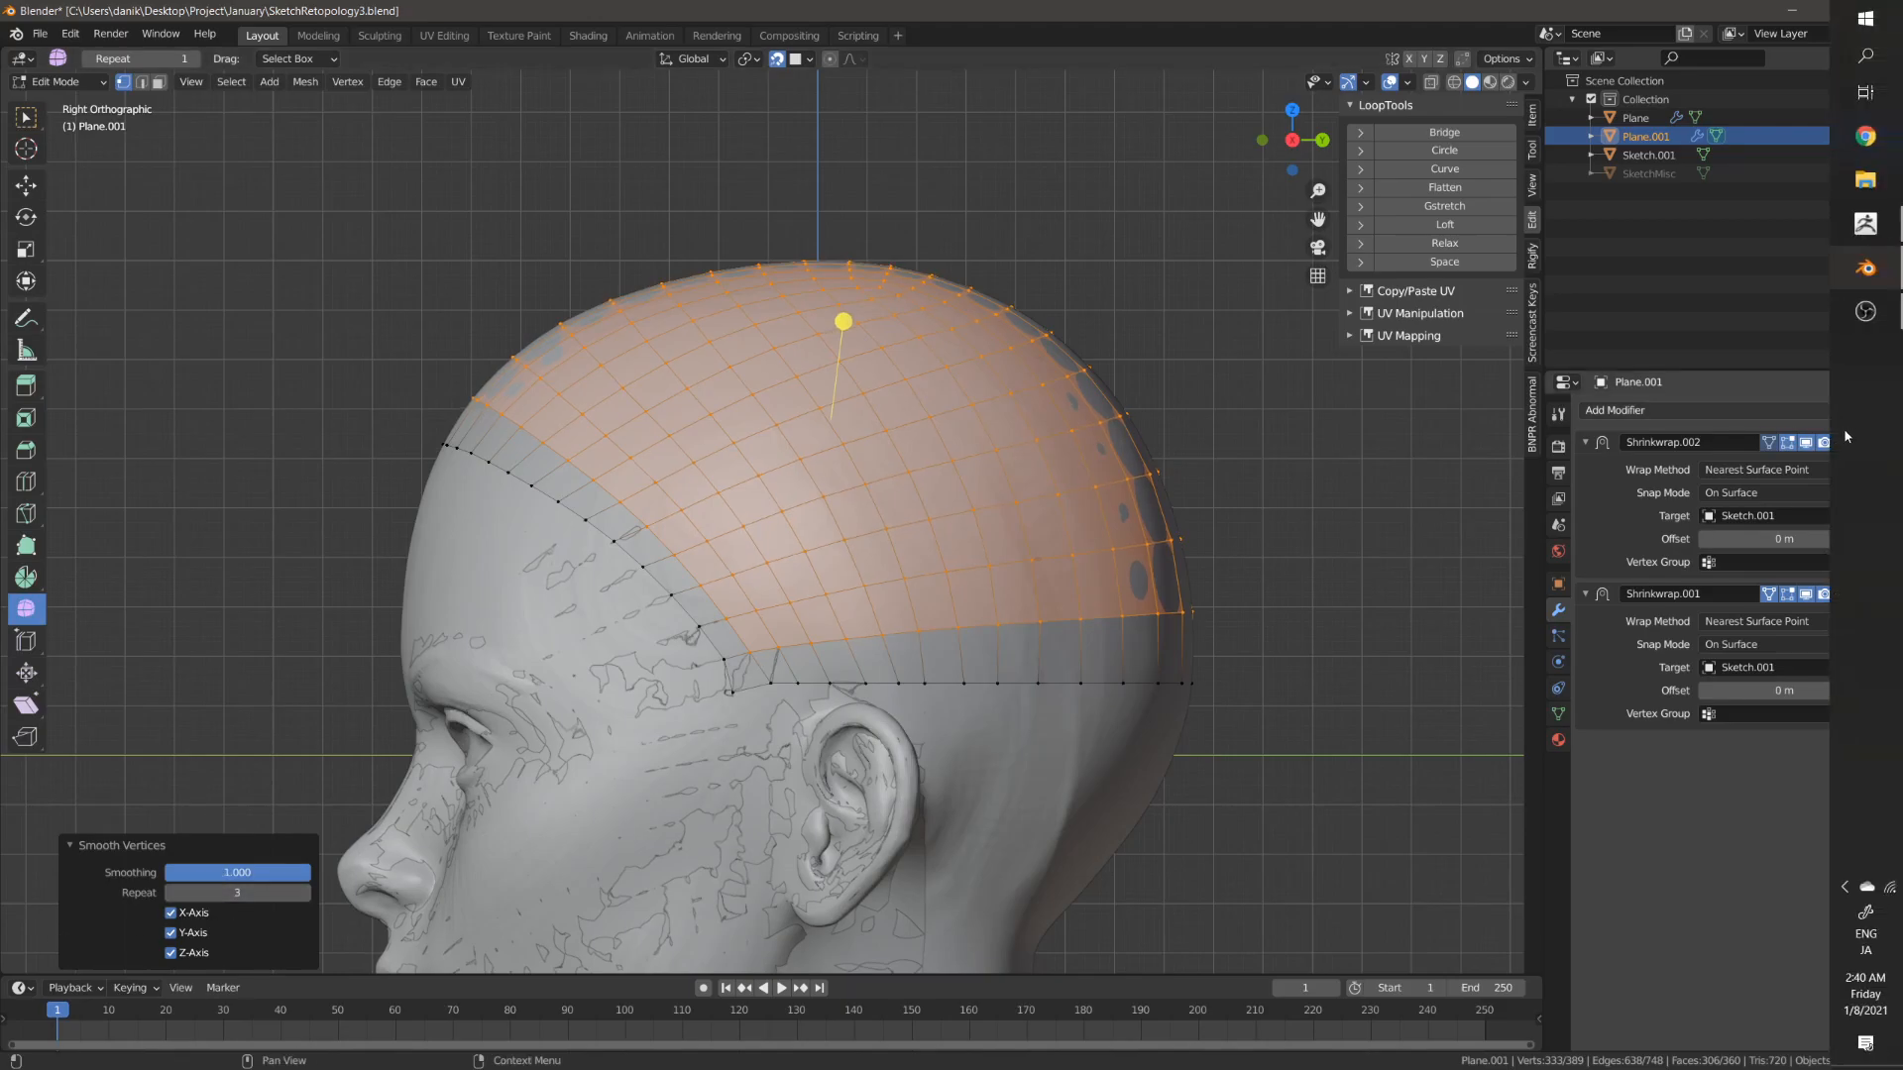
Step: Apply the top shrinkwrap copy, leaving Shrinkwrap.001 onto Sketch.001 active
click(1841, 442)
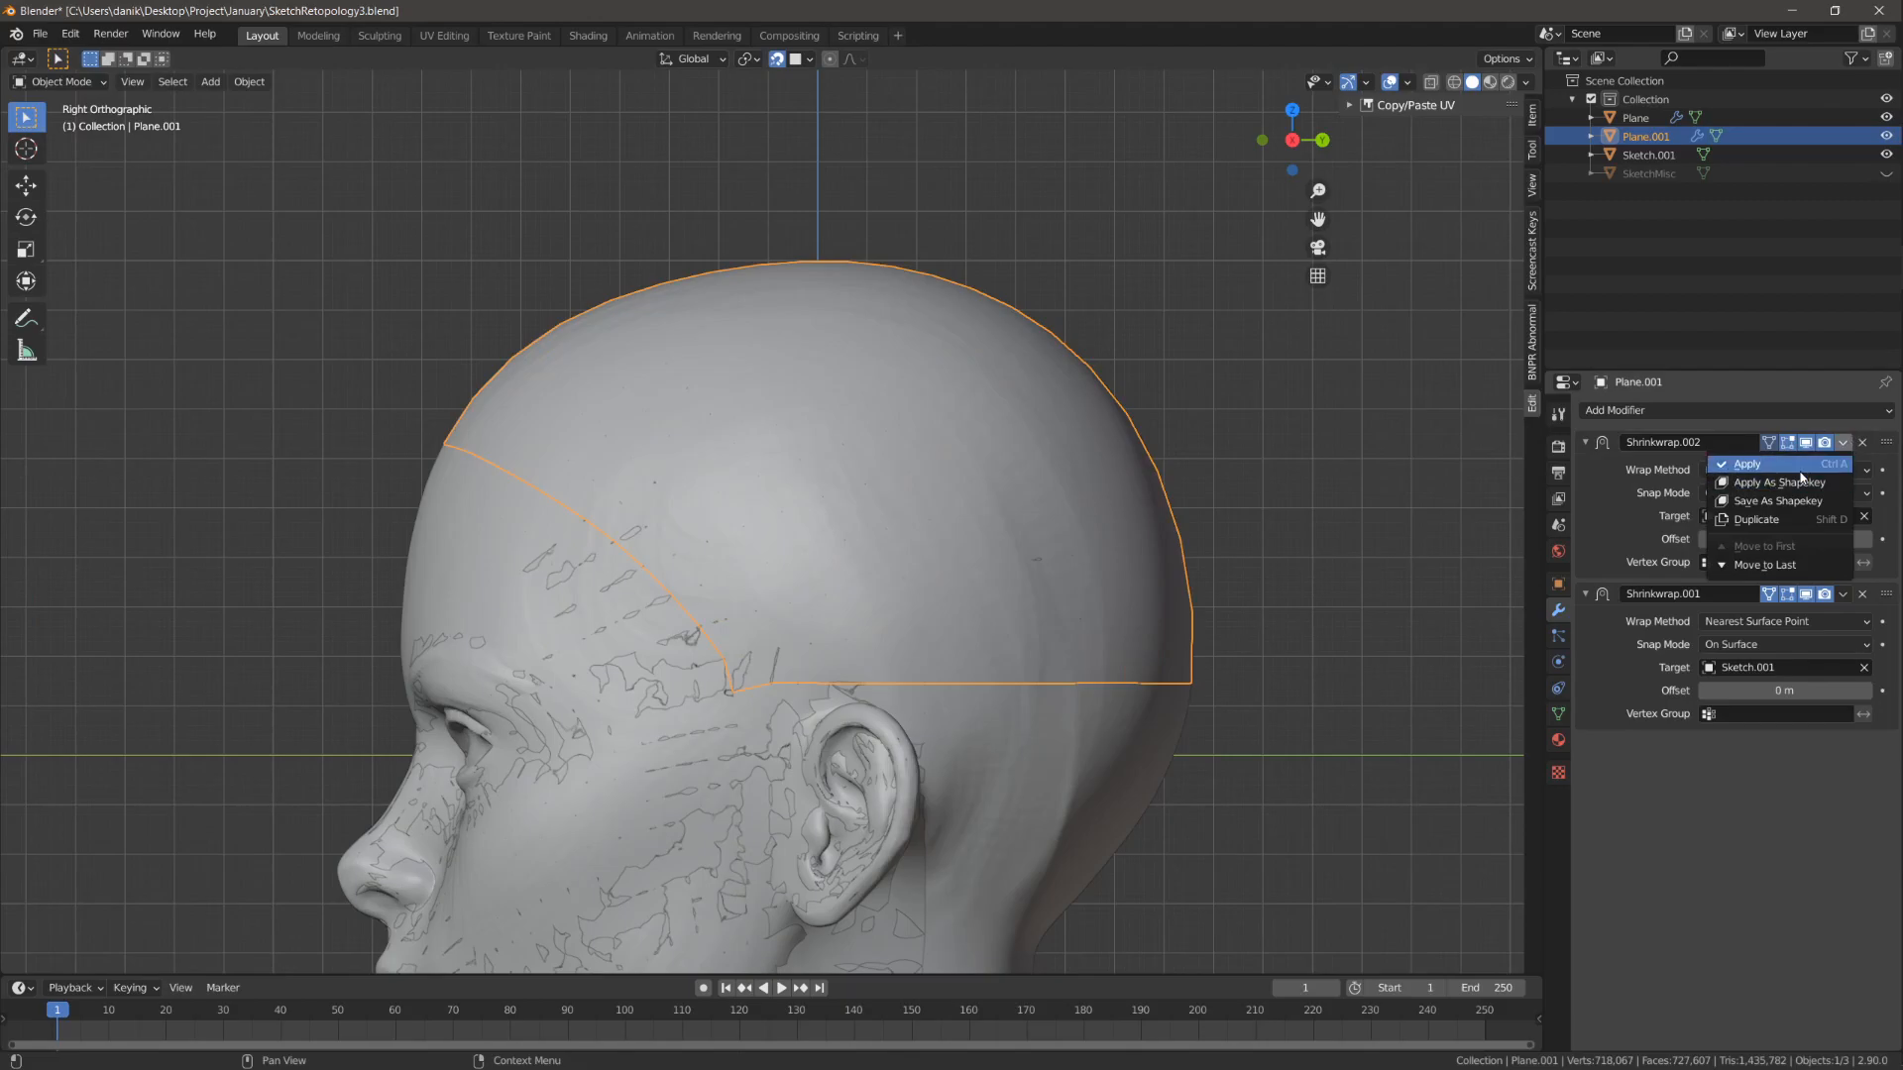
click(1744, 463)
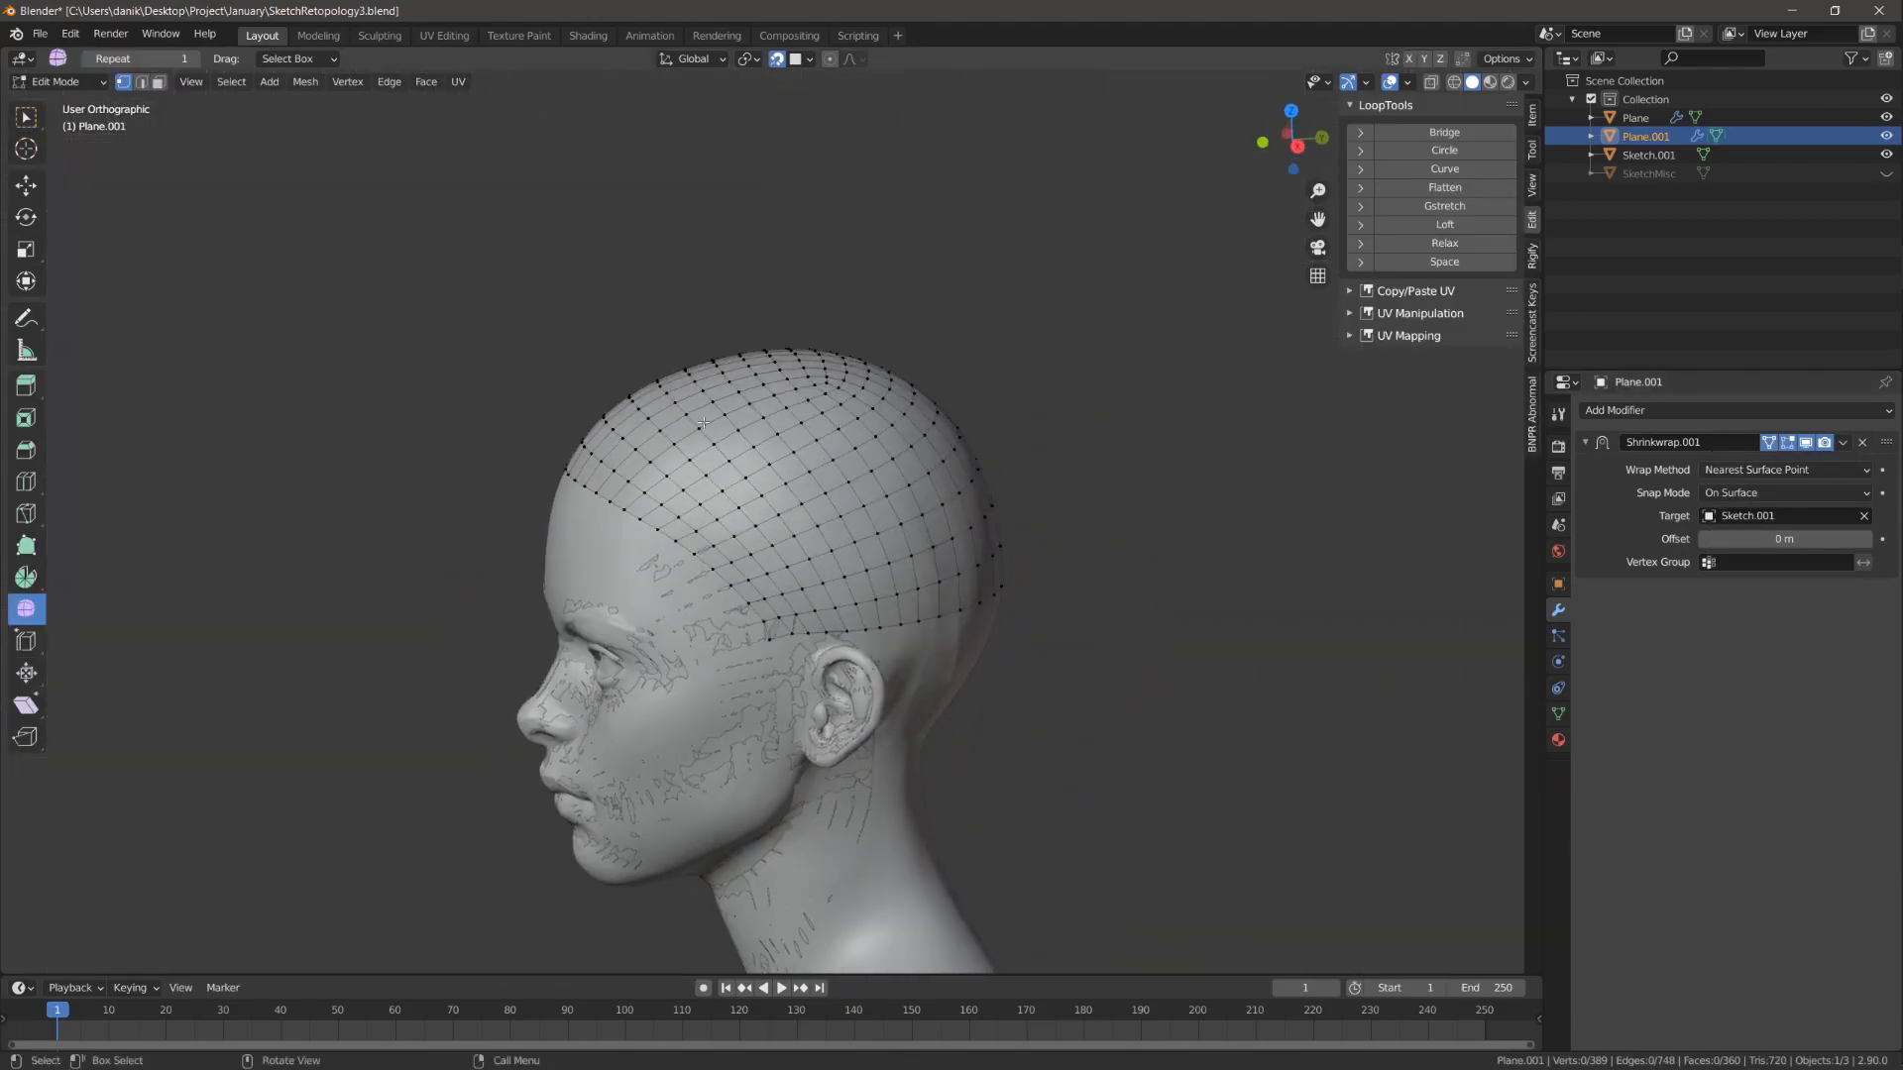
key(Tab)
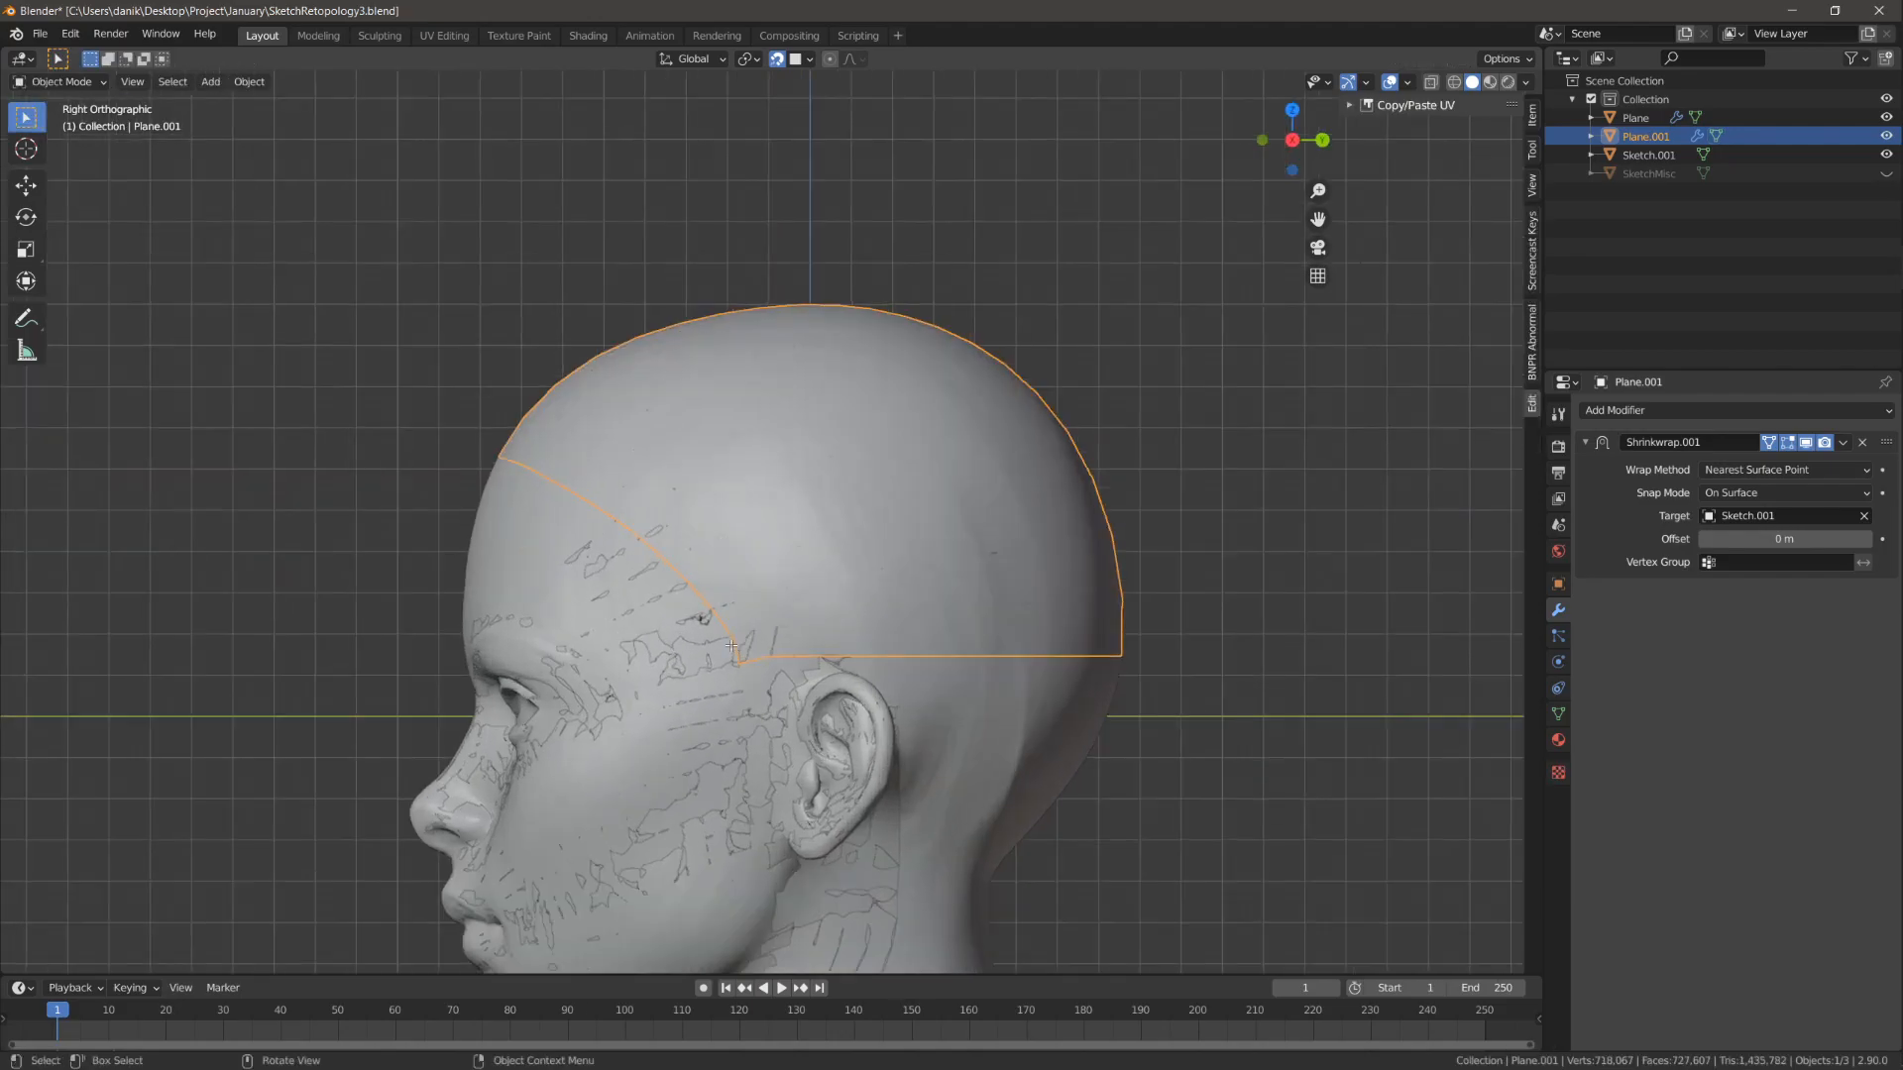
key(Tab)
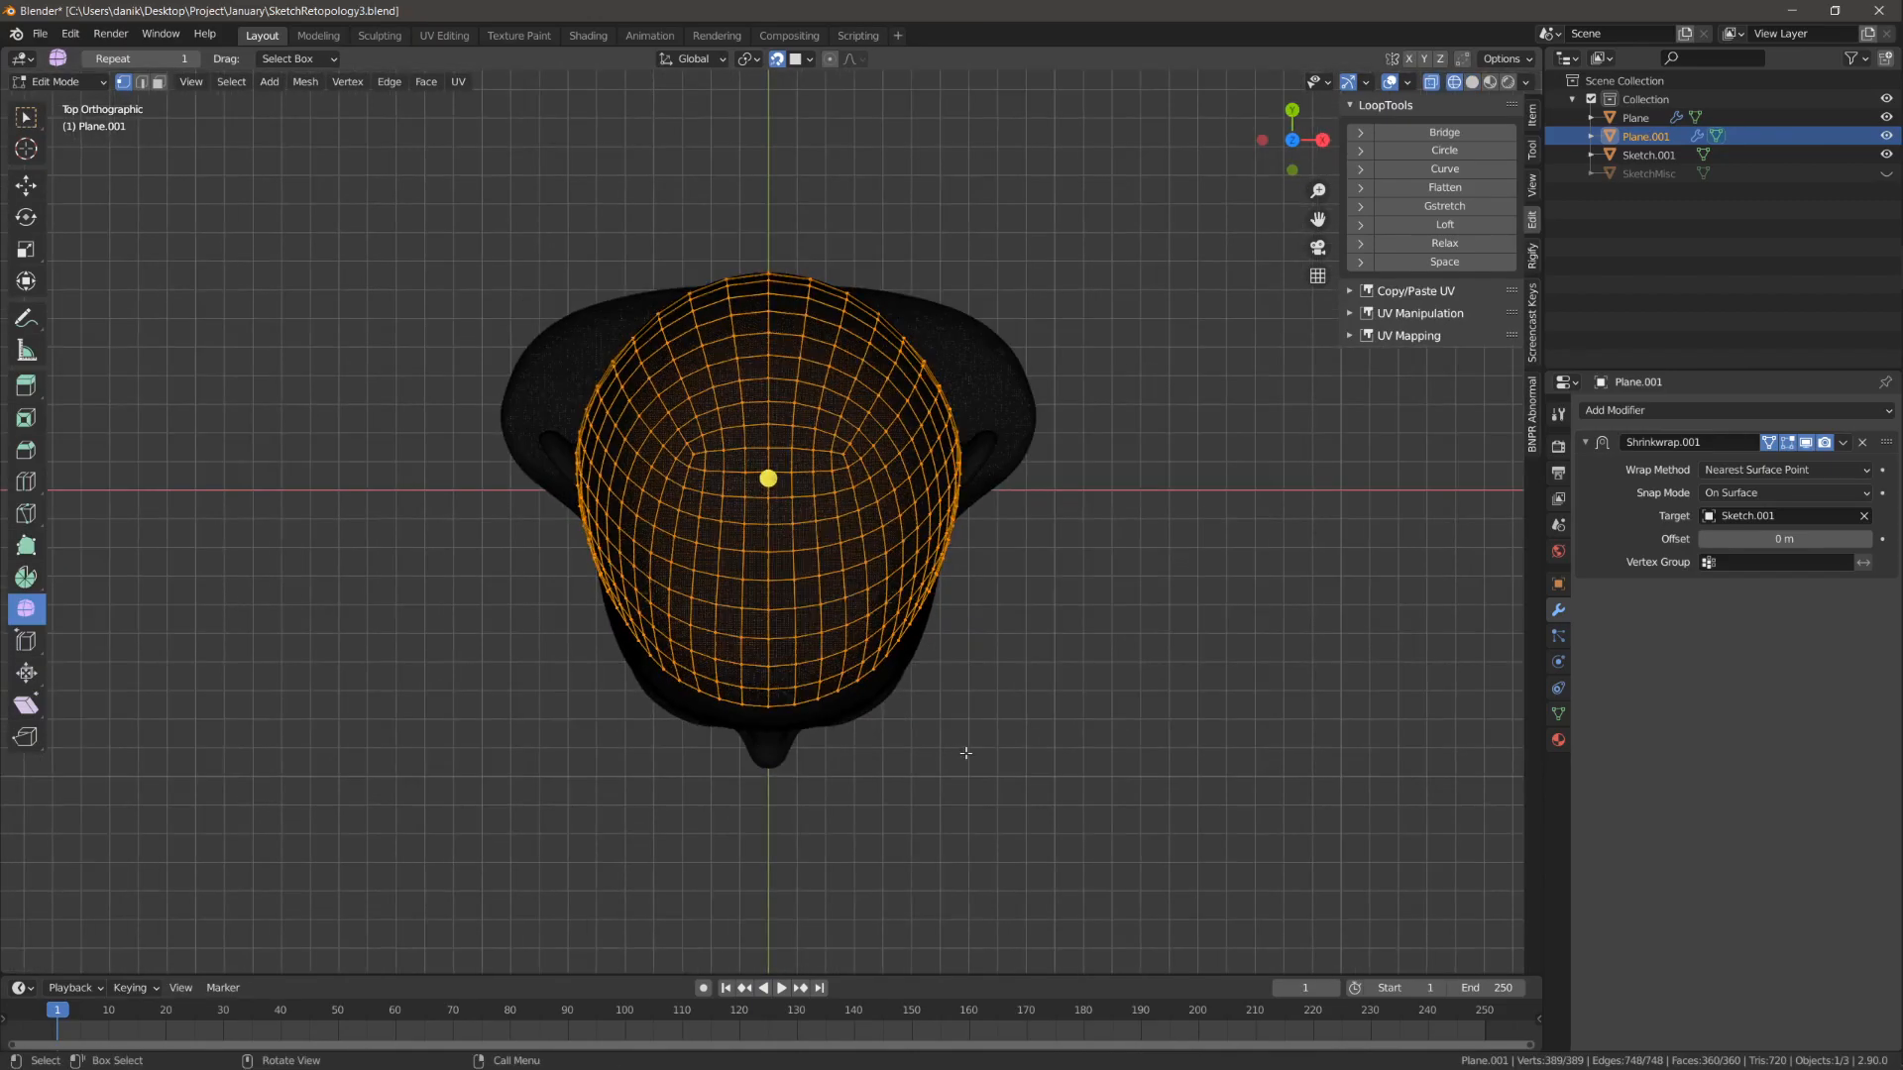
Step: Hide Sketch.001 and Plane.001 so only the main Plane head mesh remains, in Edit Mode
key(x)
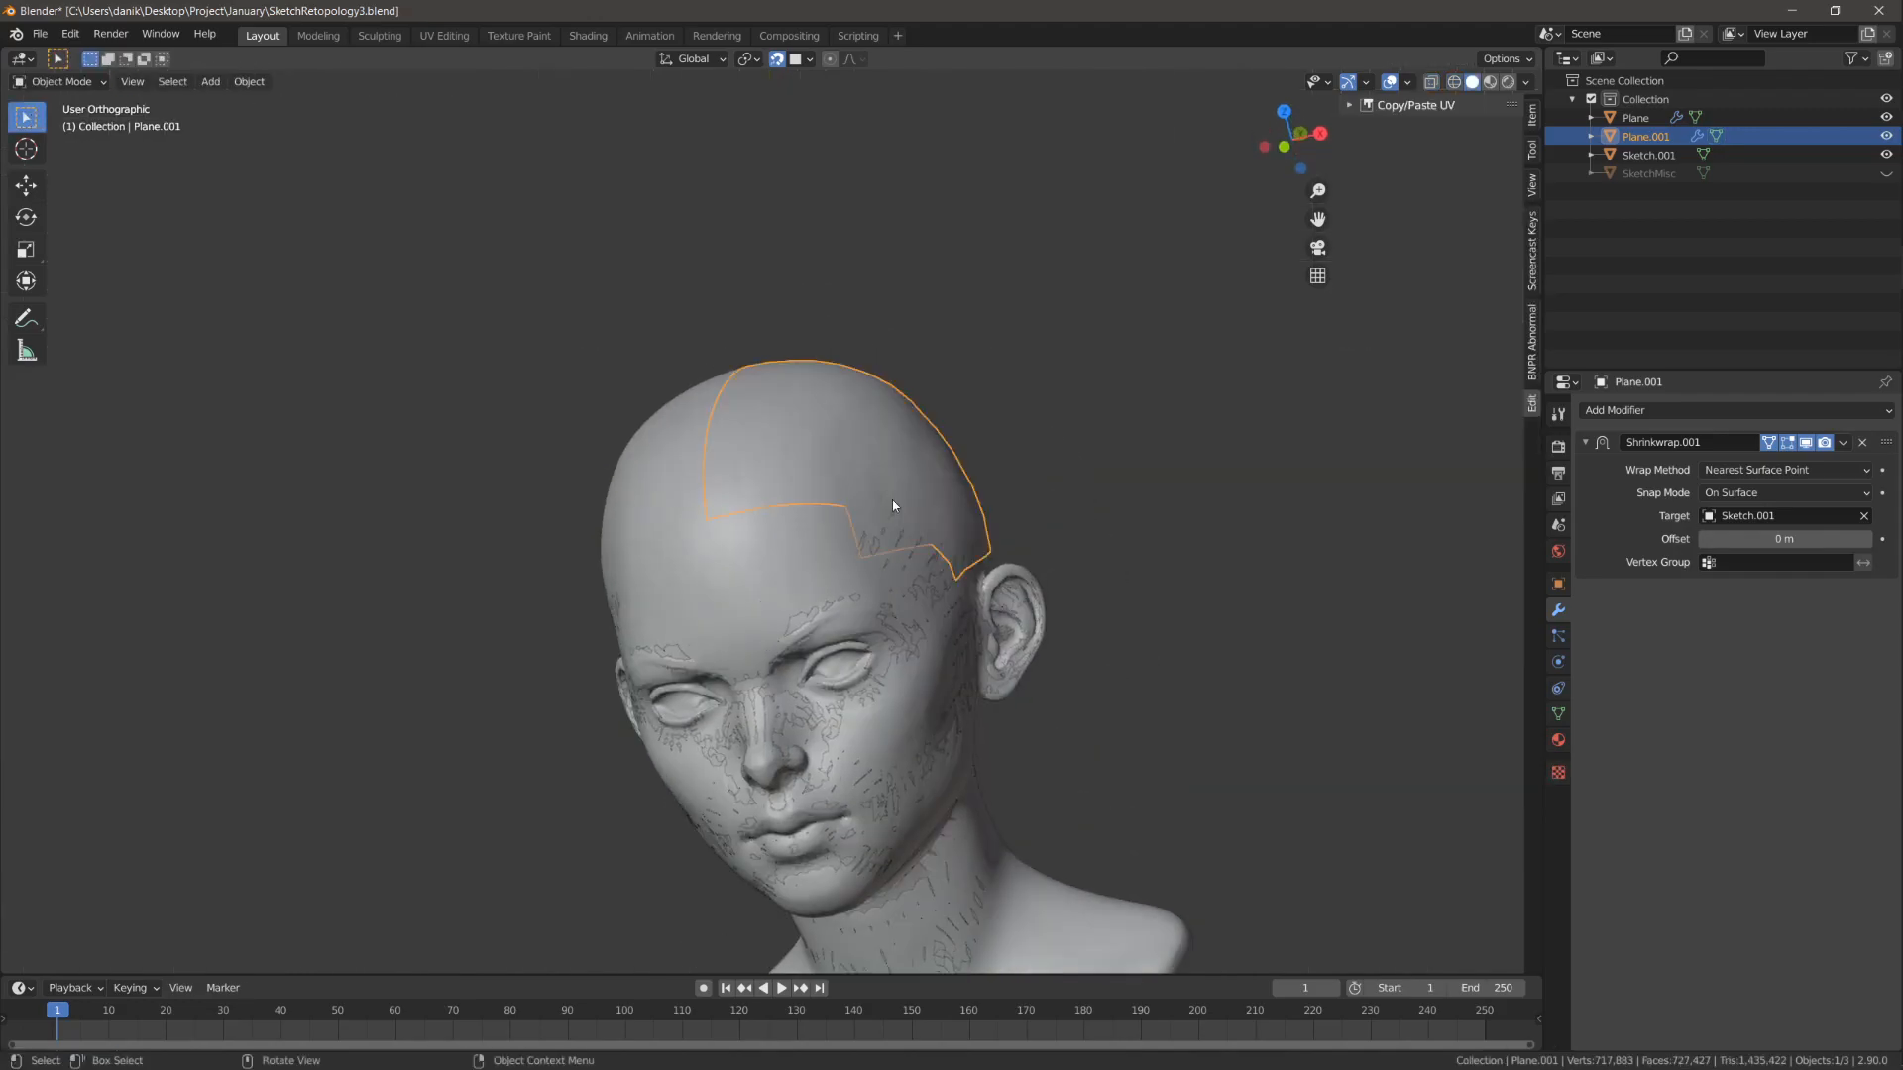
click(1647, 155)
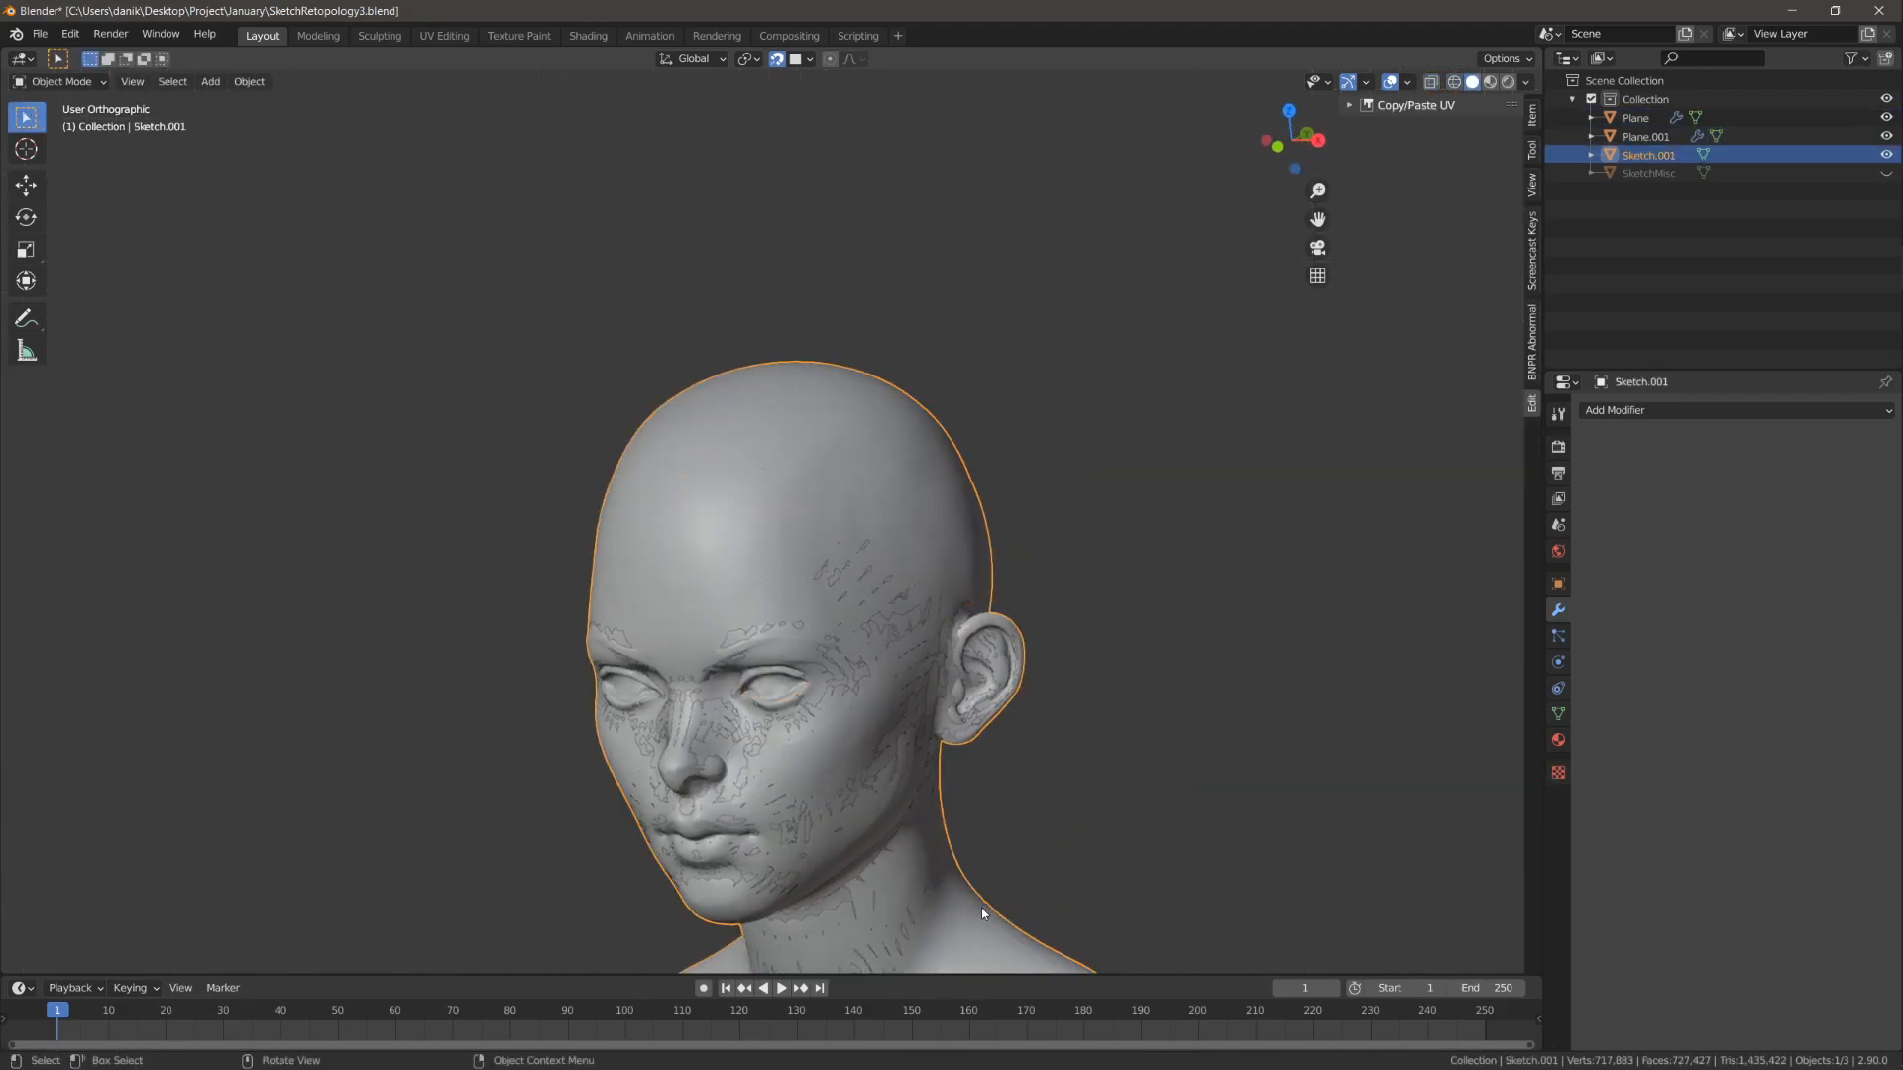
click(1635, 117)
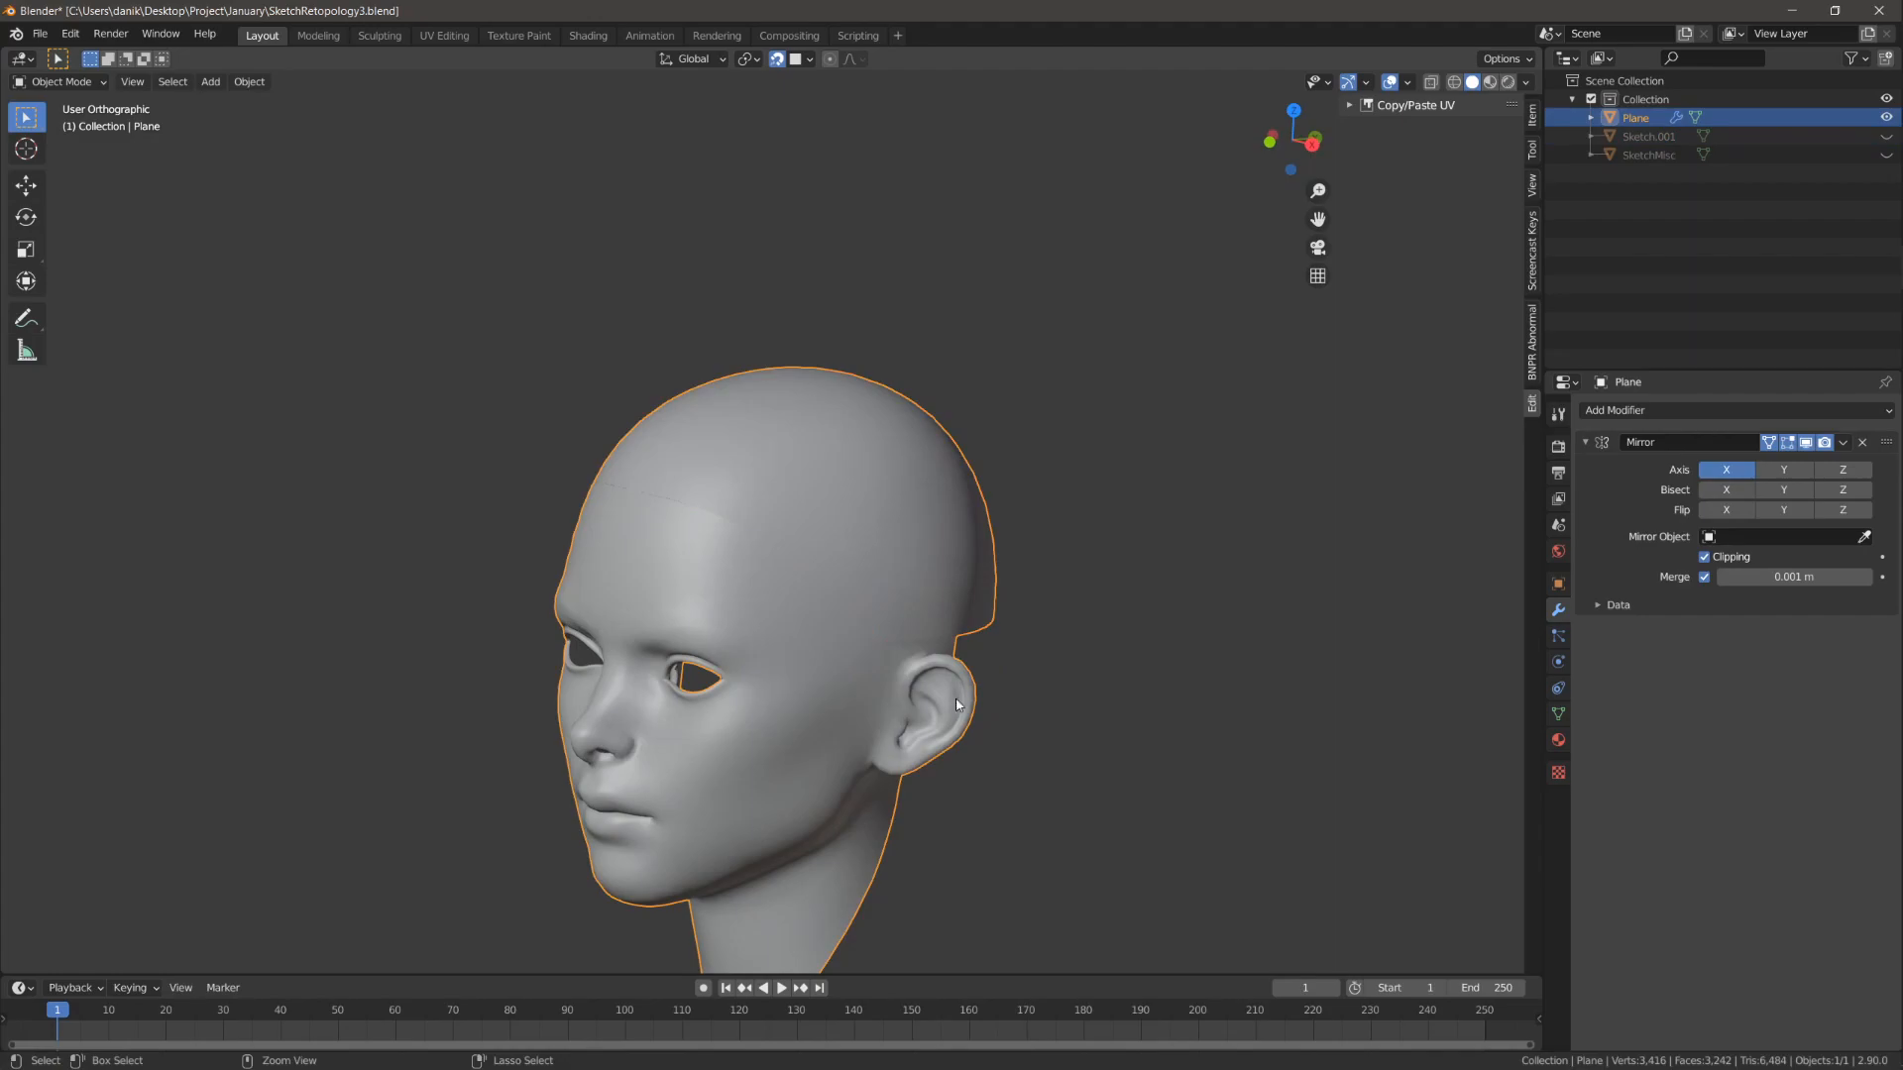
key(Tab)
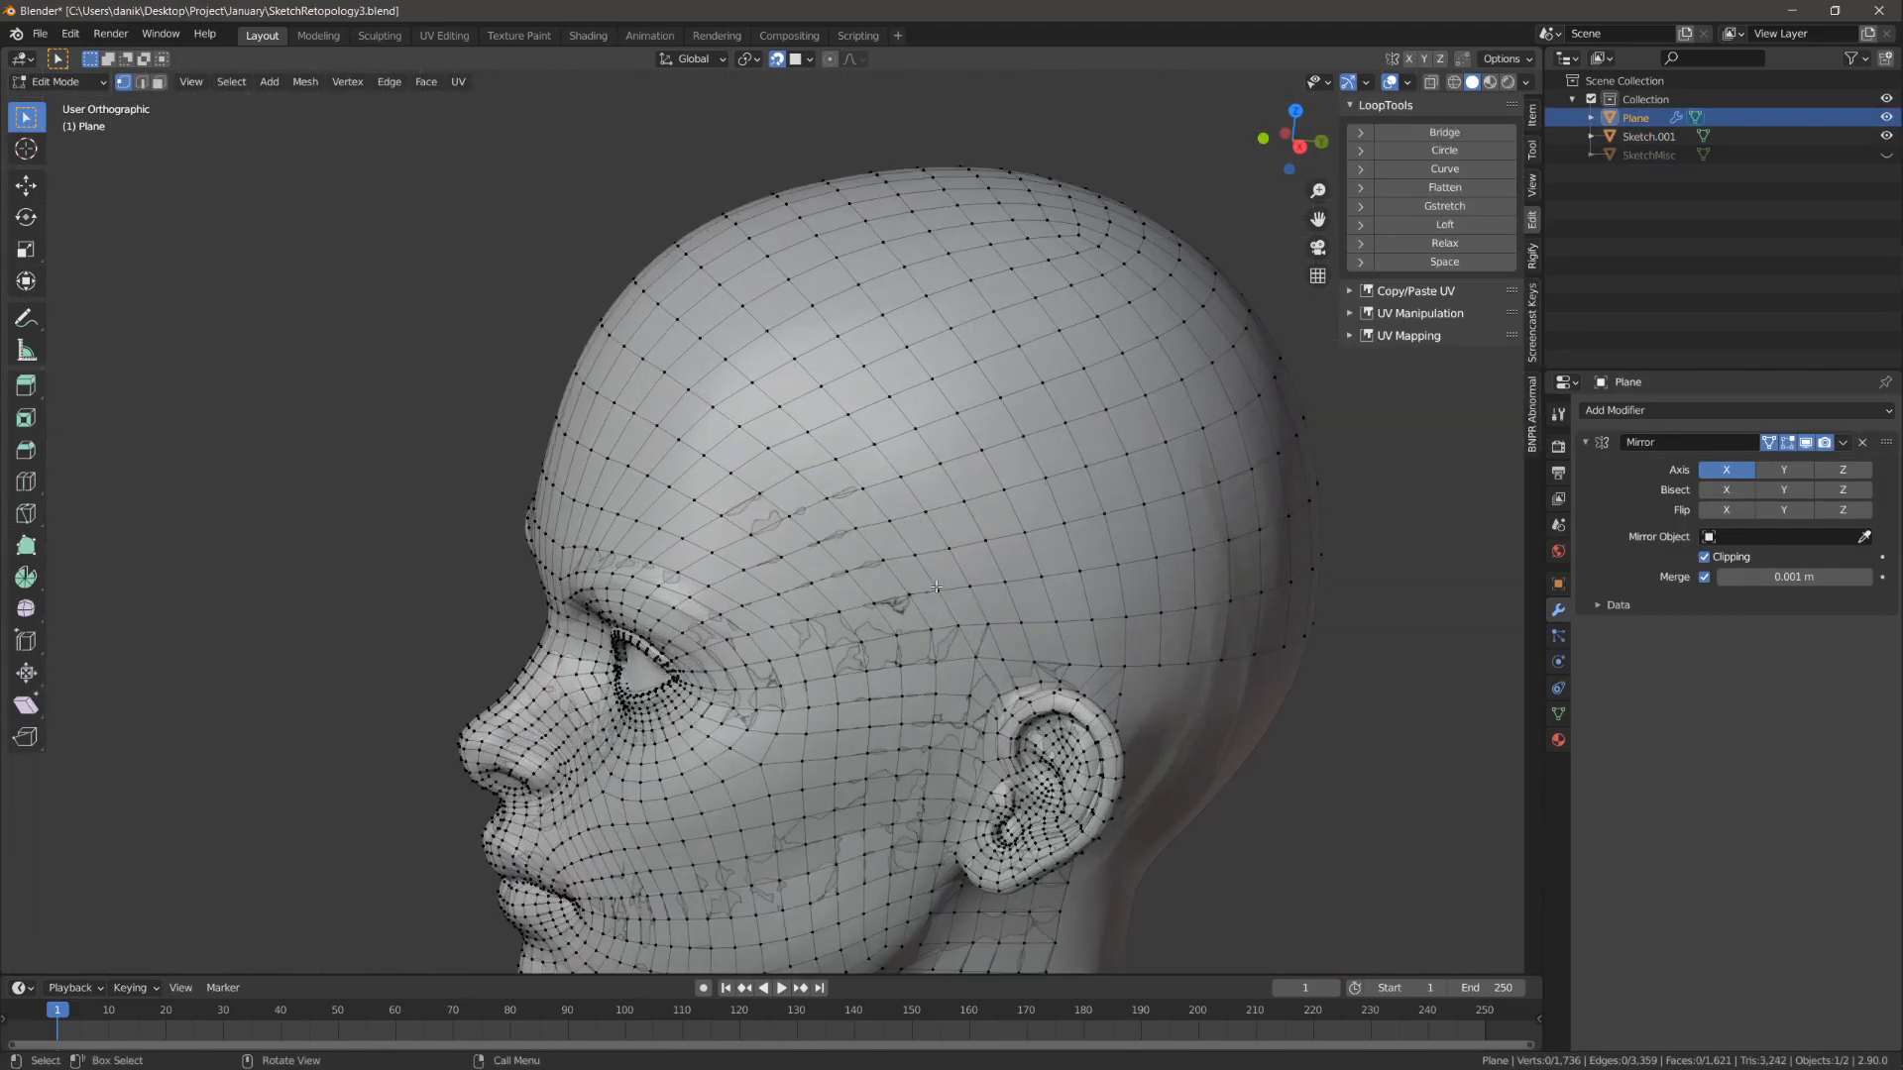
Step: Box-select the faces around the ear and tweak their vertices onto the sculpt
click(870, 549)
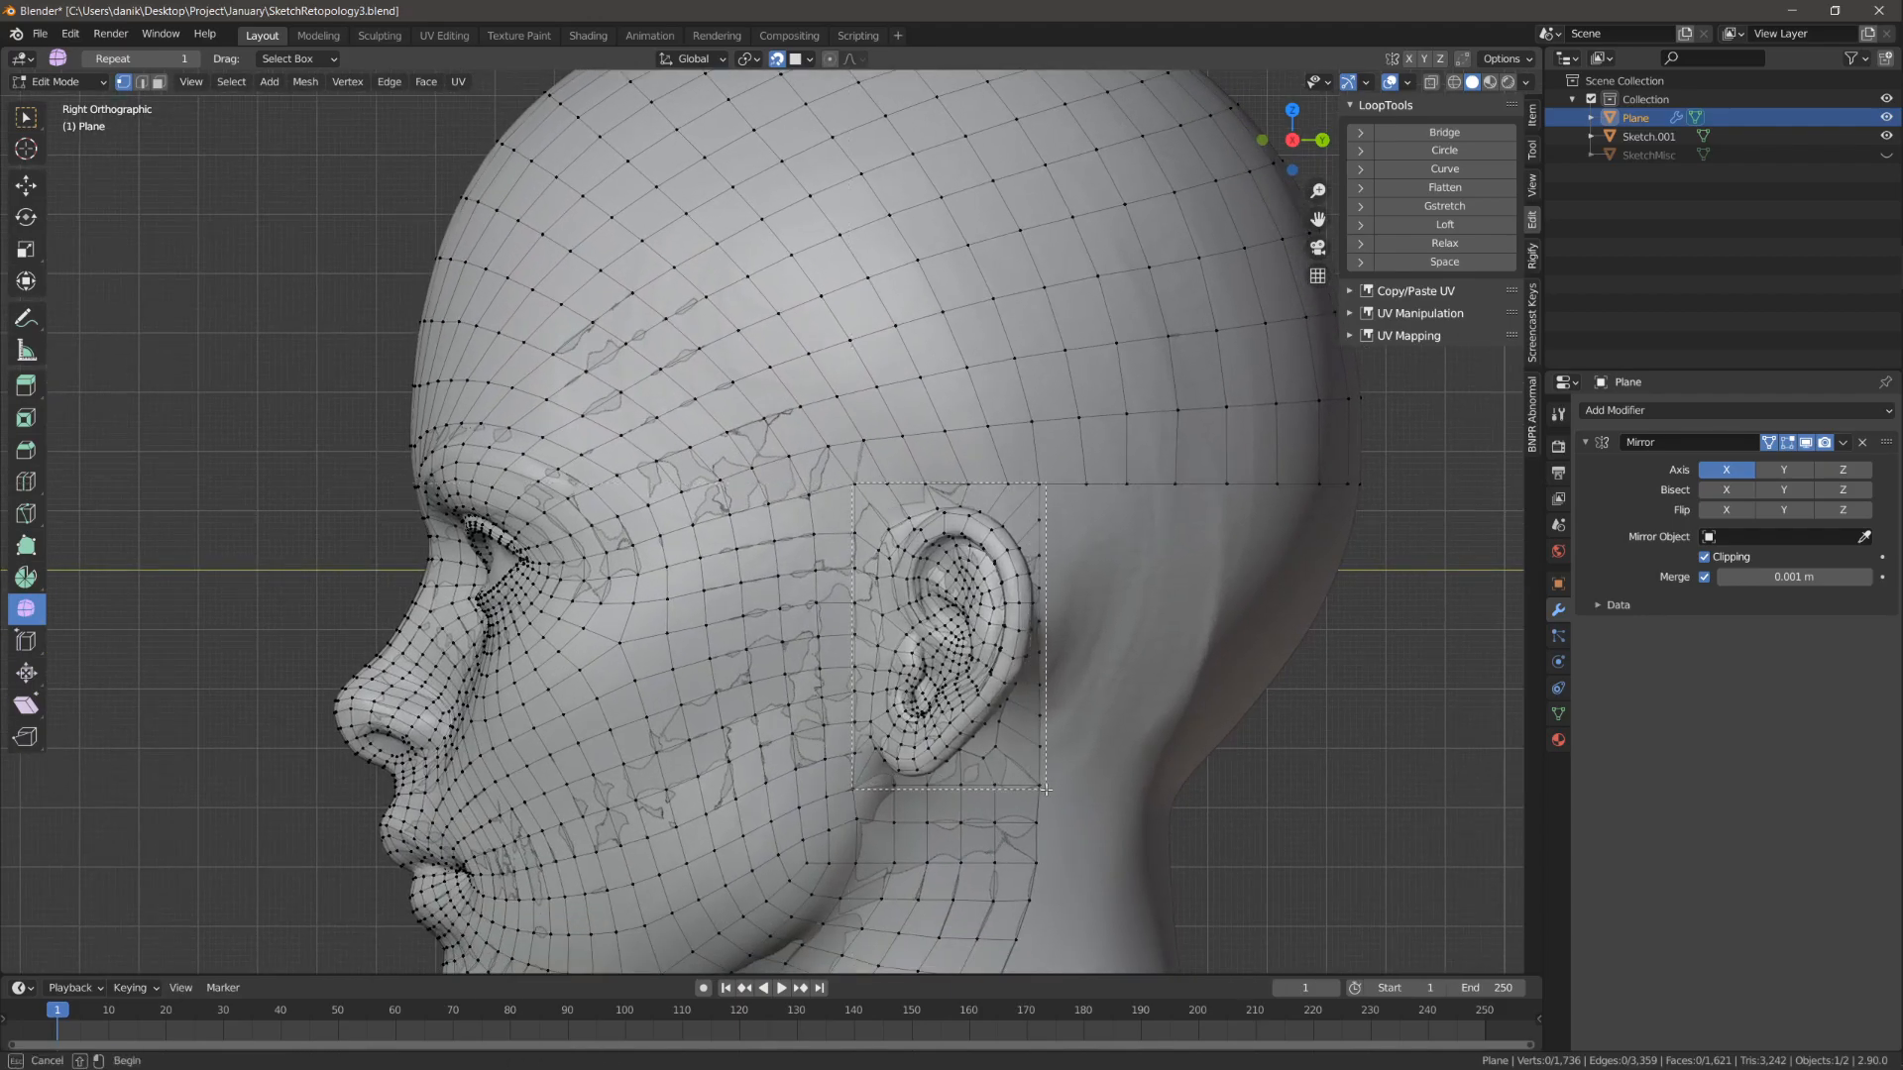
drag(856, 485, 1047, 791)
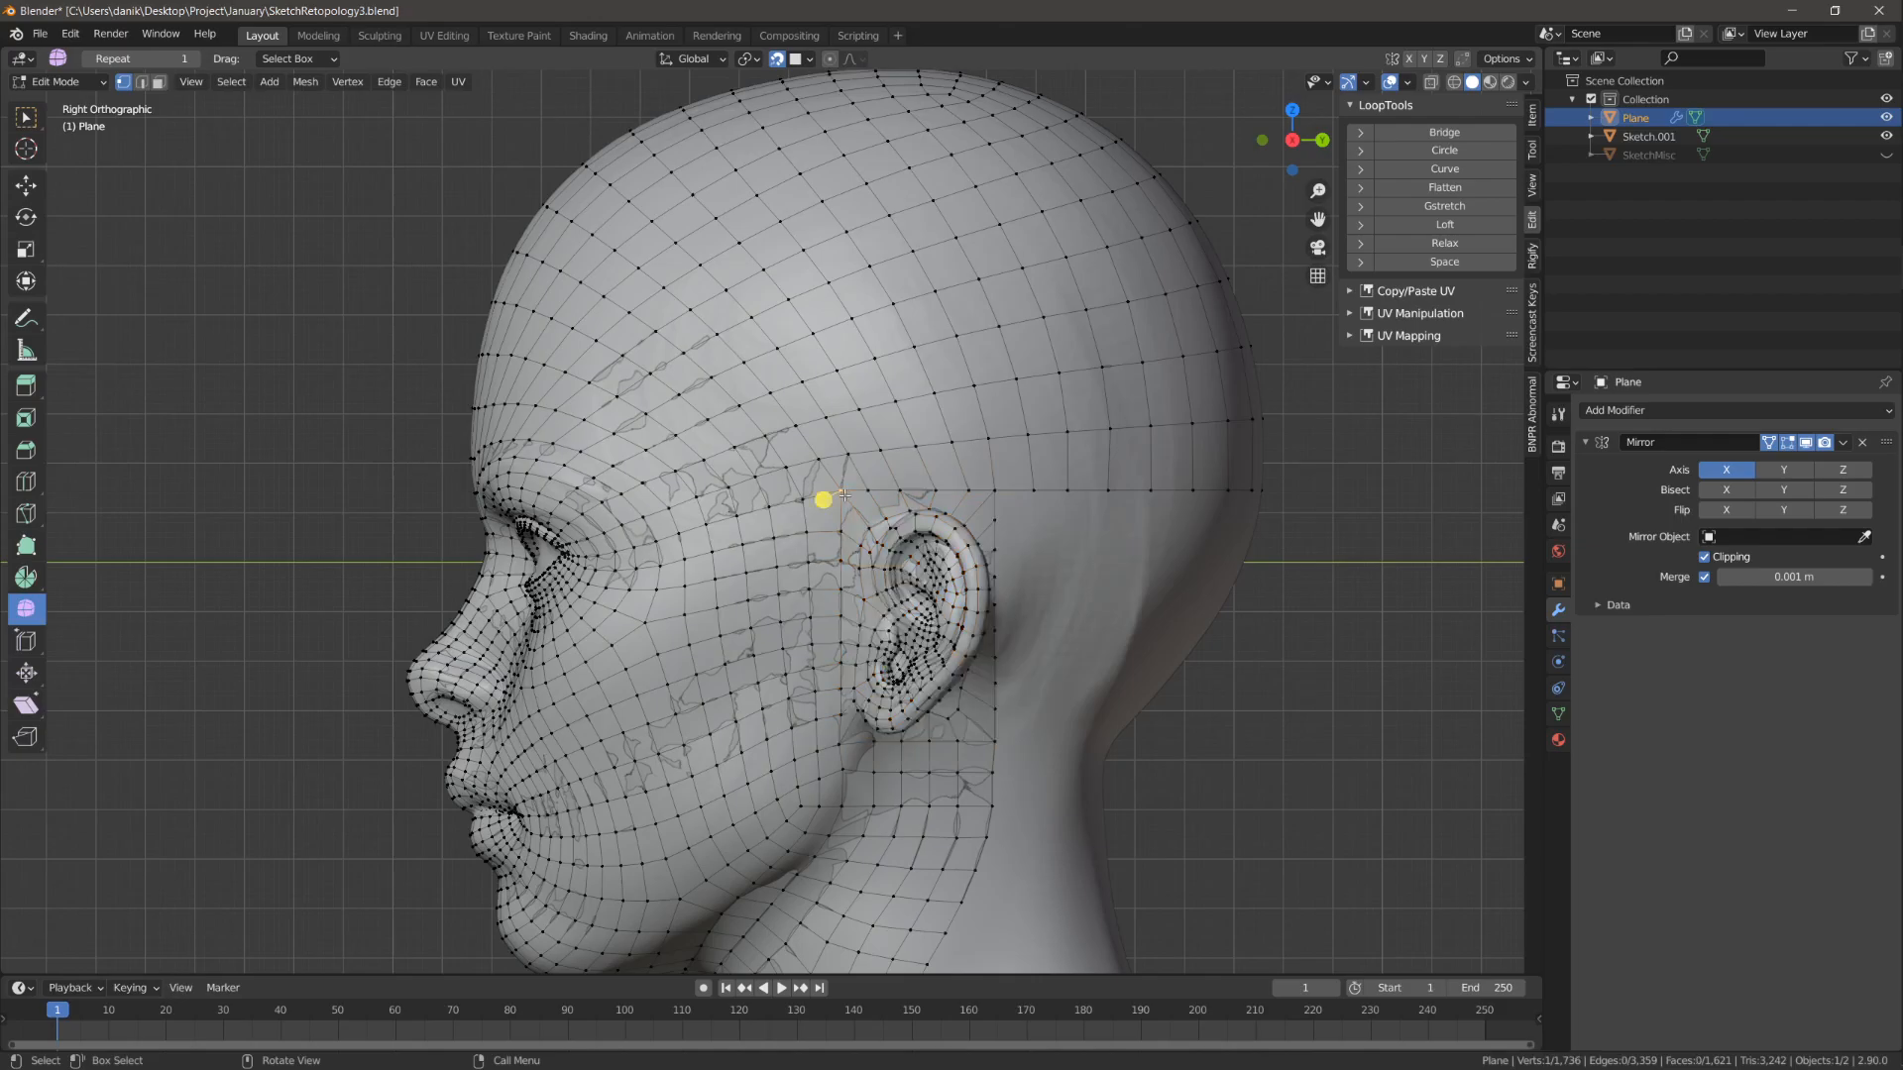
drag(824, 500, 819, 501)
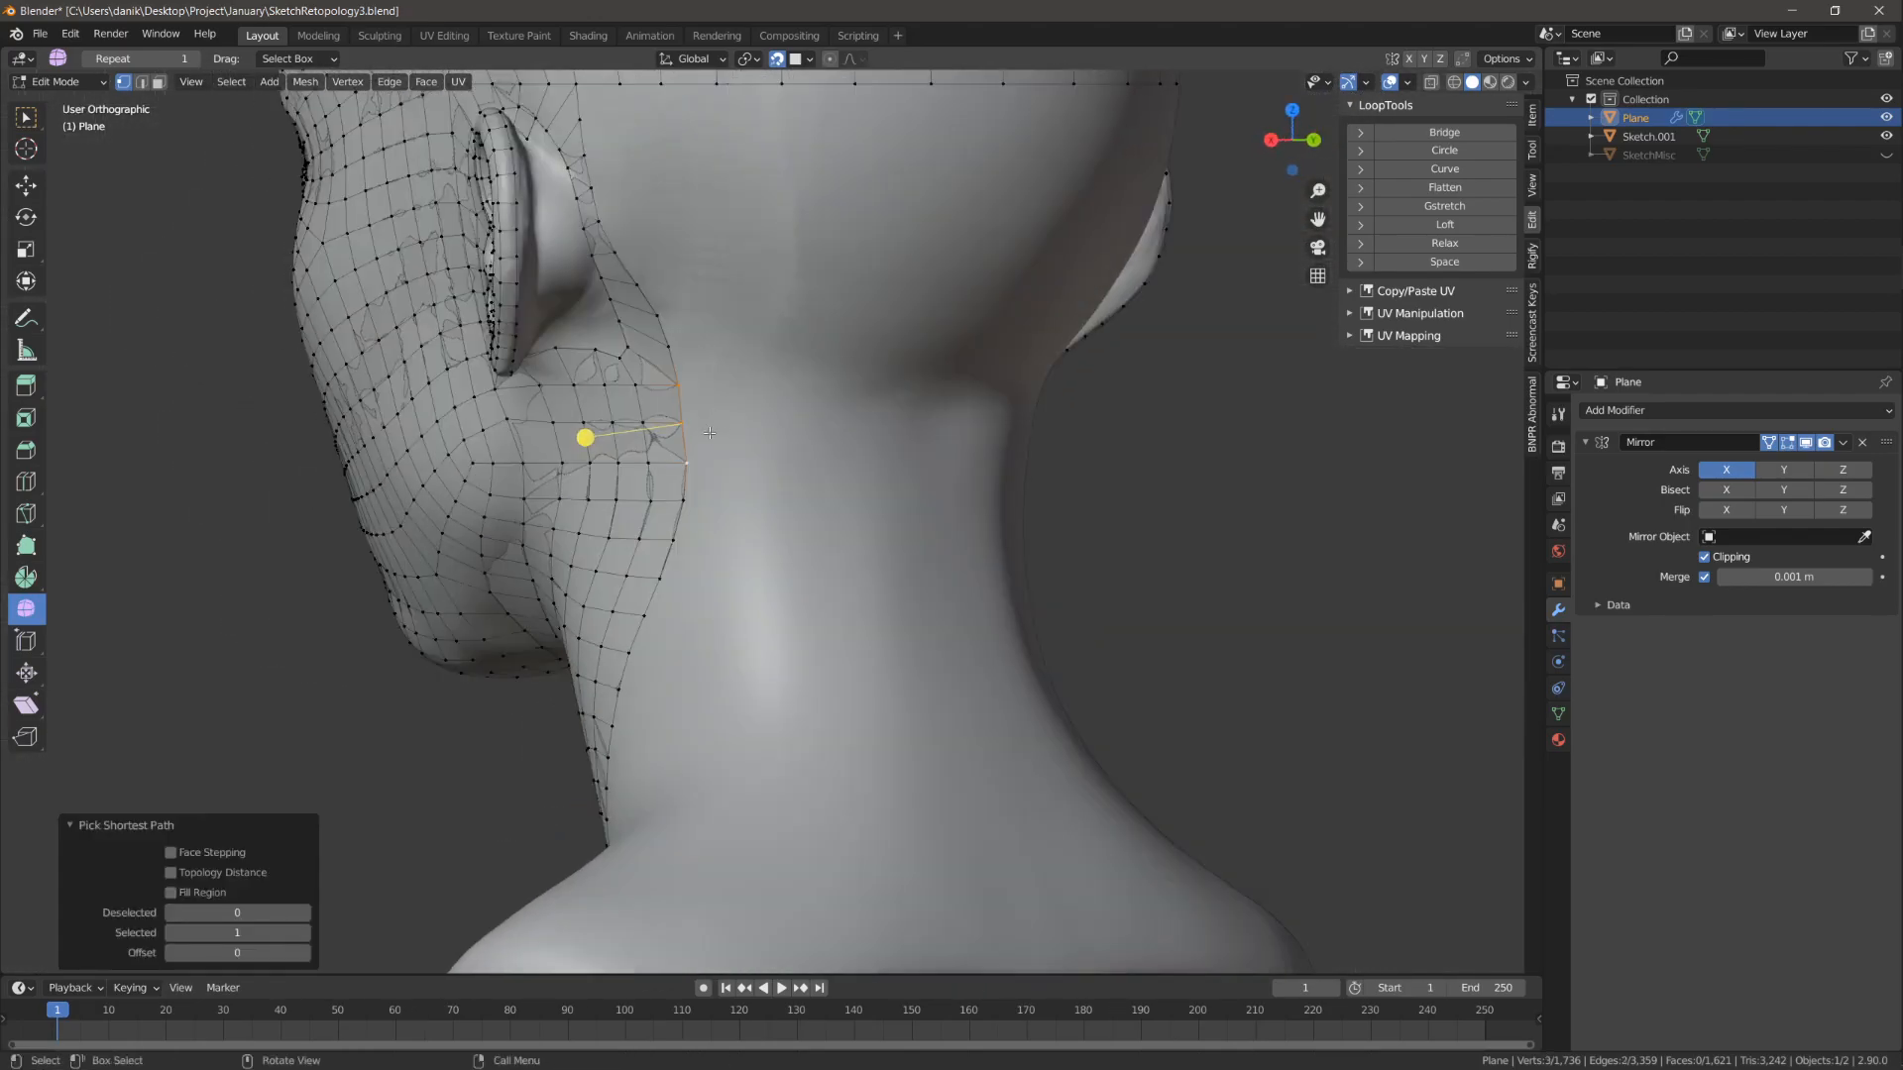
Step: Extrude the neck border vertices around the back of the neck, adding rows of faces down it
drag(586, 436, 870, 424)
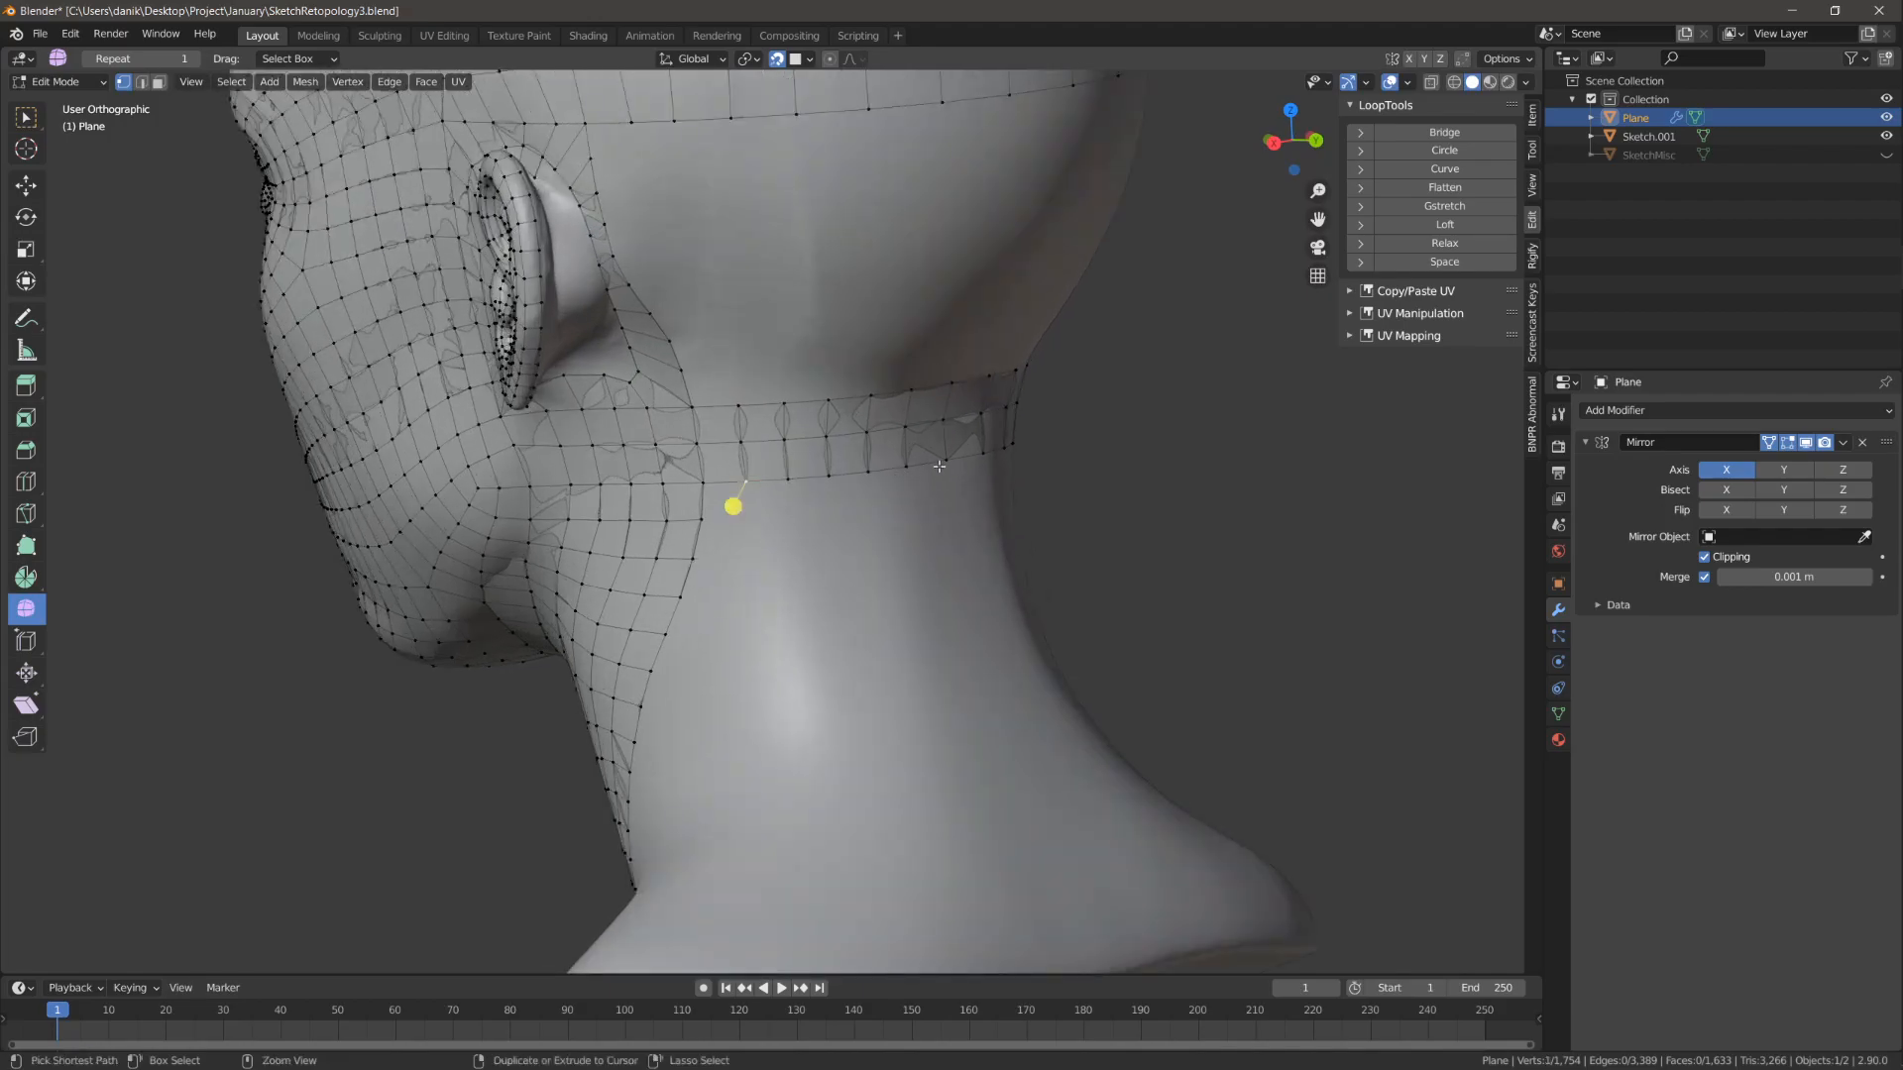
key(e)
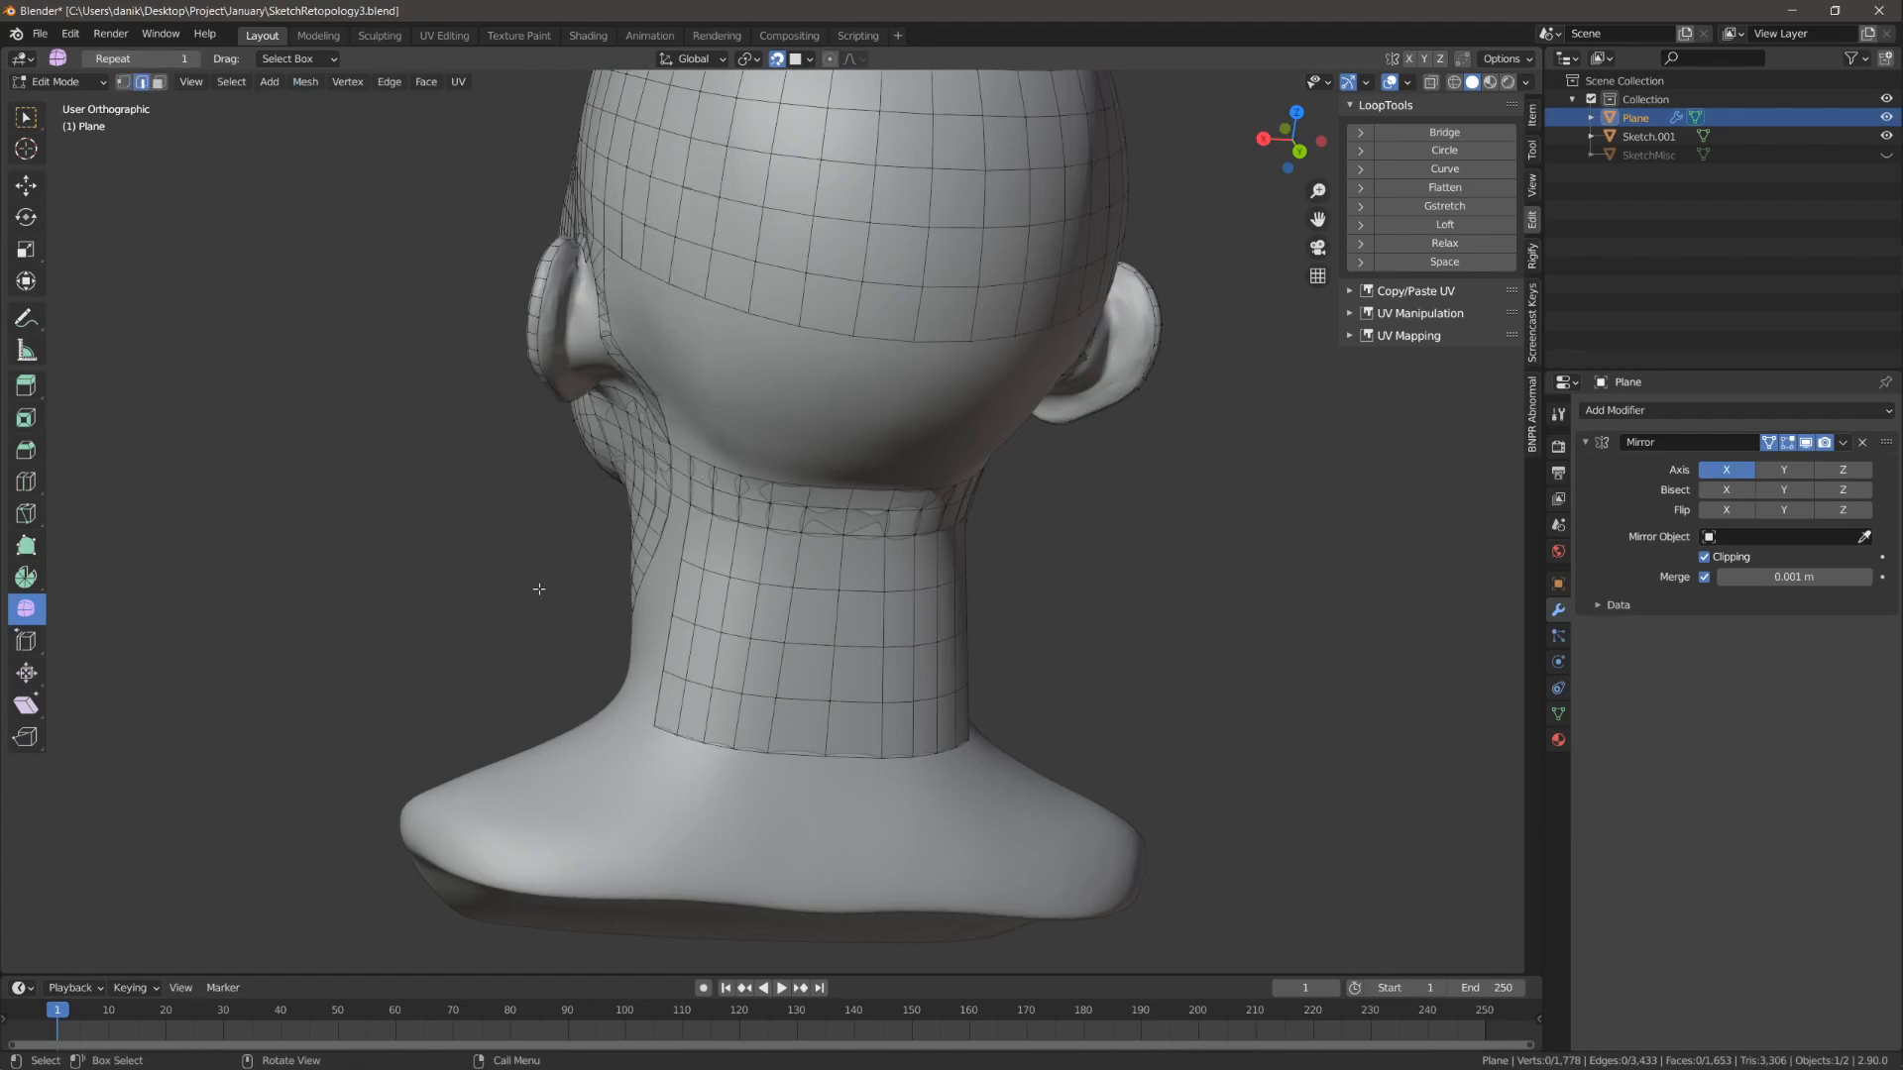
Step: Evenly space the horizontal back-of-neck loops with LoopTools Space
click(786, 722)
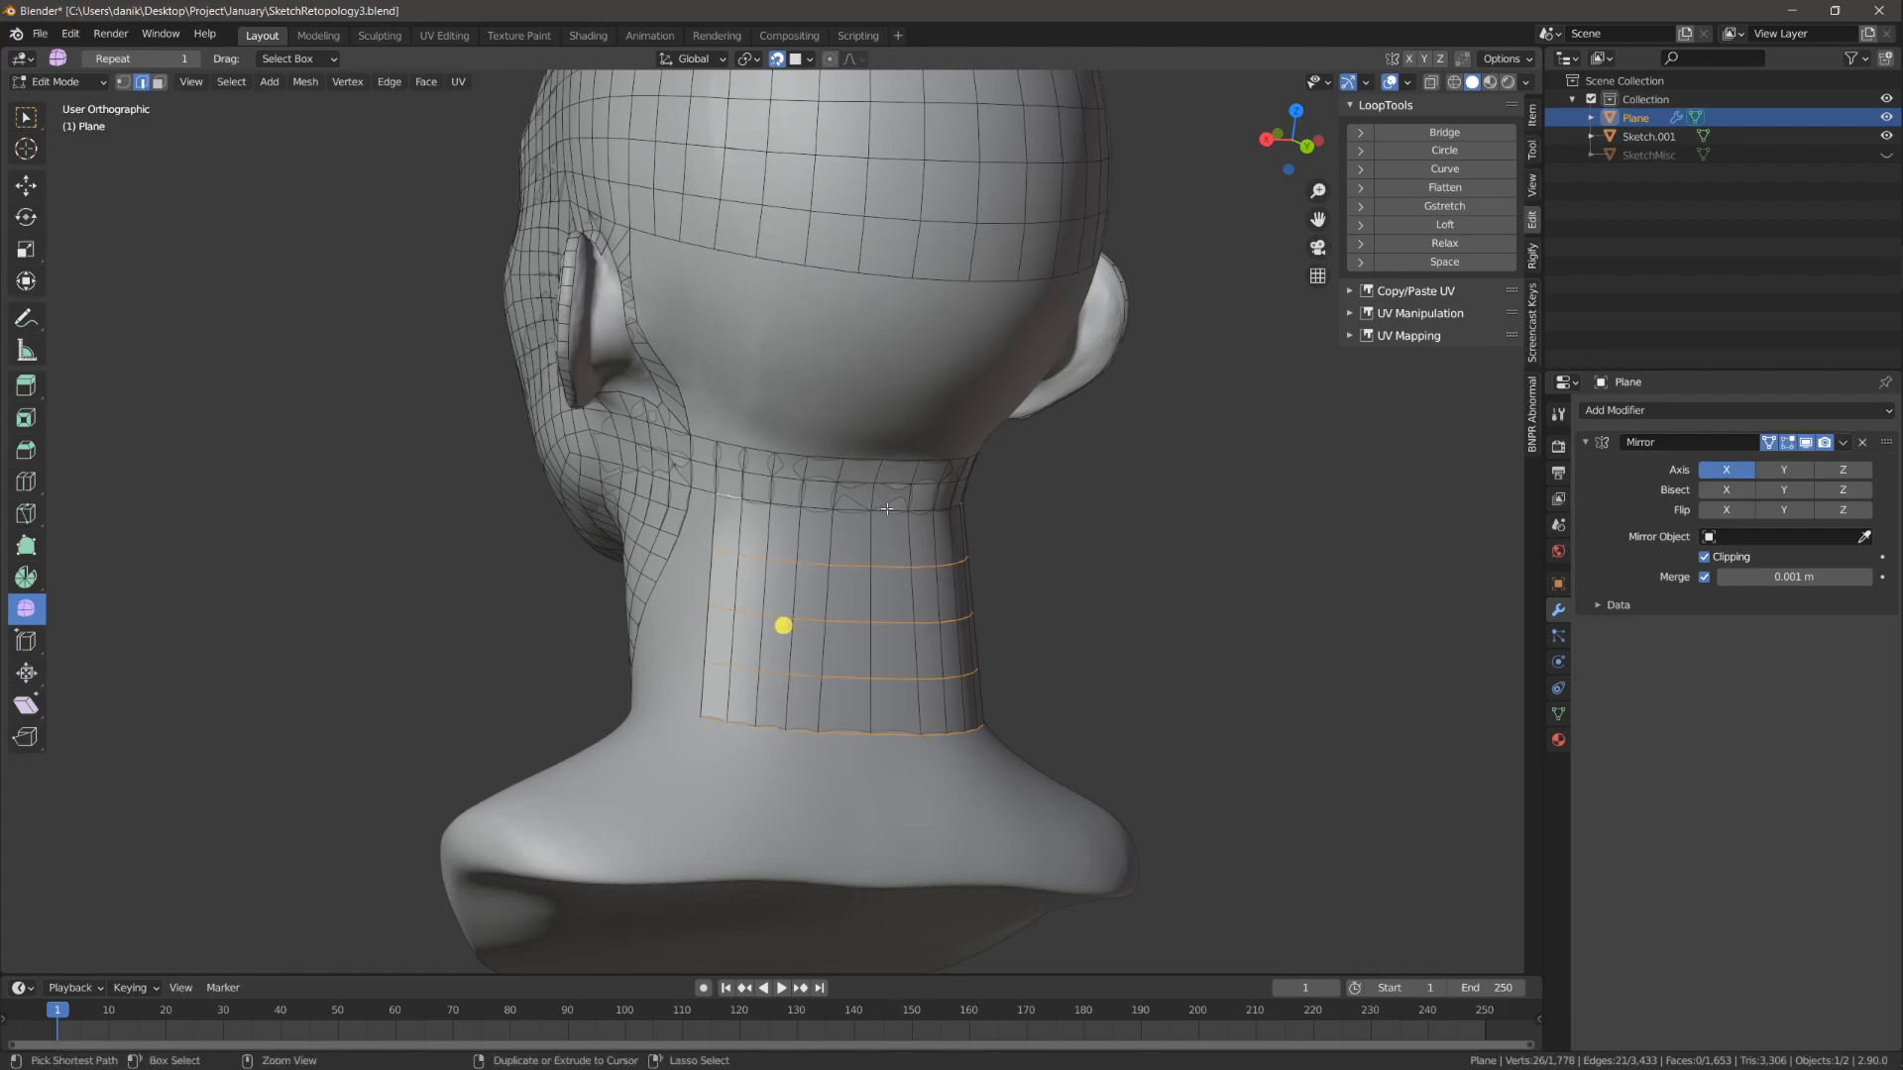
click(726, 450)
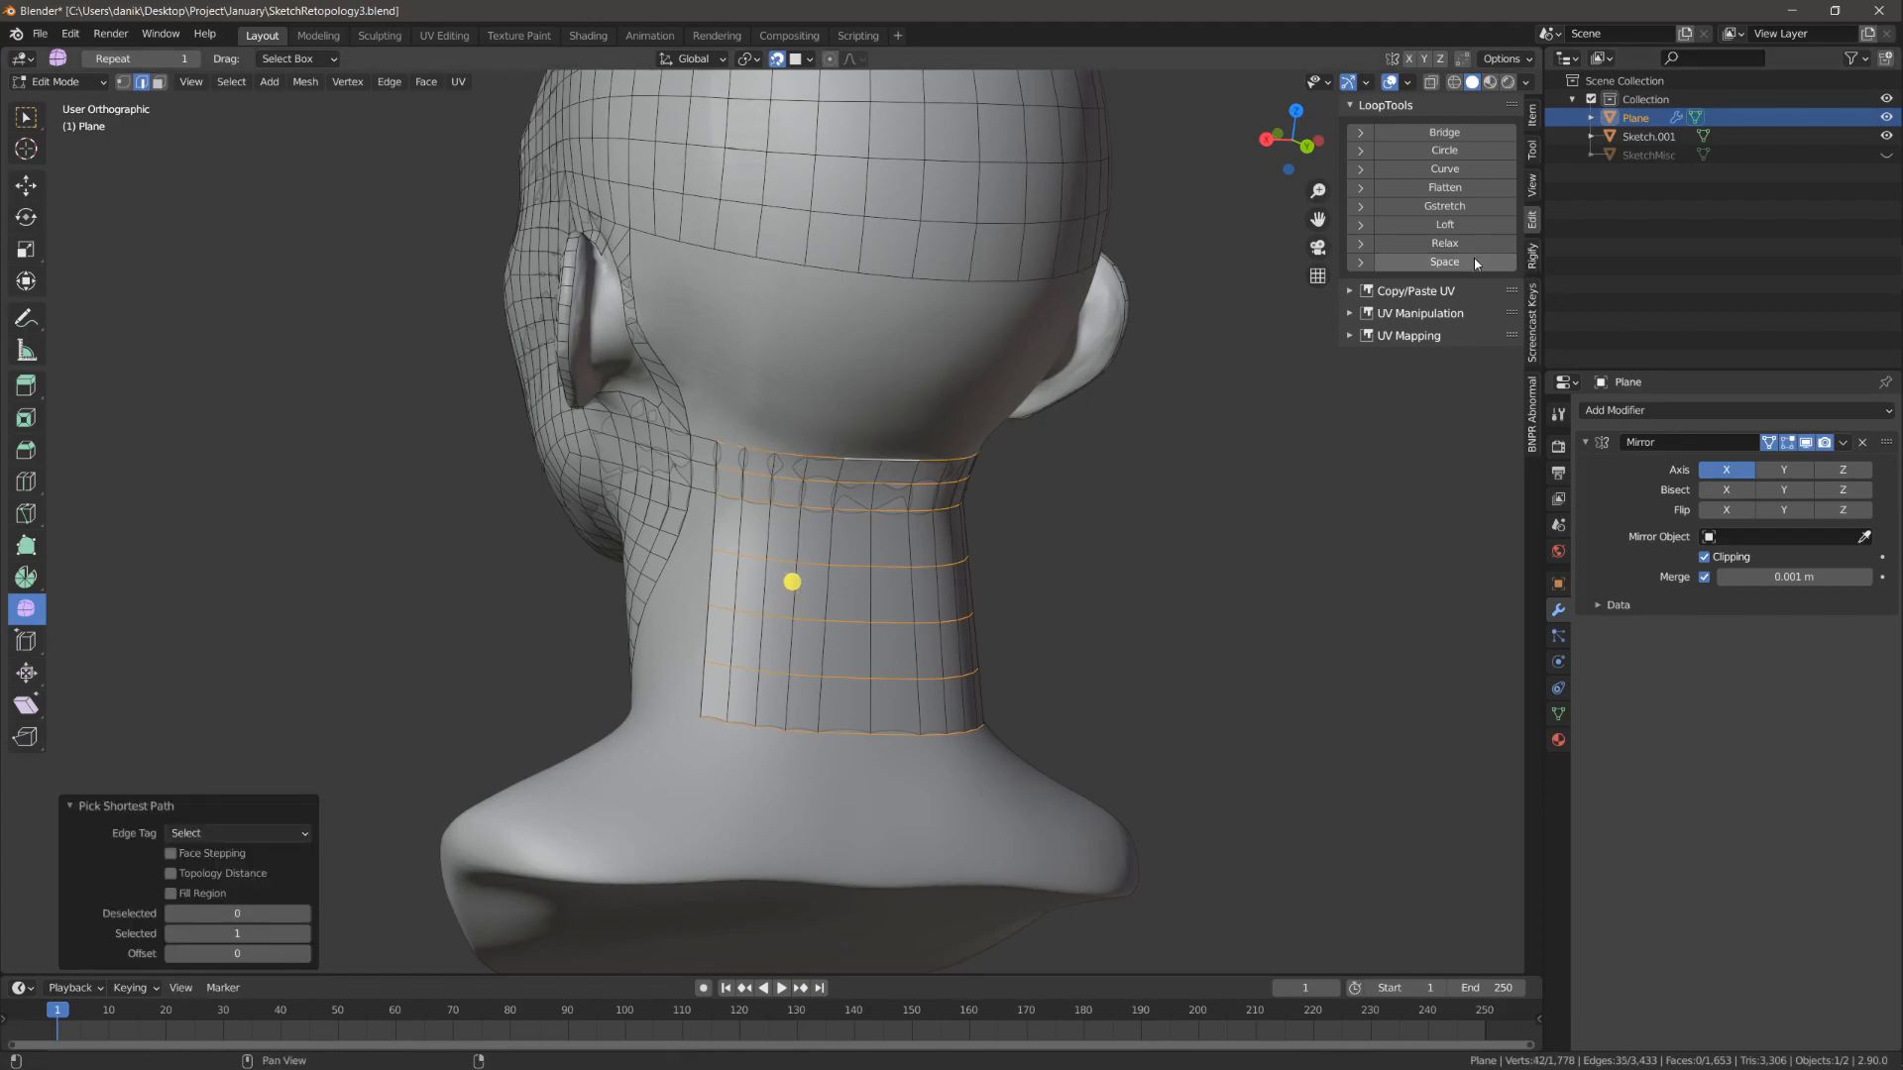
mouse_move(1467, 272)
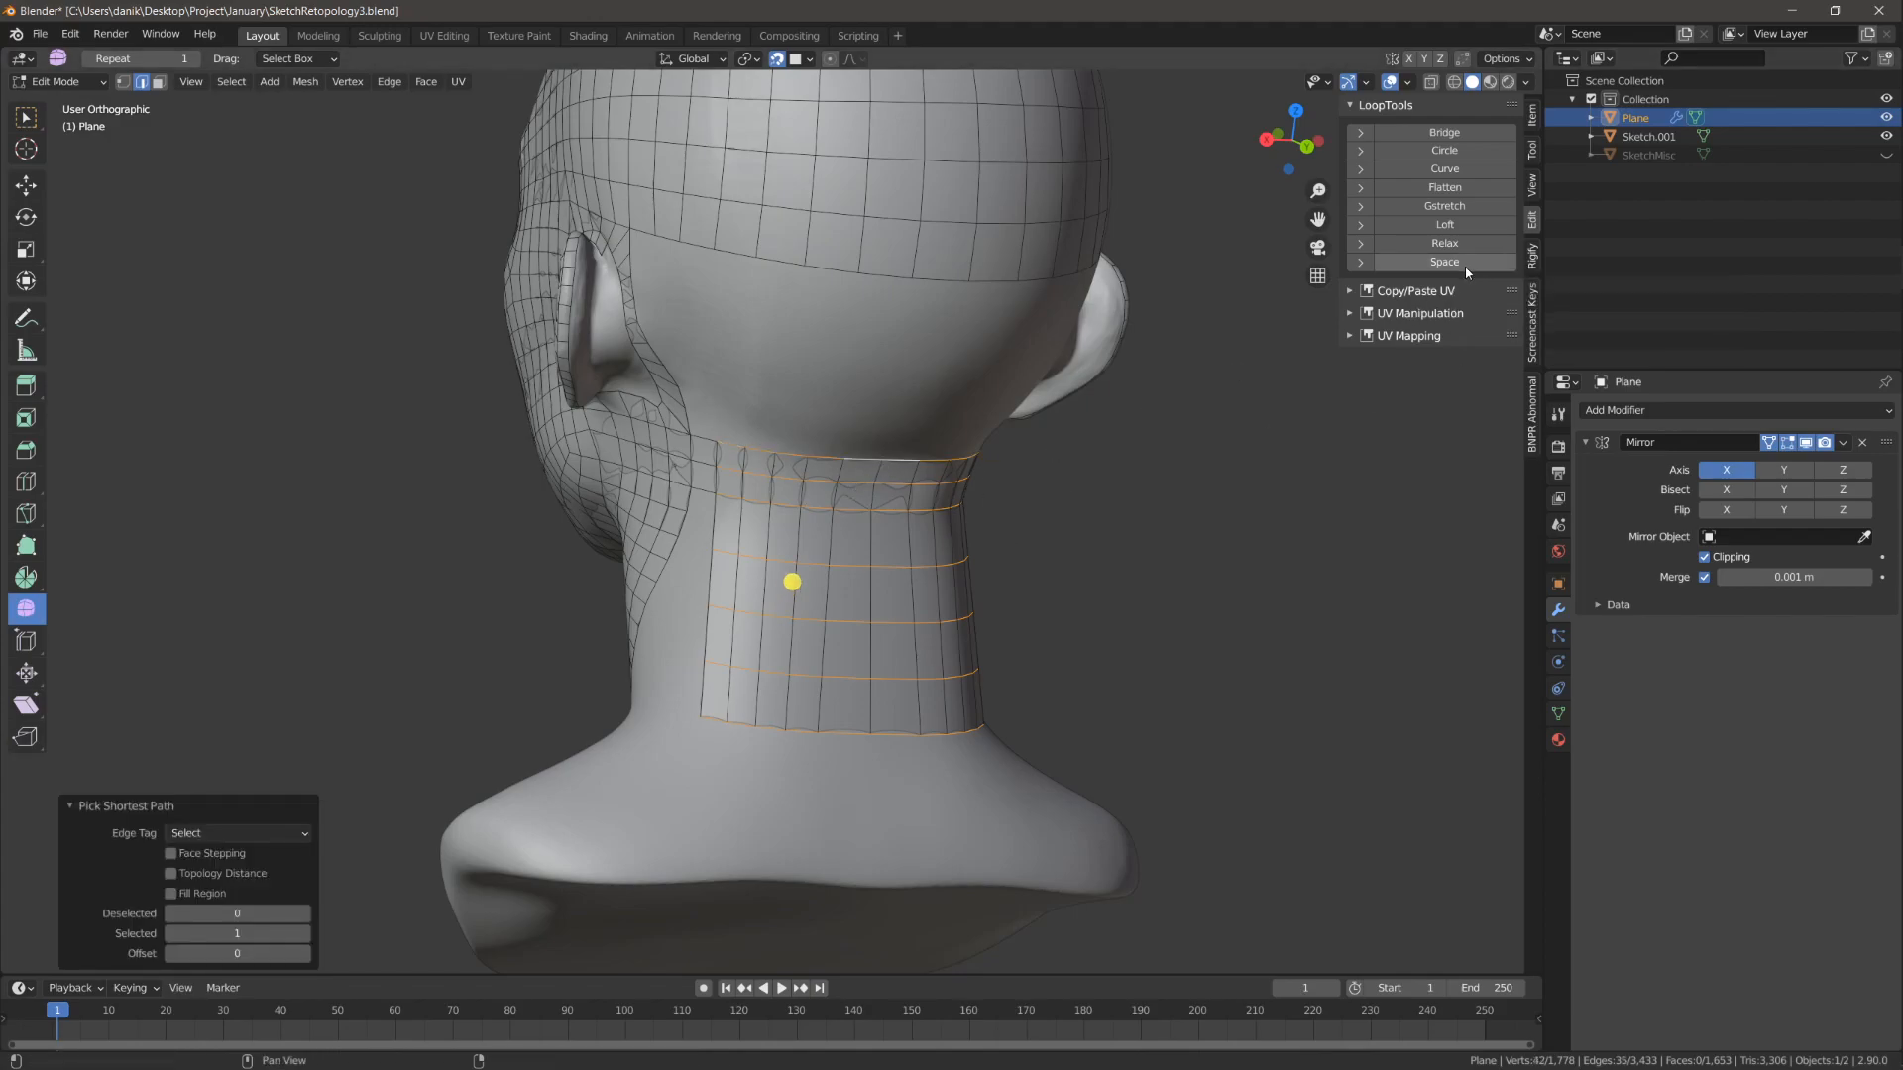
click(1442, 261)
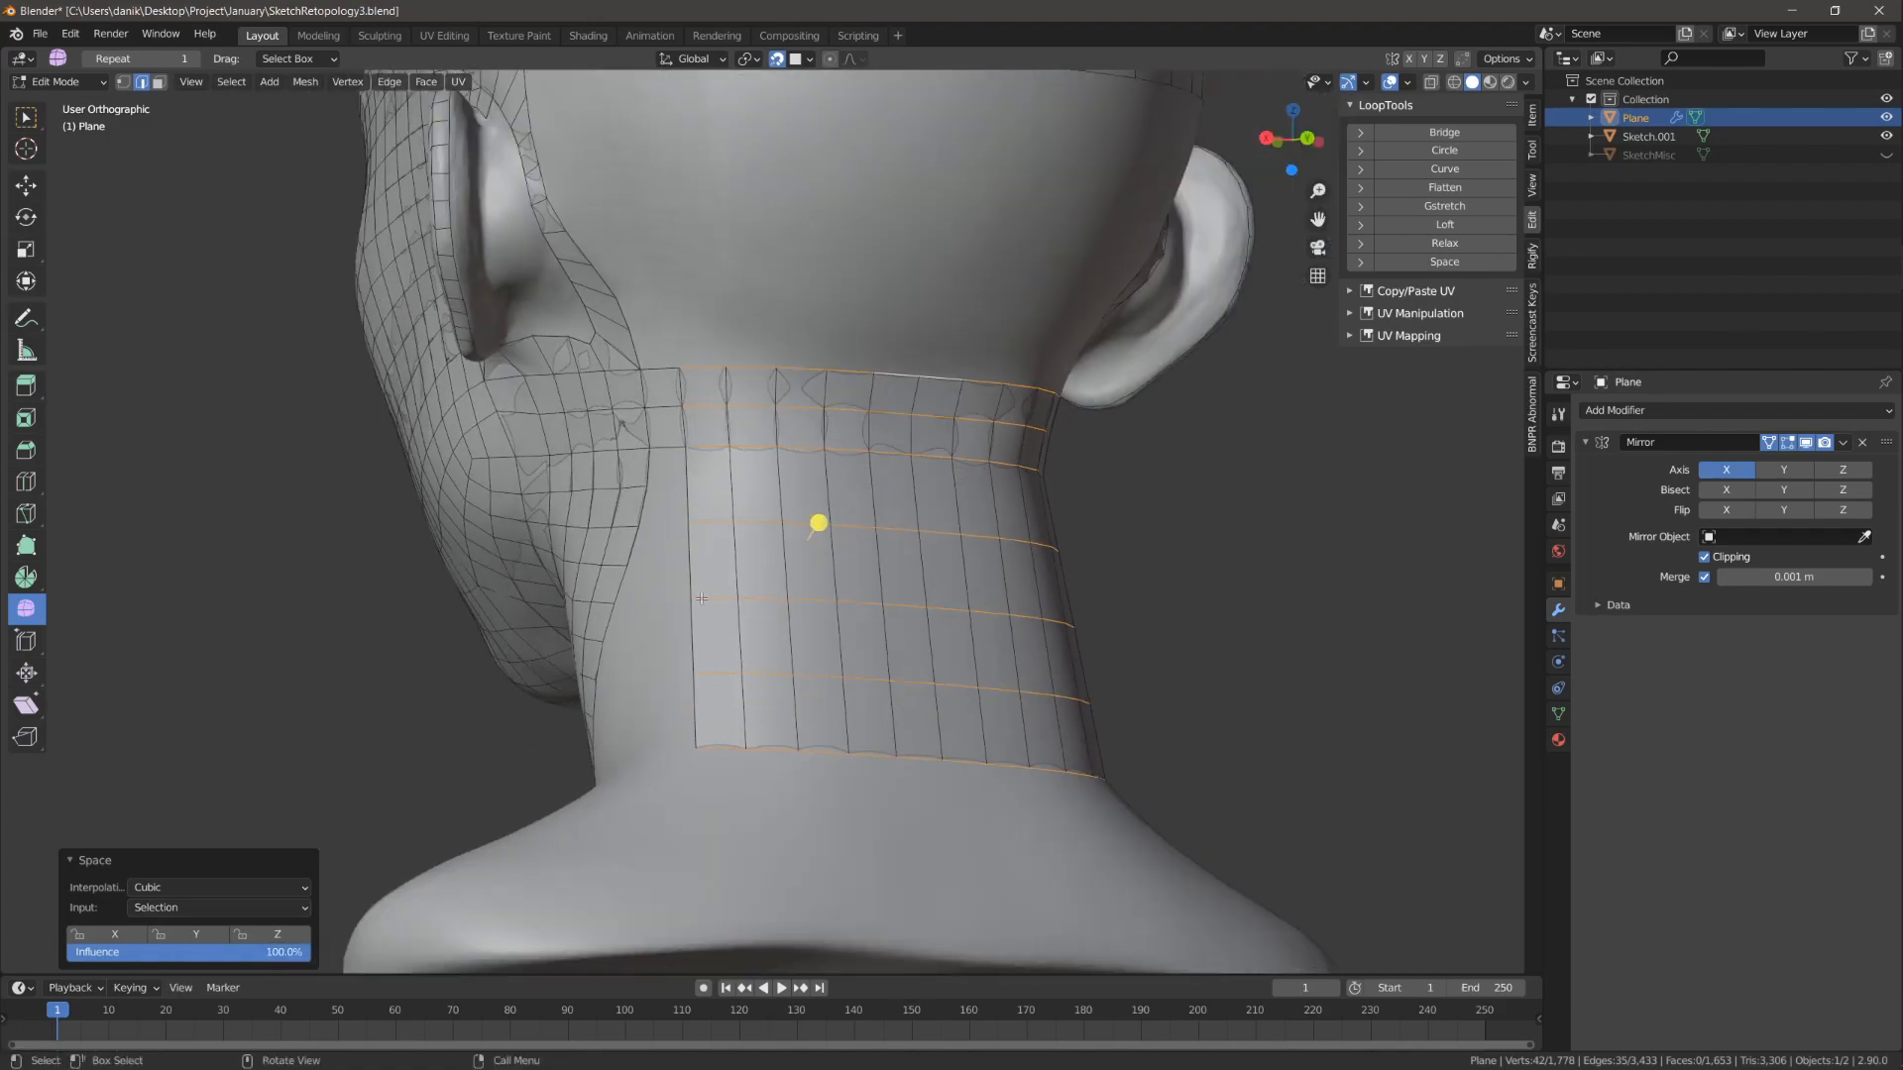
mouse_move(916, 581)
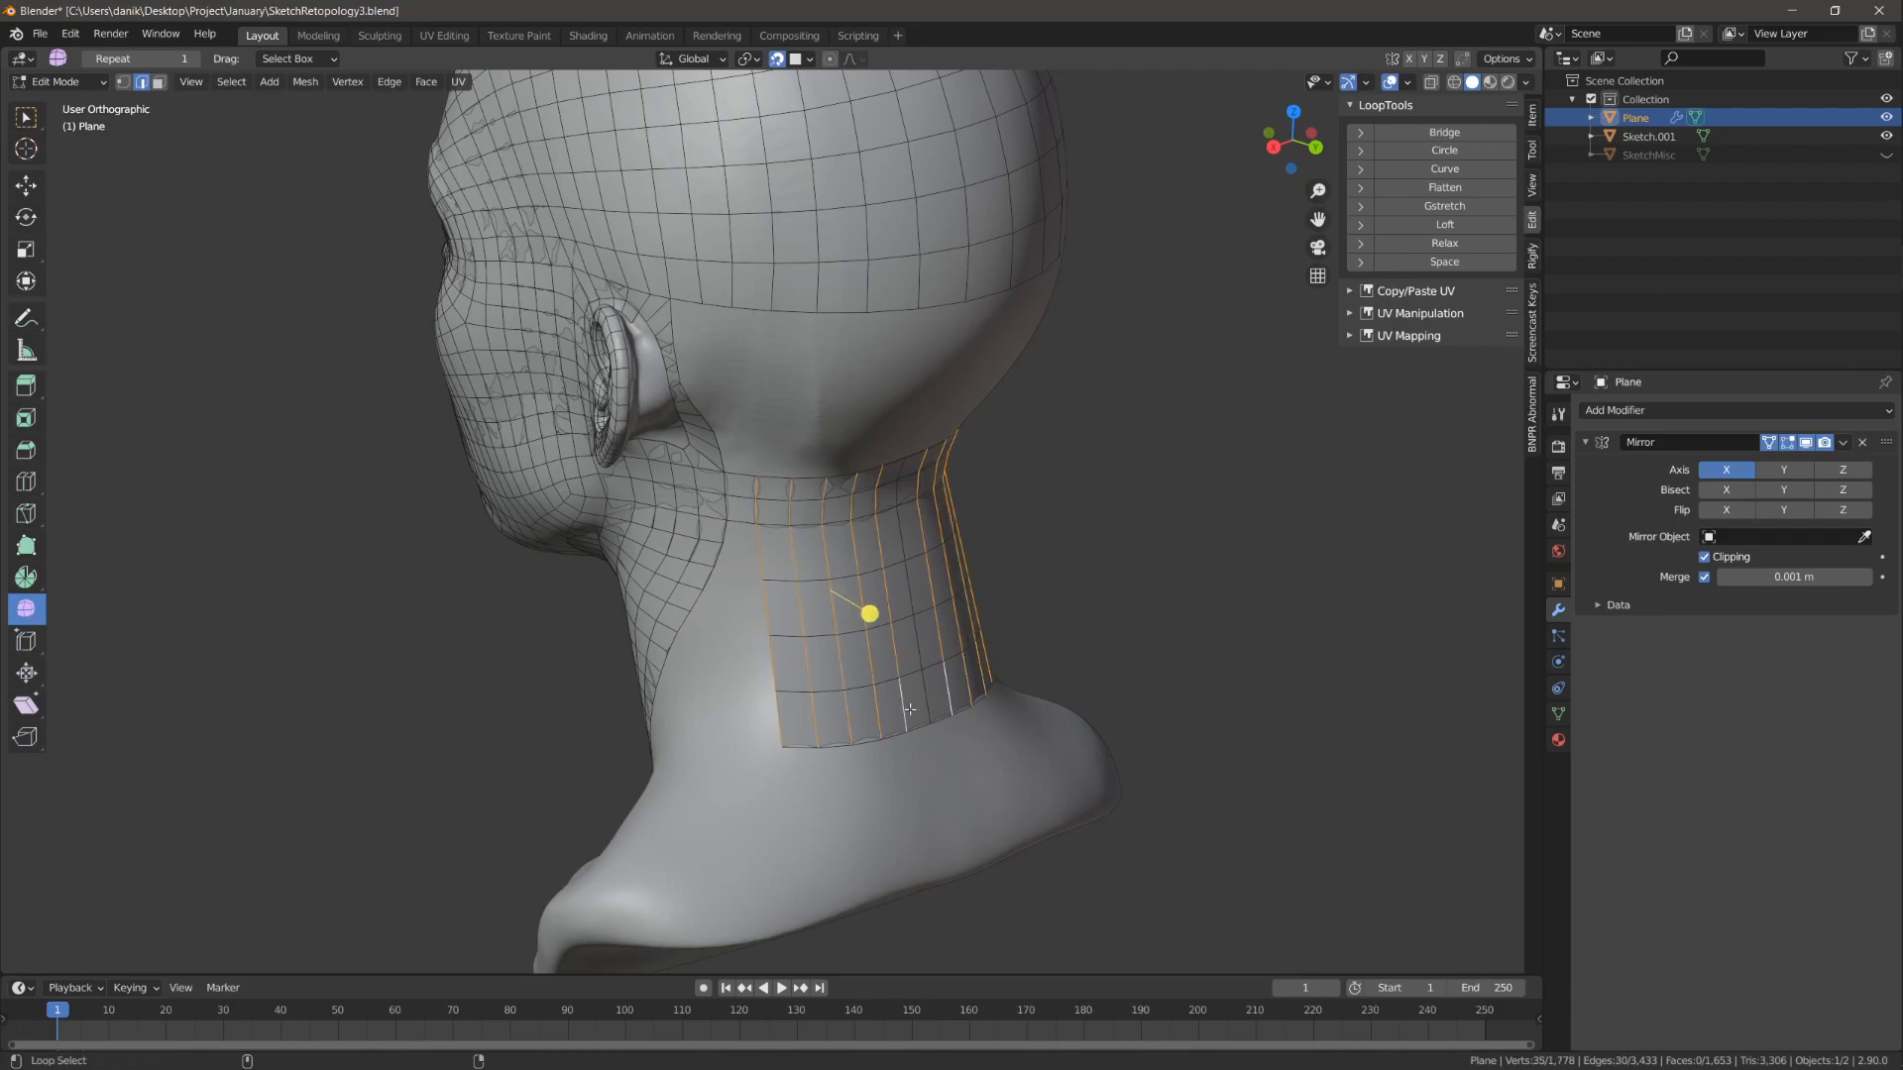
Step: Evenly space the vertical back-of-neck loops with LoopTools Space
click(1443, 262)
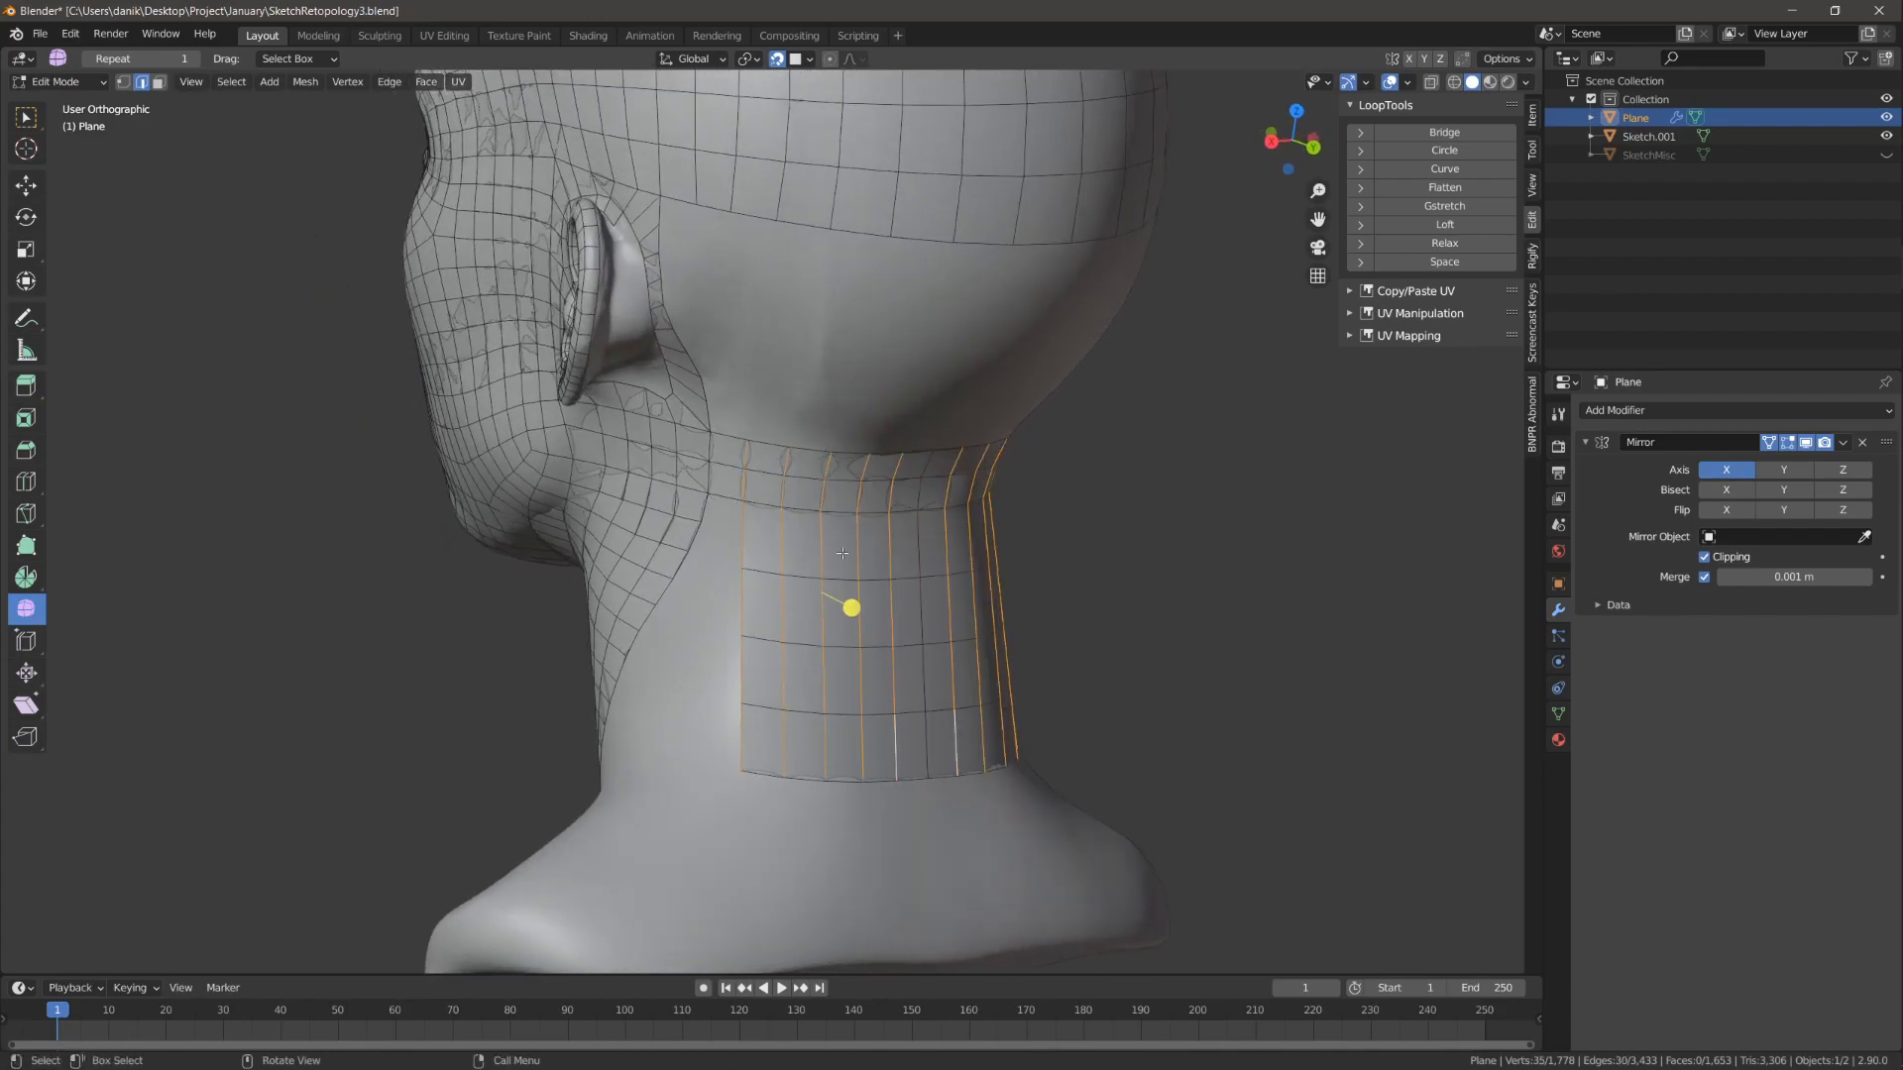
click(1445, 242)
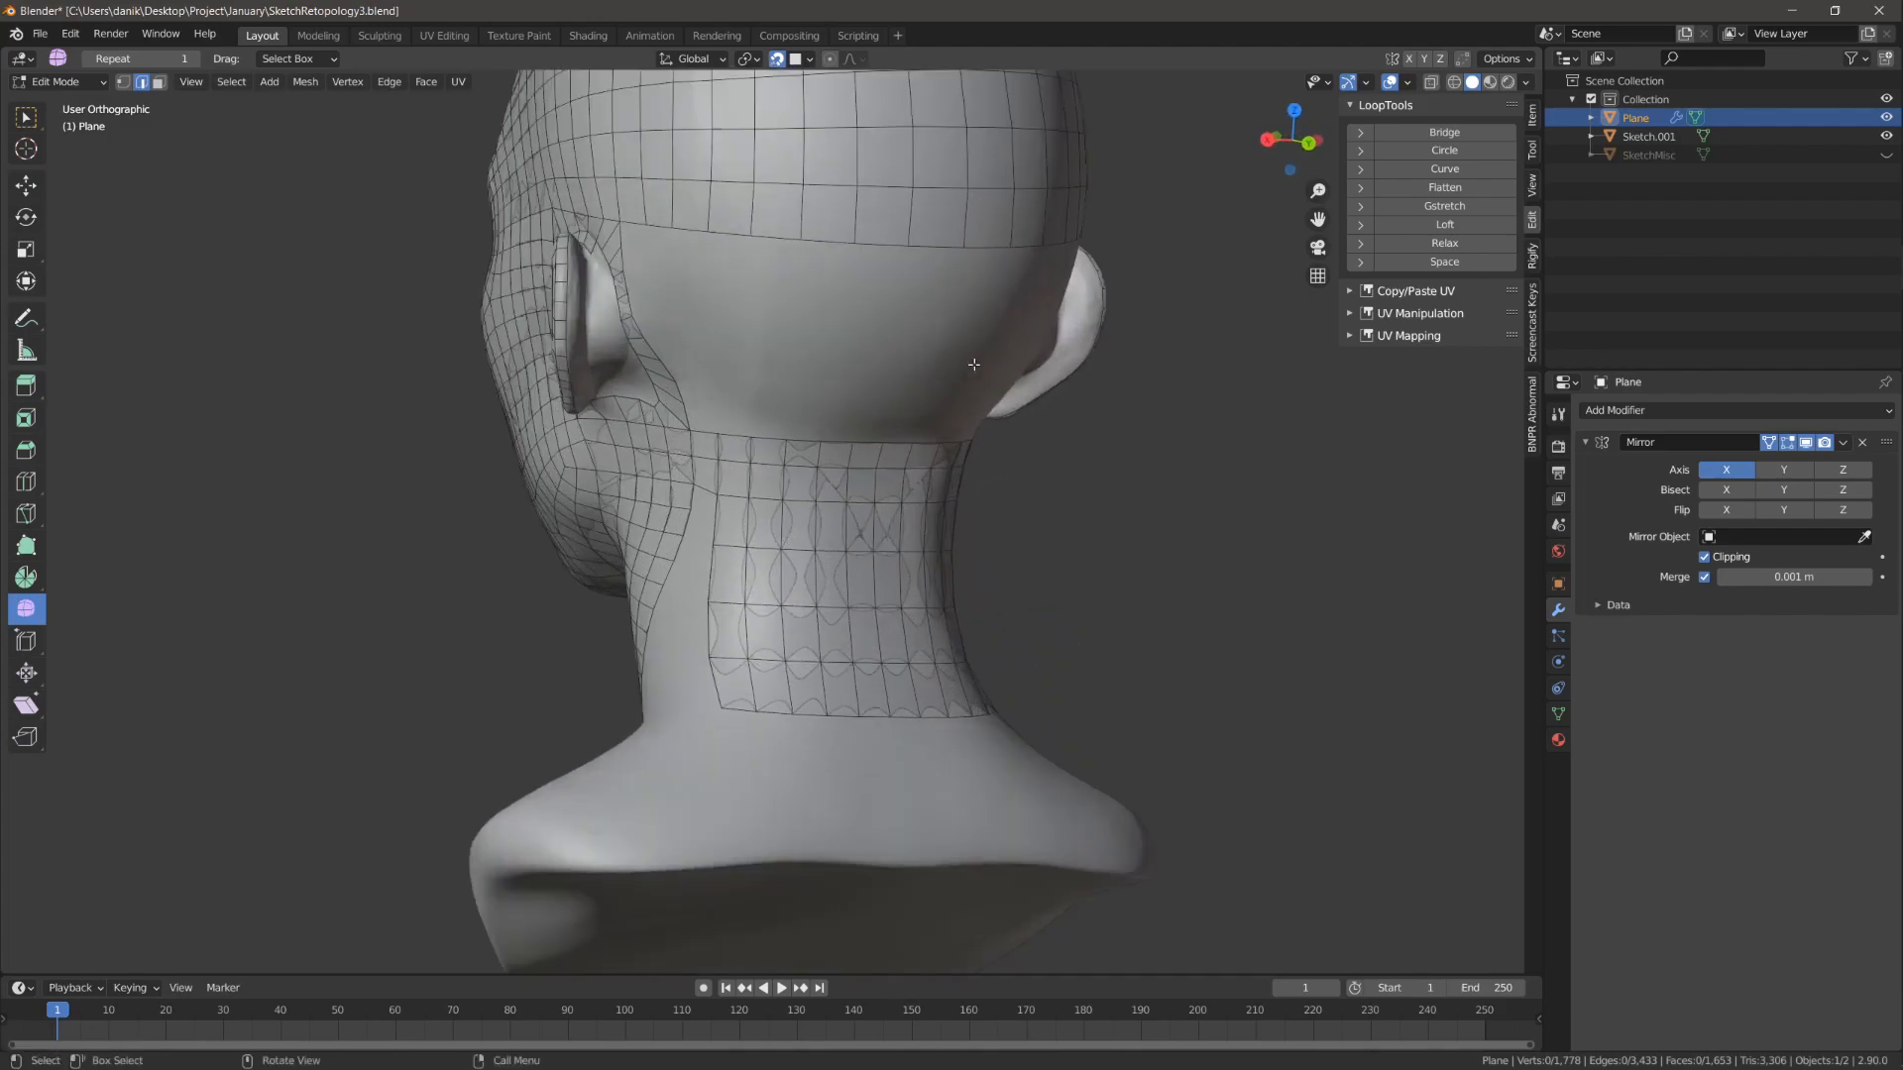
mouse_move(1443, 262)
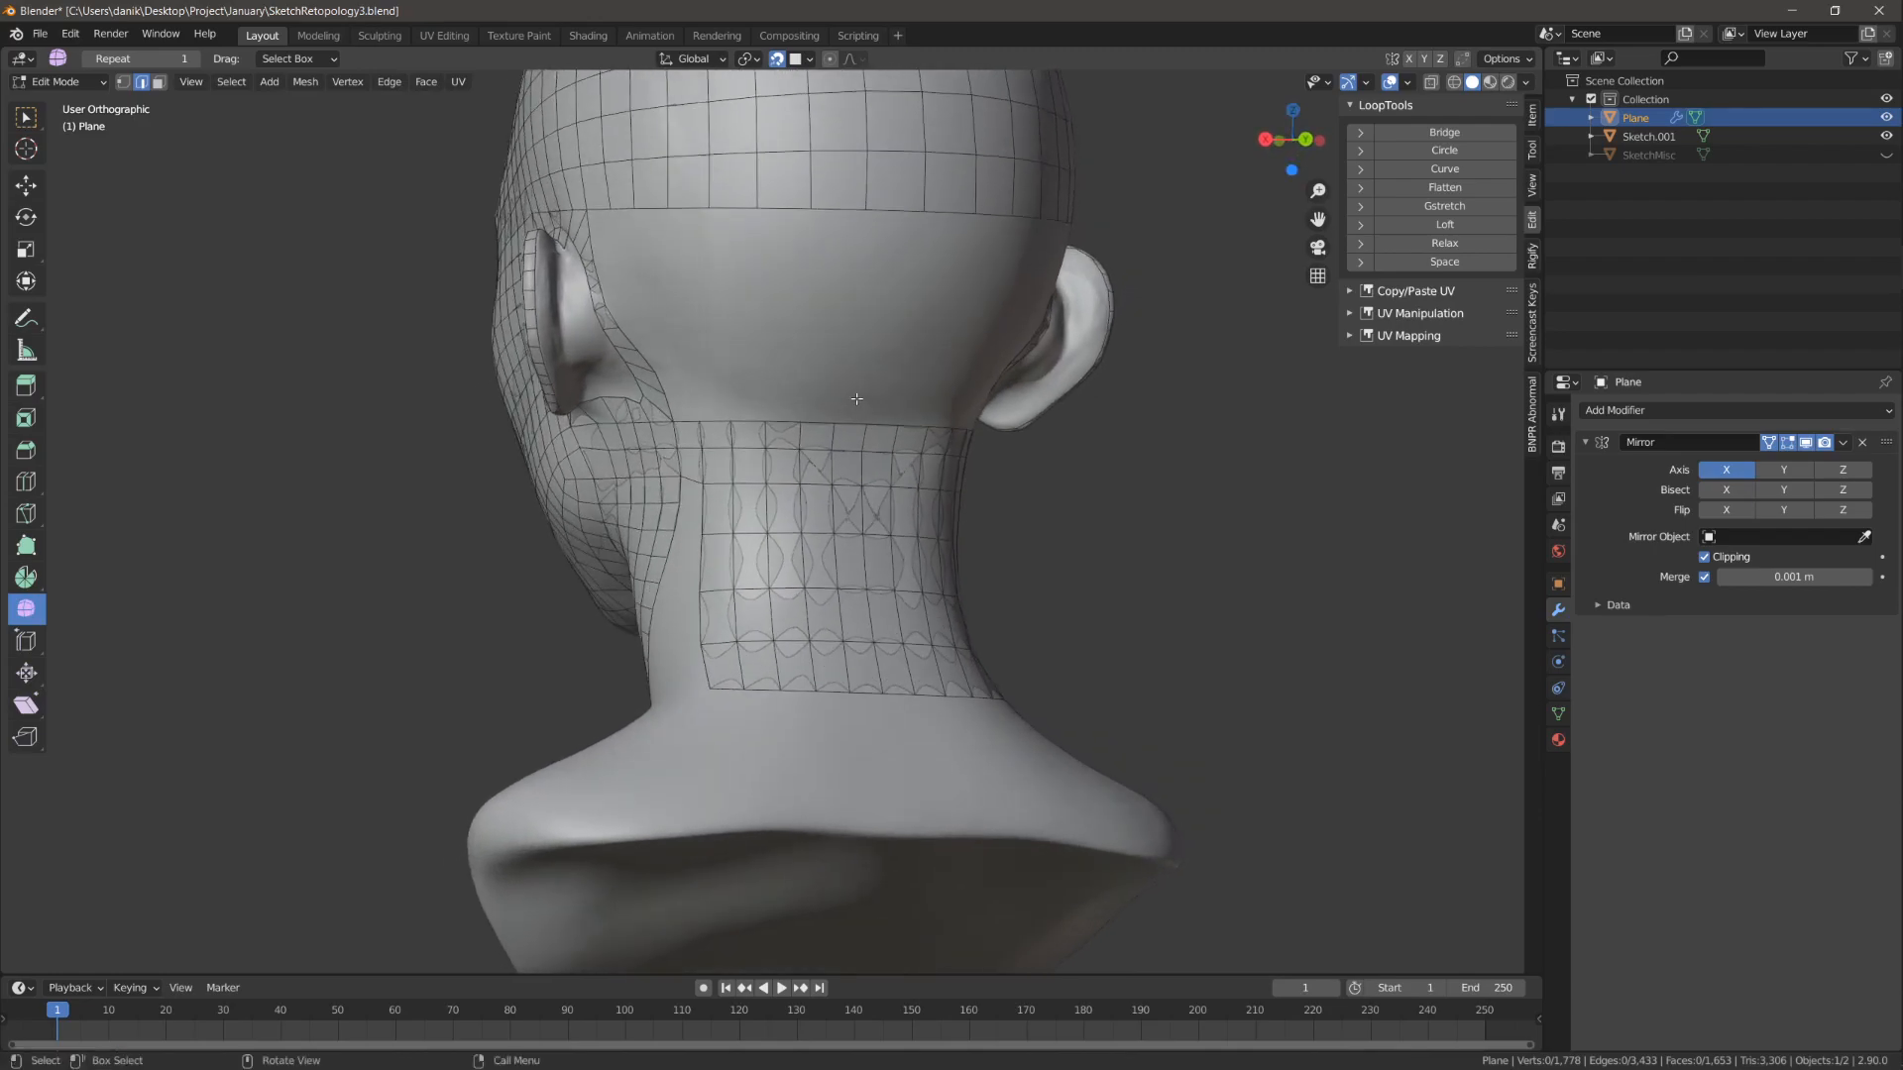
Step: Bridge the head's lower loop to the top back-neck loop with a row of faces
click(860, 401)
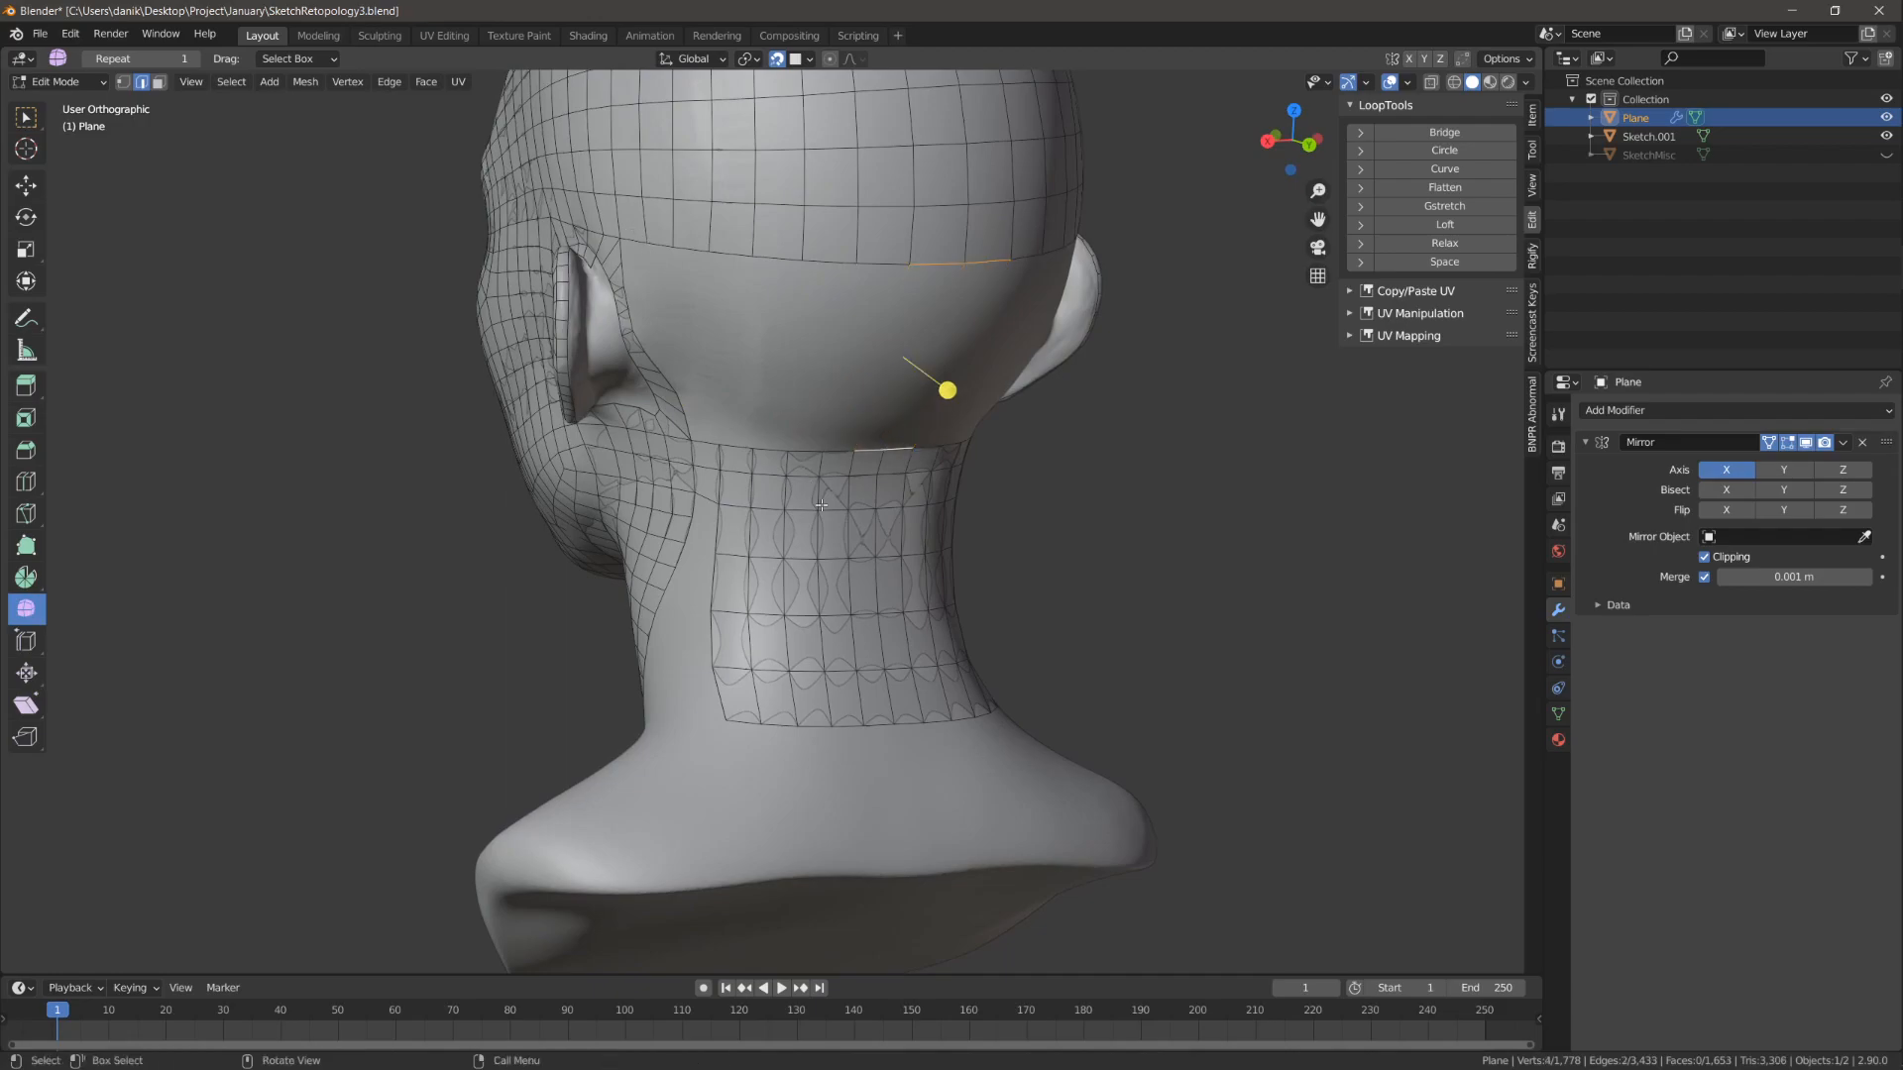
click(868, 509)
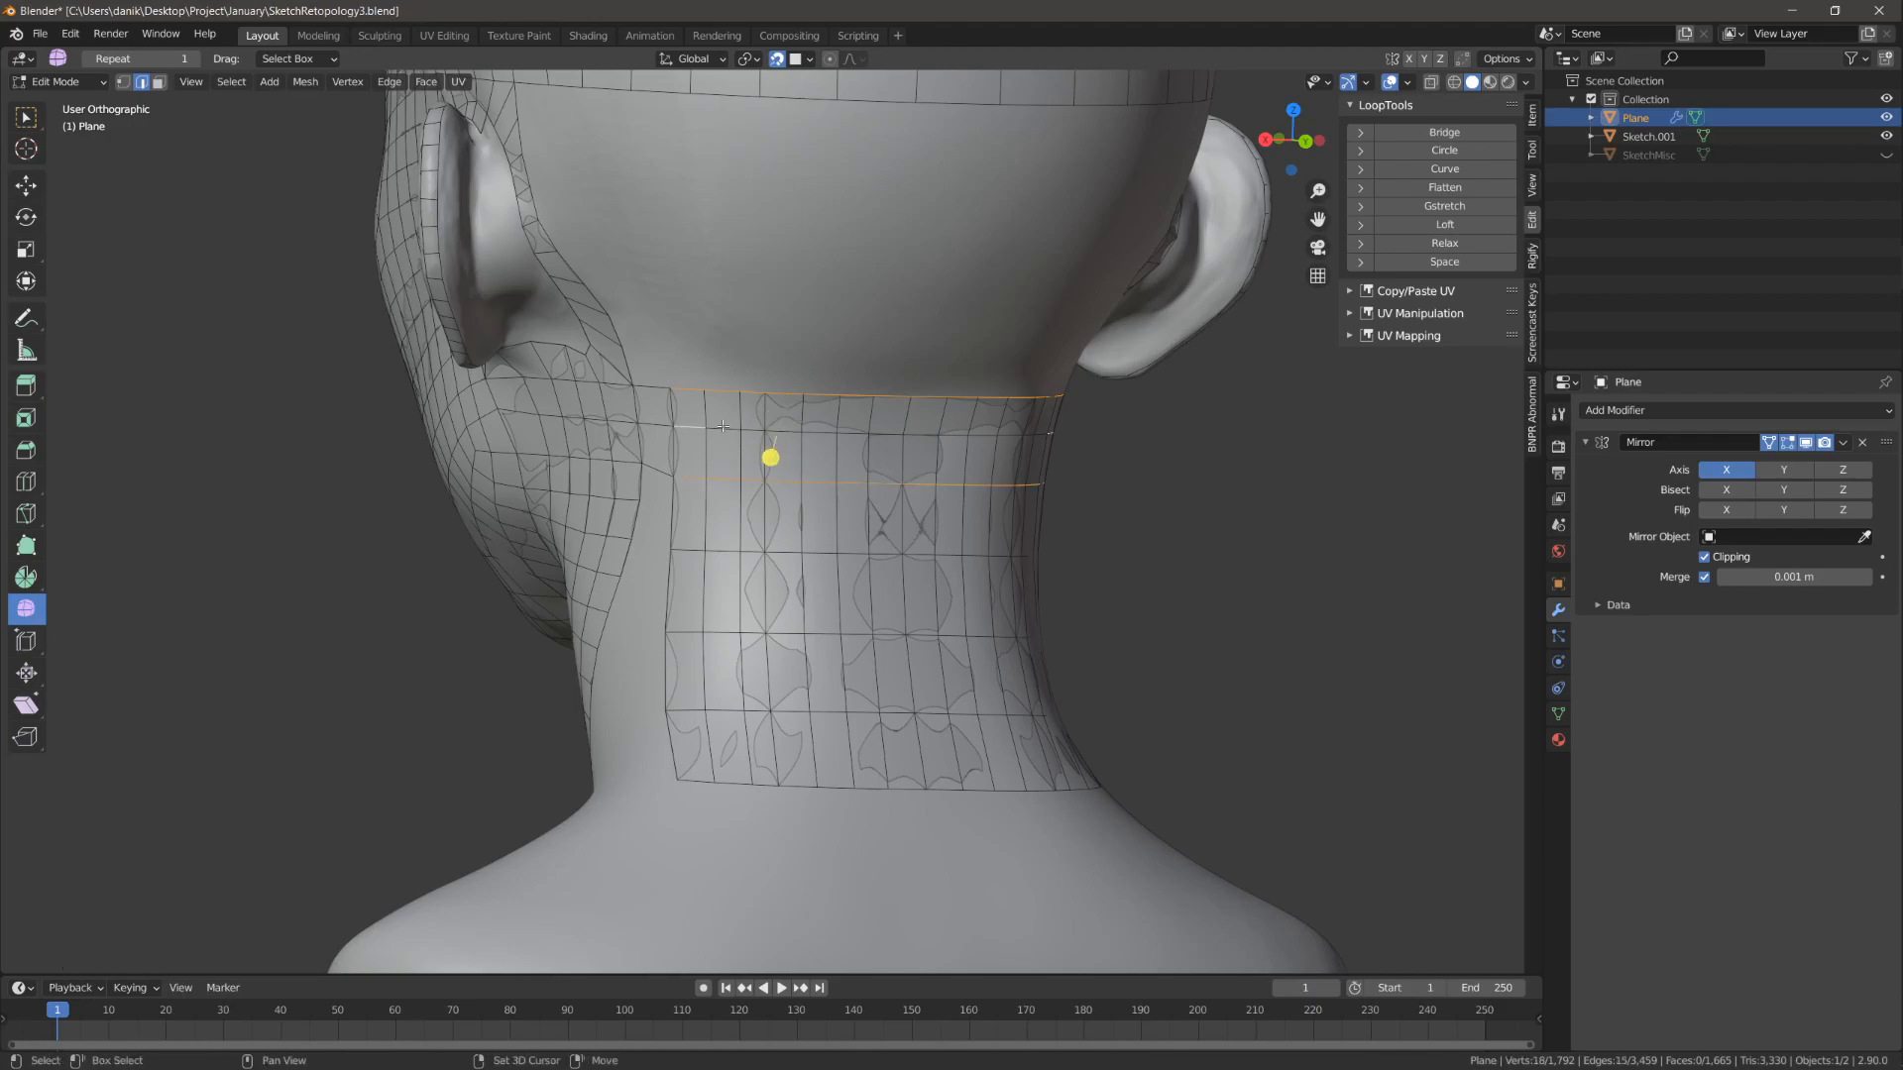
click(876, 555)
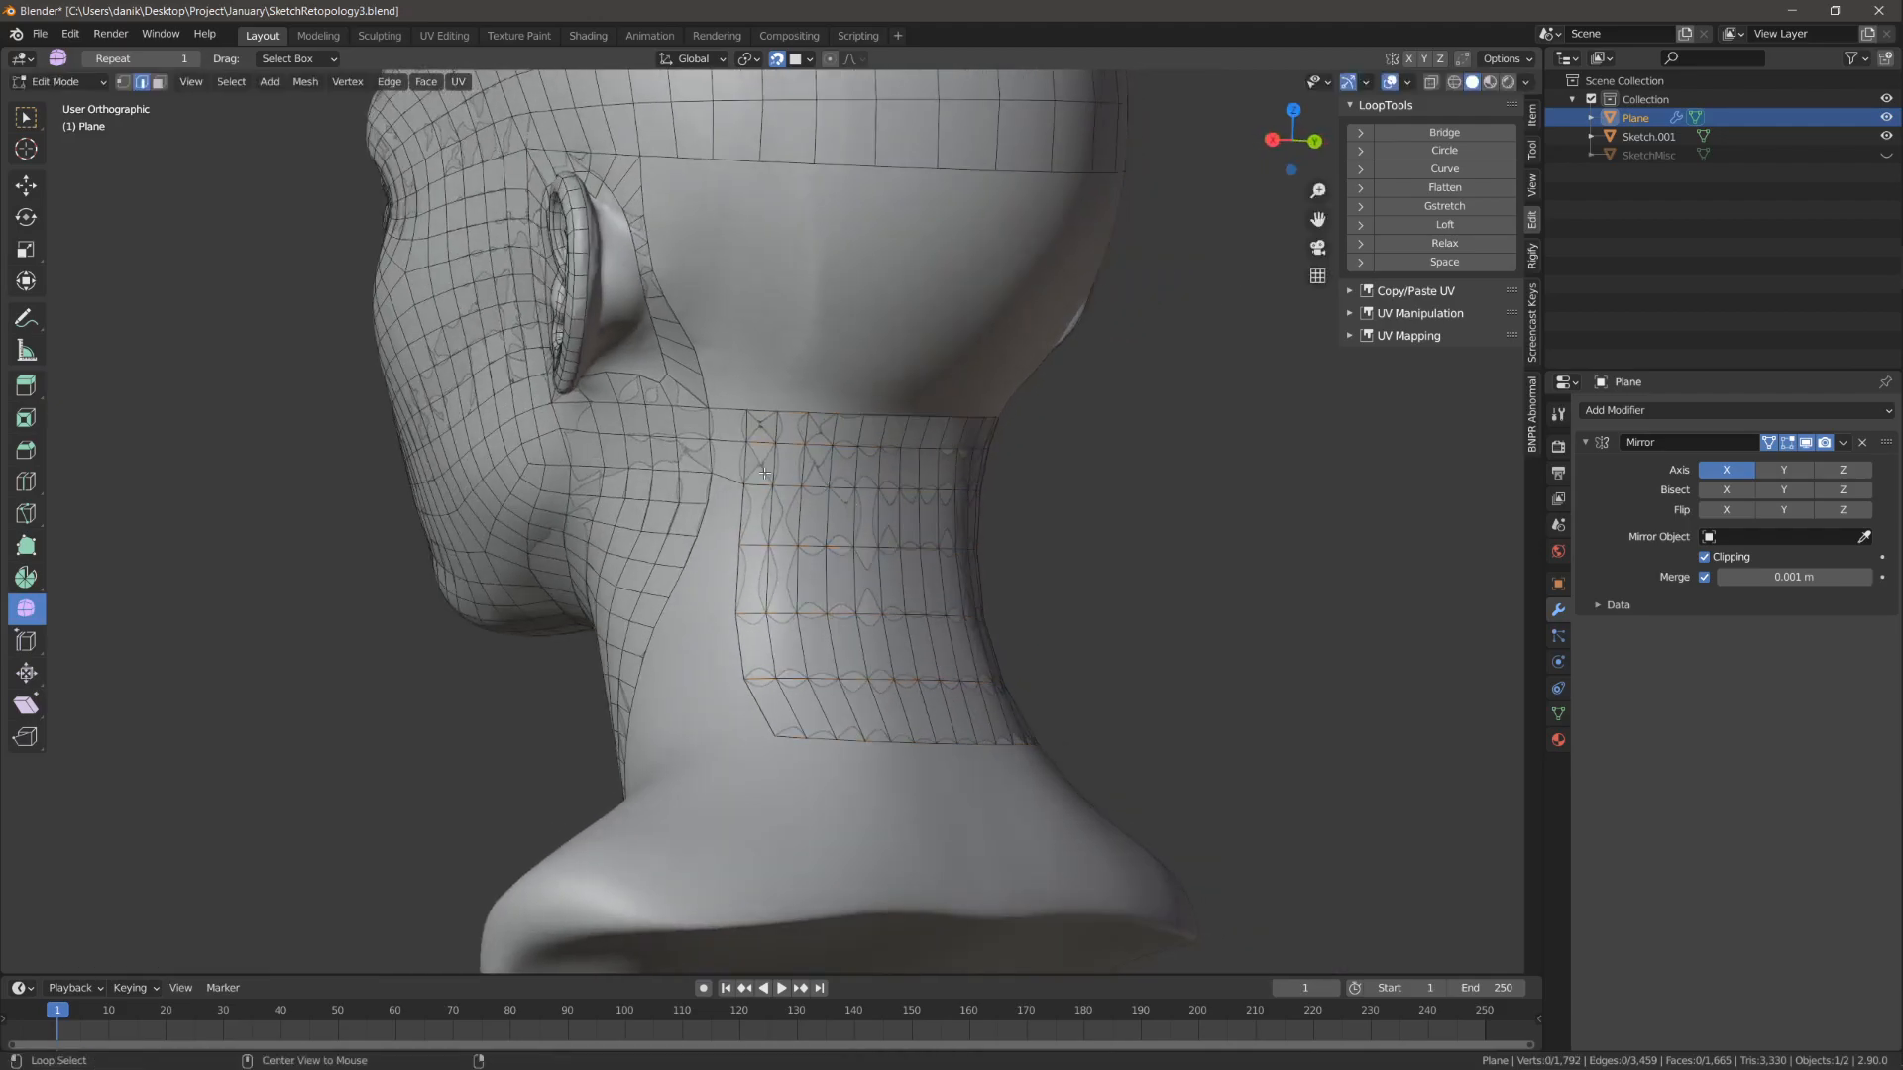
drag(801, 464, 876, 486)
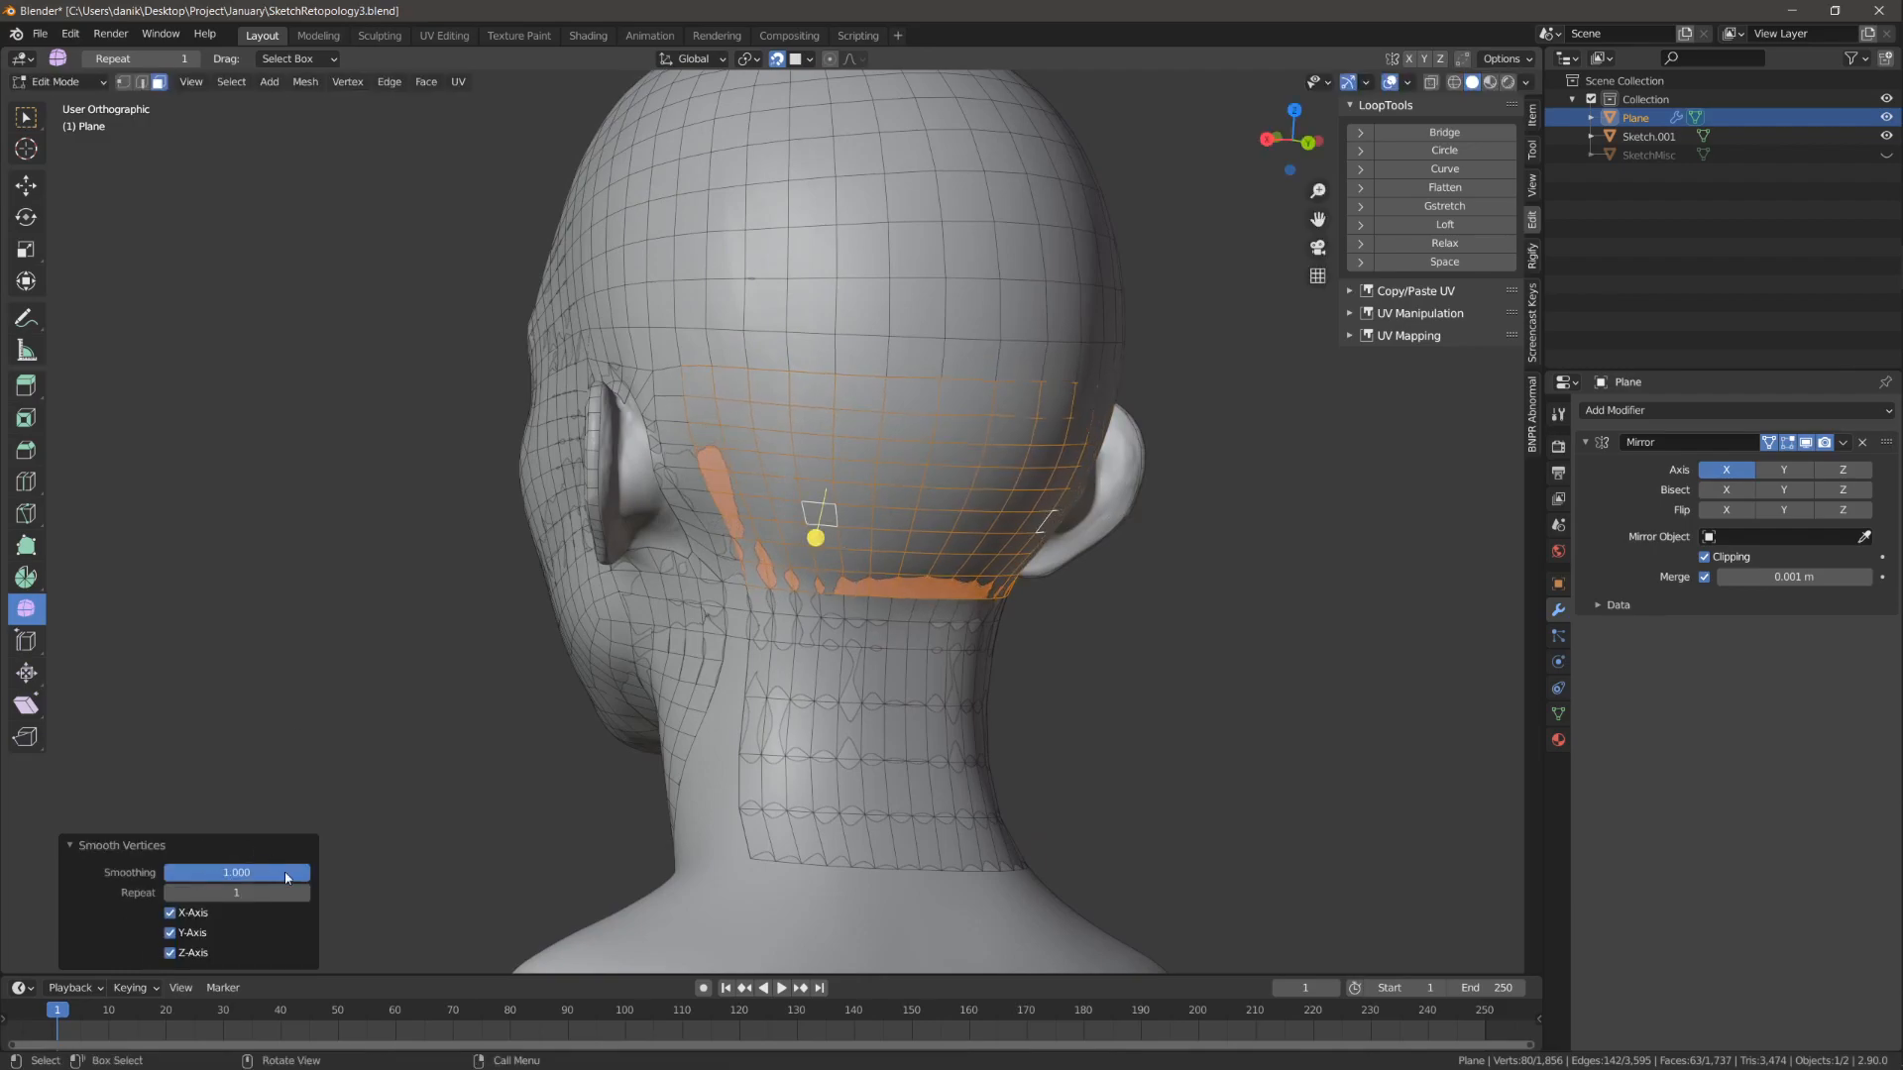
Step: Smooth the upper-neck faces behind the ear with increased Smoothing and Repeat
click(305, 894)
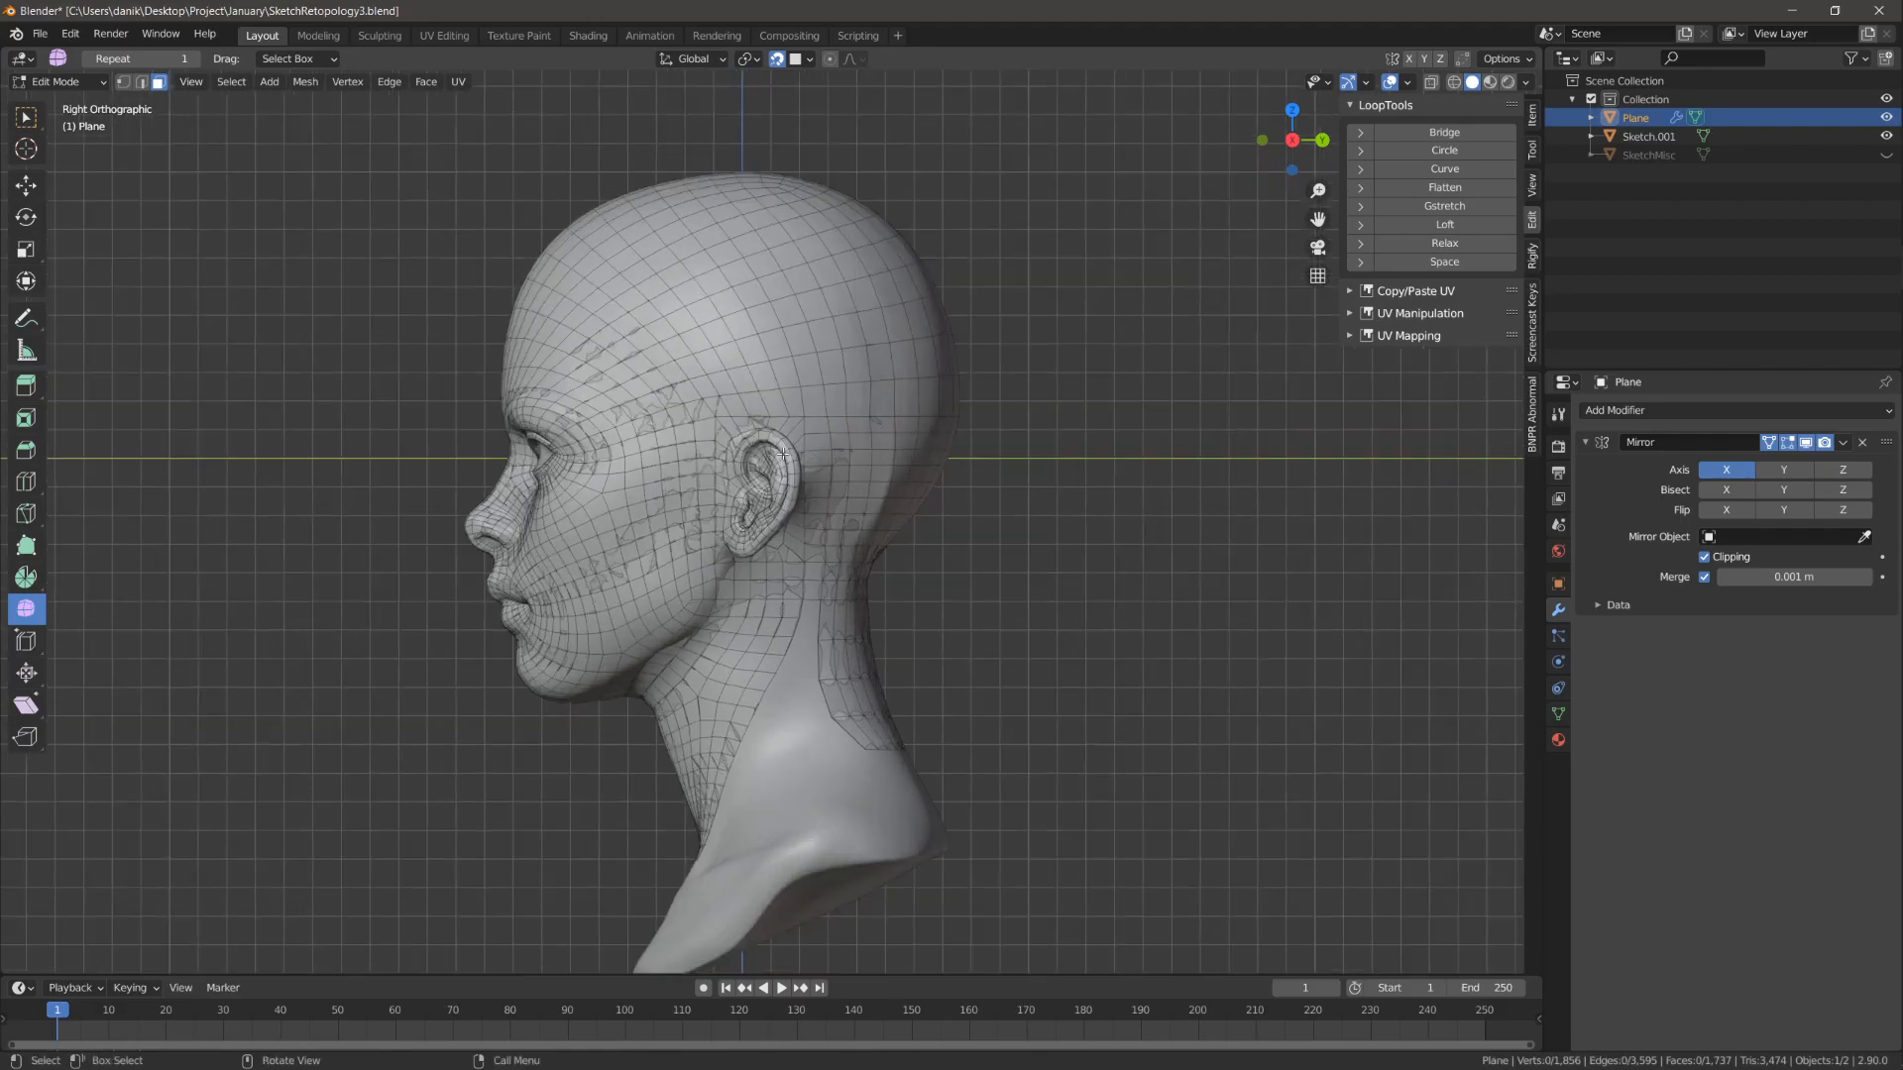
mouse_move(1125, 466)
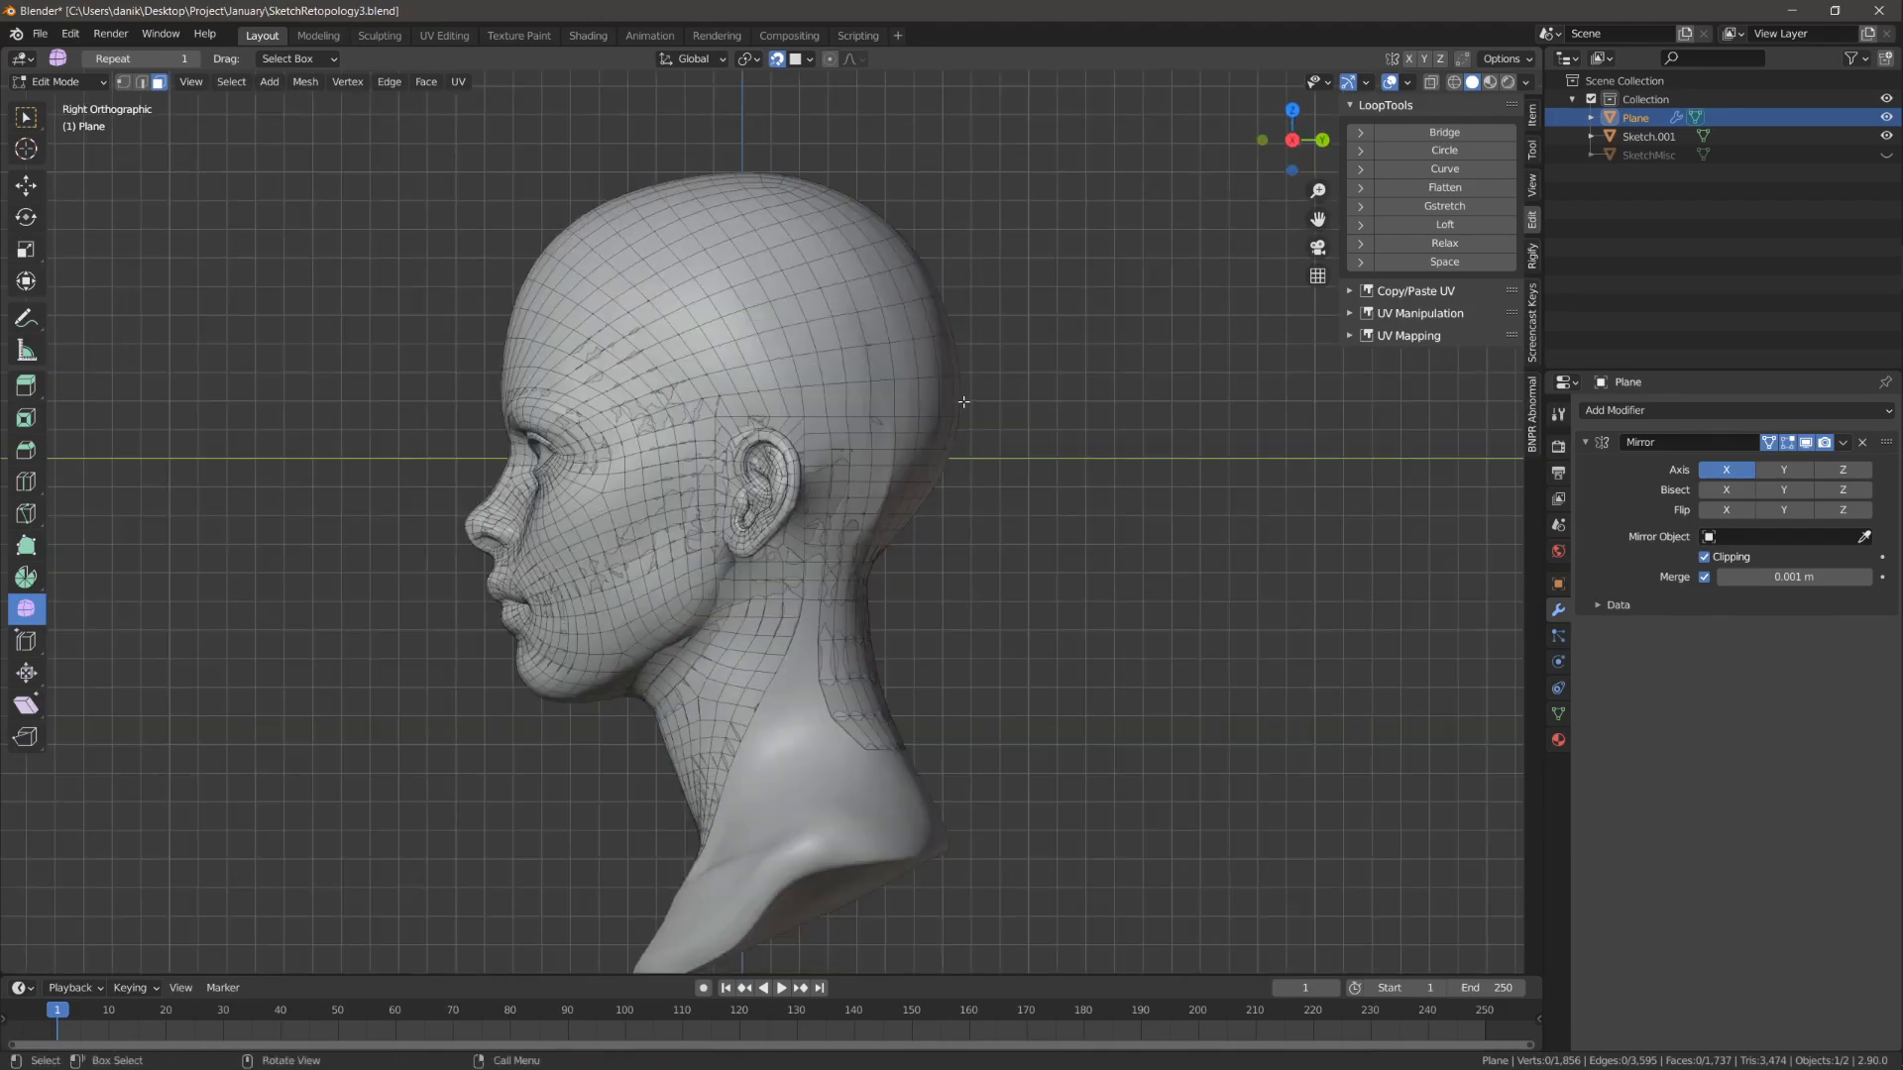
mouse_move(674, 343)
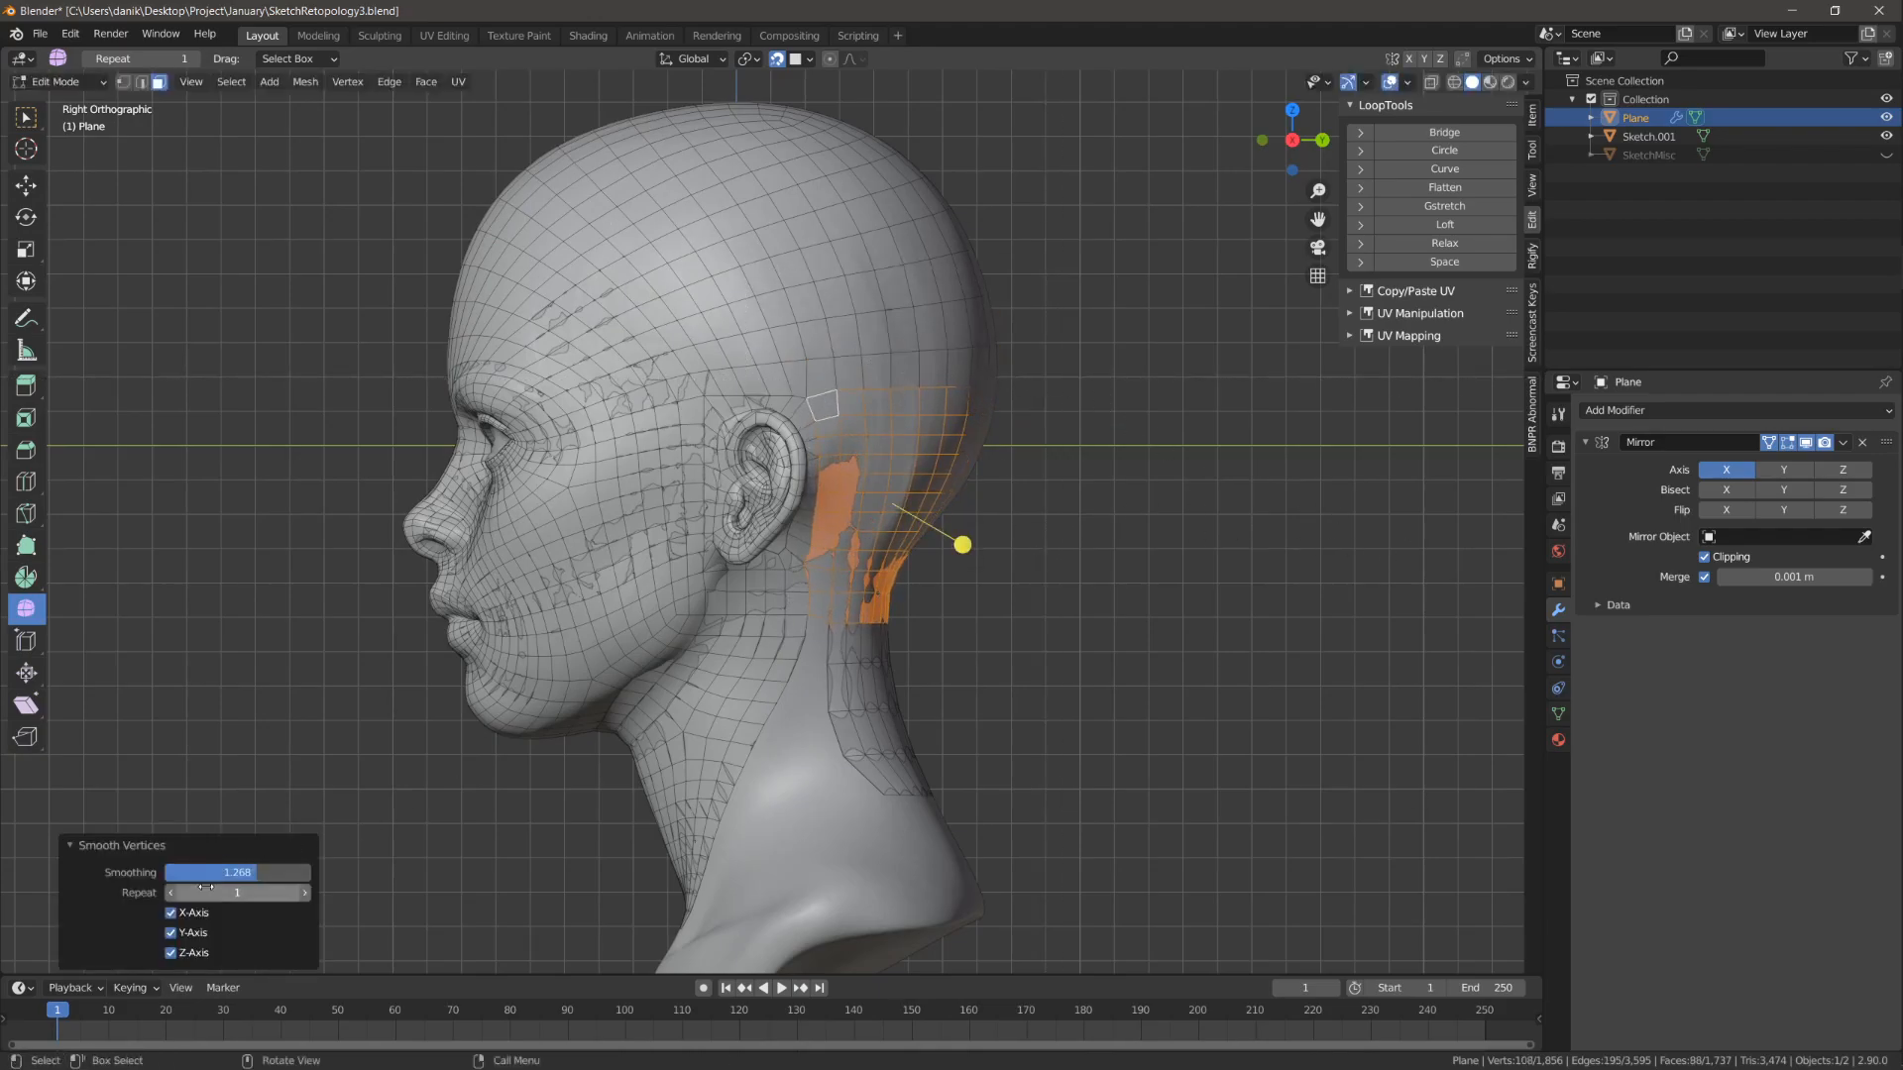
click(171, 953)
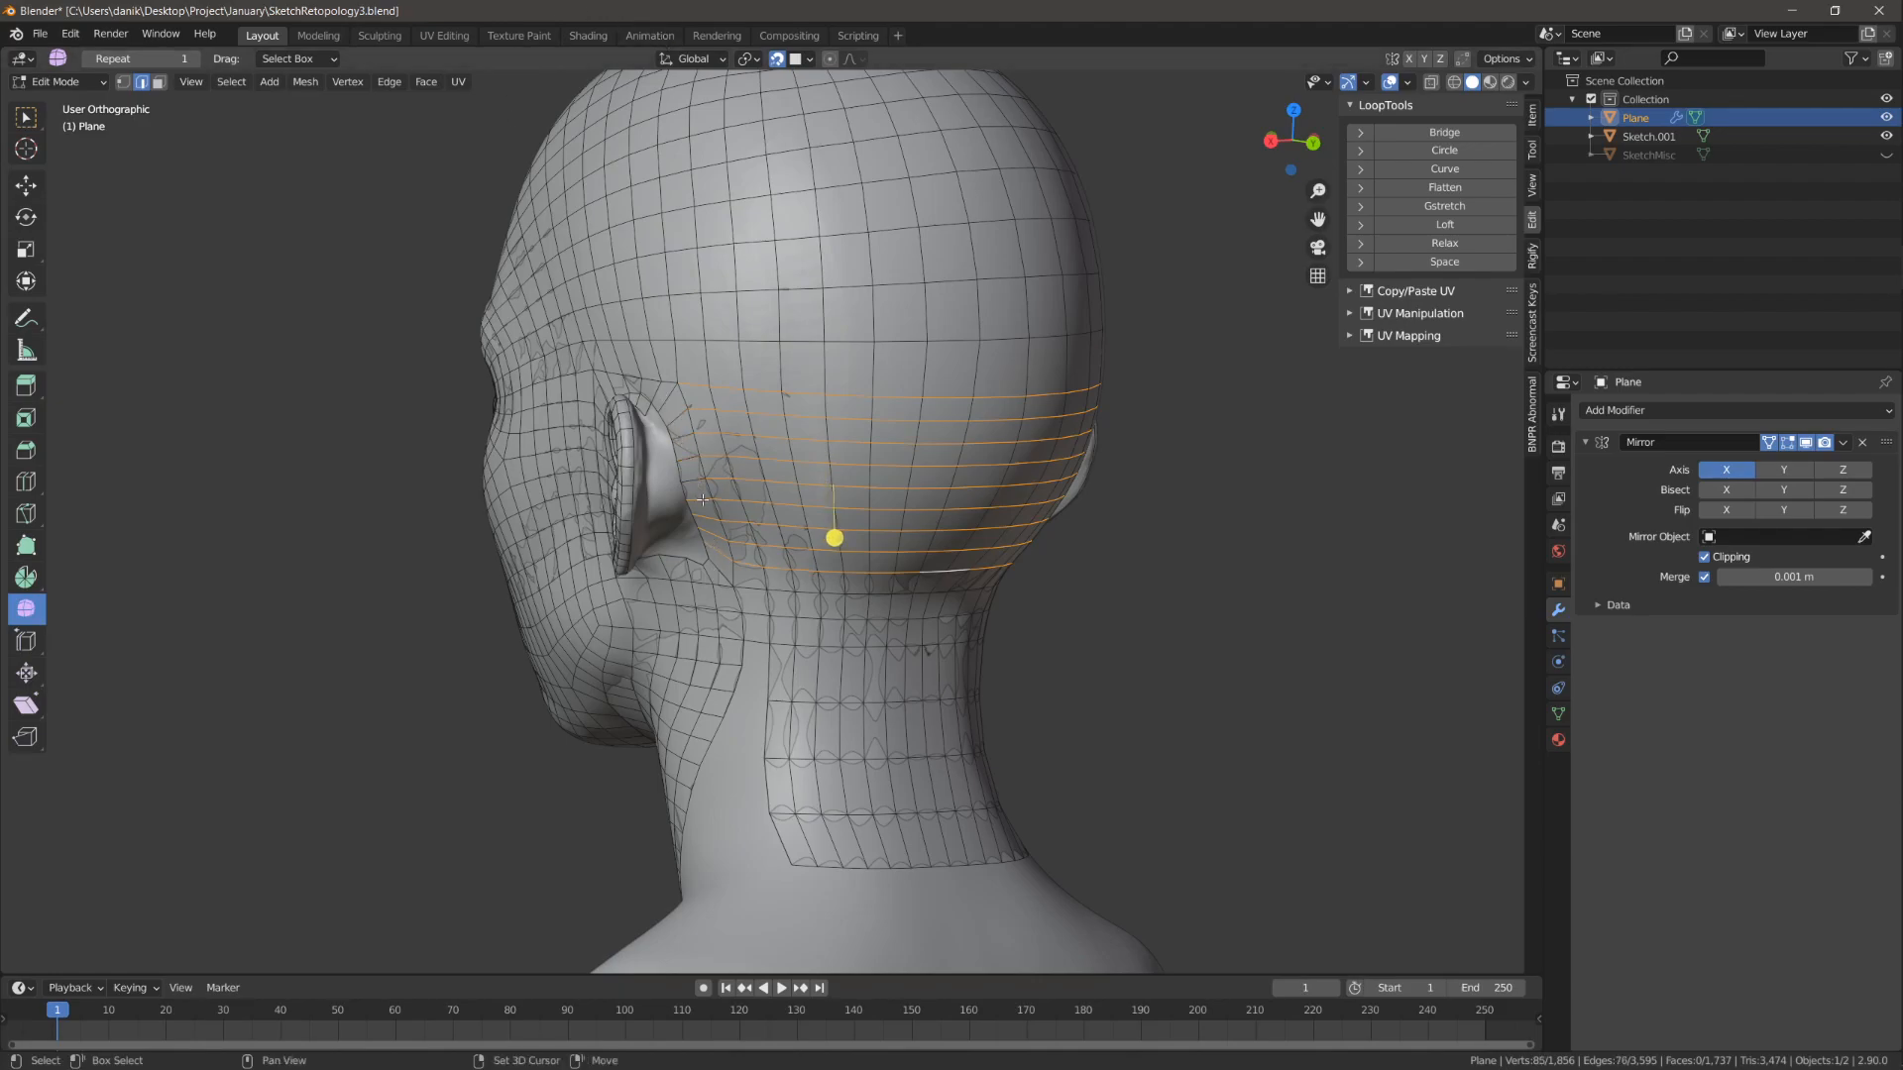
Step: Even out the back-of-head horizontal loops with LoopTools Space
click(1443, 262)
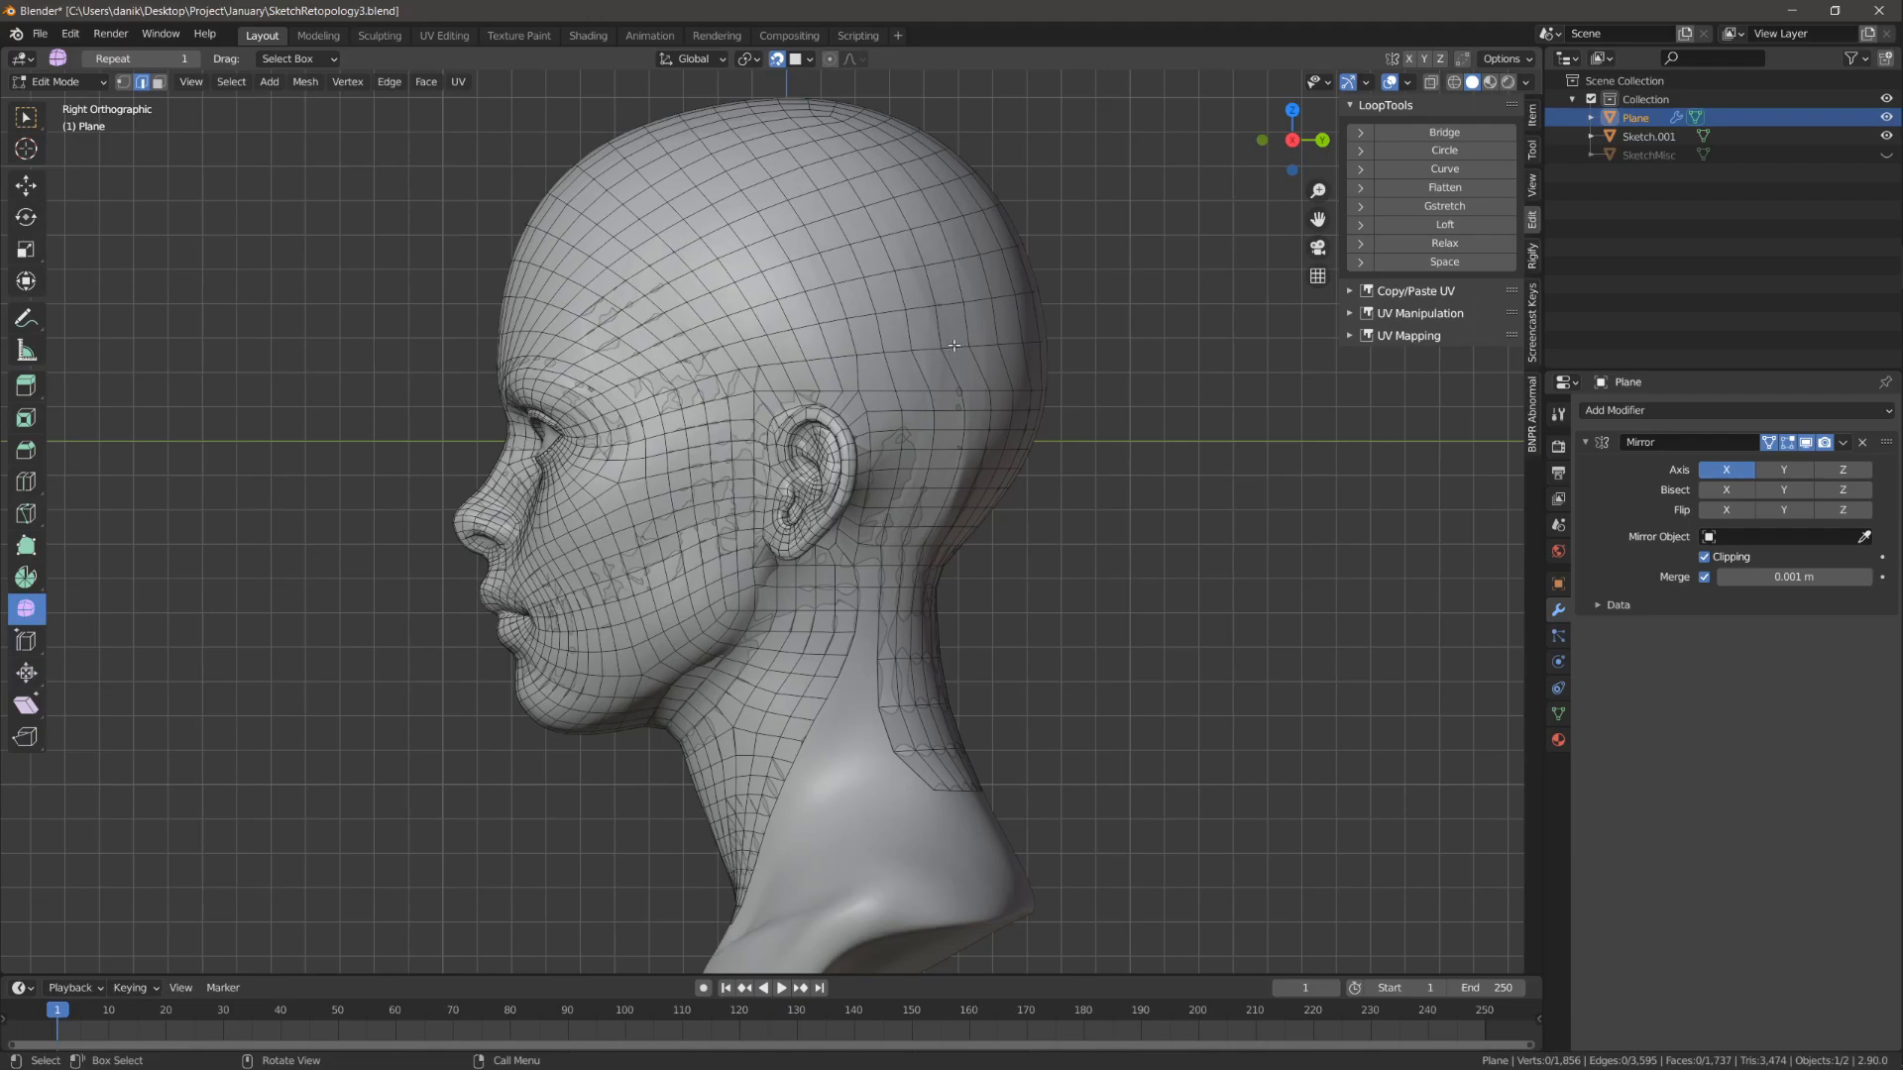
mouse_move(1066, 364)
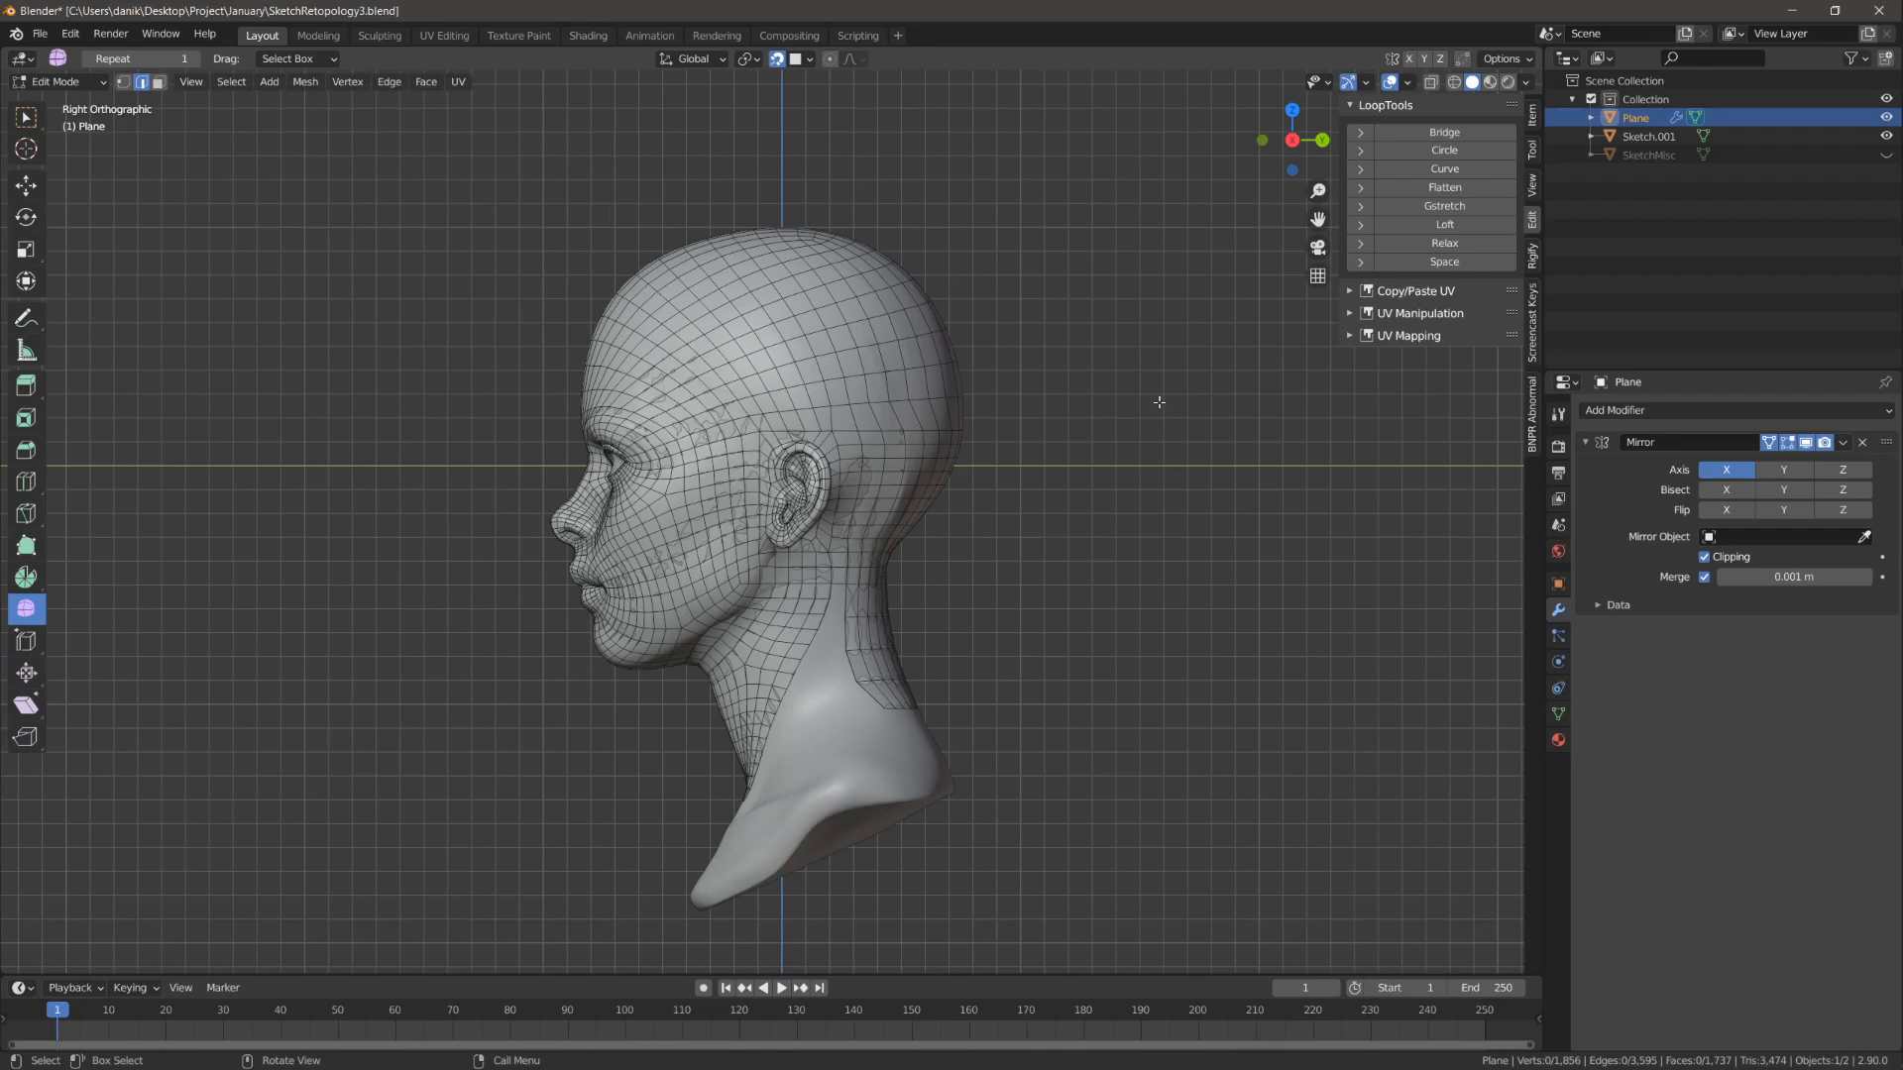
mouse_move(1140, 401)
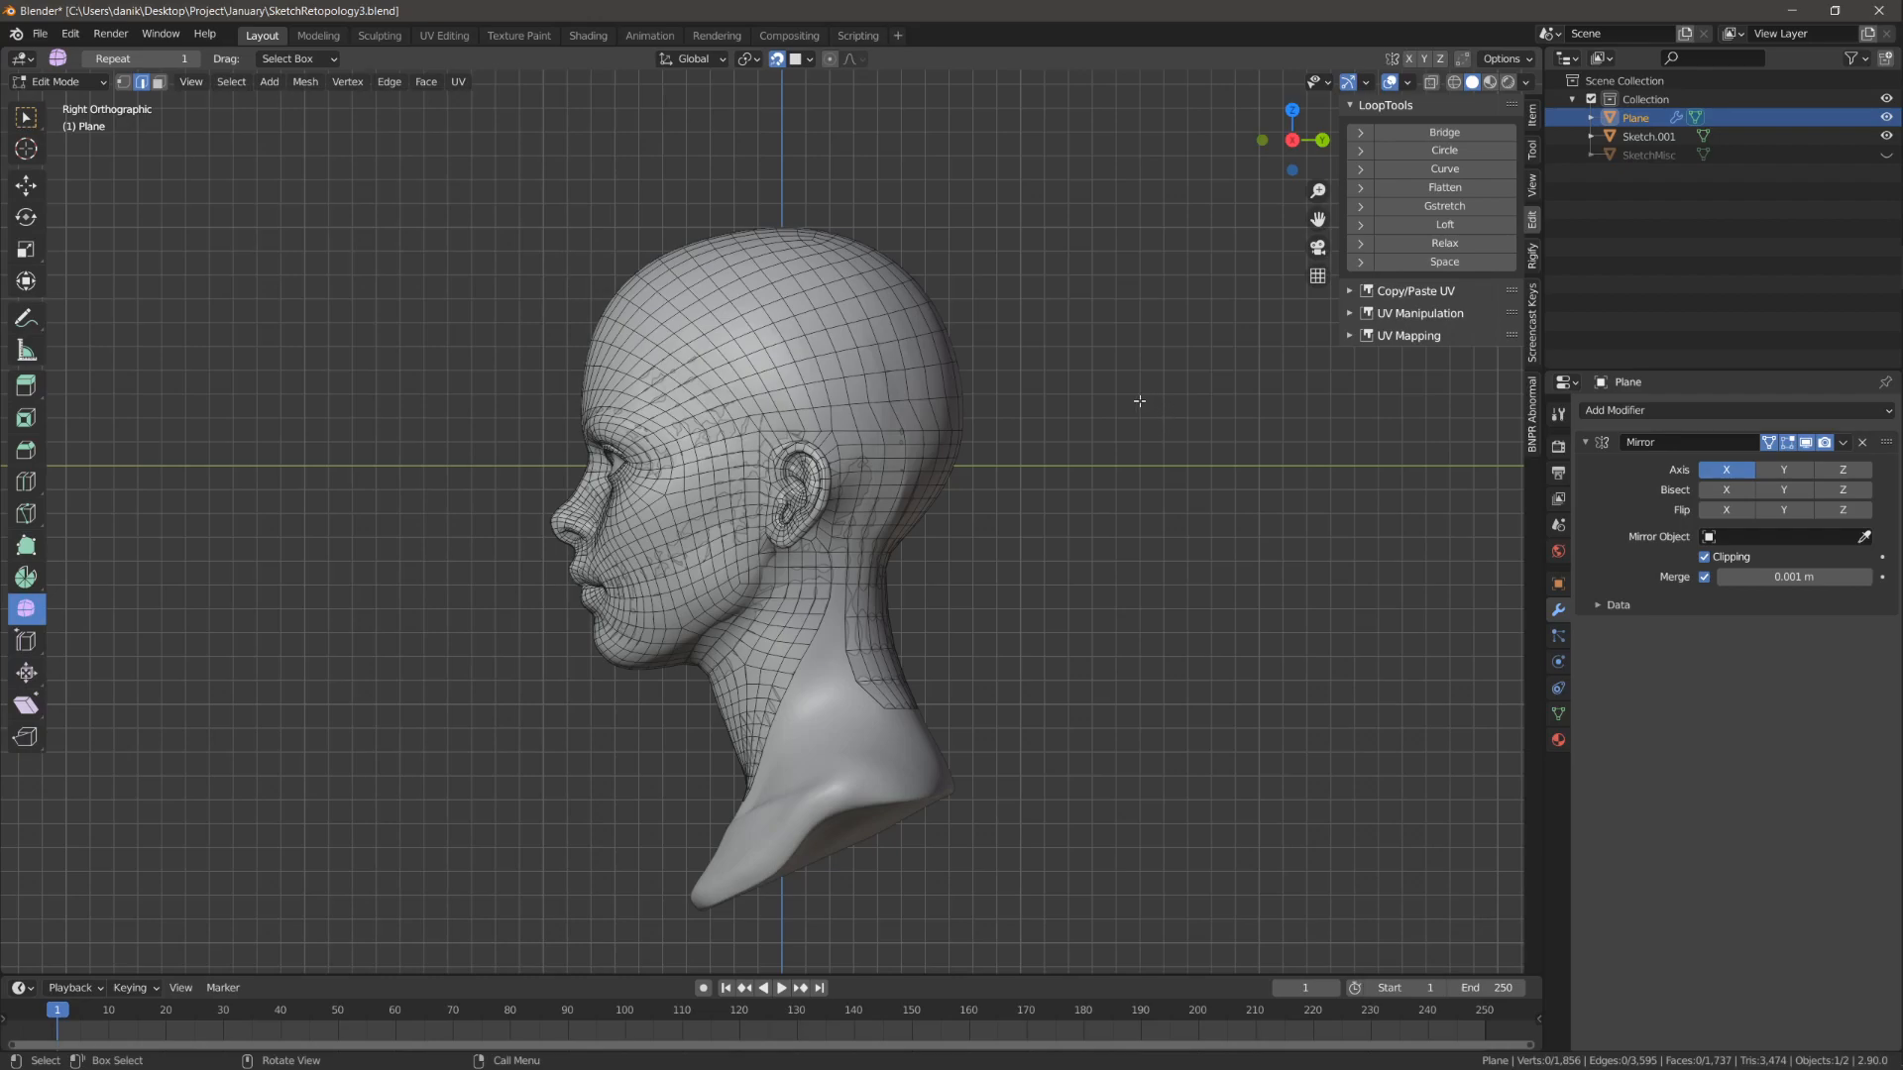